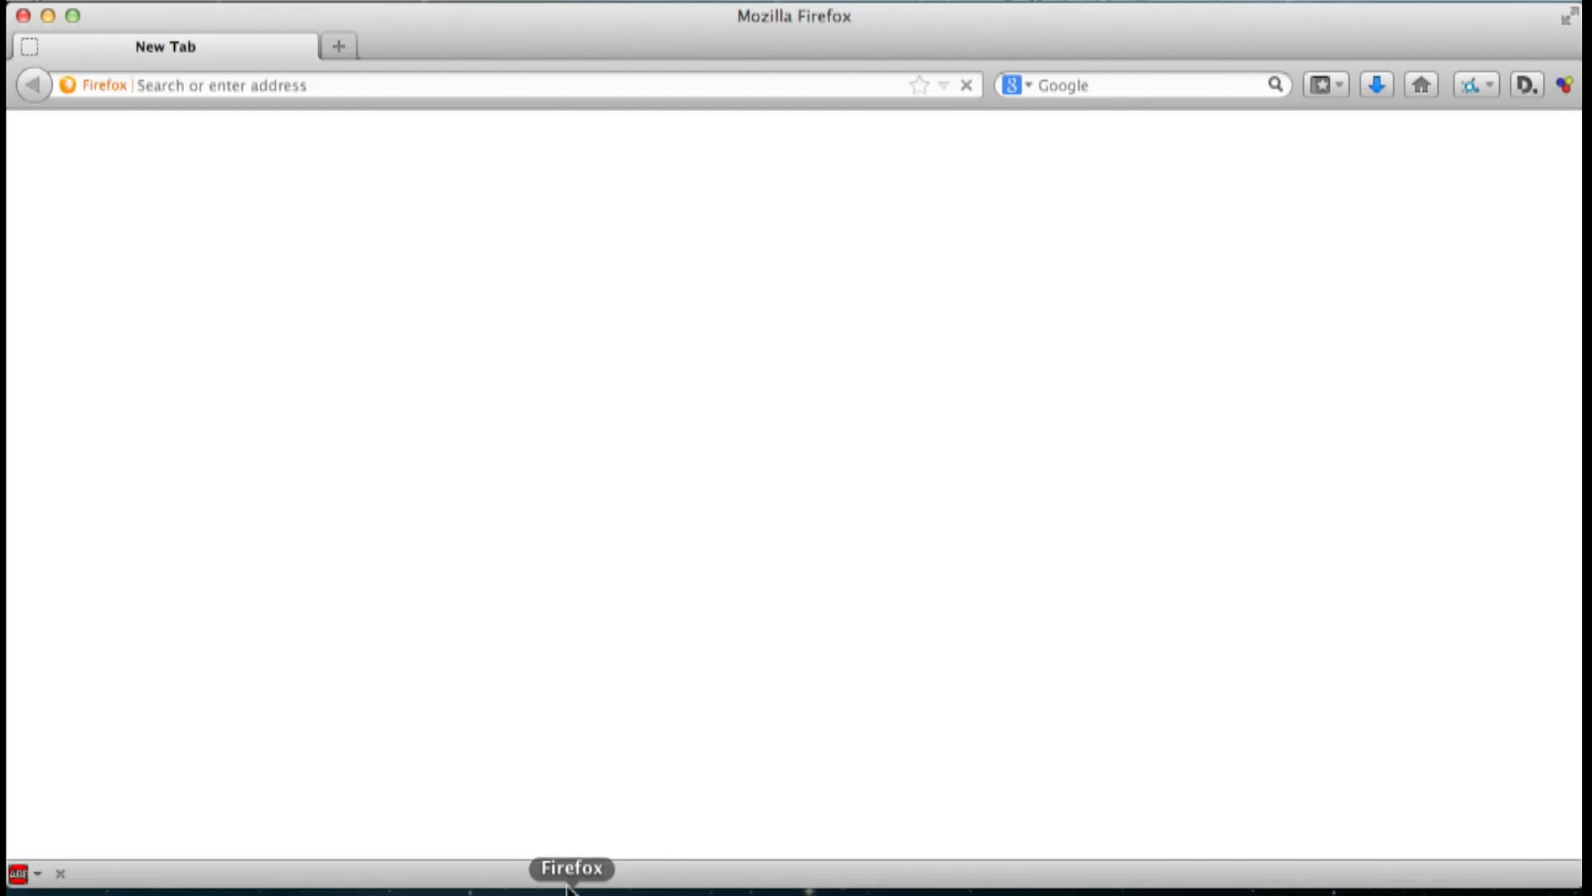
# Search for the Tails download page and save the Tails 0.22.1 ISO image to disk.
pyautogui.write('tails download')
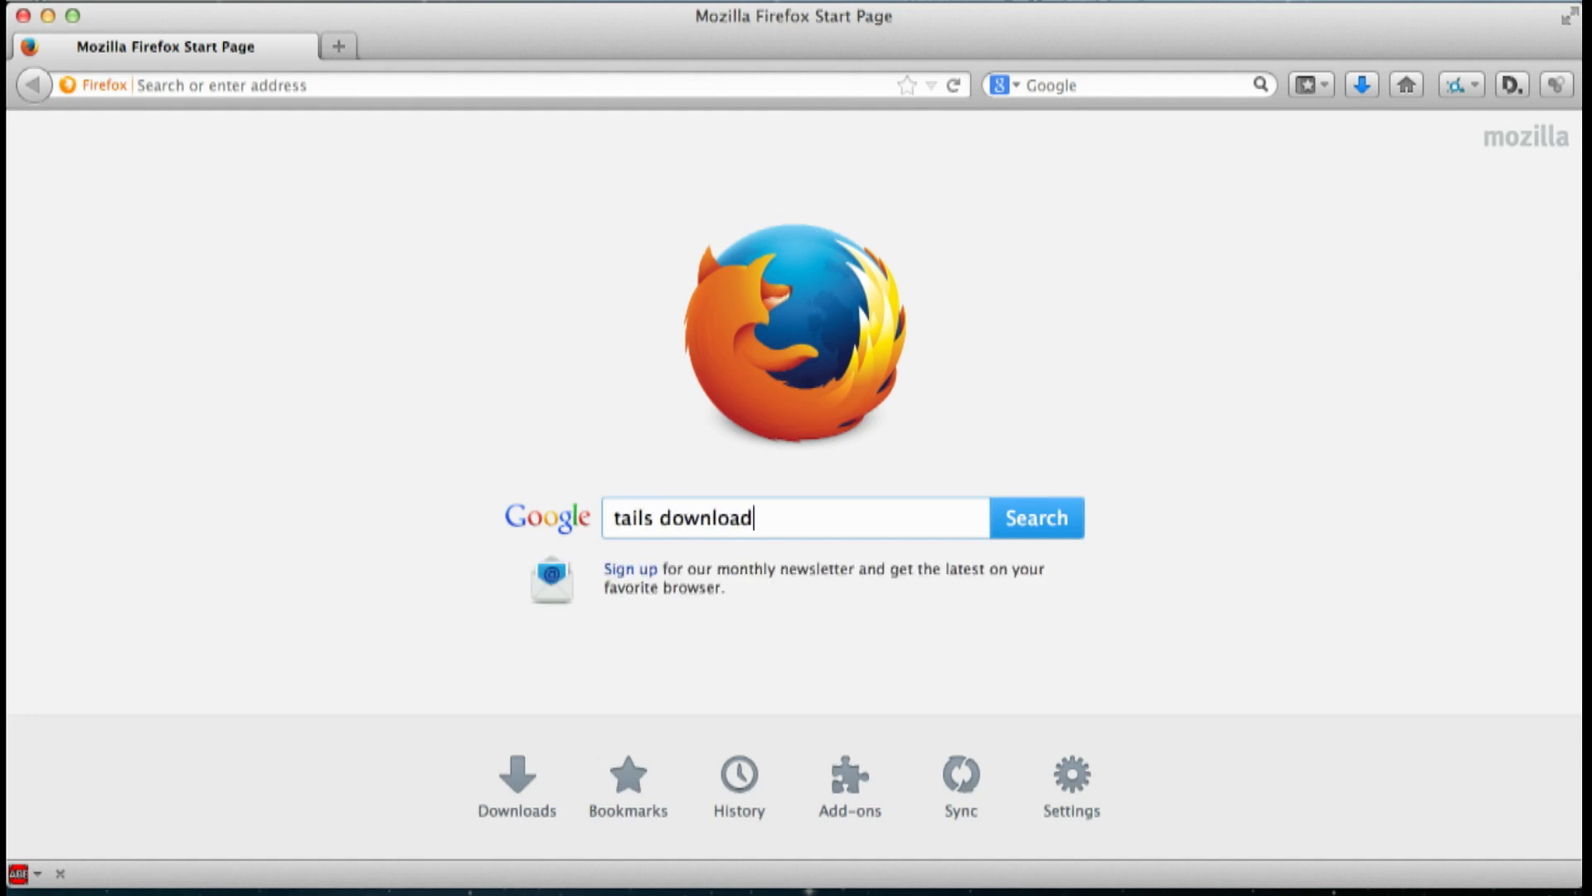
pyautogui.click(1035, 518)
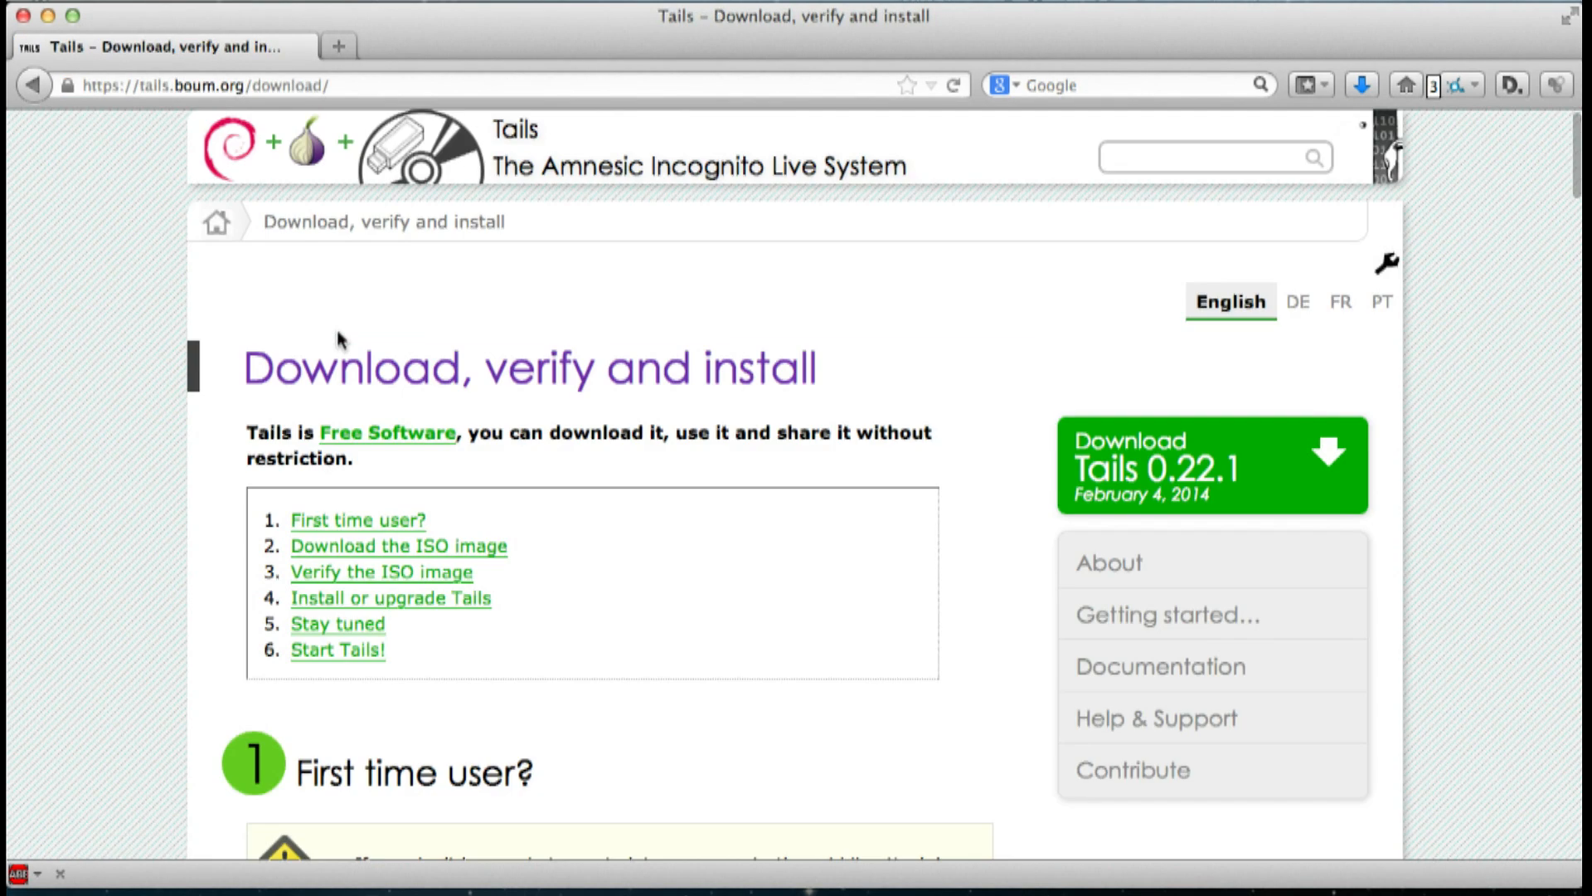
pyautogui.scroll(-3)
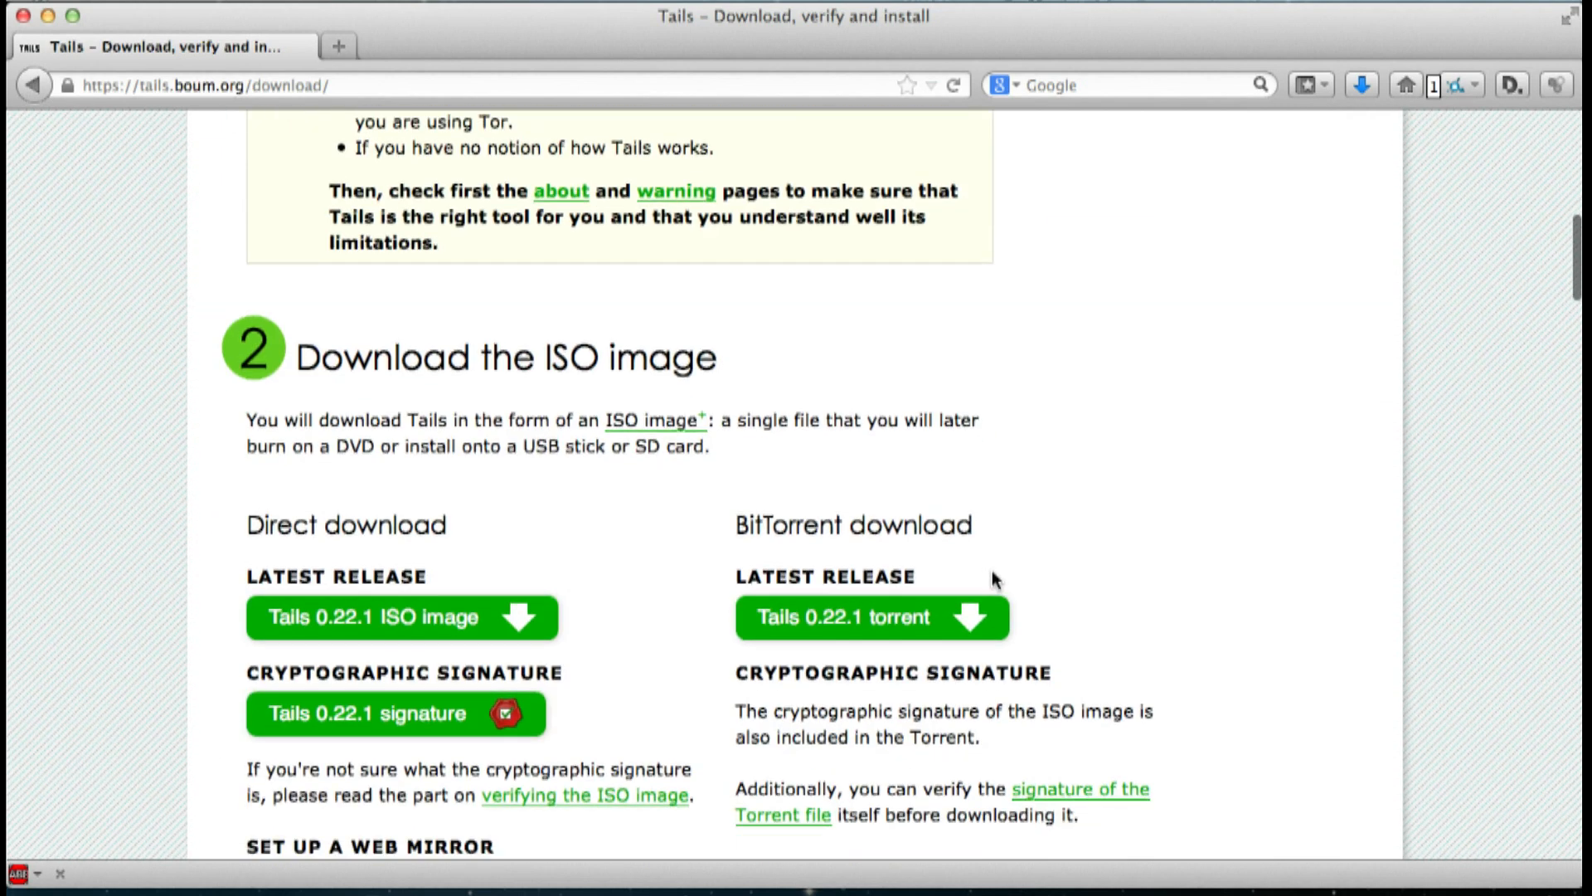
pyautogui.scroll(-3)
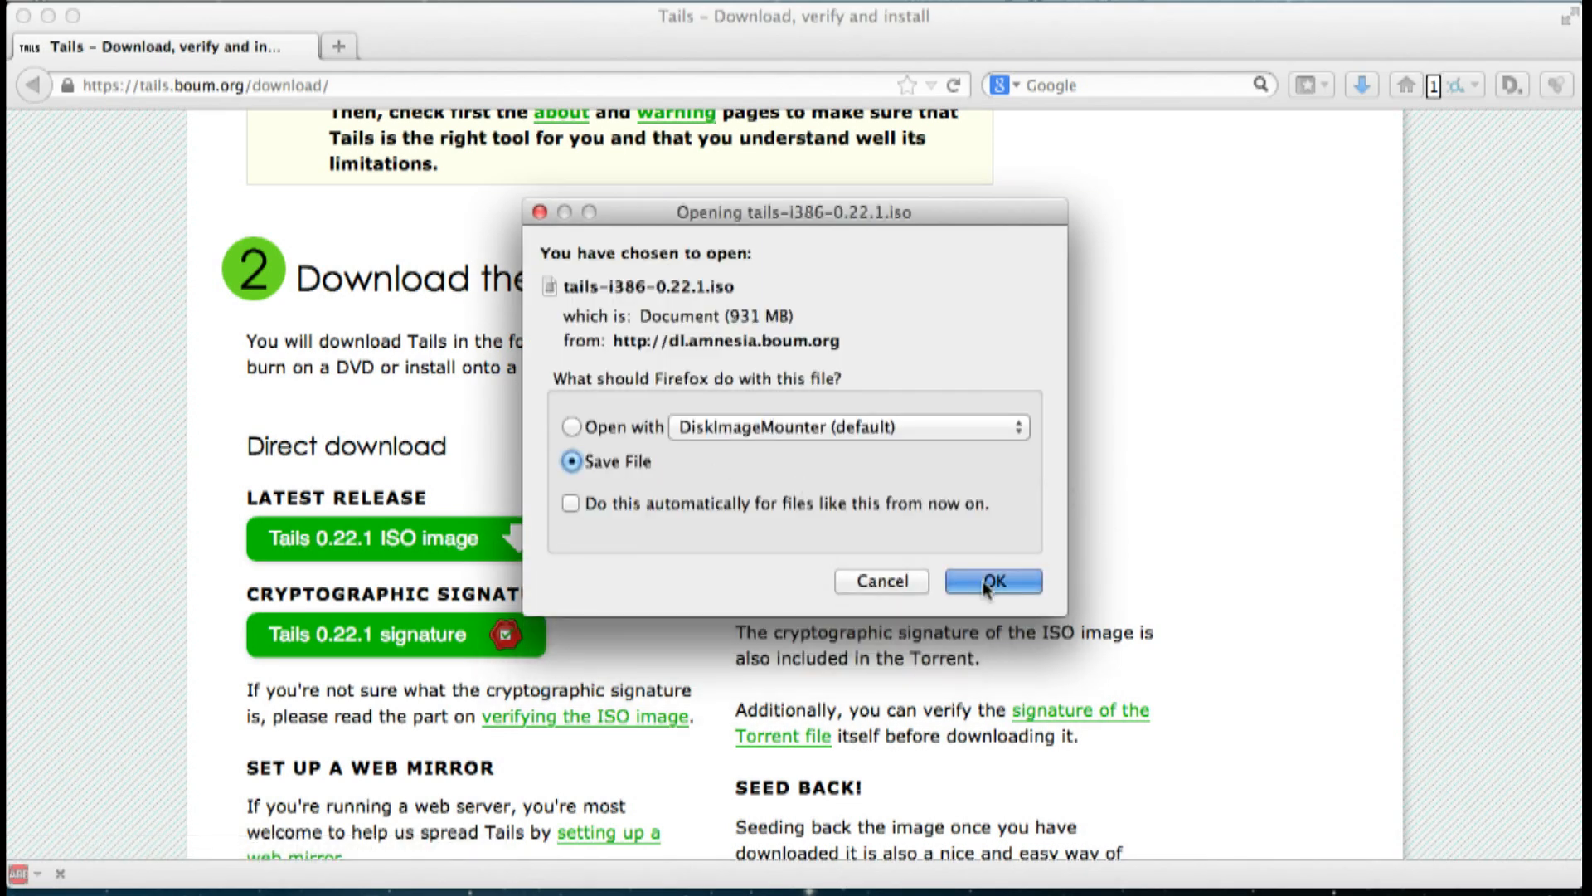
pyautogui.click(992, 580)
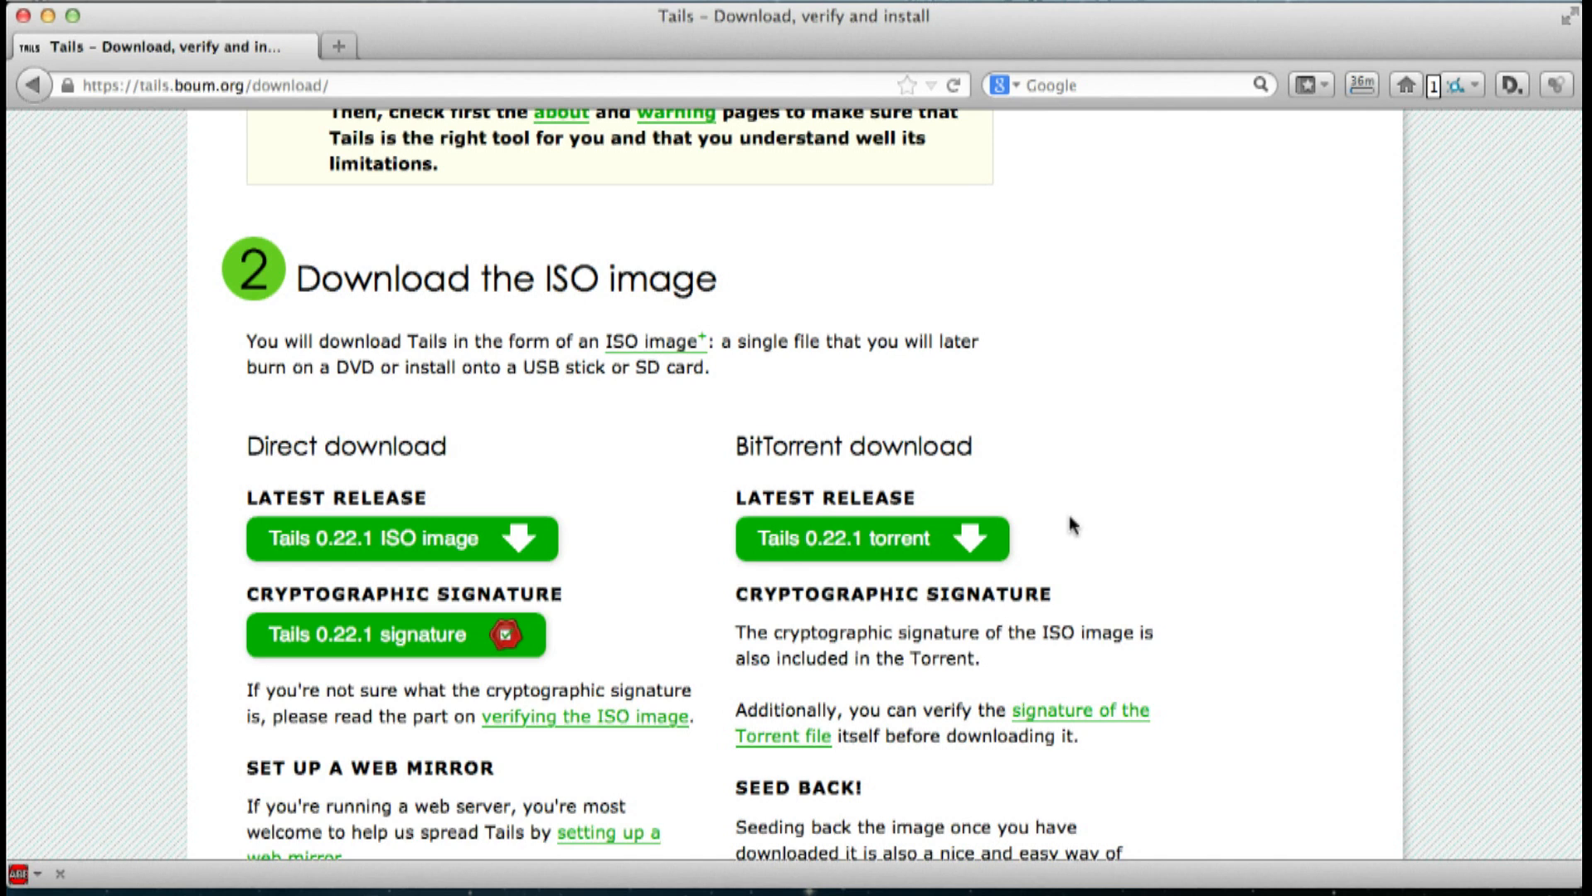
pyautogui.moveTo(171, 114)
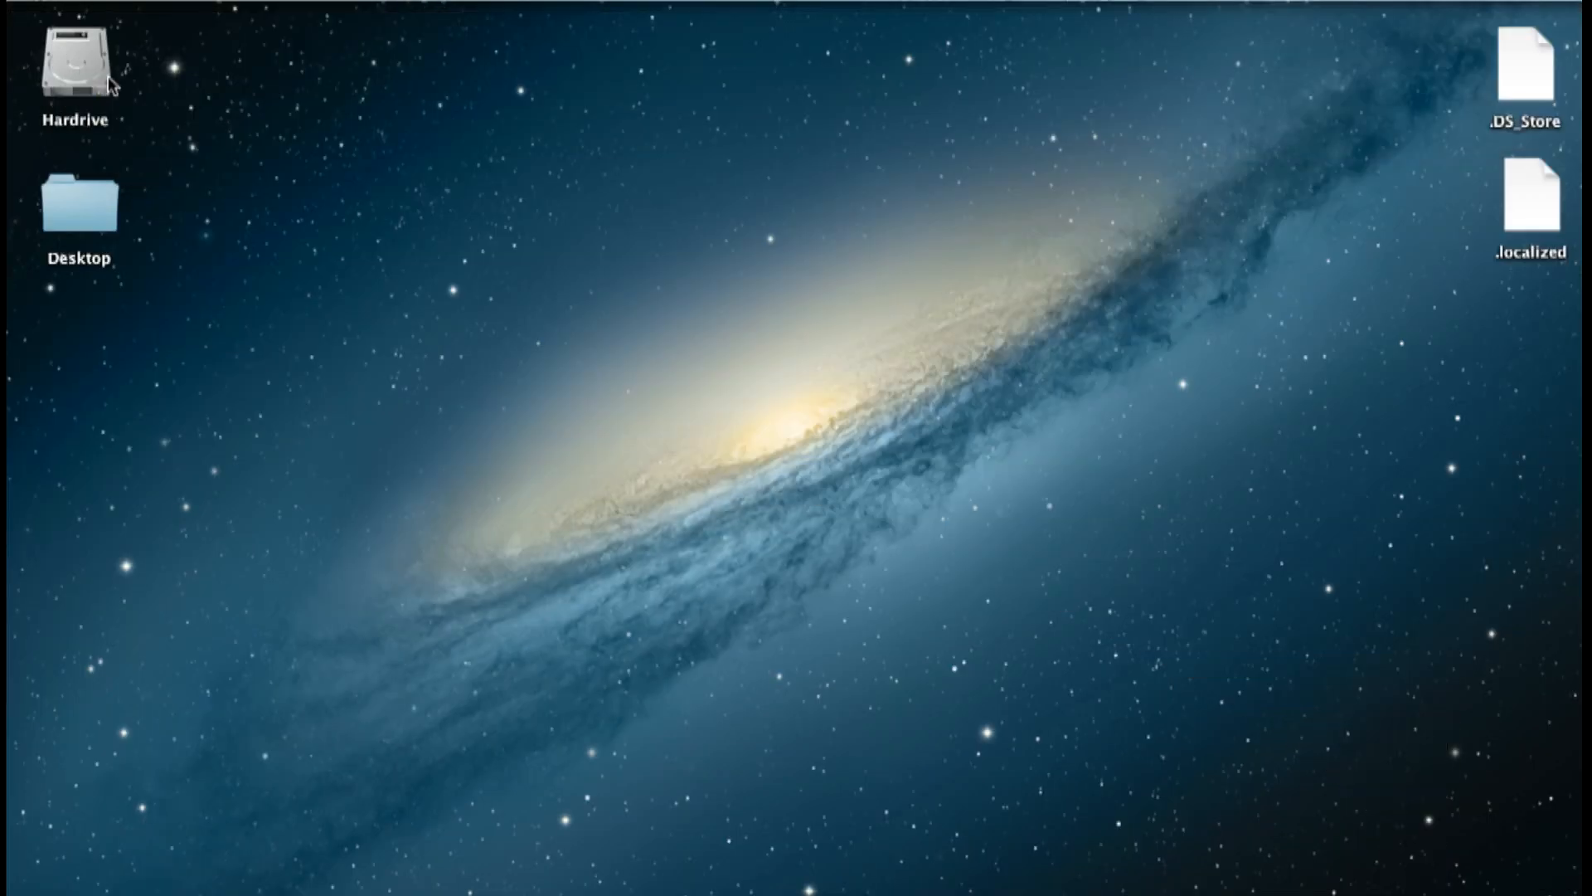
pyautogui.moveTo(701, 241)
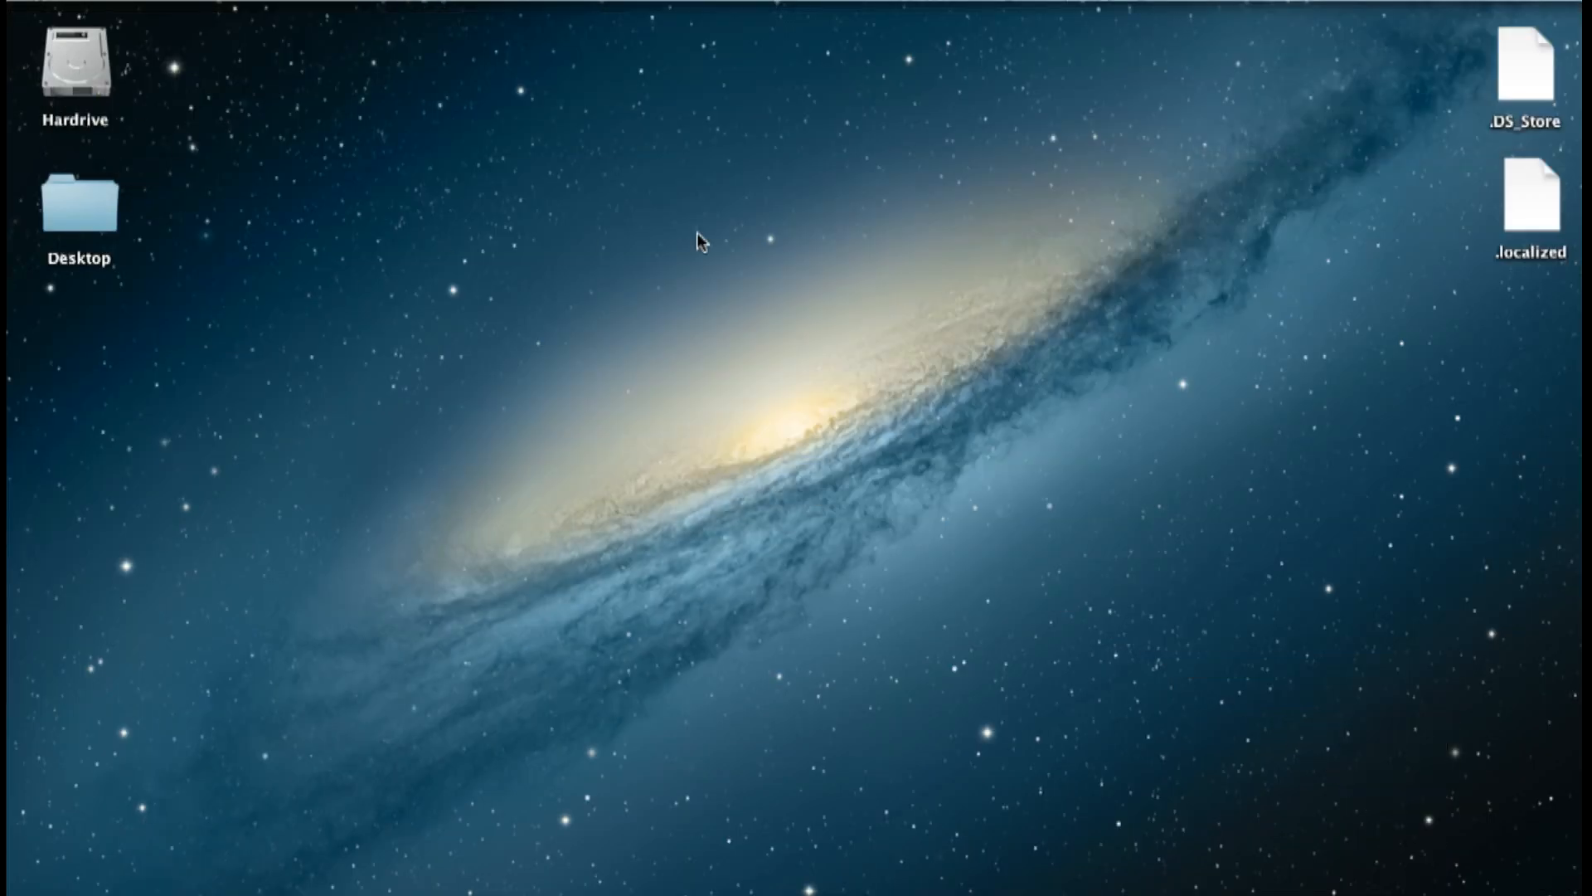
pyautogui.moveTo(853, 370)
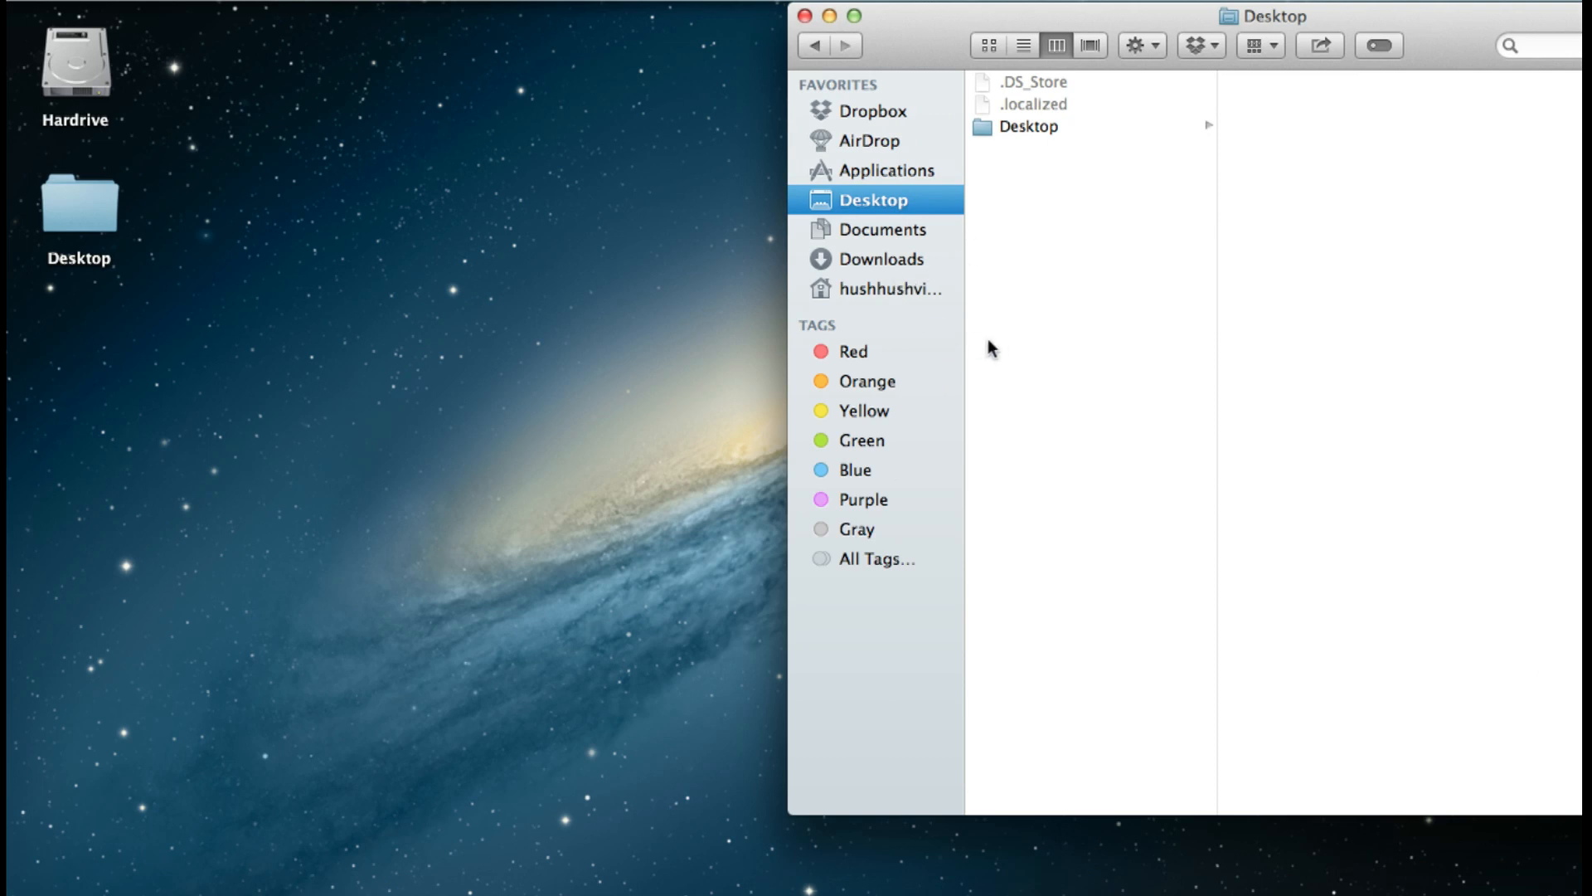
# Launch Disk Utility from Applications > Utilities in Finder.
pyautogui.click(883, 169)
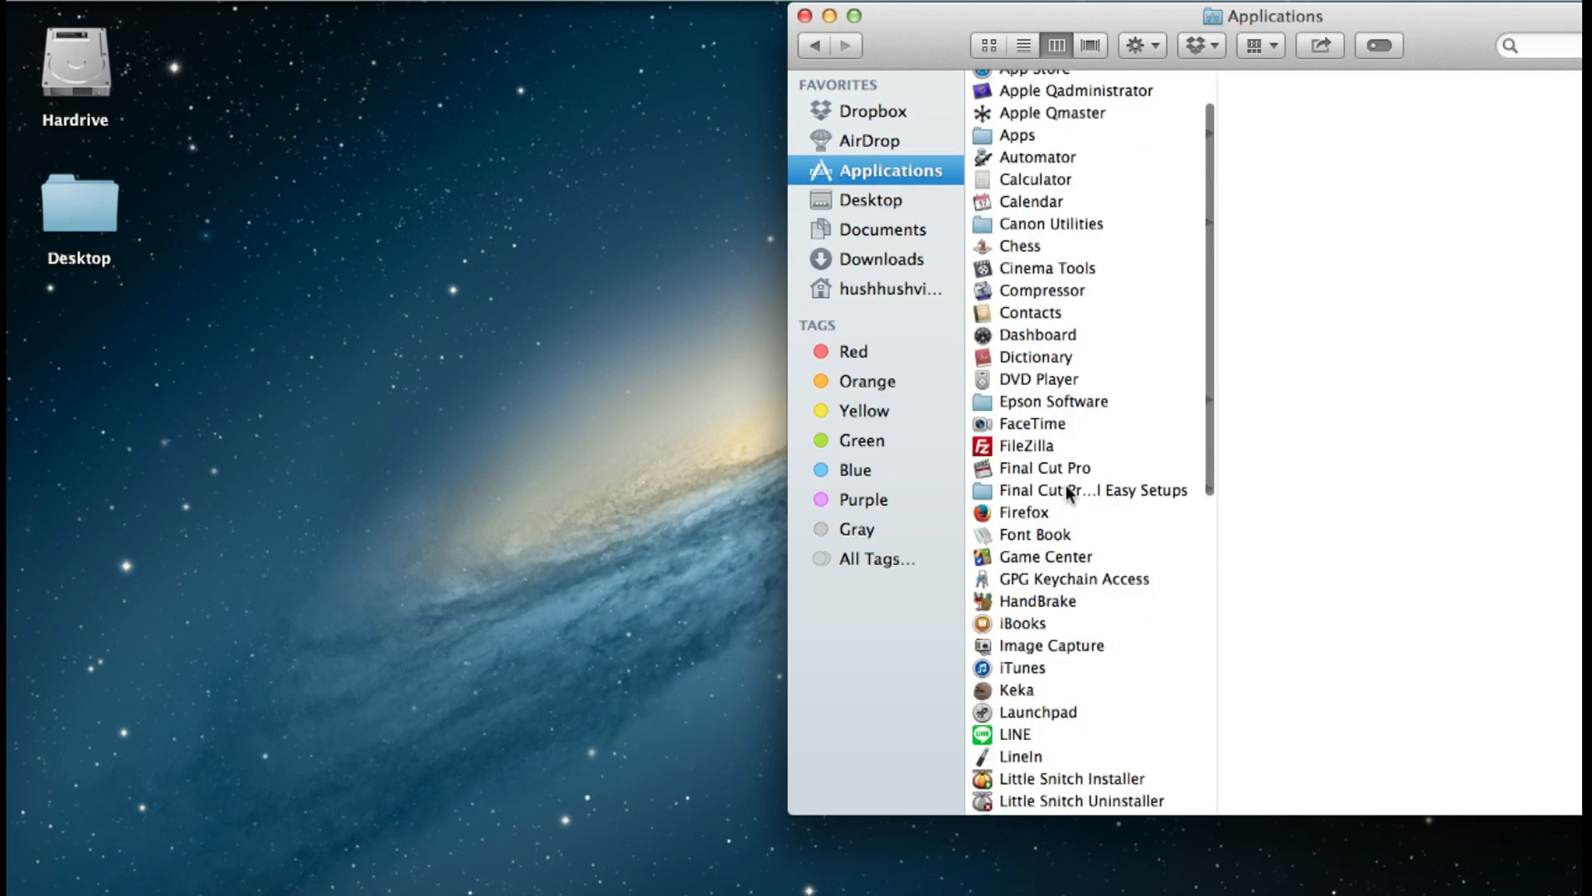
pyautogui.scroll(-3)
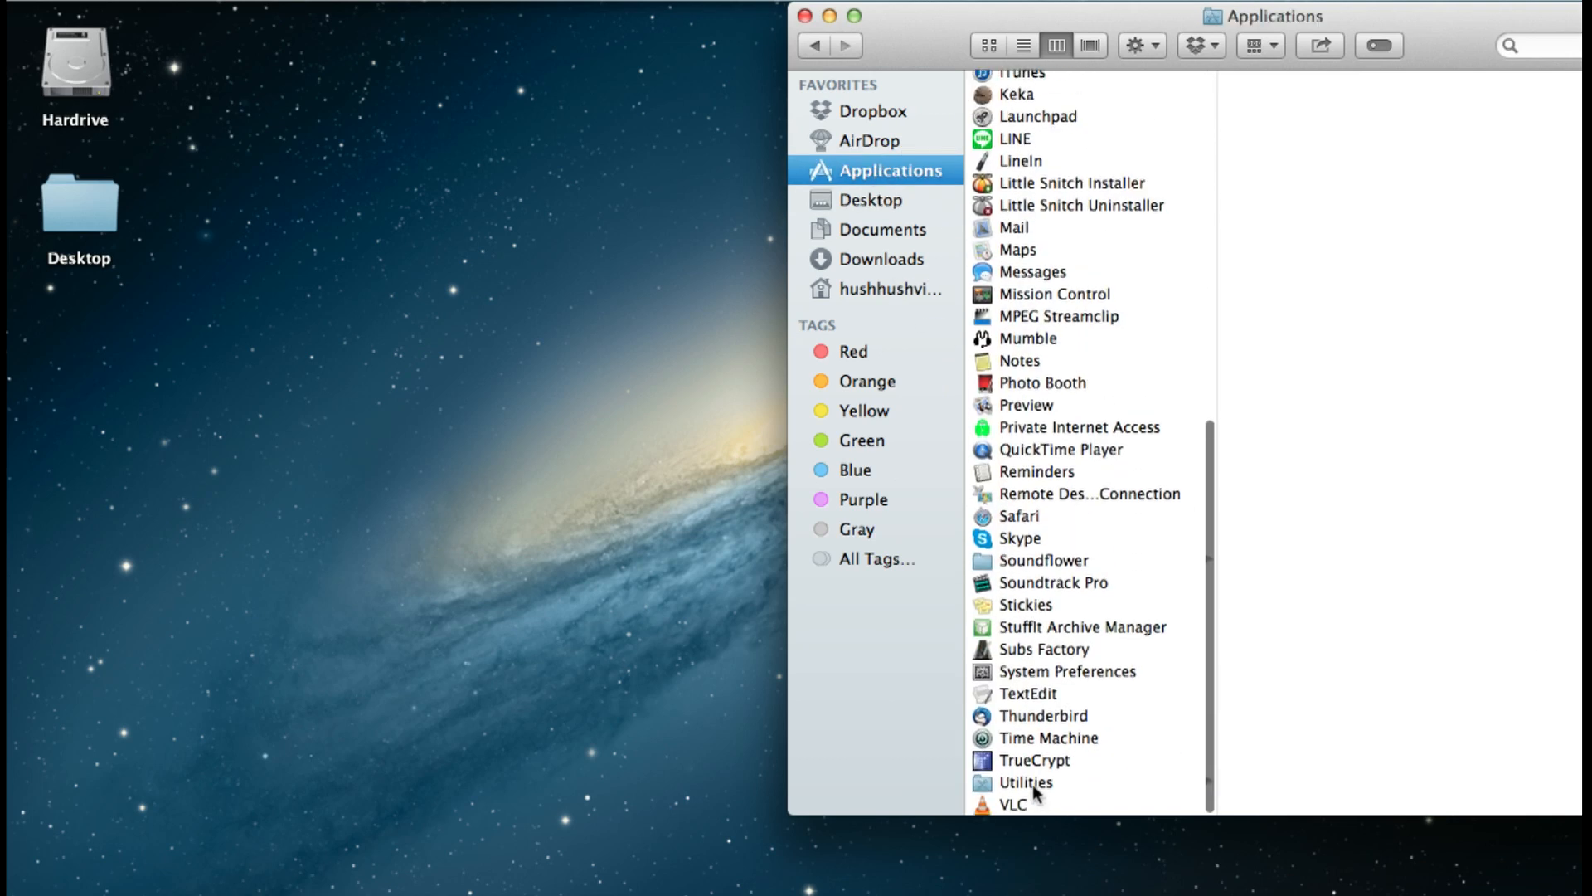
pyautogui.click(1026, 782)
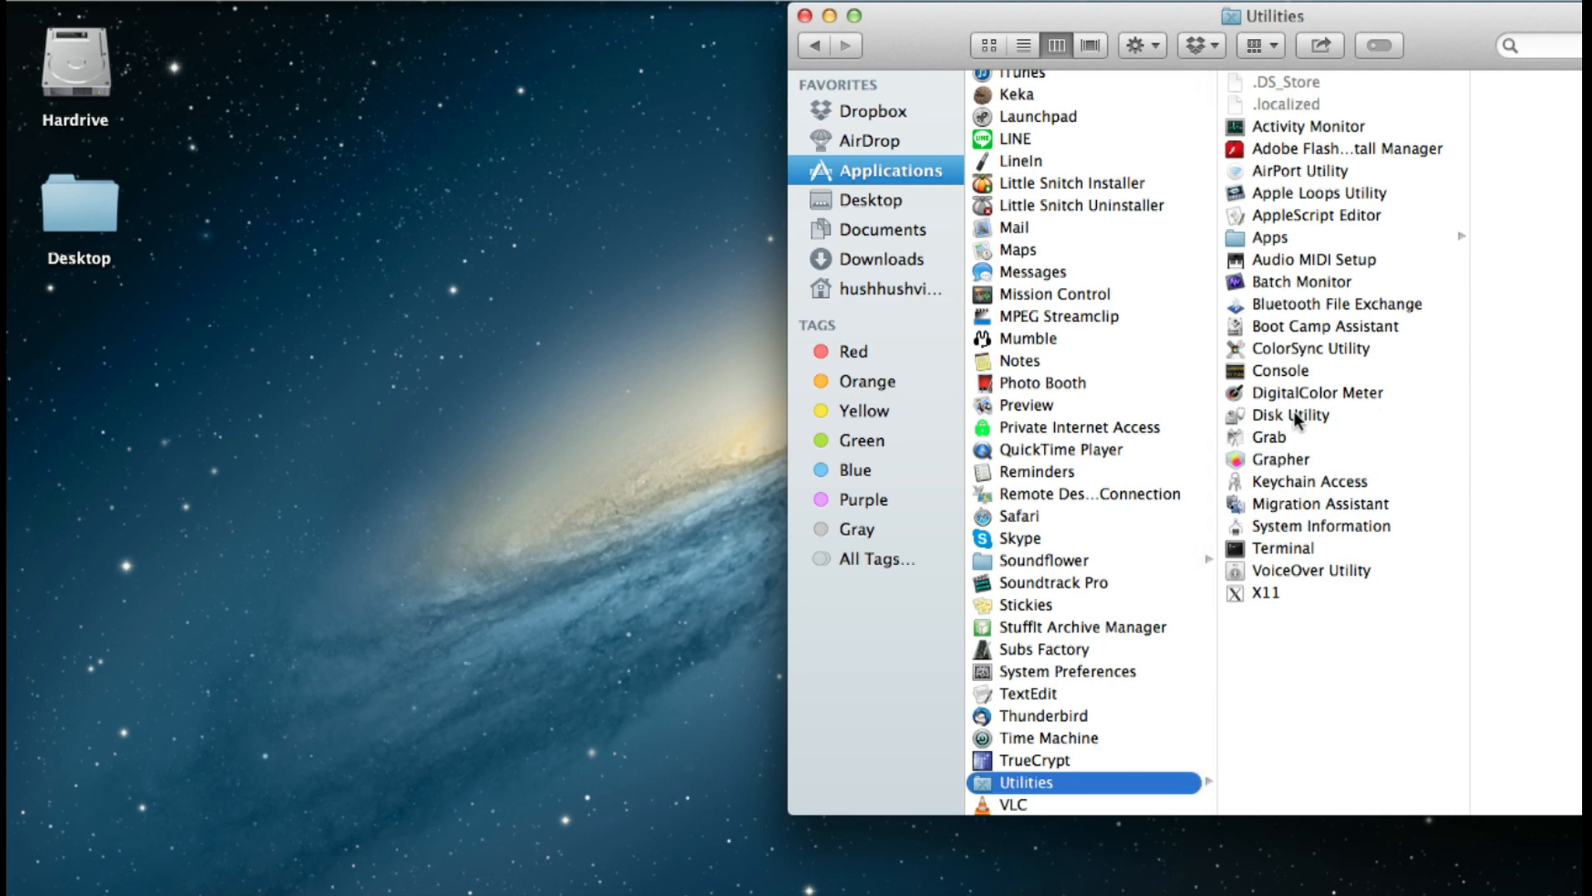
pyautogui.click(1289, 415)
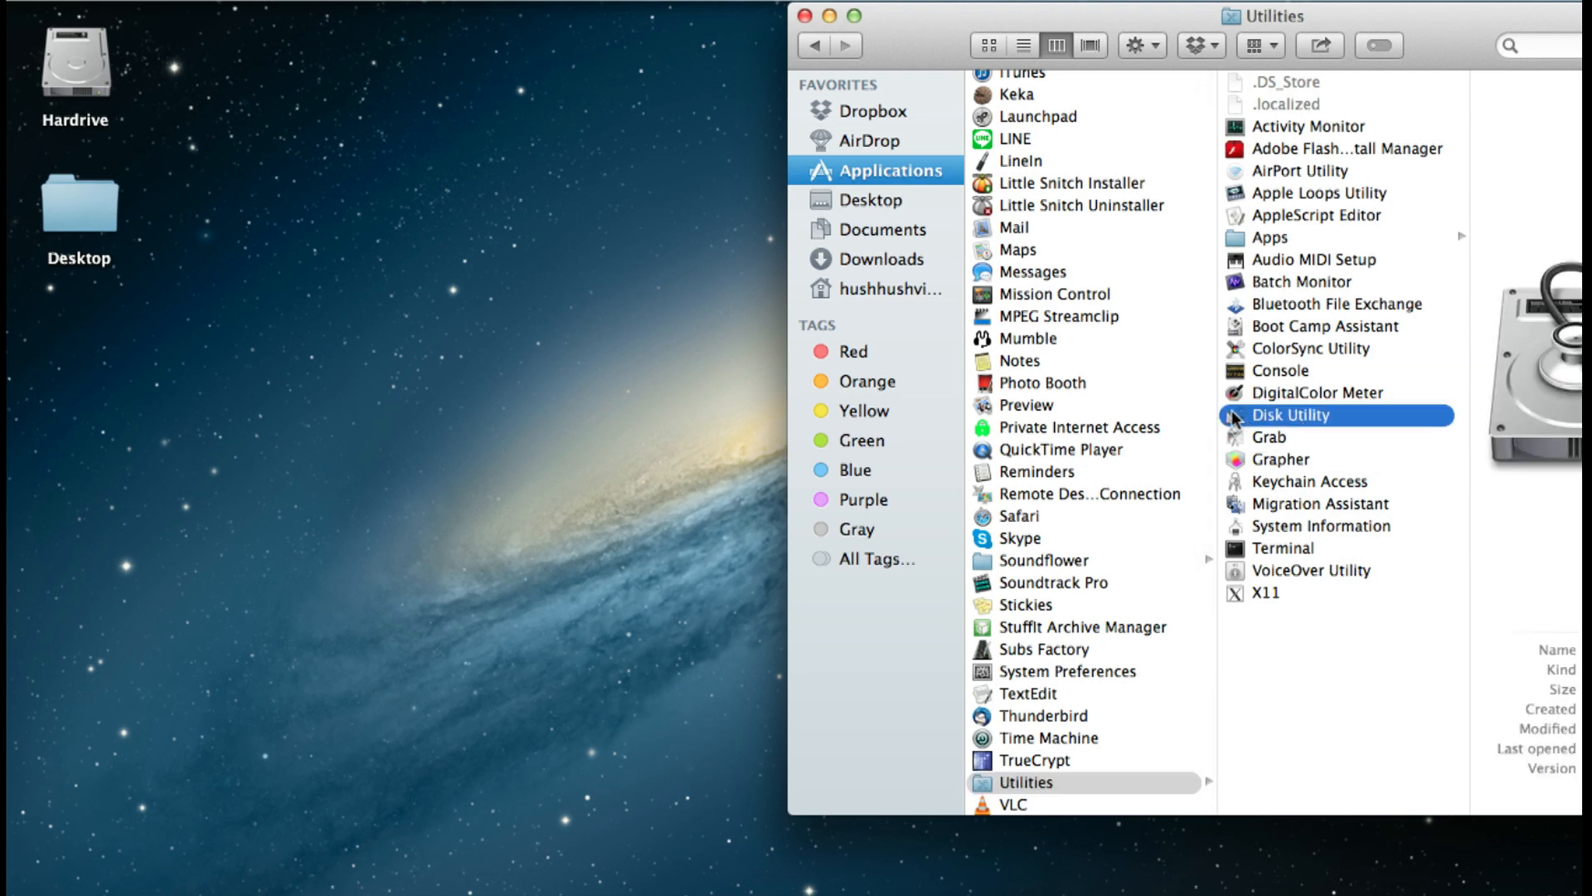
pyautogui.doubleClick(1288, 415)
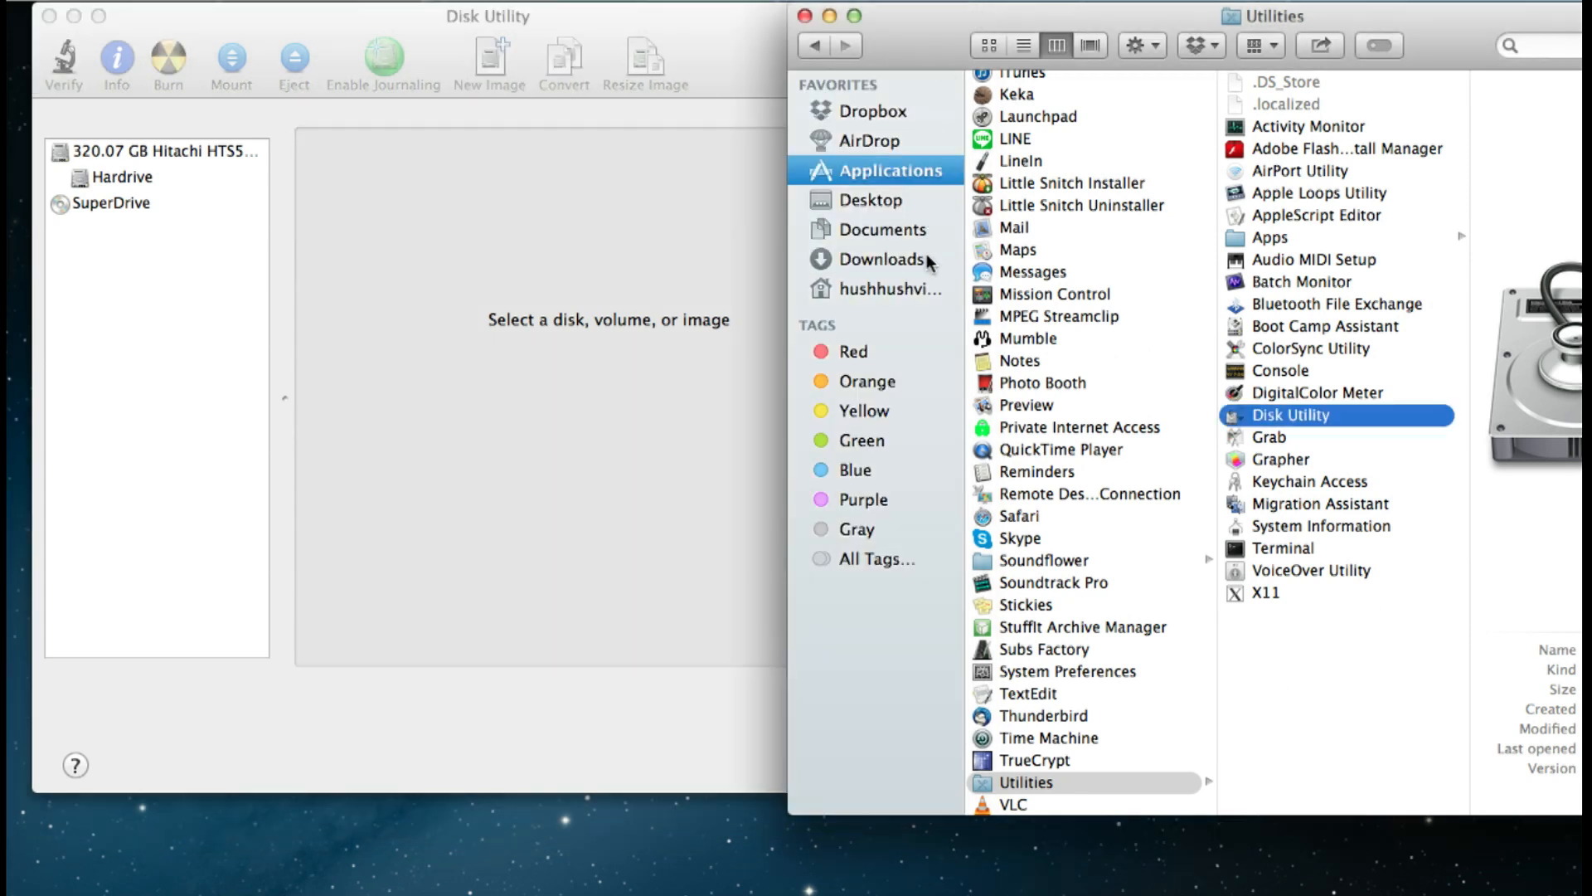
# Add tails-i386-0.22.1.iso from Downloads to Disk Utility and set burn speed to 4x.
pyautogui.click(881, 259)
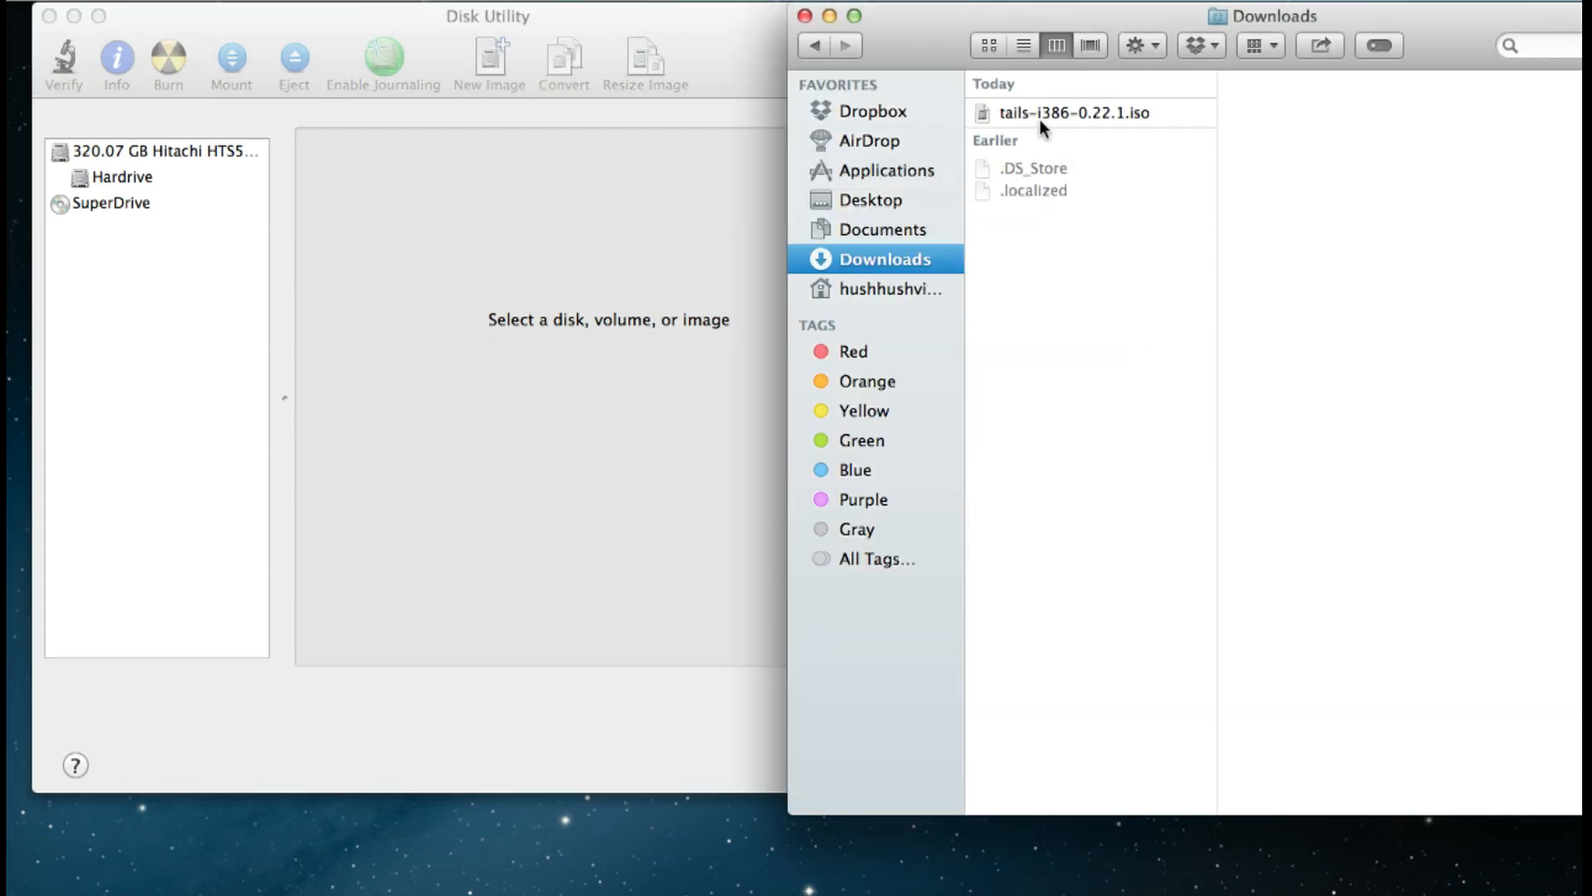
pyautogui.click(1073, 112)
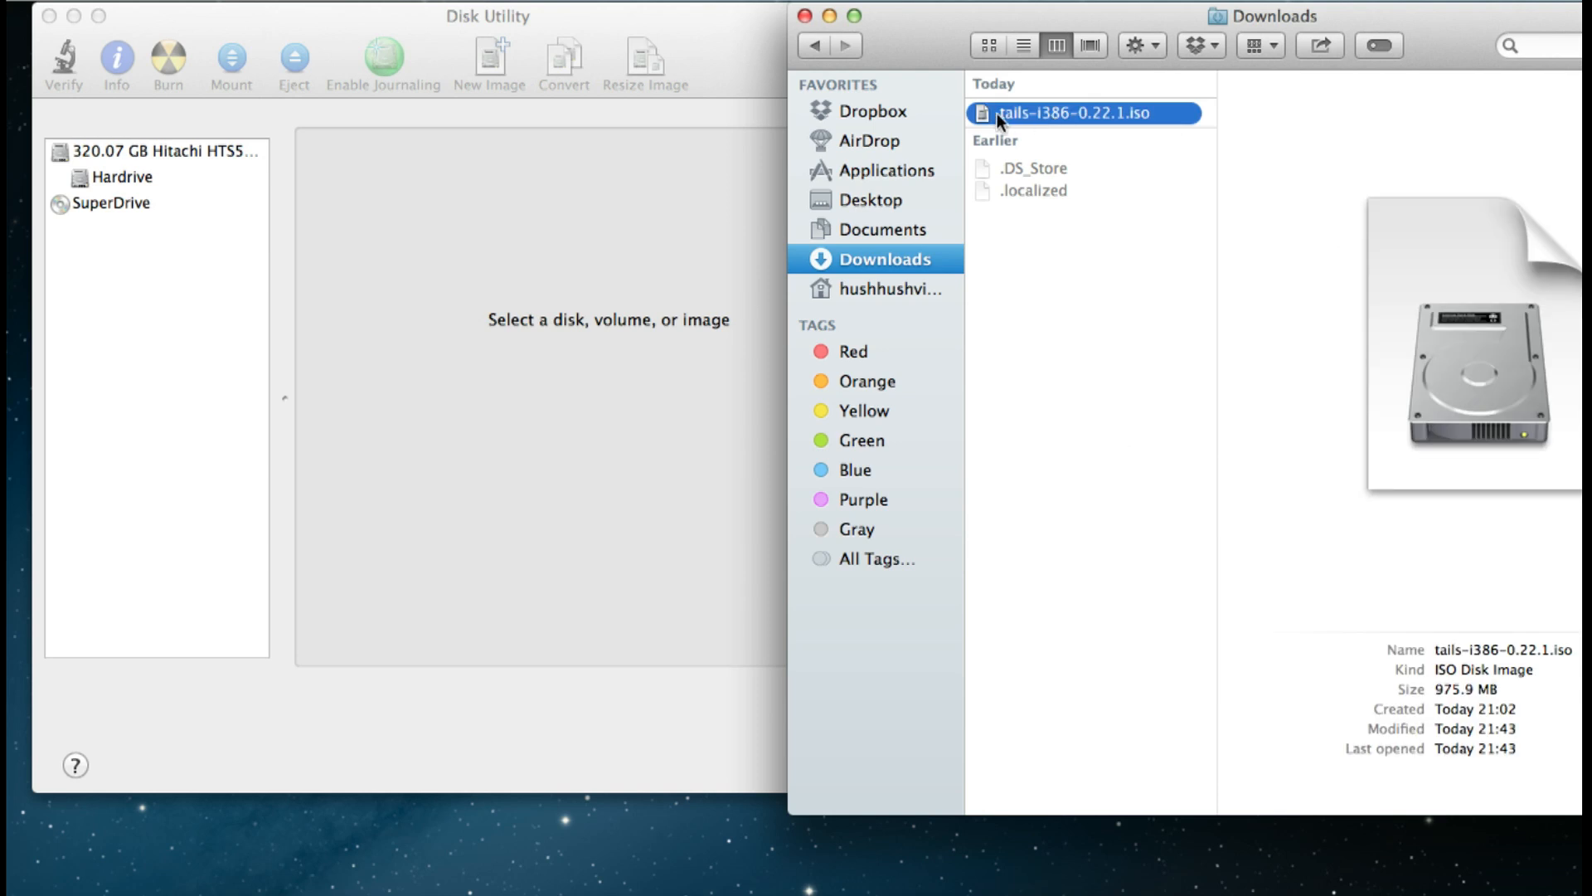
pyautogui.moveTo(1081, 112); pyautogui.dragTo(381, 320)
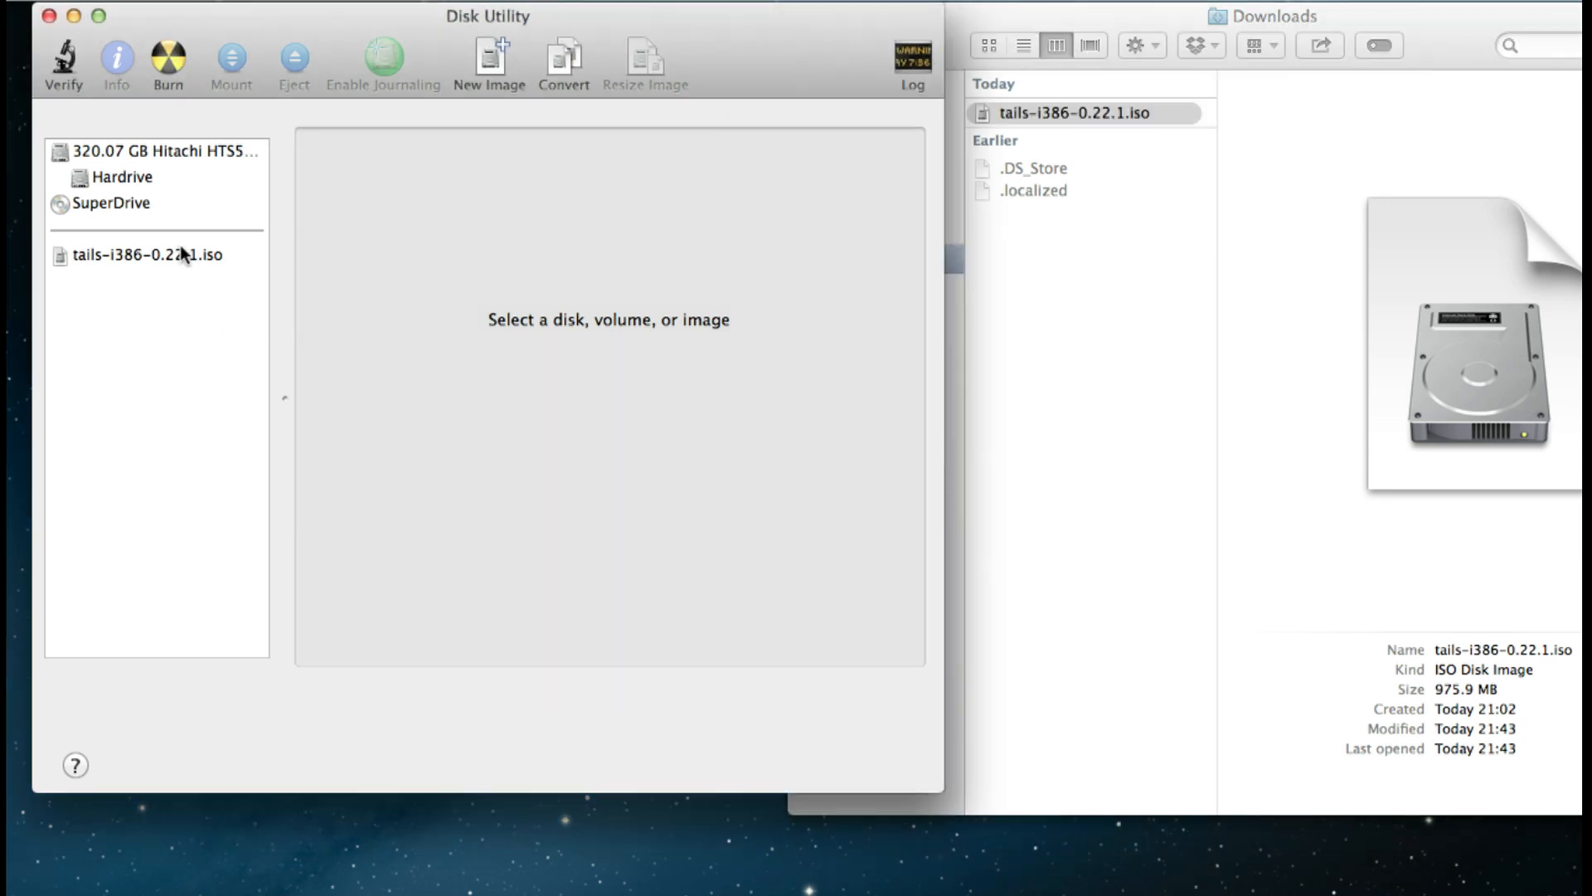
pyautogui.click(147, 254)
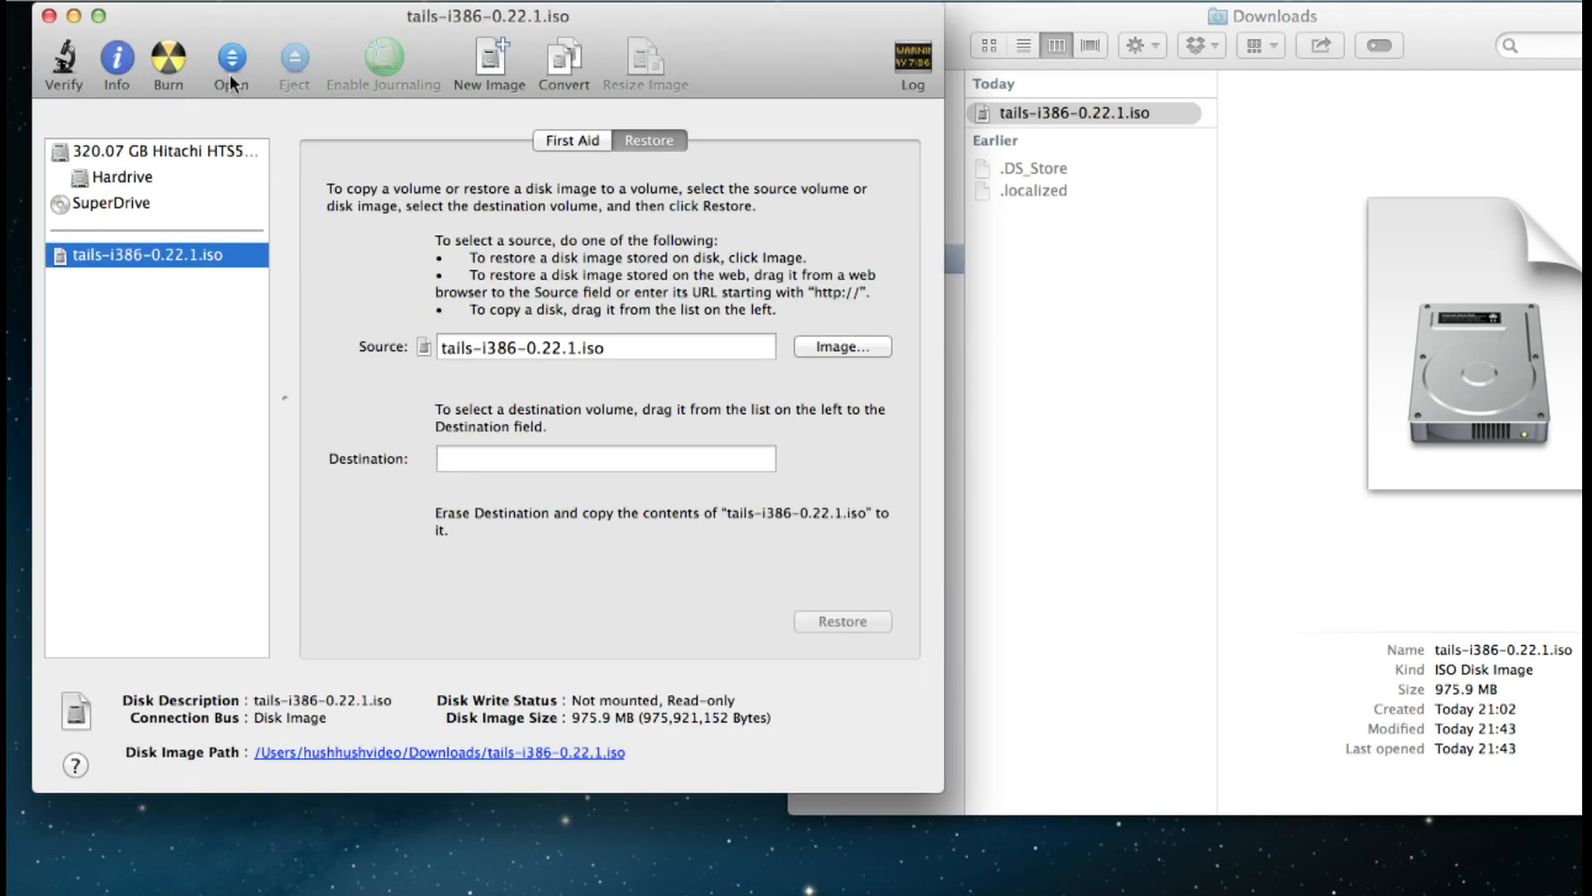
pyautogui.moveTo(167, 58)
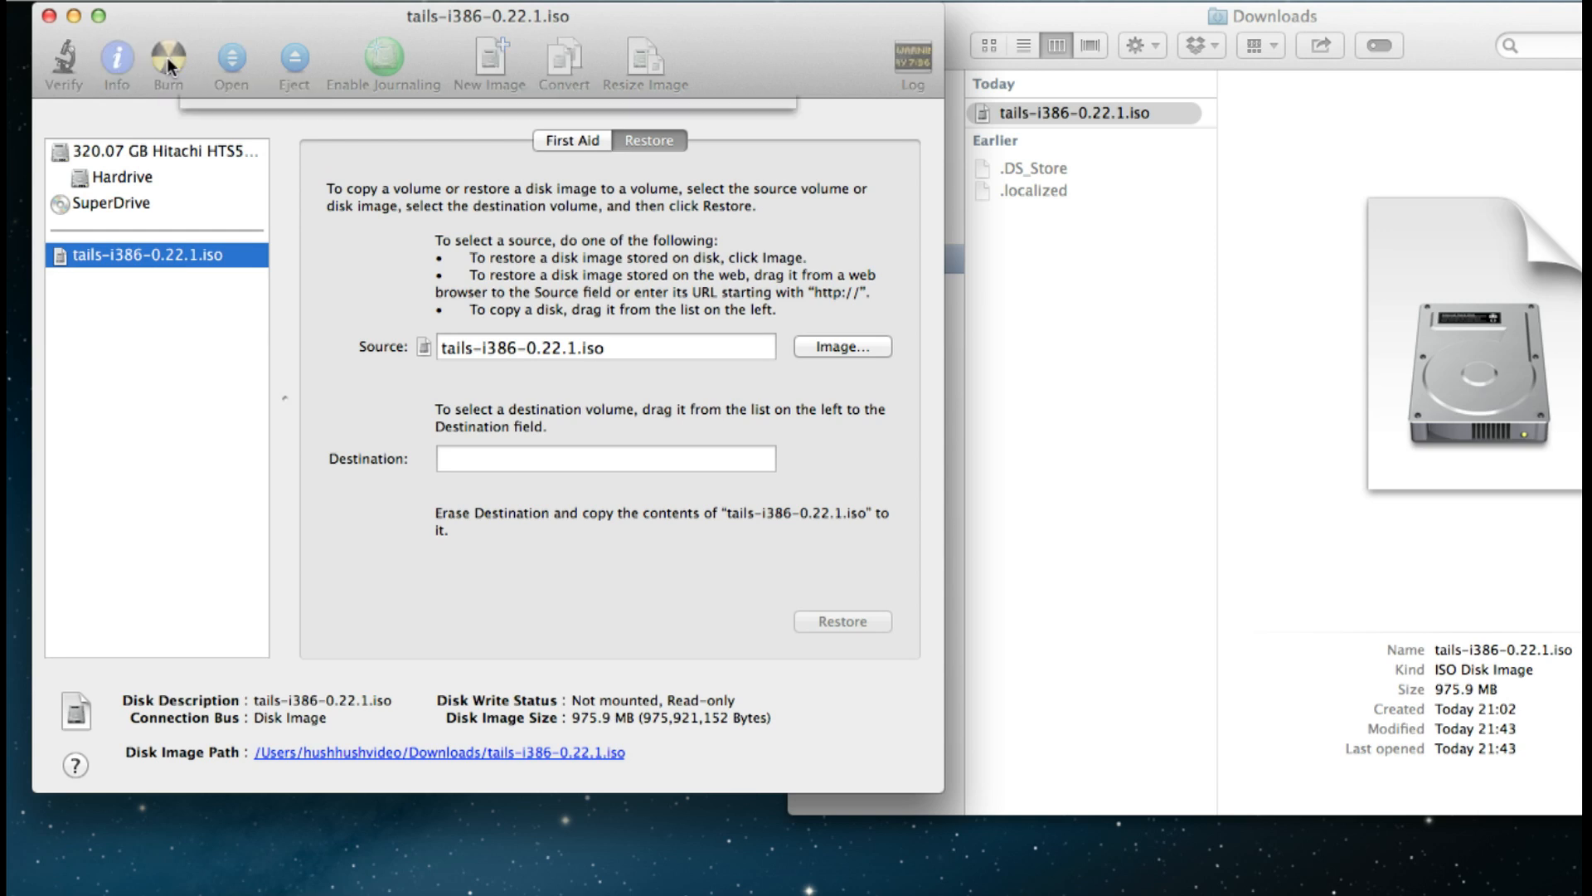
pyautogui.click(167, 62)
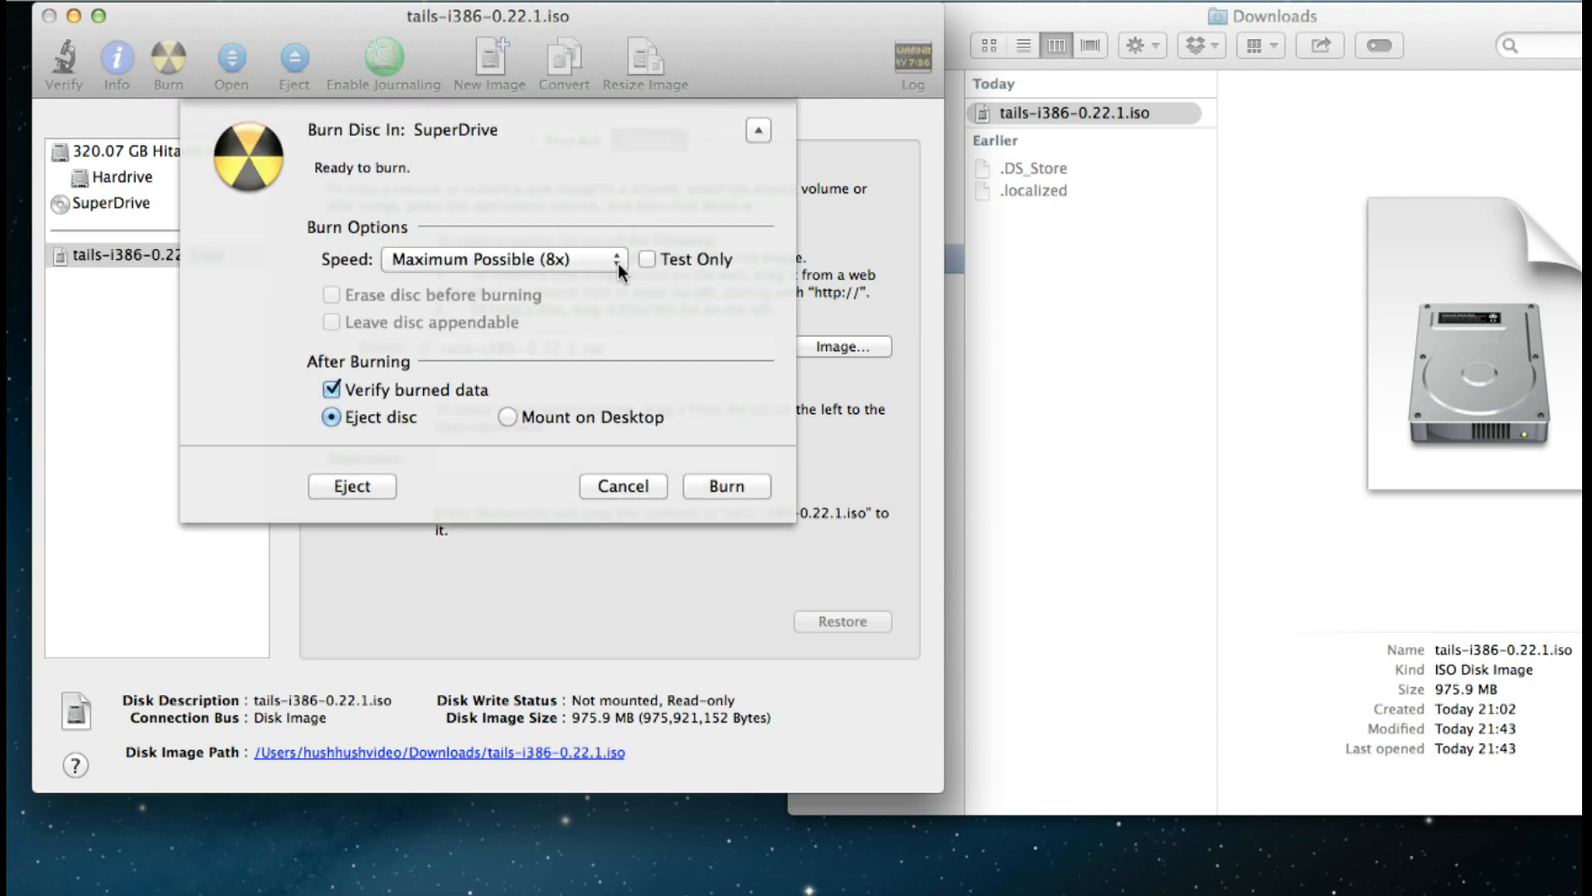
pyautogui.click(501, 259)
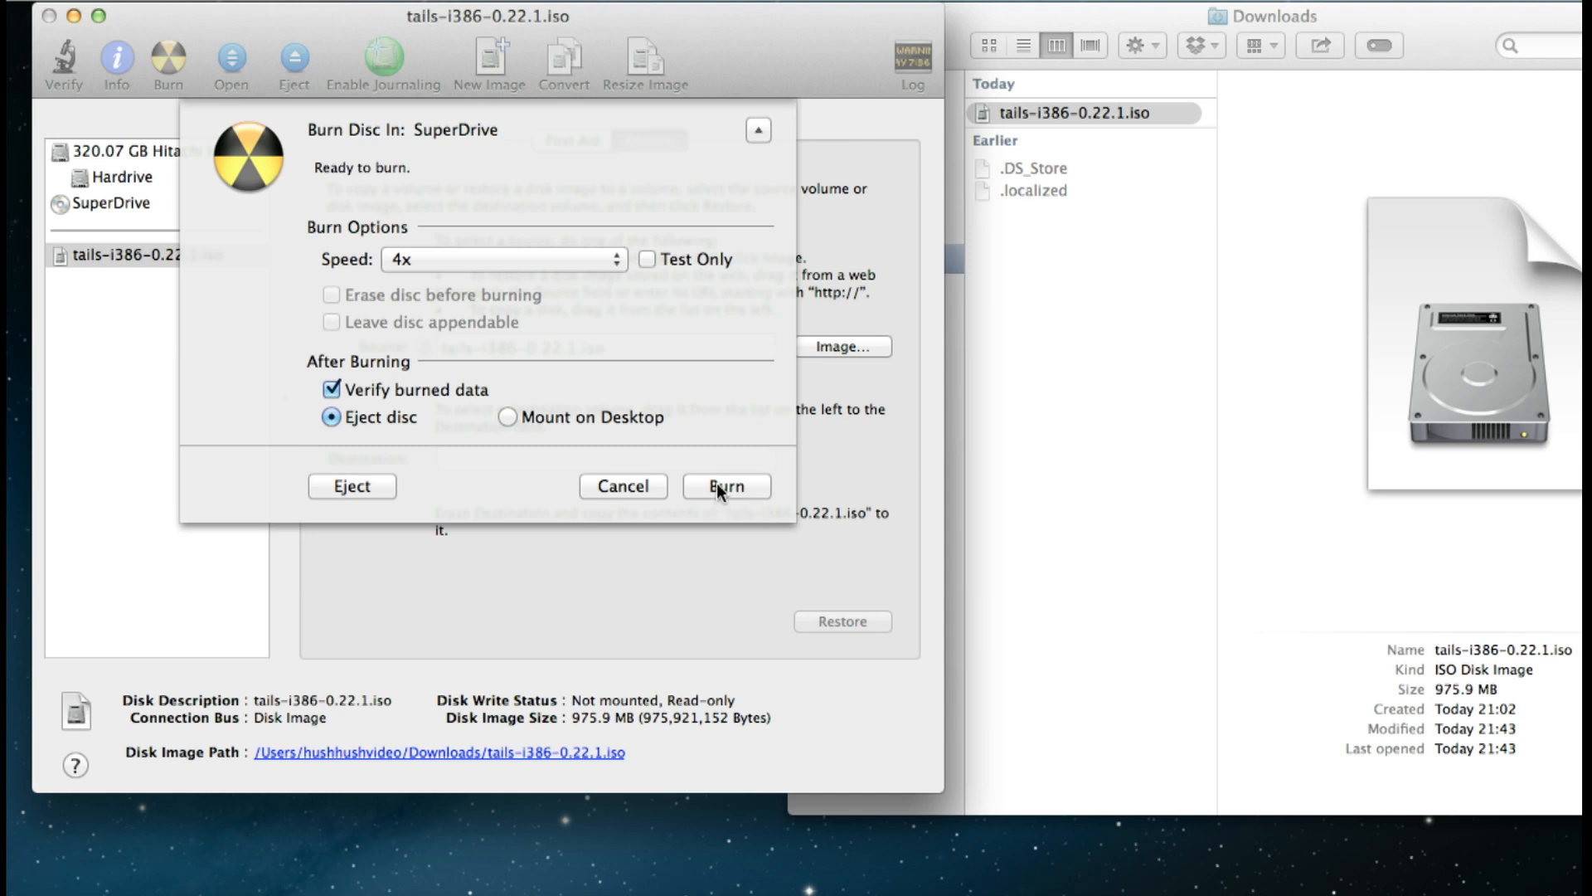
# Burn the Tails disc, then boot the Mac from it in Startup Manager.
pyautogui.click(726, 485)
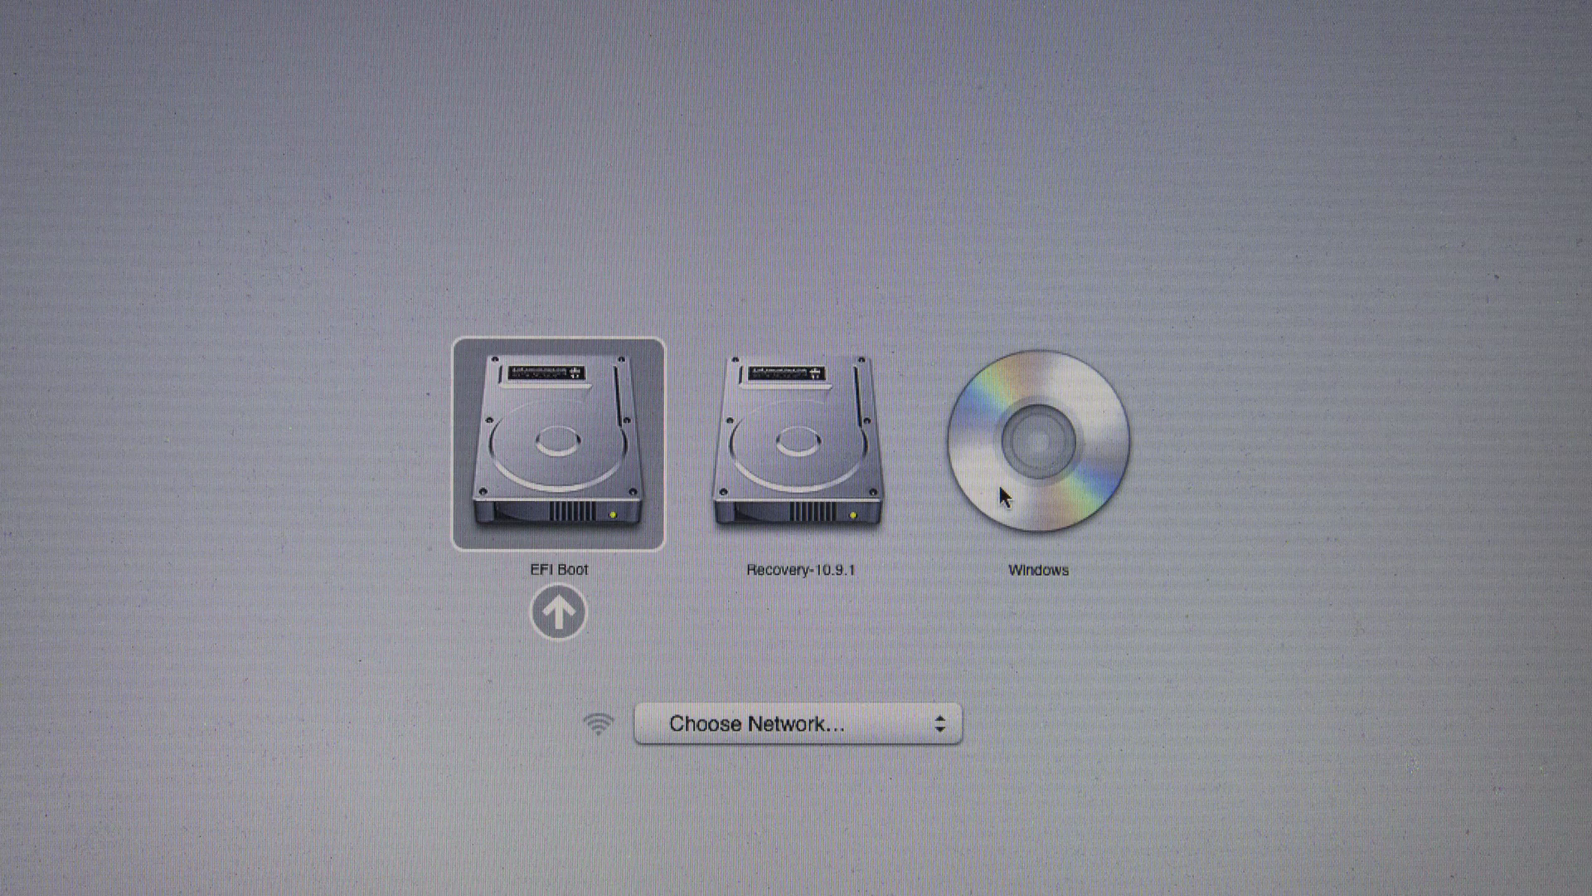
pyautogui.click(556, 447)
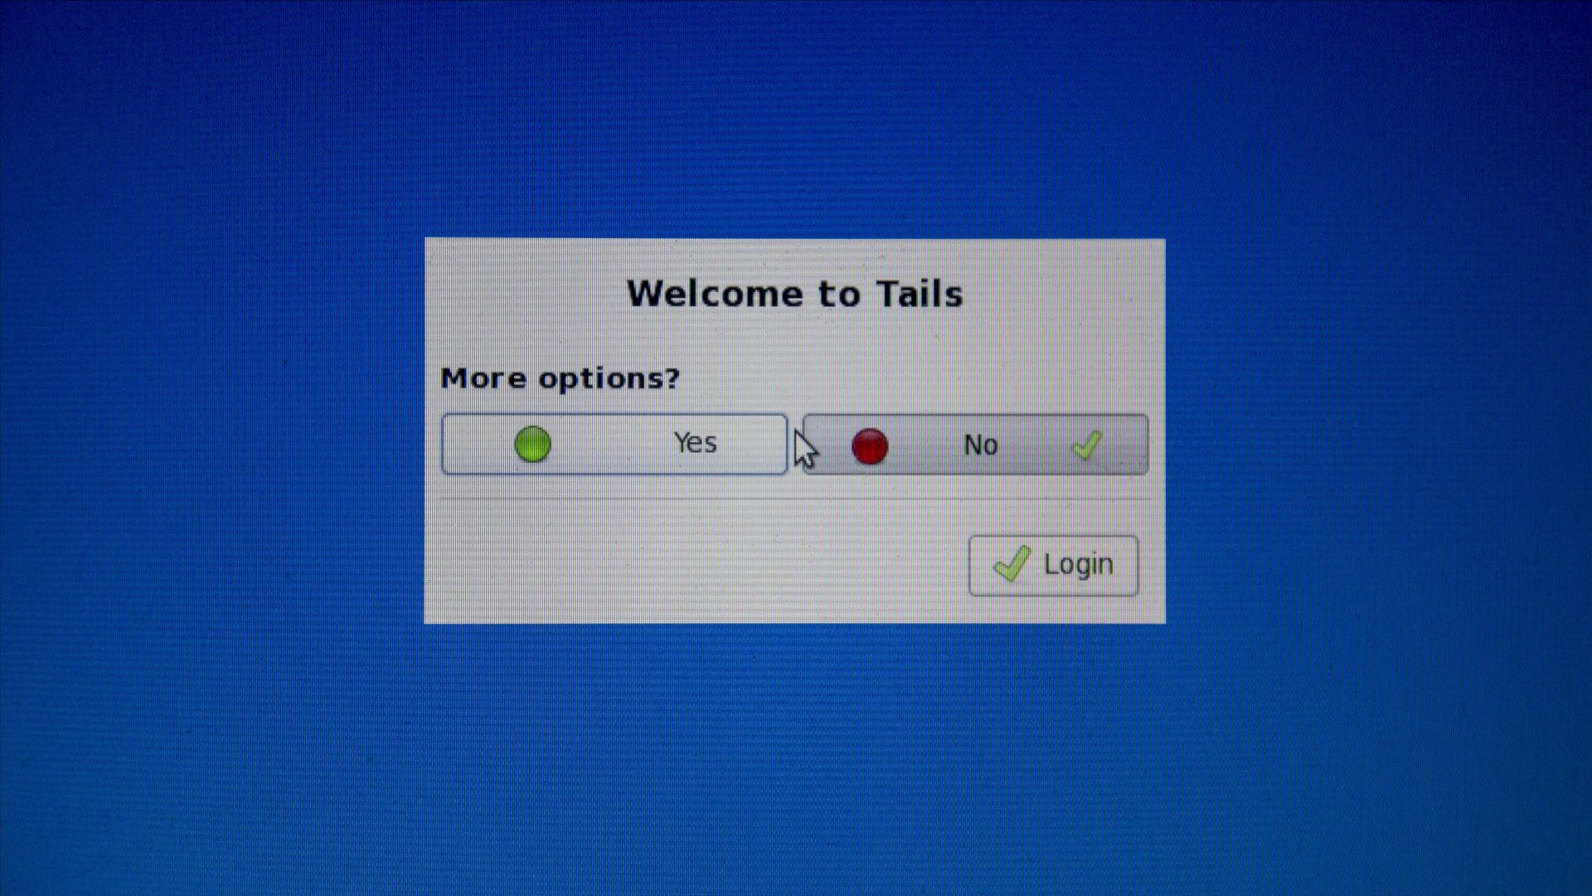
# Log in at Welcome to Tails with More options left at No.
pyautogui.click(1050, 564)
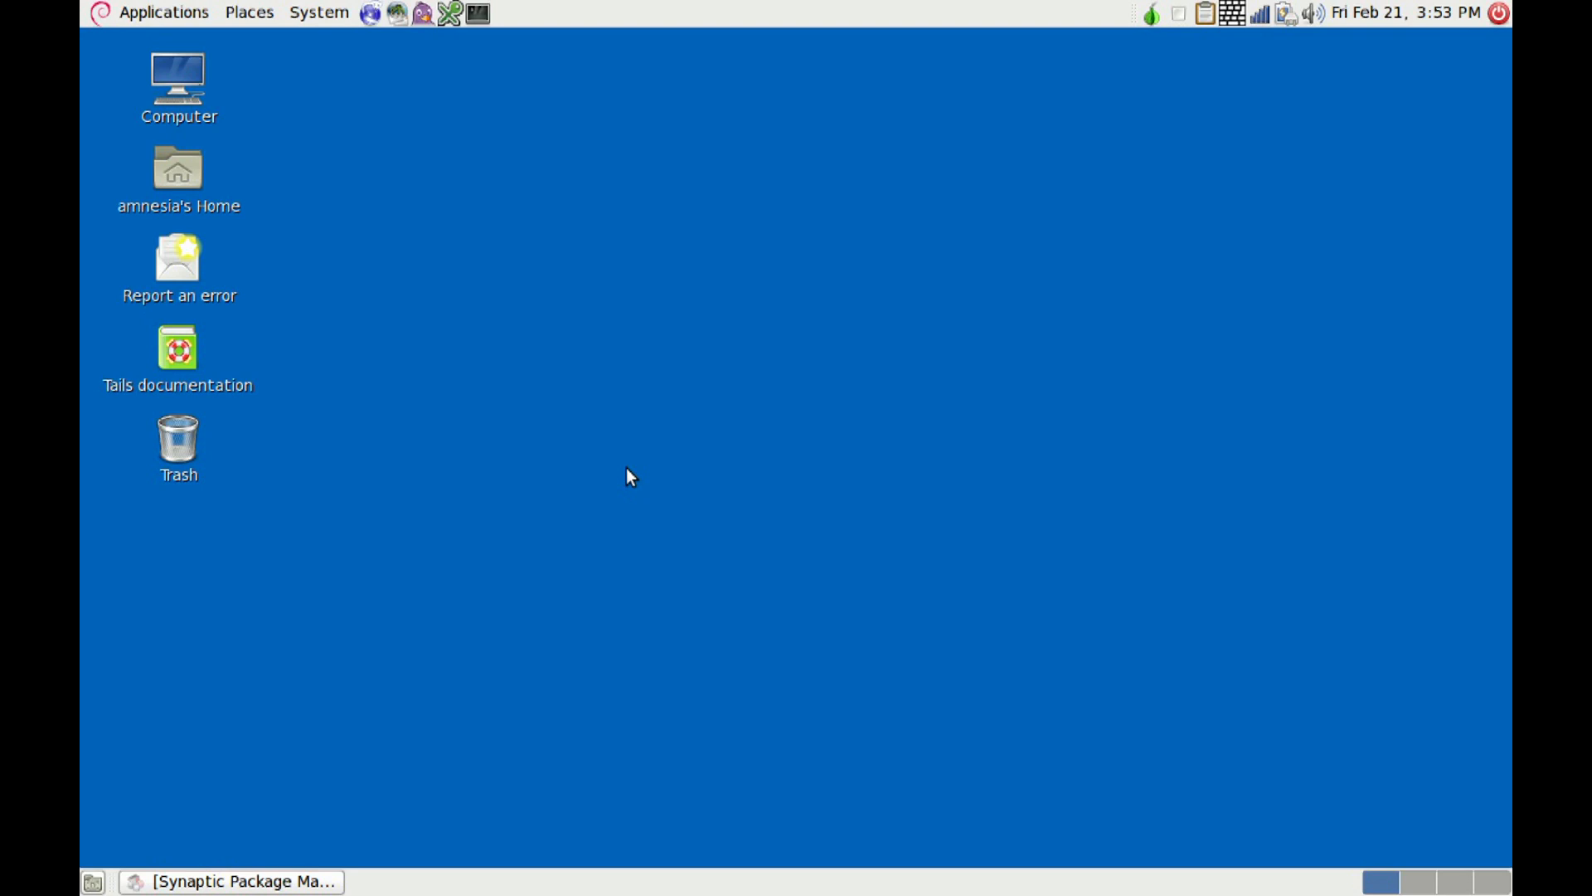
pyautogui.moveTo(137, 10)
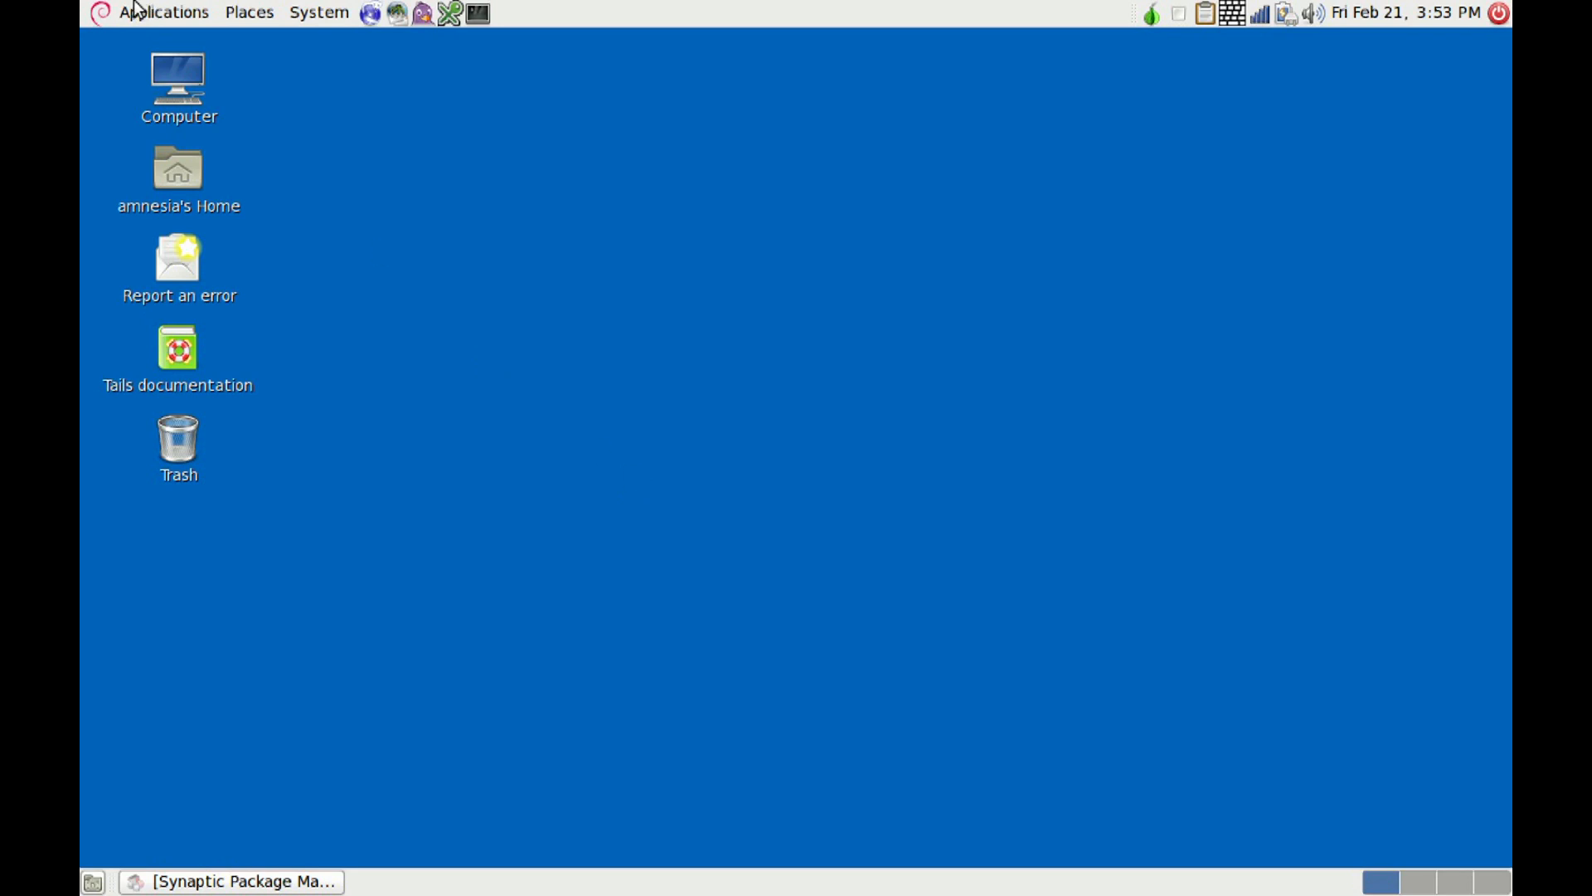
# Run Tails Installer onto the 8 GB JetFlash USB stick and dismiss the completion message.
pyautogui.click(163, 12)
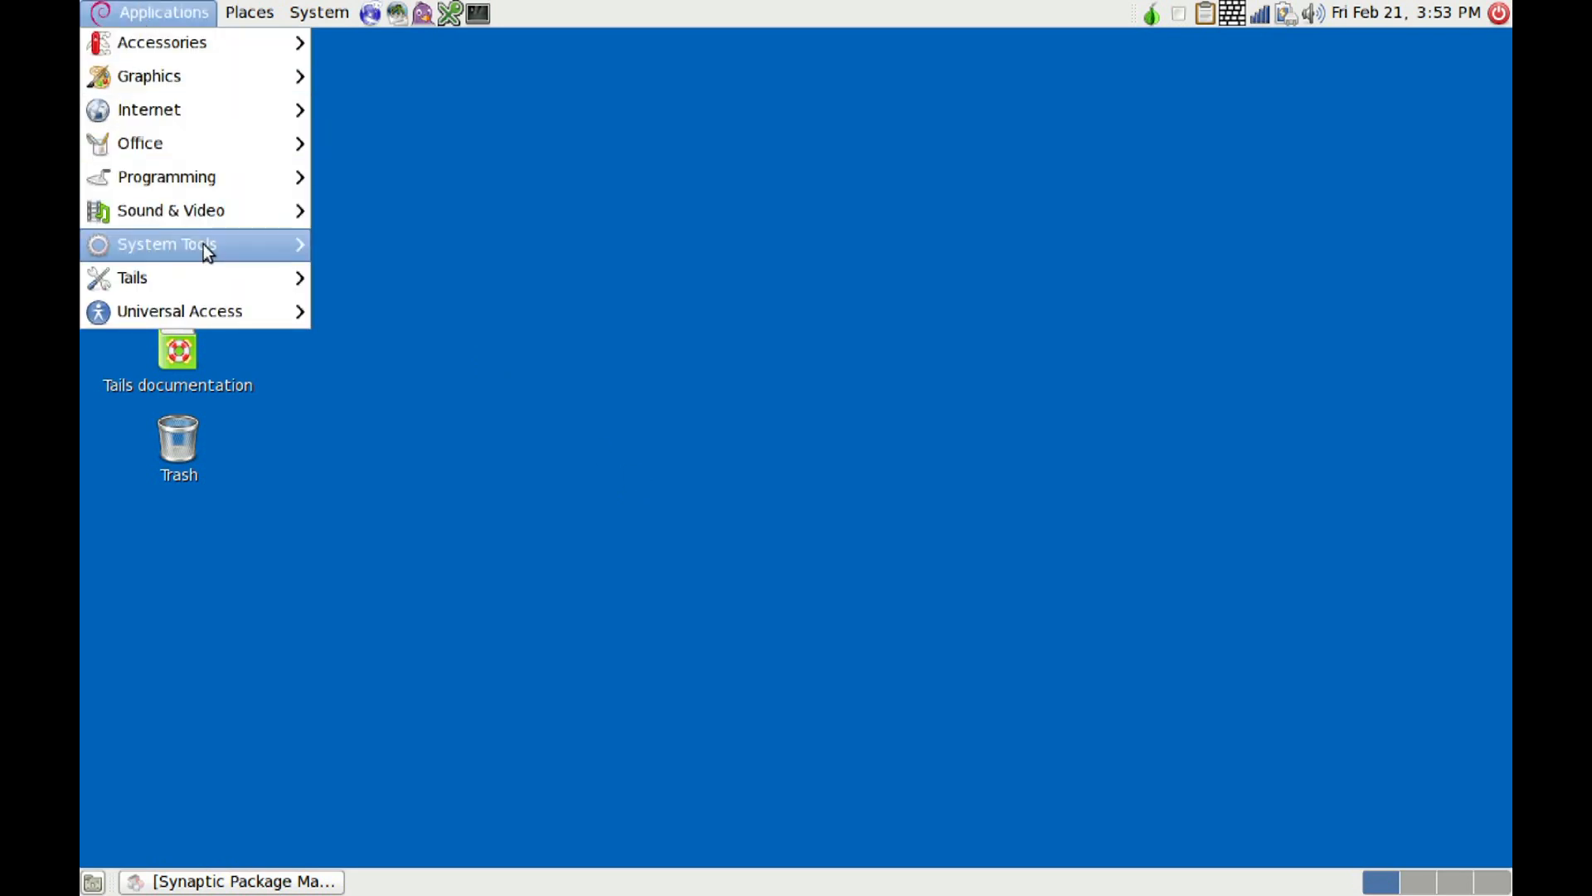
pyautogui.moveTo(131, 277)
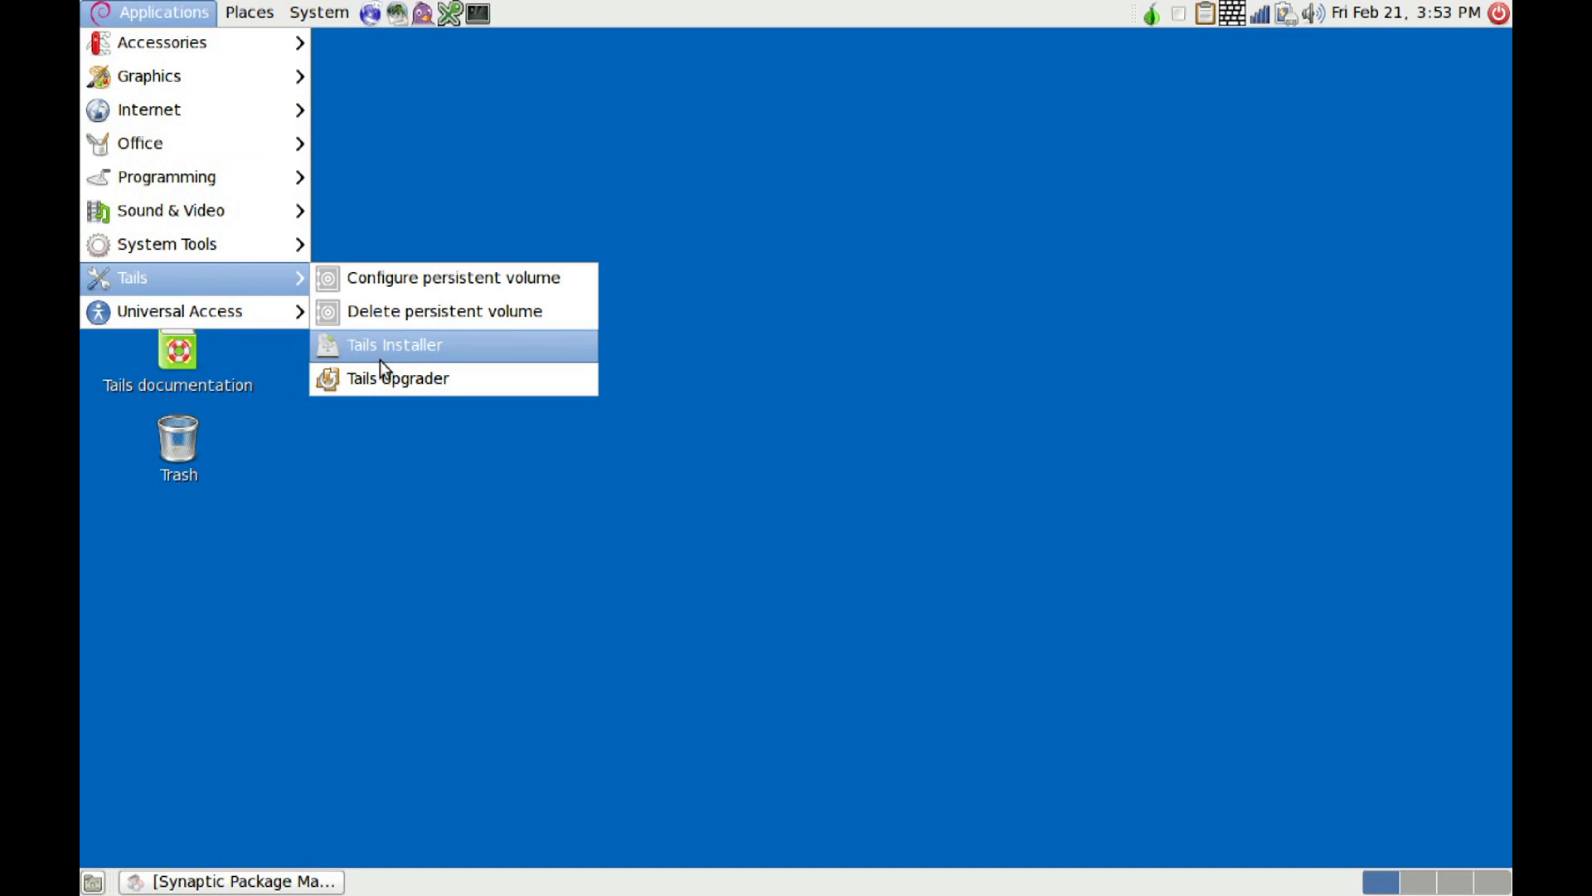
pyautogui.click(395, 344)
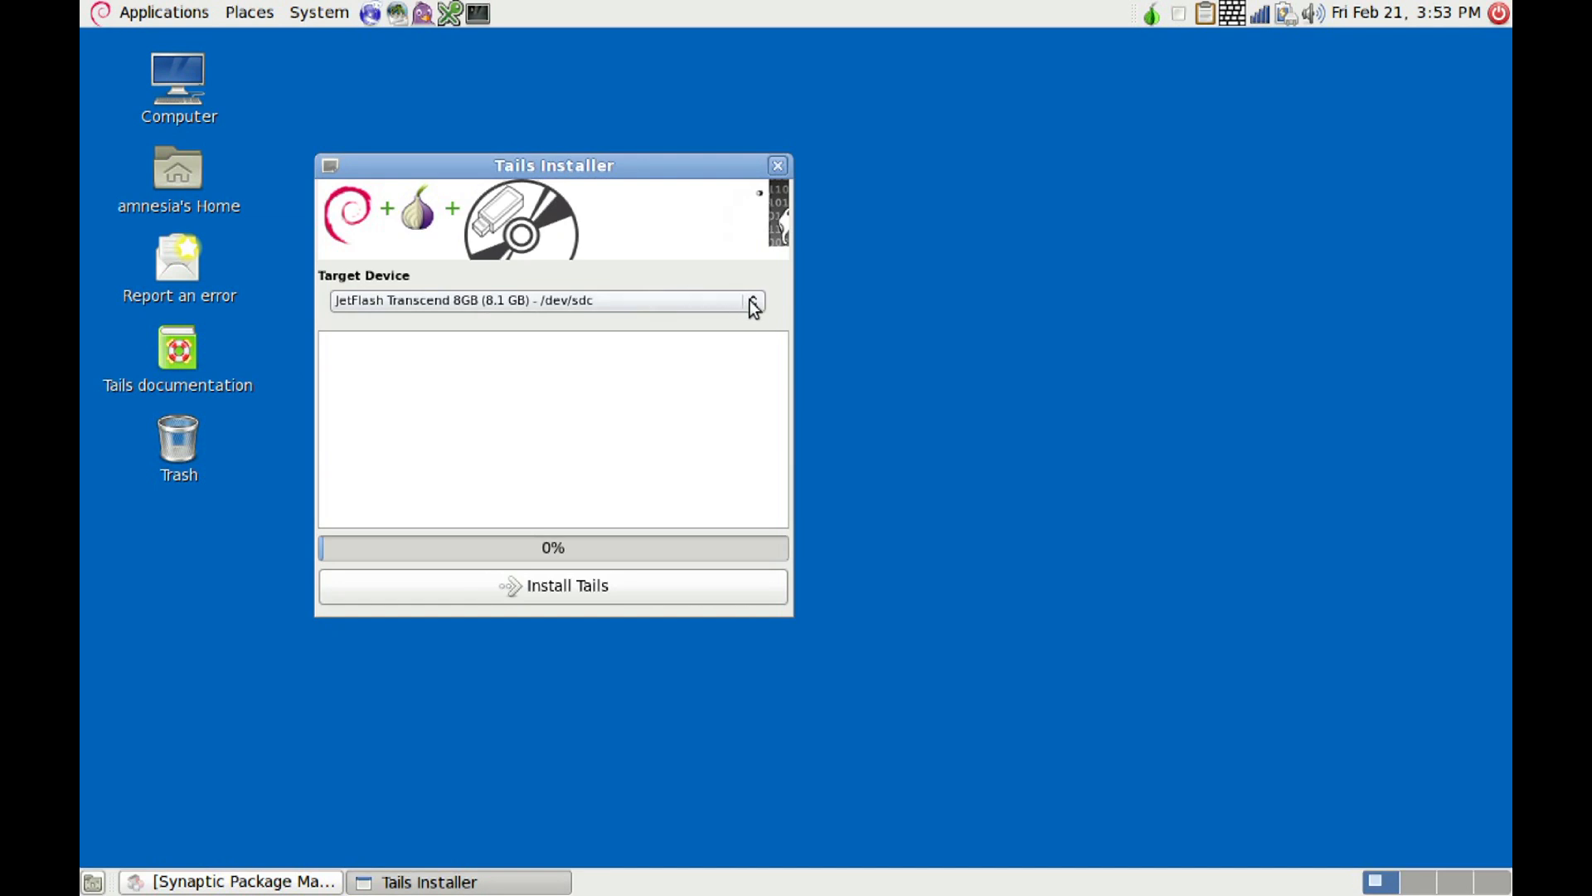
pyautogui.click(752, 301)
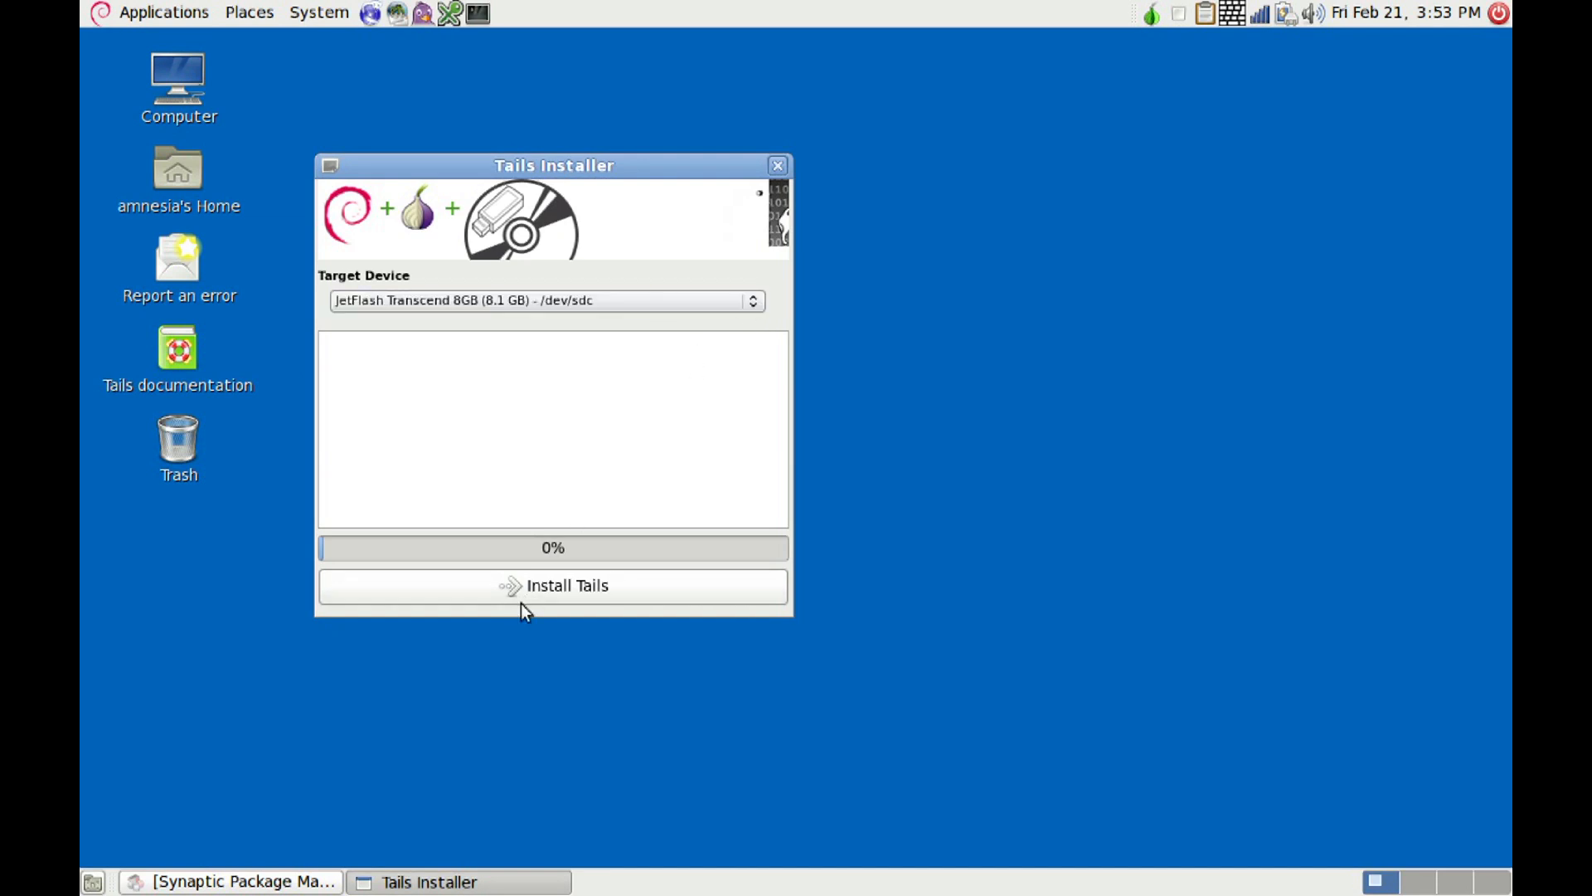
pyautogui.click(552, 584)
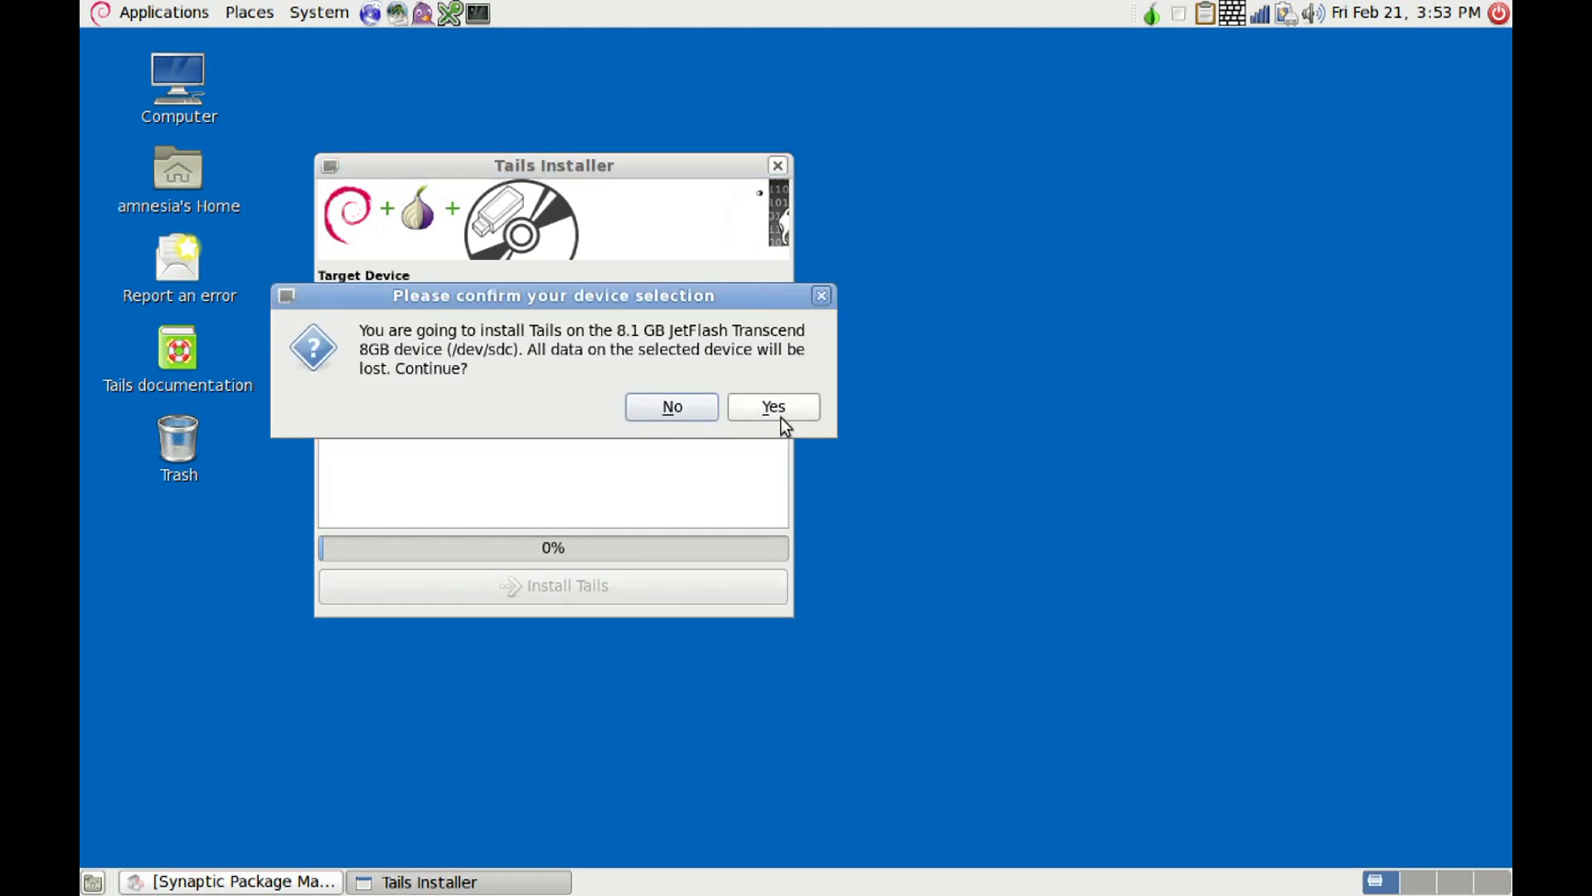
pyautogui.click(772, 406)
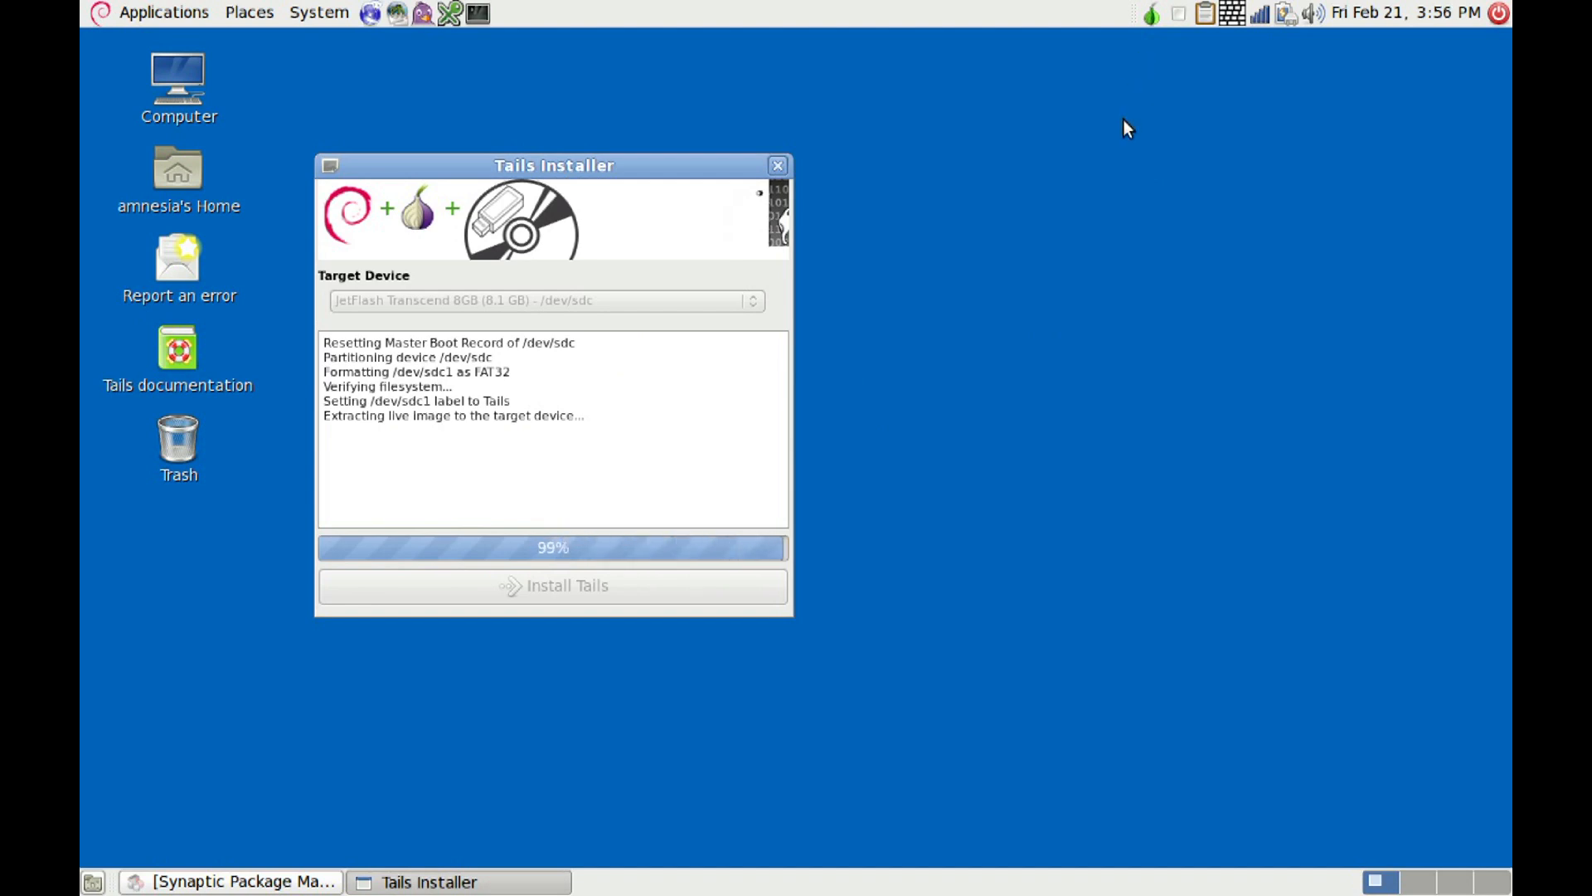
pyautogui.moveTo(262, 110)
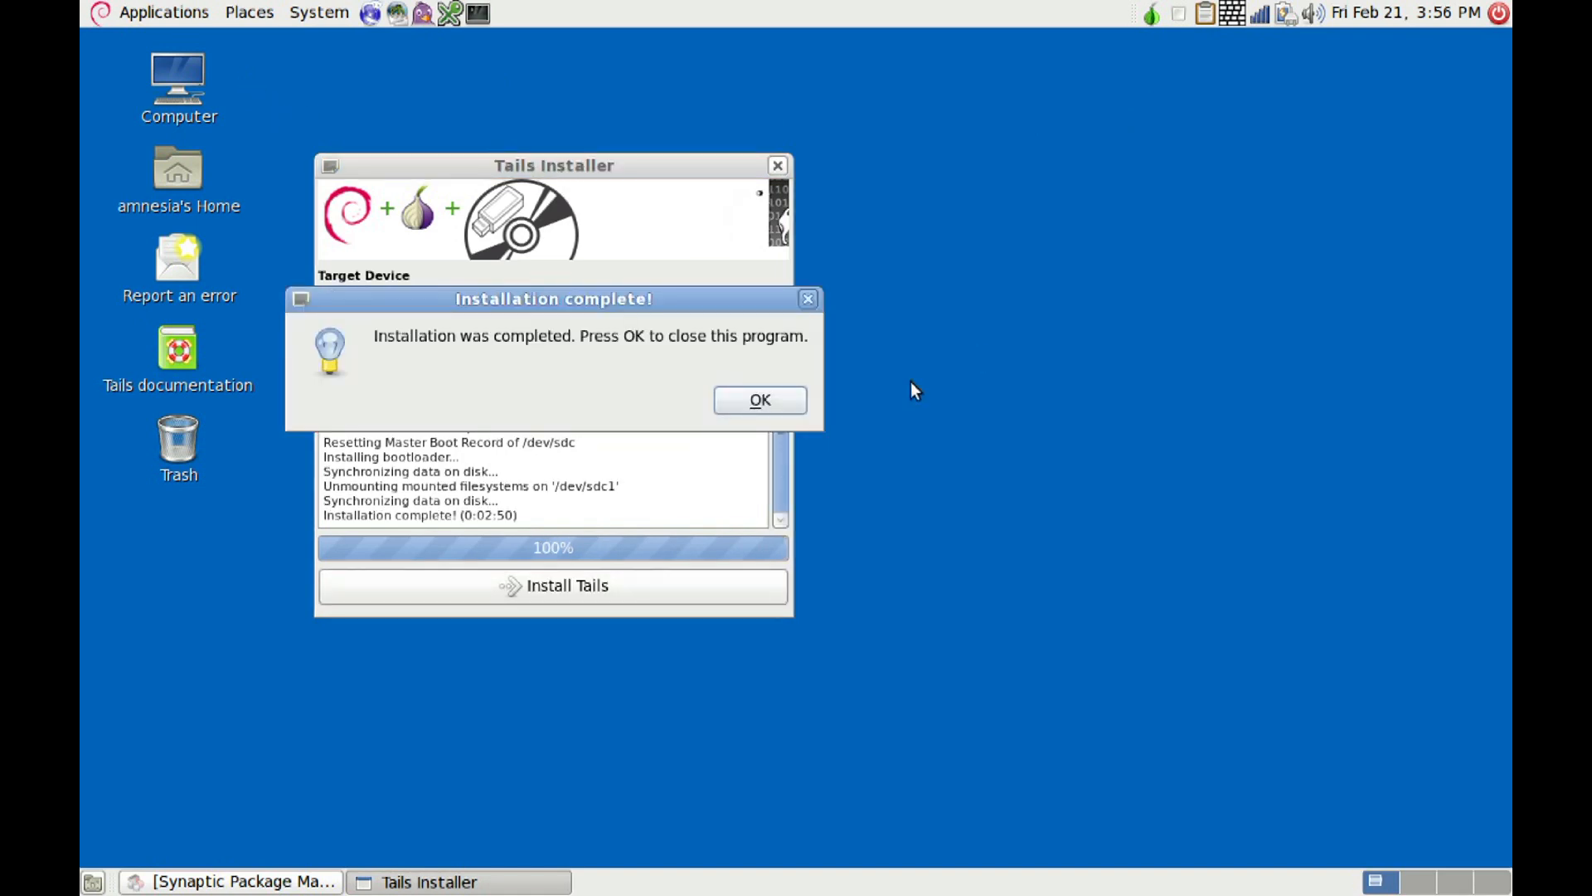
pyautogui.click(758, 398)
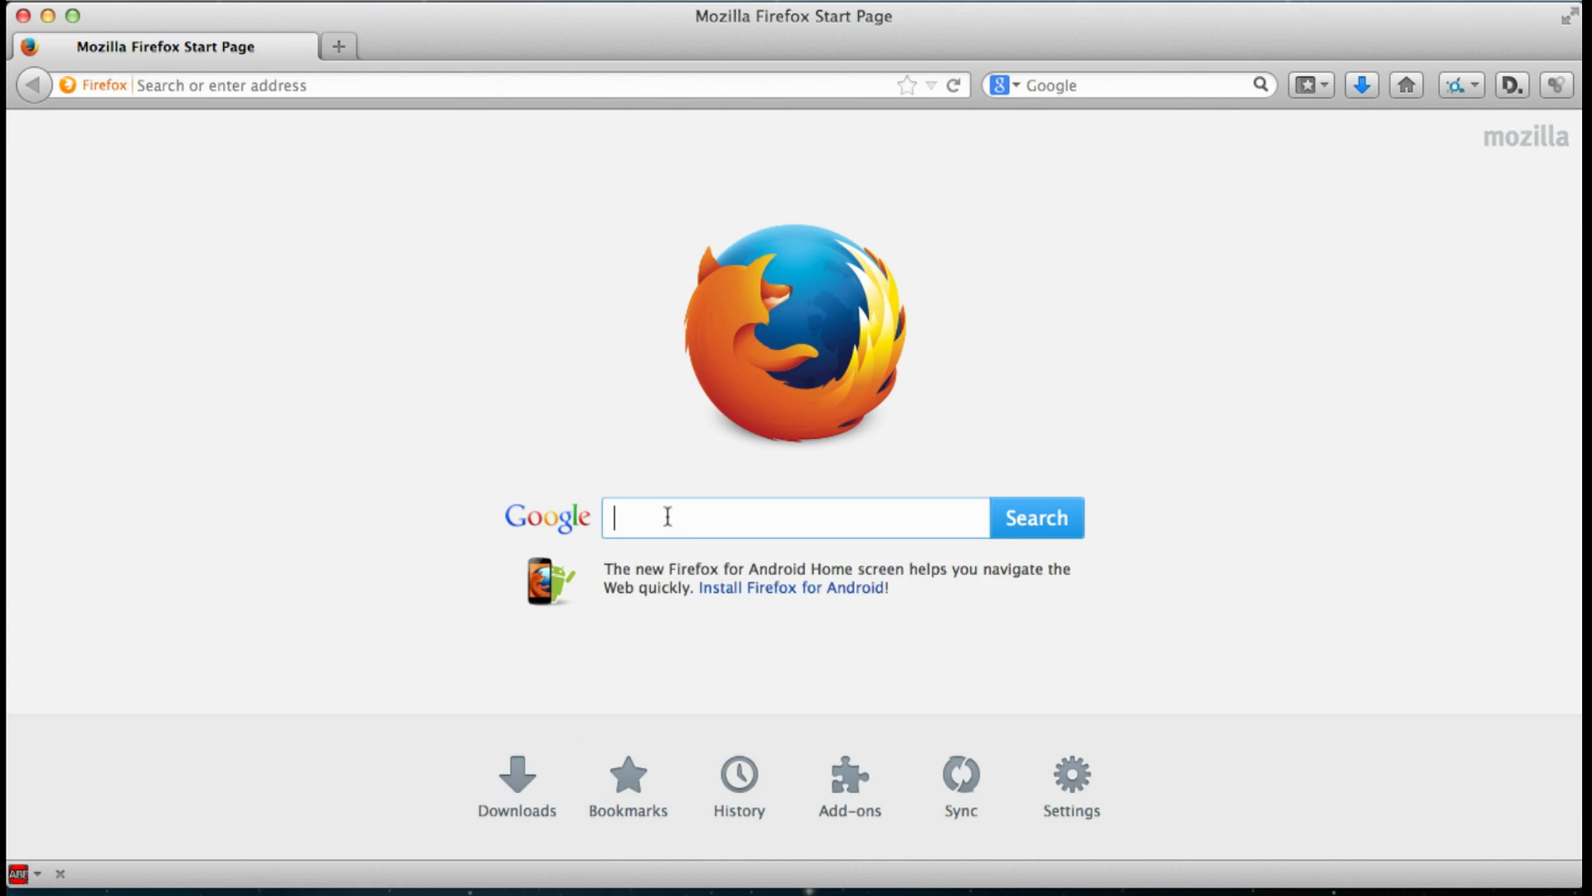
# Search for rEFInd and save the rEFInd 0.7.7 zip from SourceForge.
pyautogui.write('download ref')
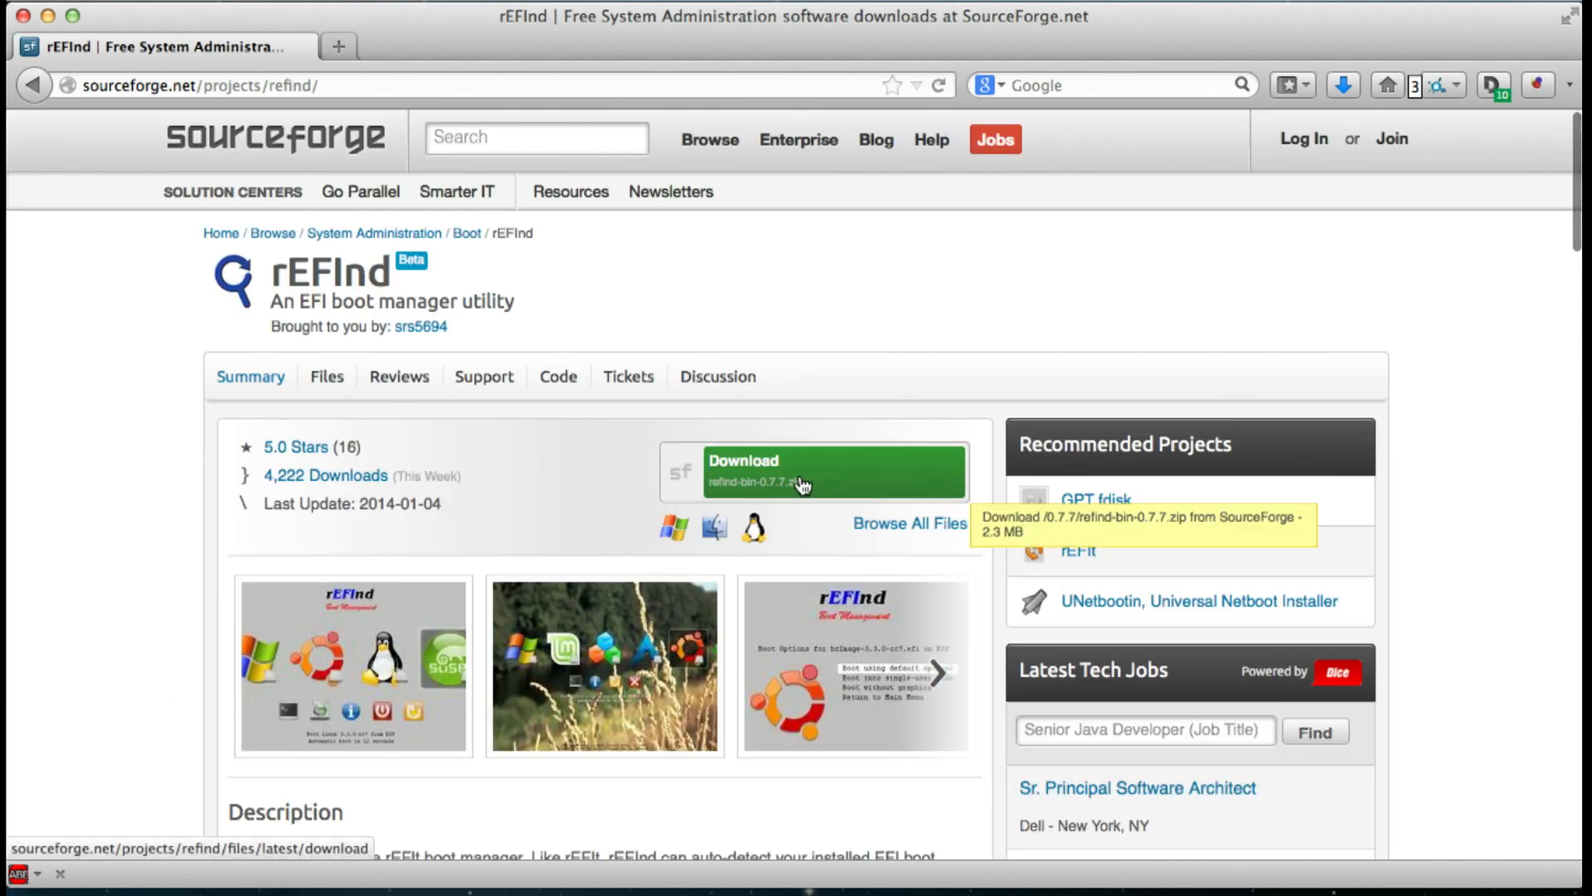
pyautogui.click(802, 483)
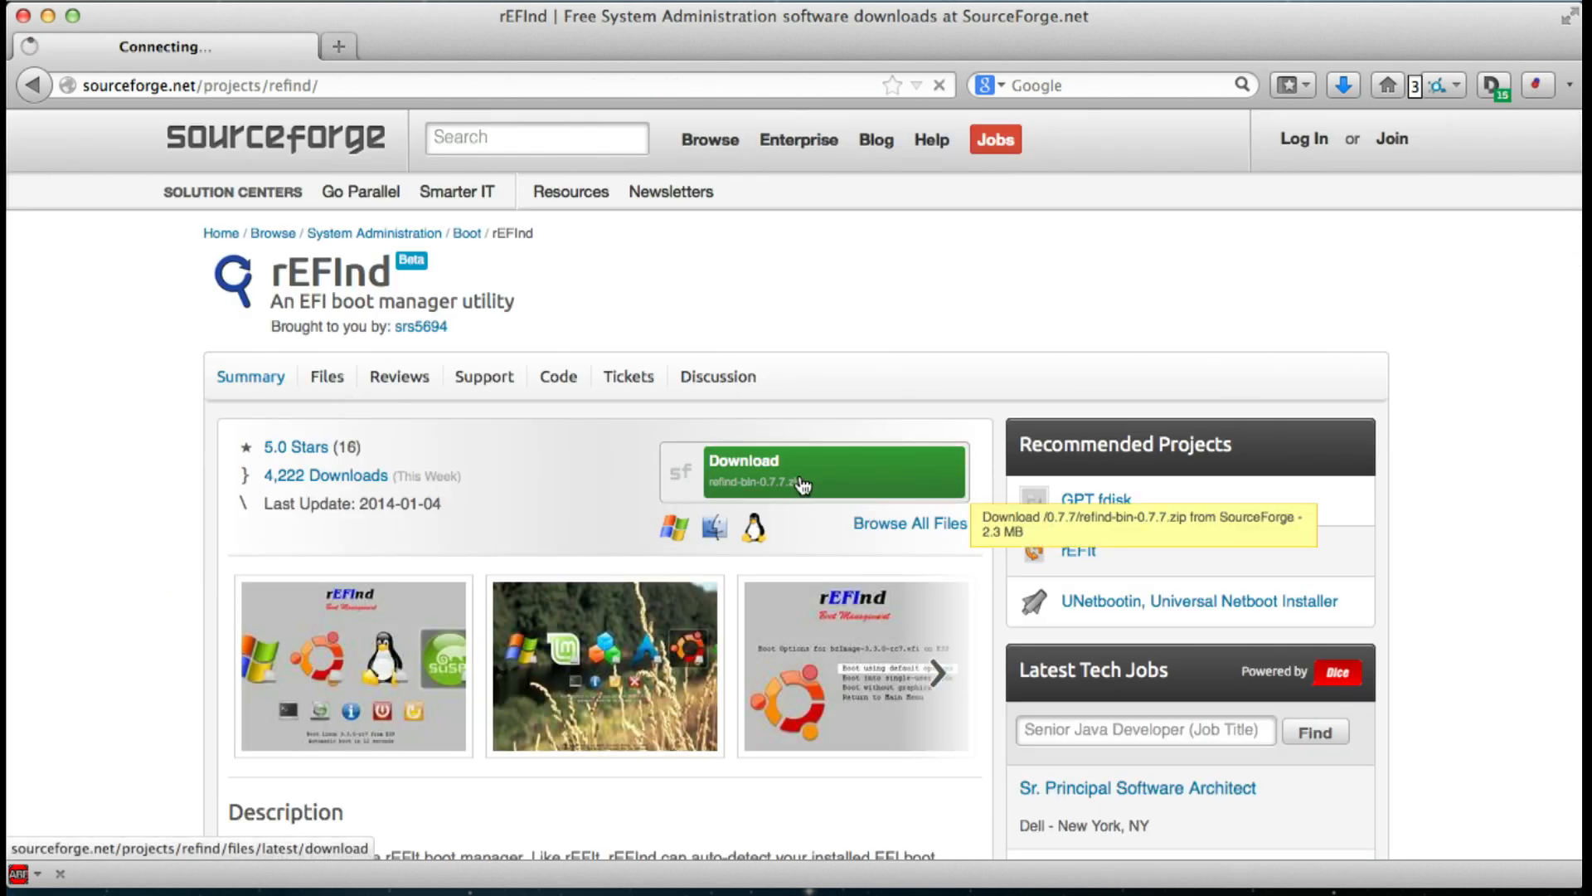
pyautogui.click(813, 471)
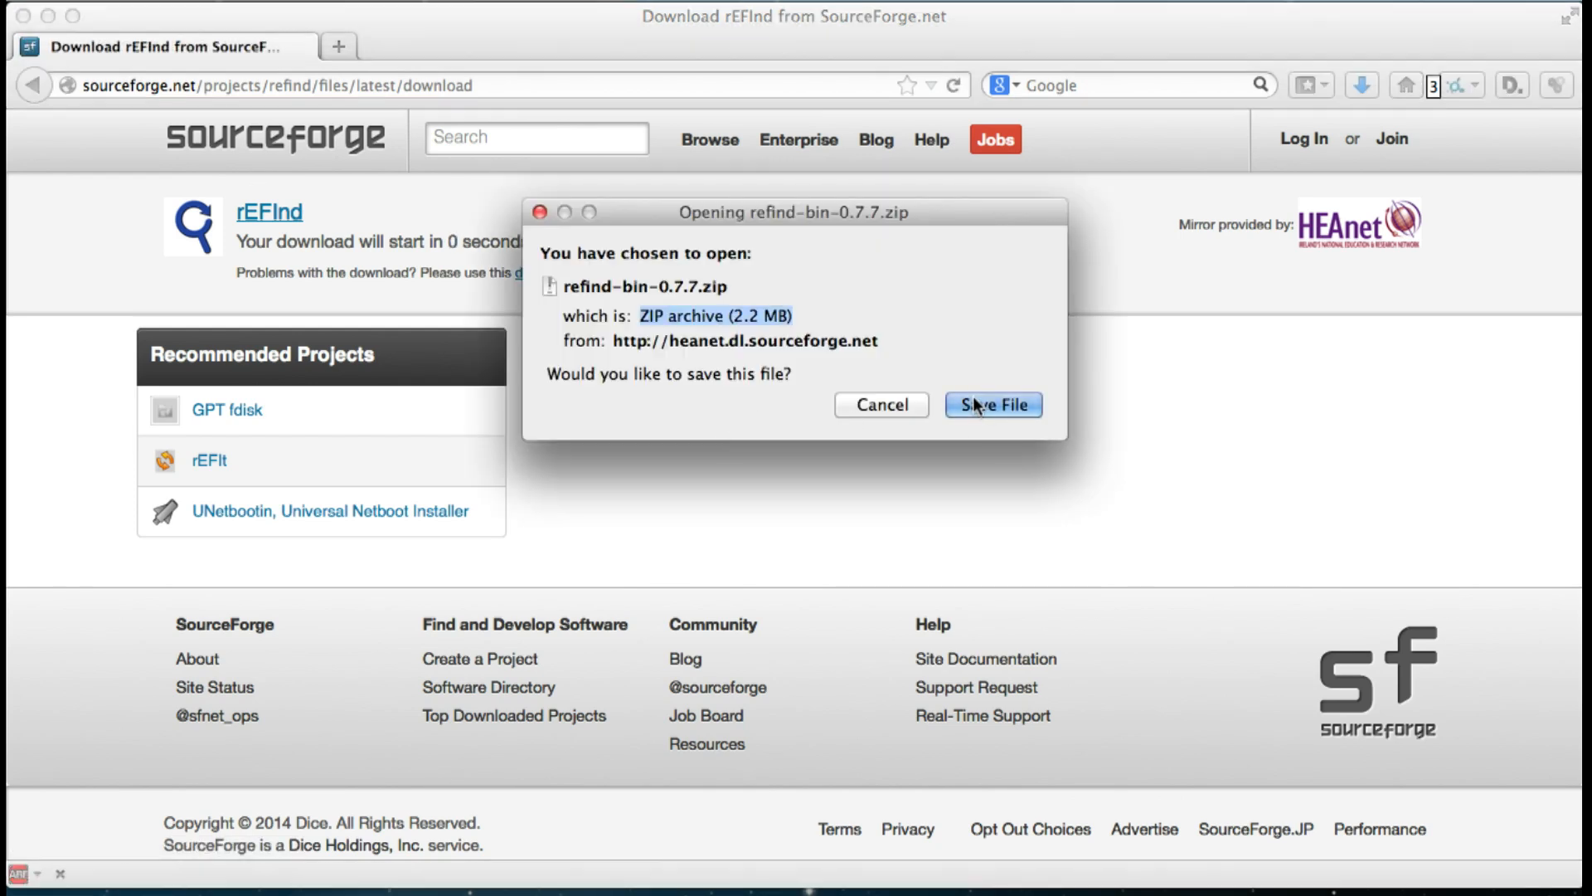
pyautogui.click(991, 404)
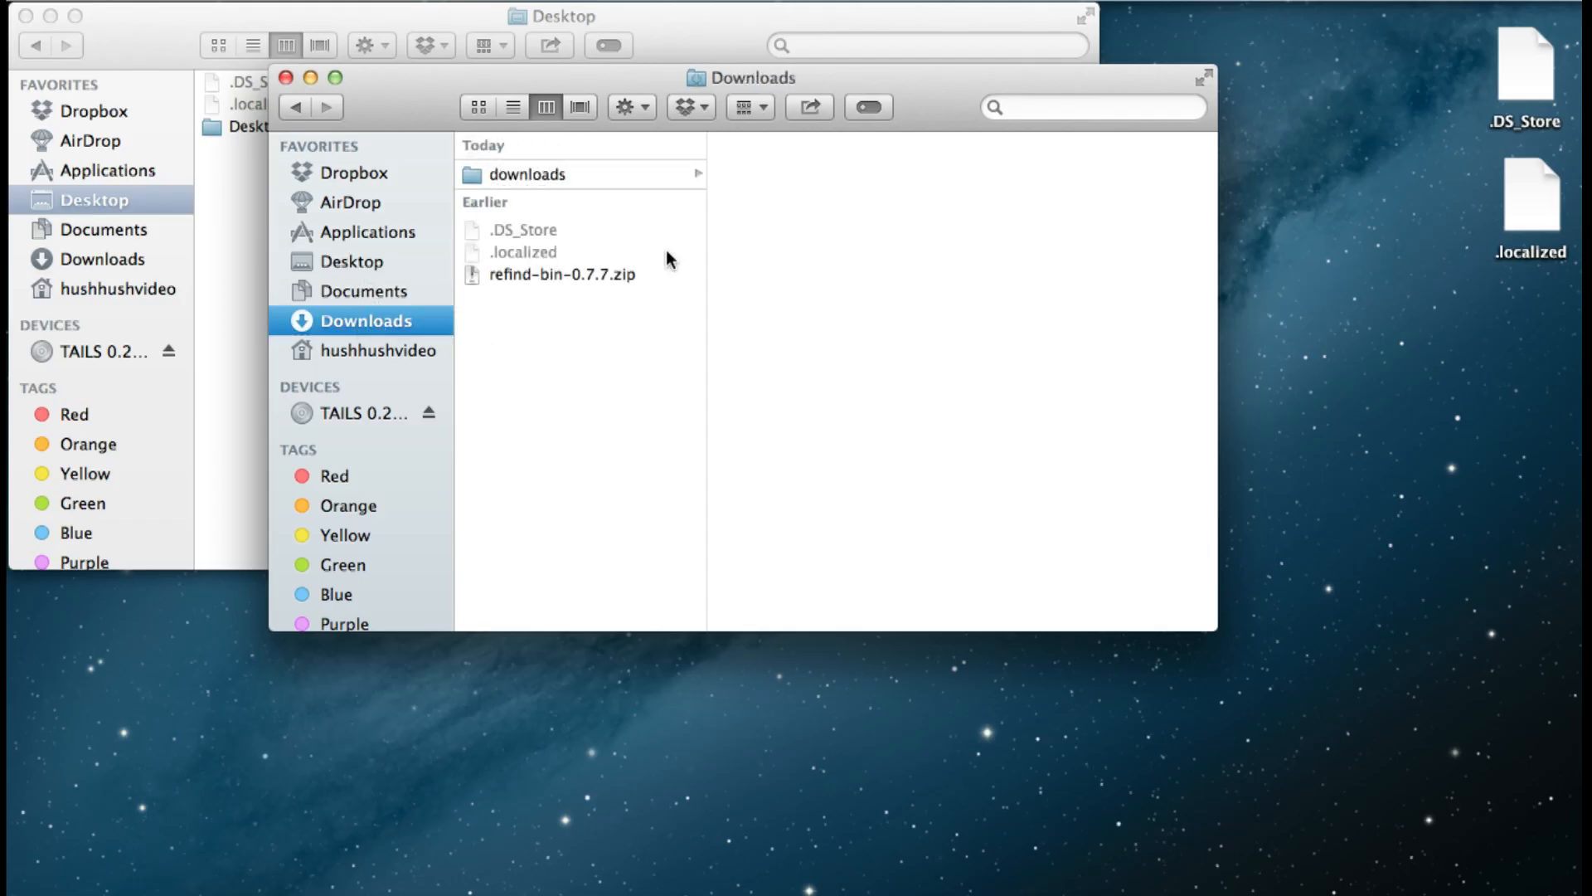
# Extract refind-bin-0.7.7.zip in Downloads and preview its install.sh script.
pyautogui.click(561, 274)
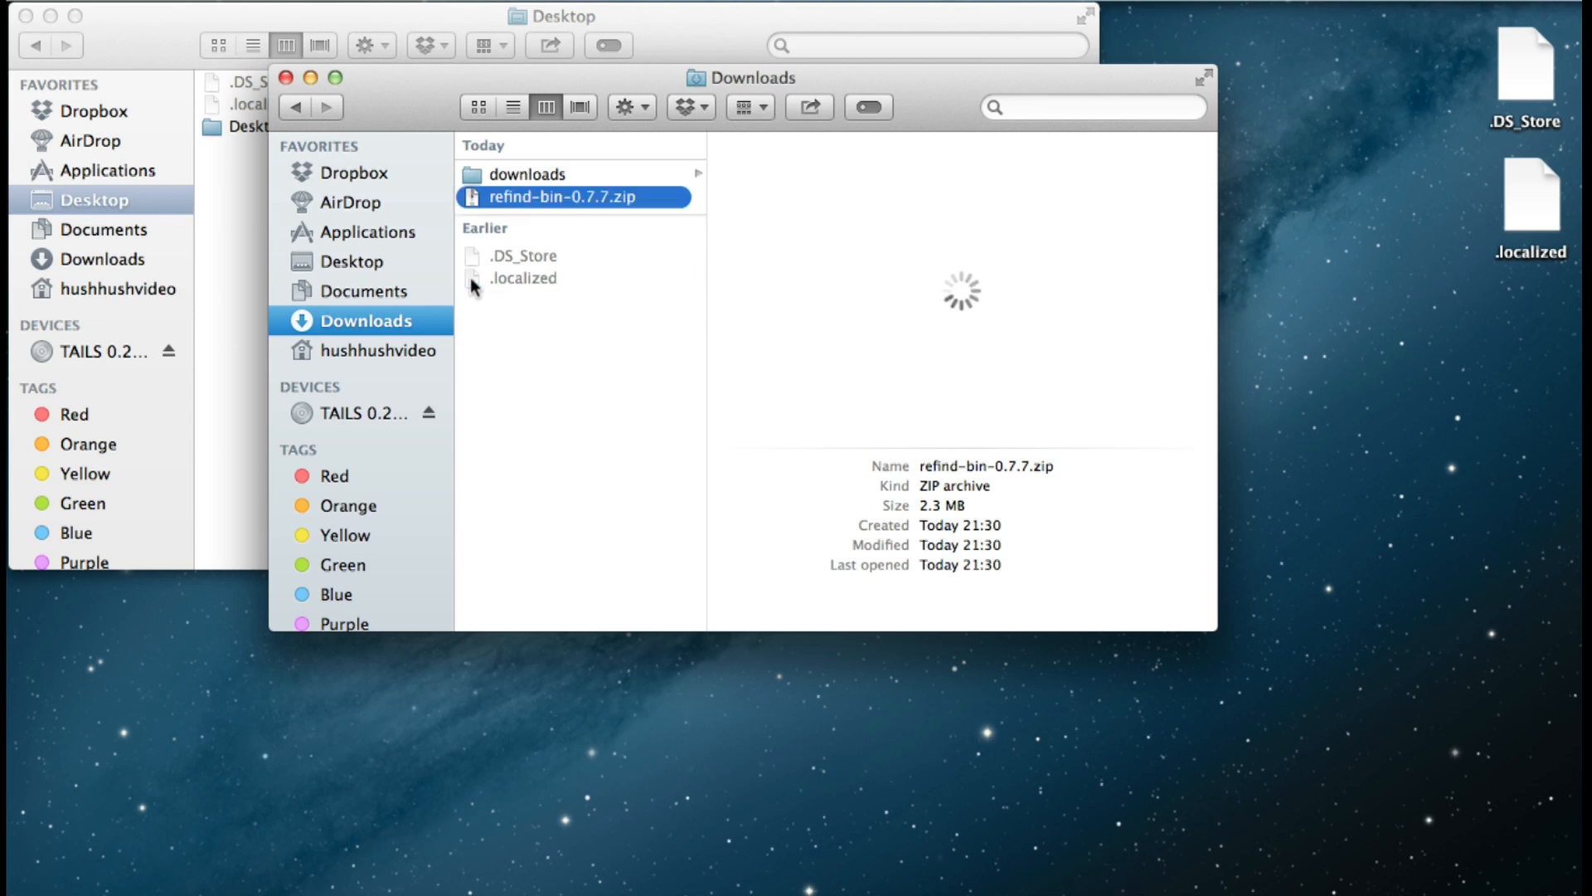
pyautogui.doubleClick(573, 197)
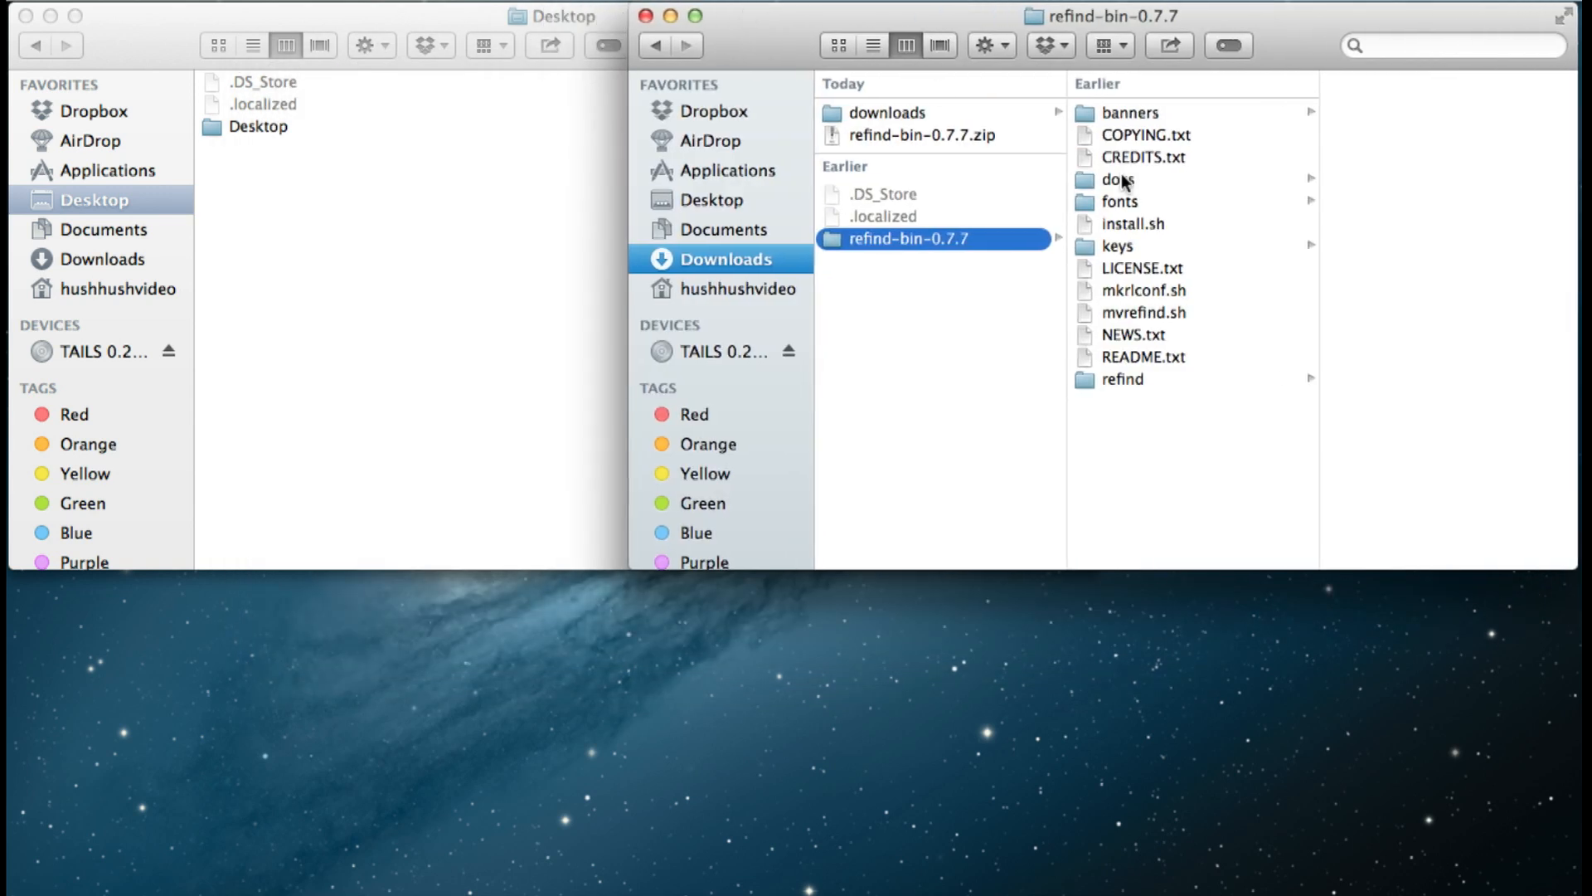
pyautogui.click(1132, 223)
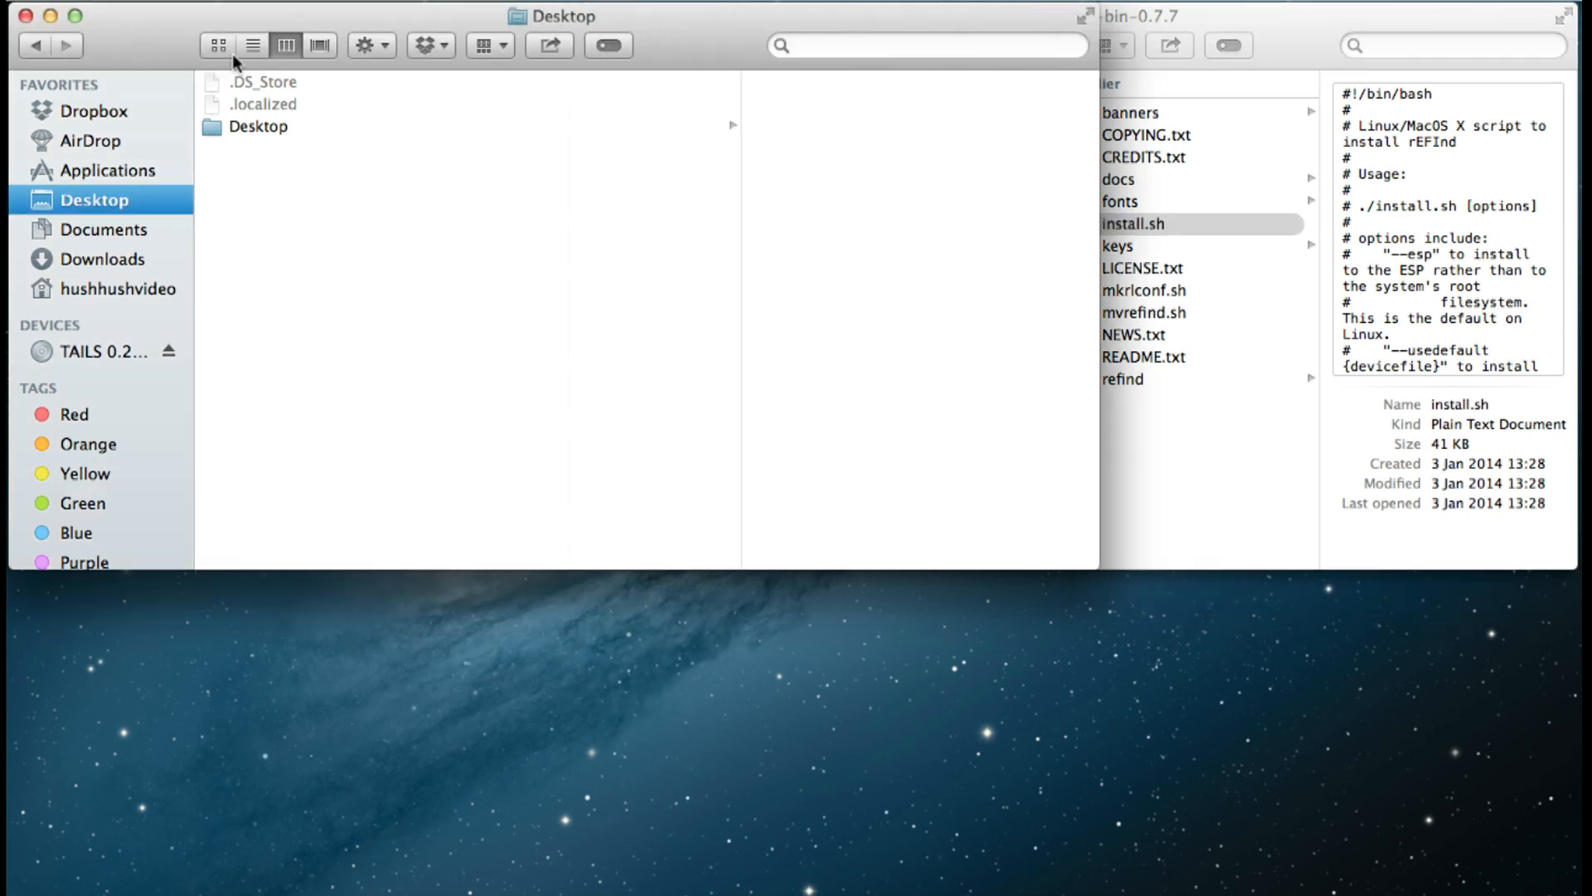
# Select Terminal in Applications > Utilities and show its details.
pyautogui.click(100, 169)
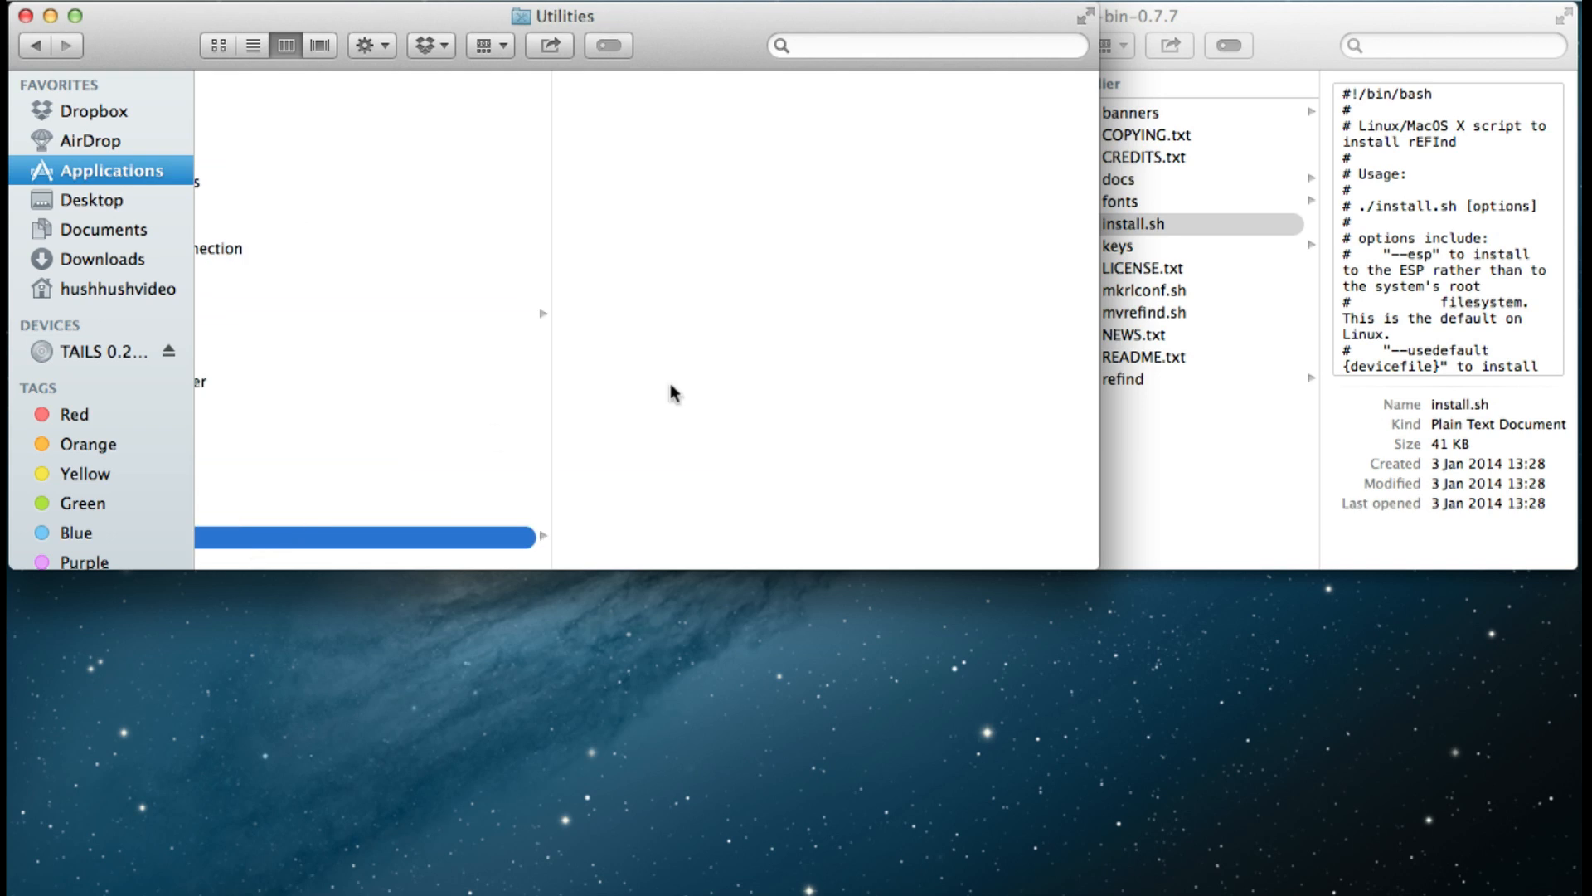
pyautogui.moveTo(739, 317)
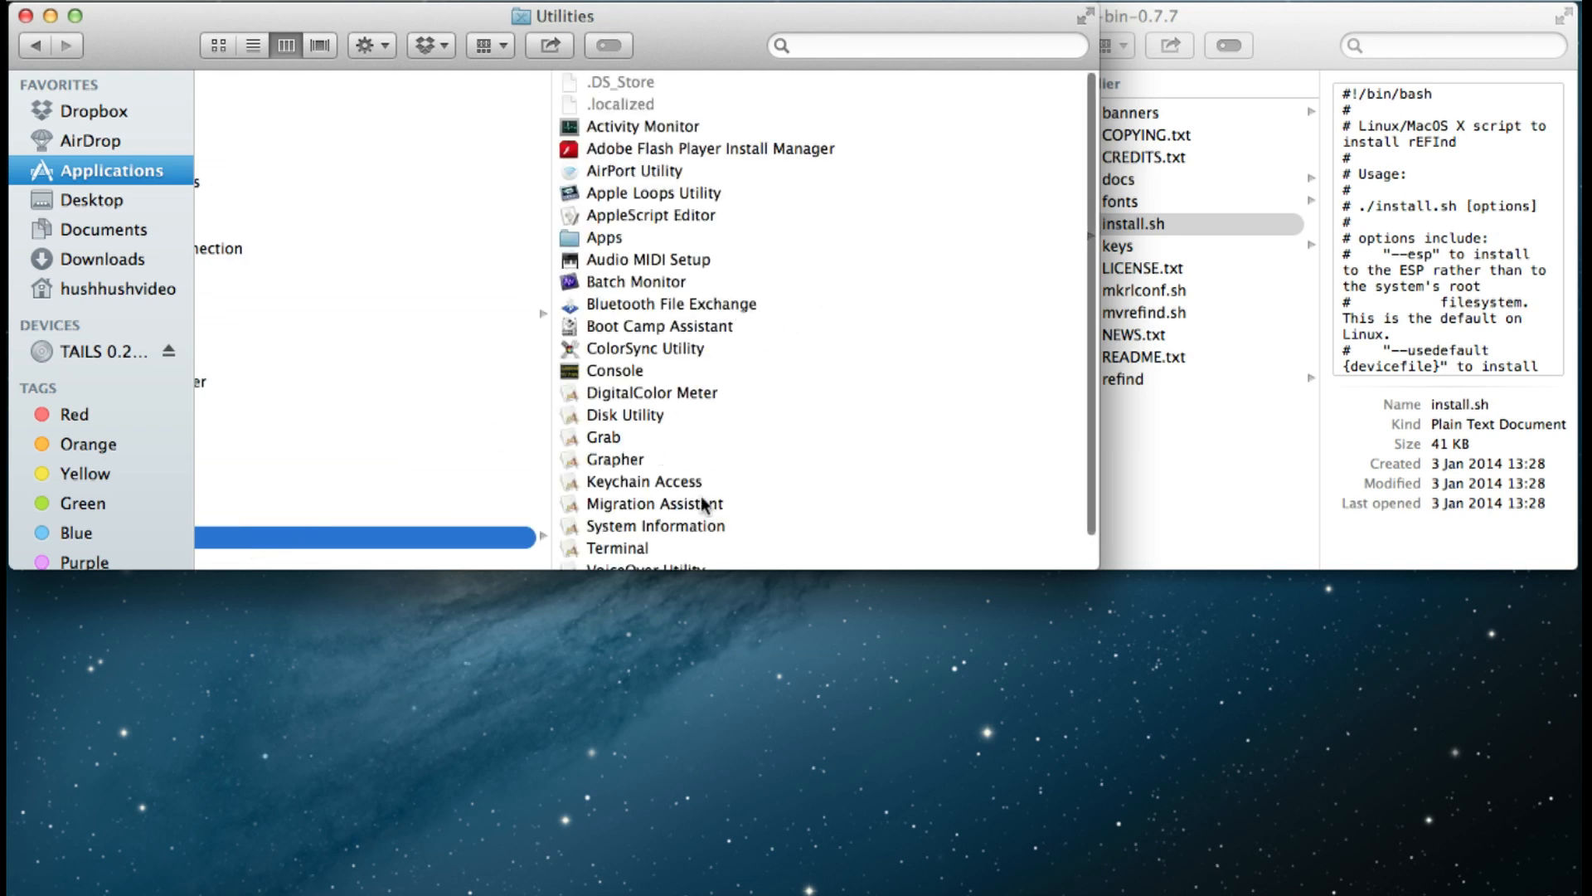
pyautogui.click(616, 547)
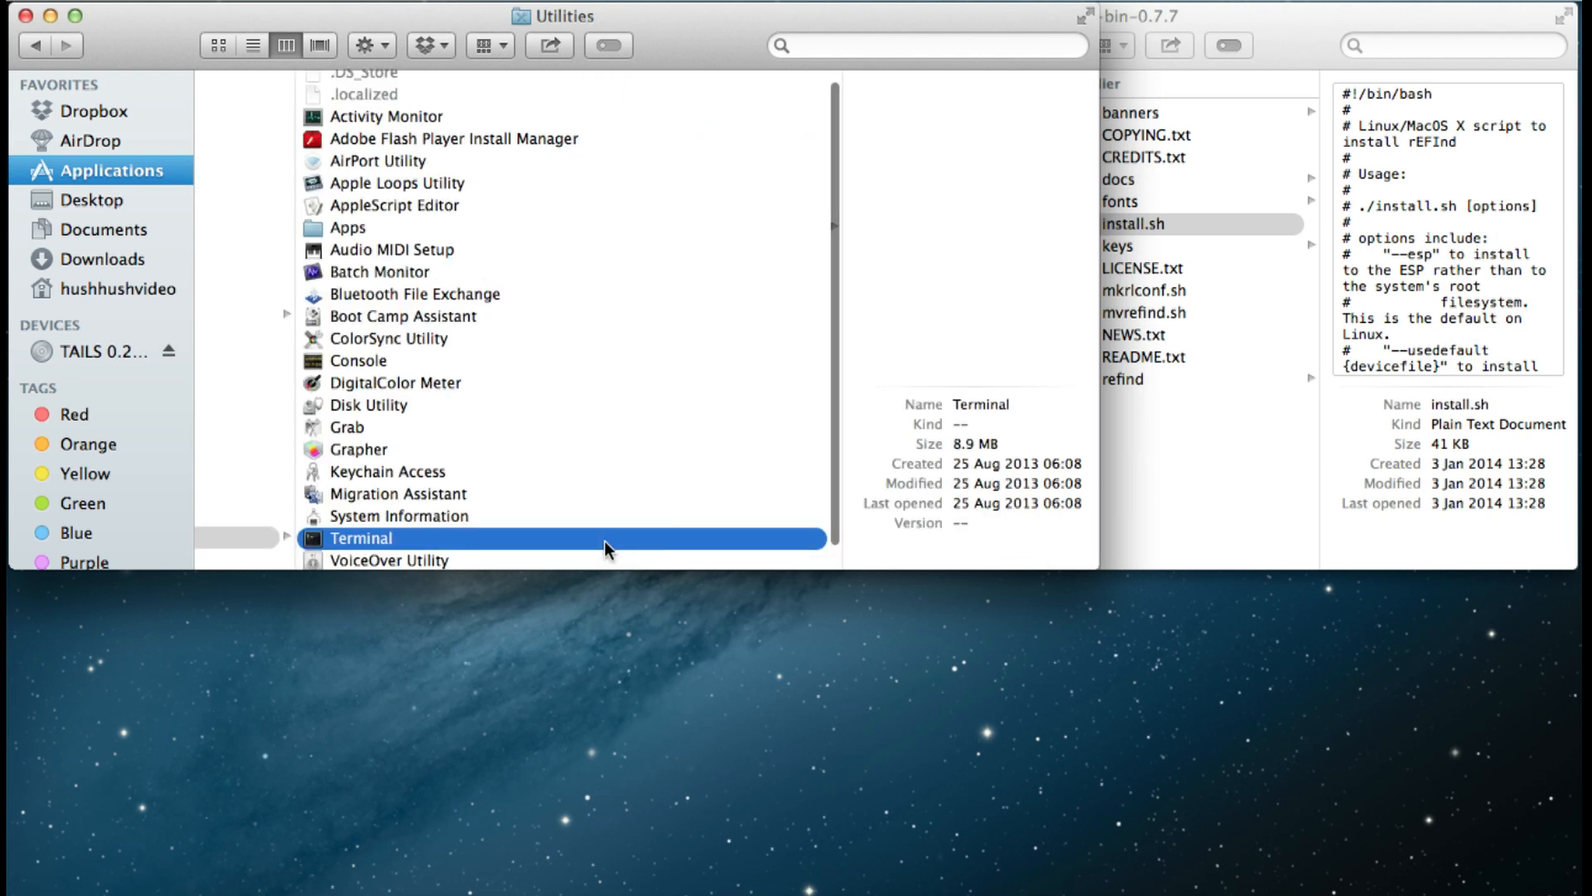
pyautogui.click(361, 537)
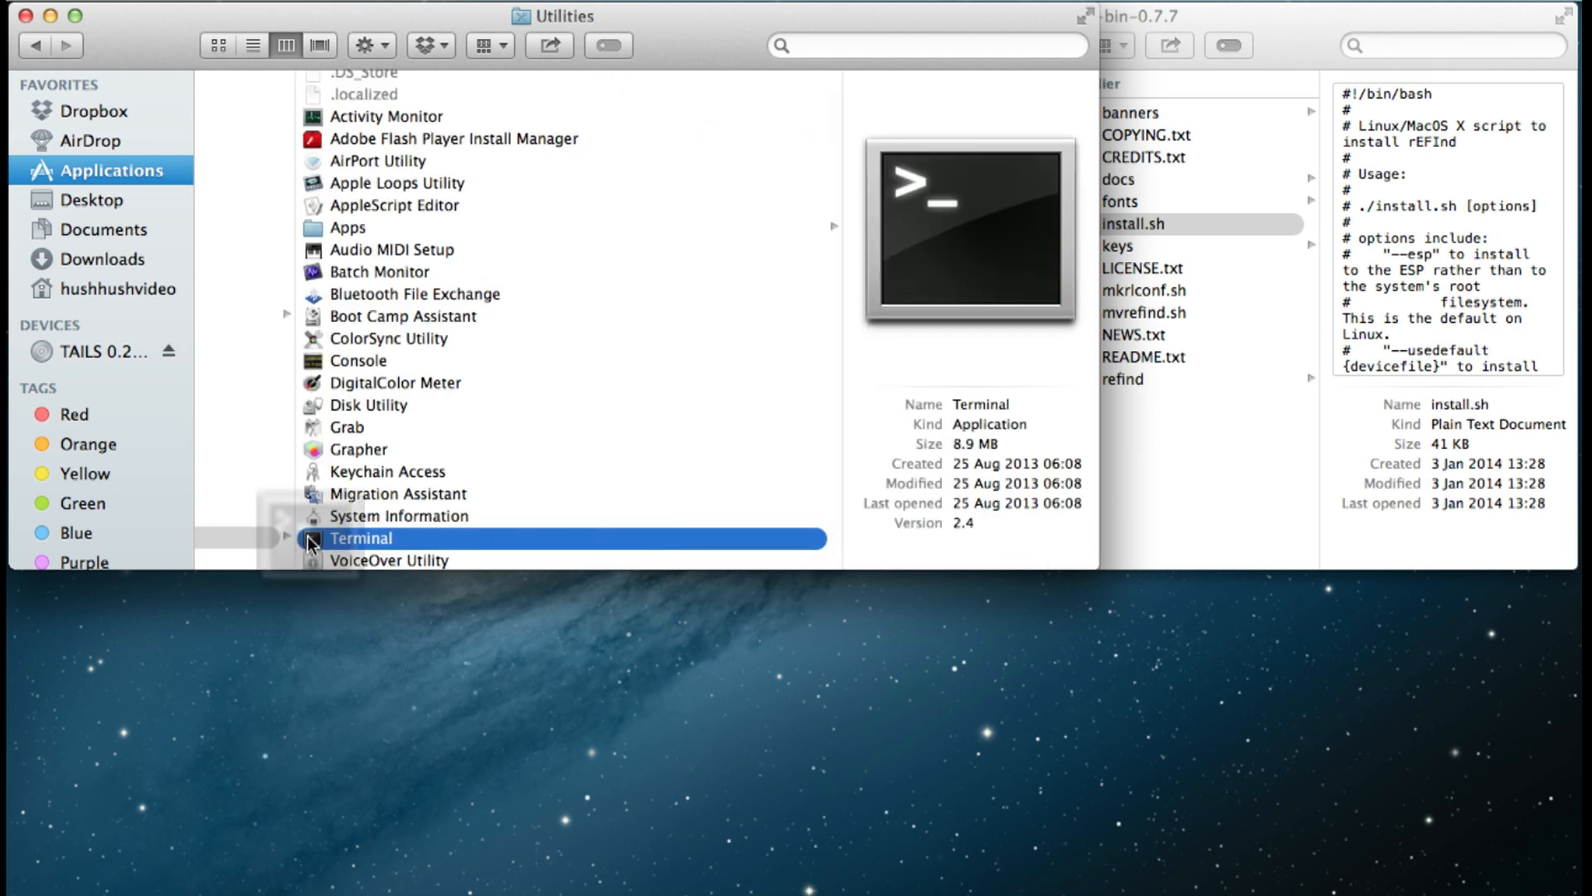
# Run rEFInd's install.sh in Terminal, then close Terminal, rEFInd and Utilities windows.
pyautogui.doubleClick(360, 538)
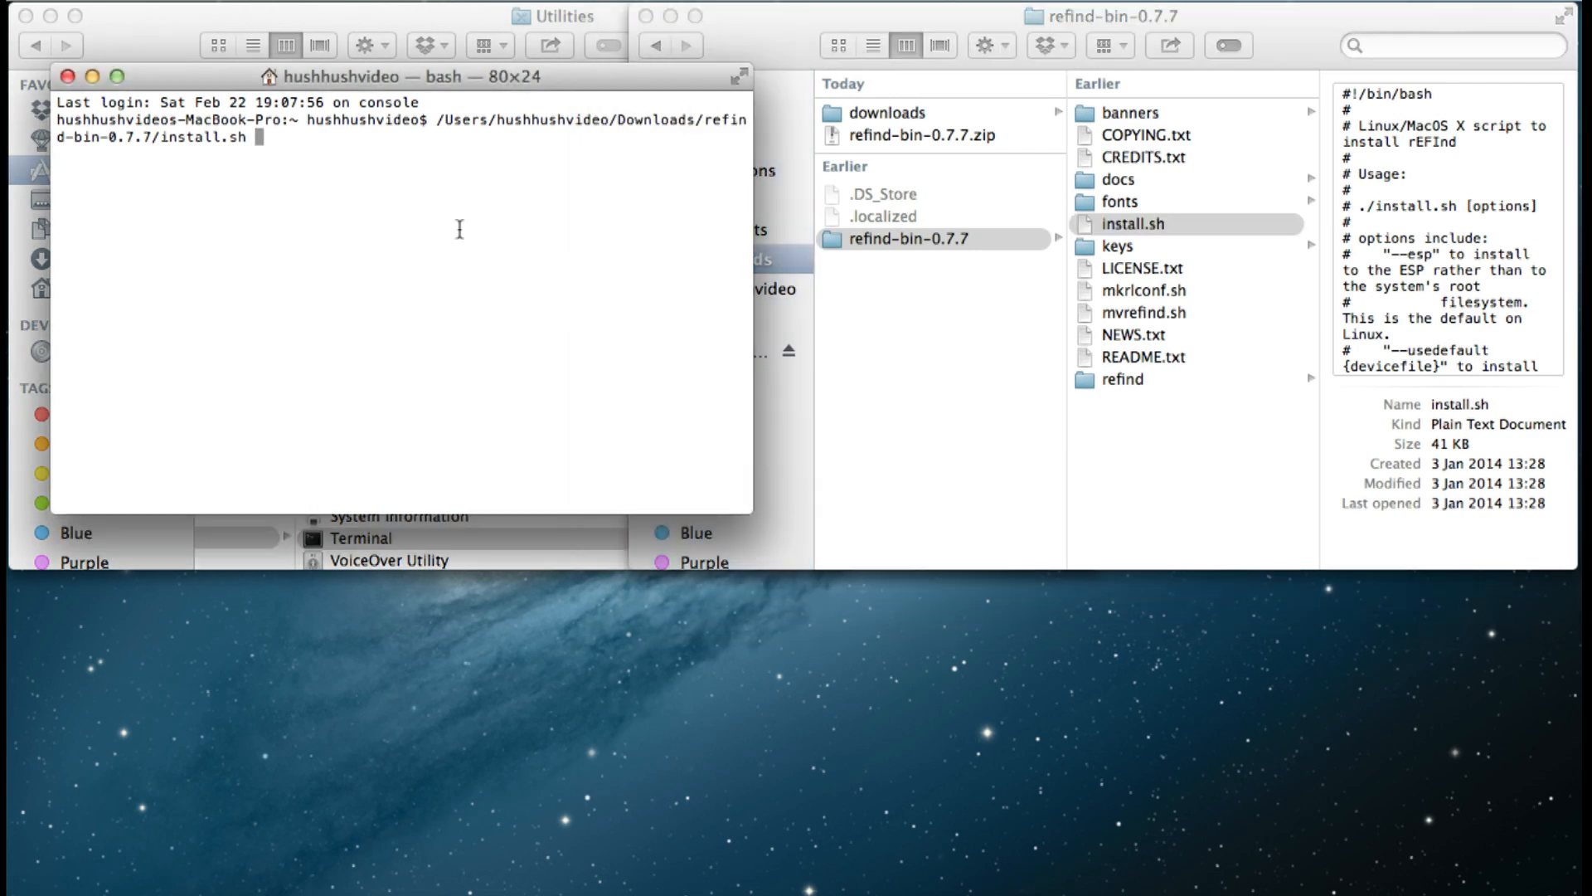
pyautogui.moveTo(303, 149)
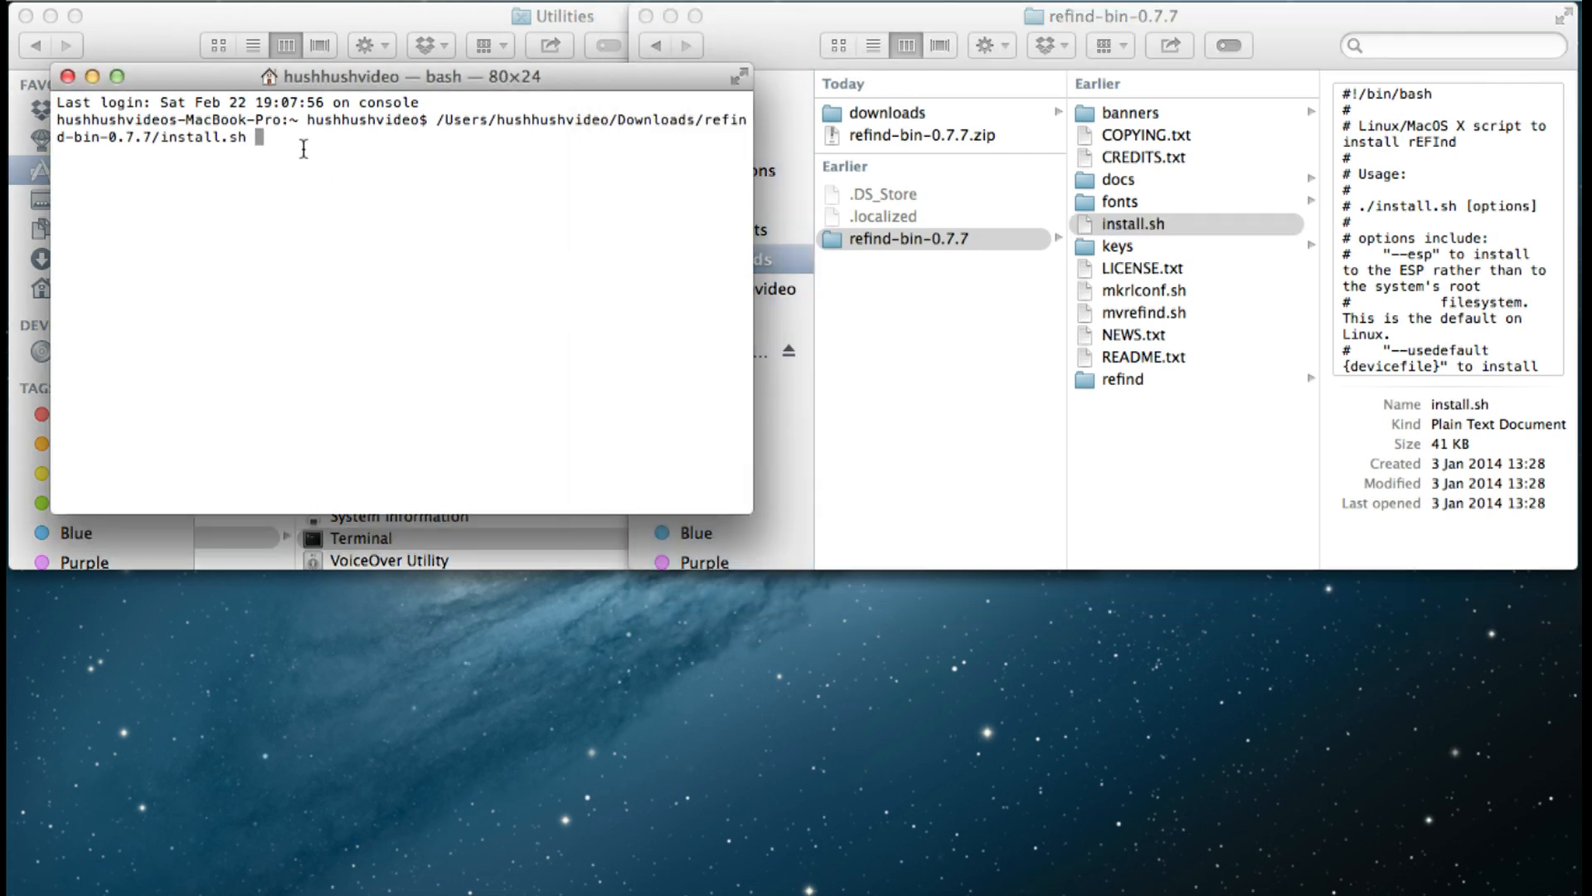
pyautogui.press('Return')
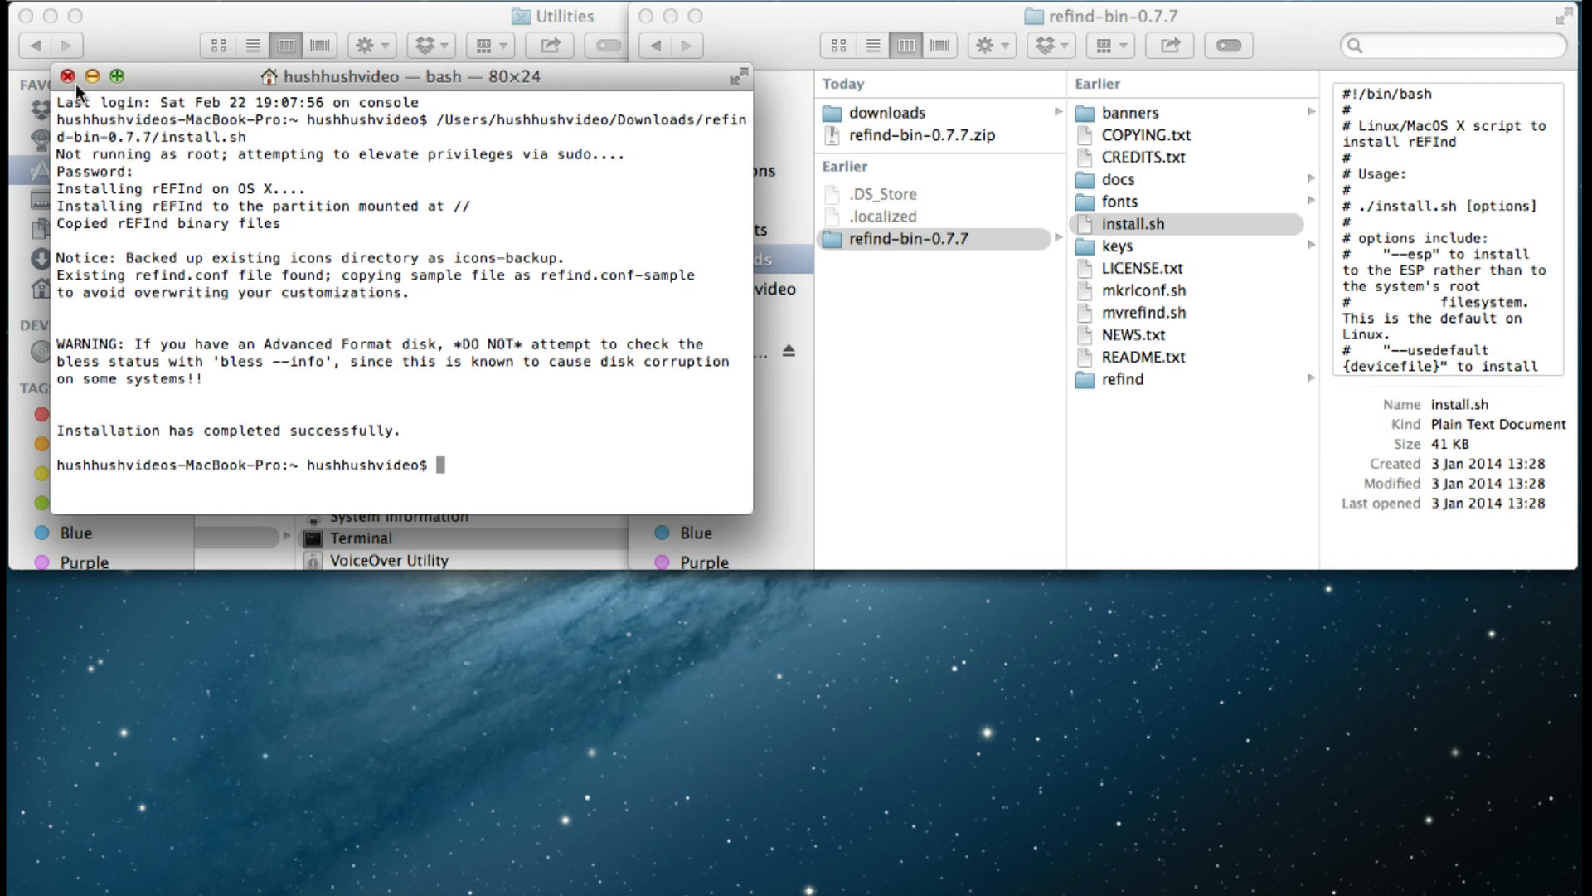
pyautogui.click(68, 77)
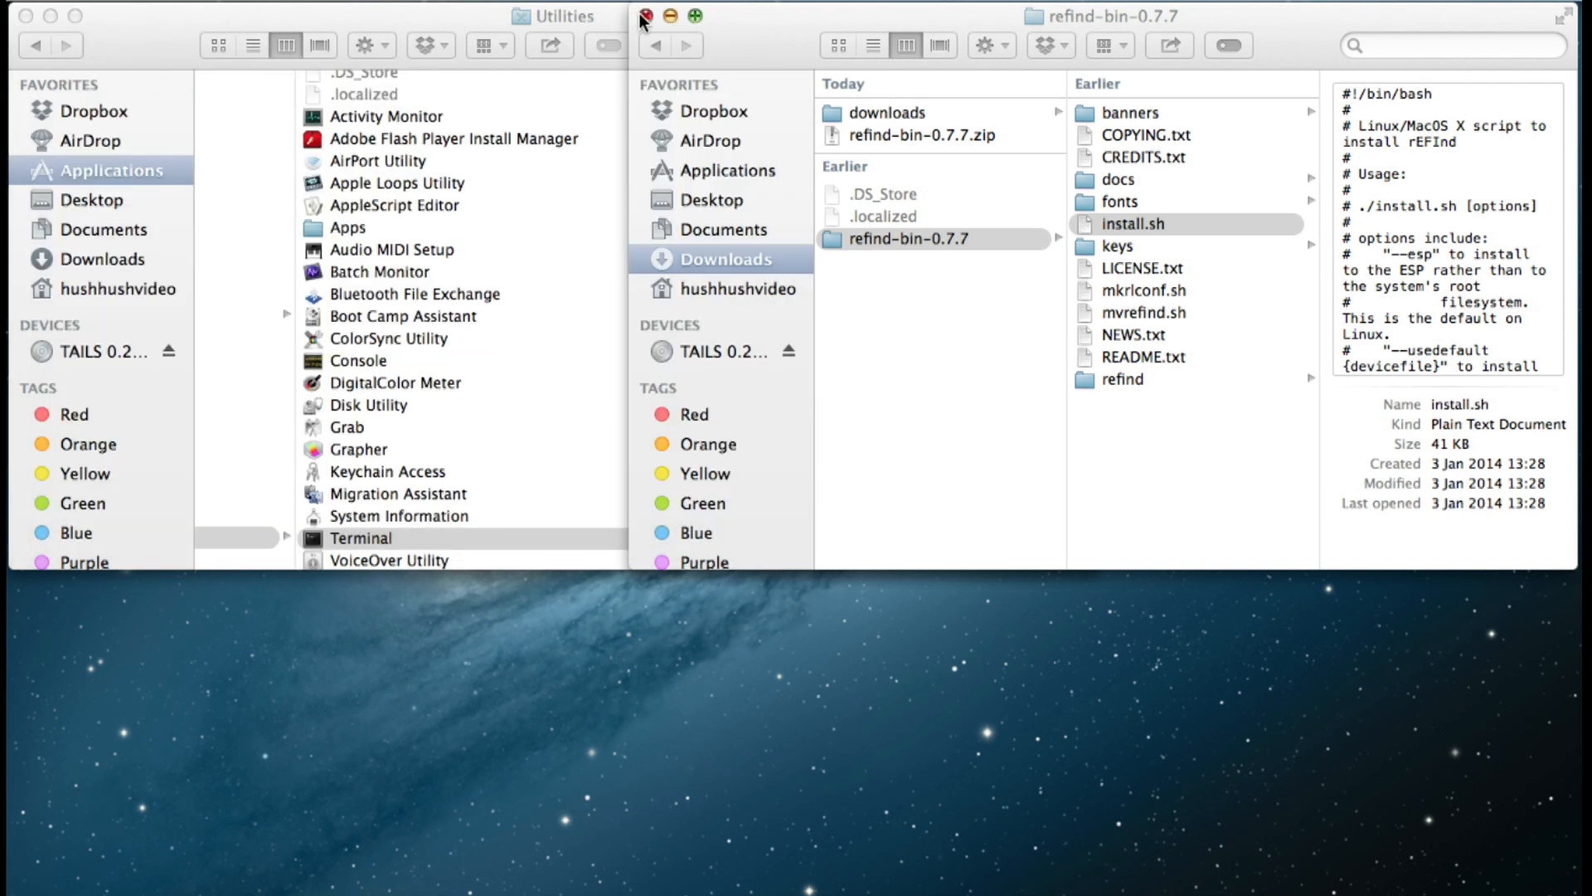
pyautogui.click(646, 15)
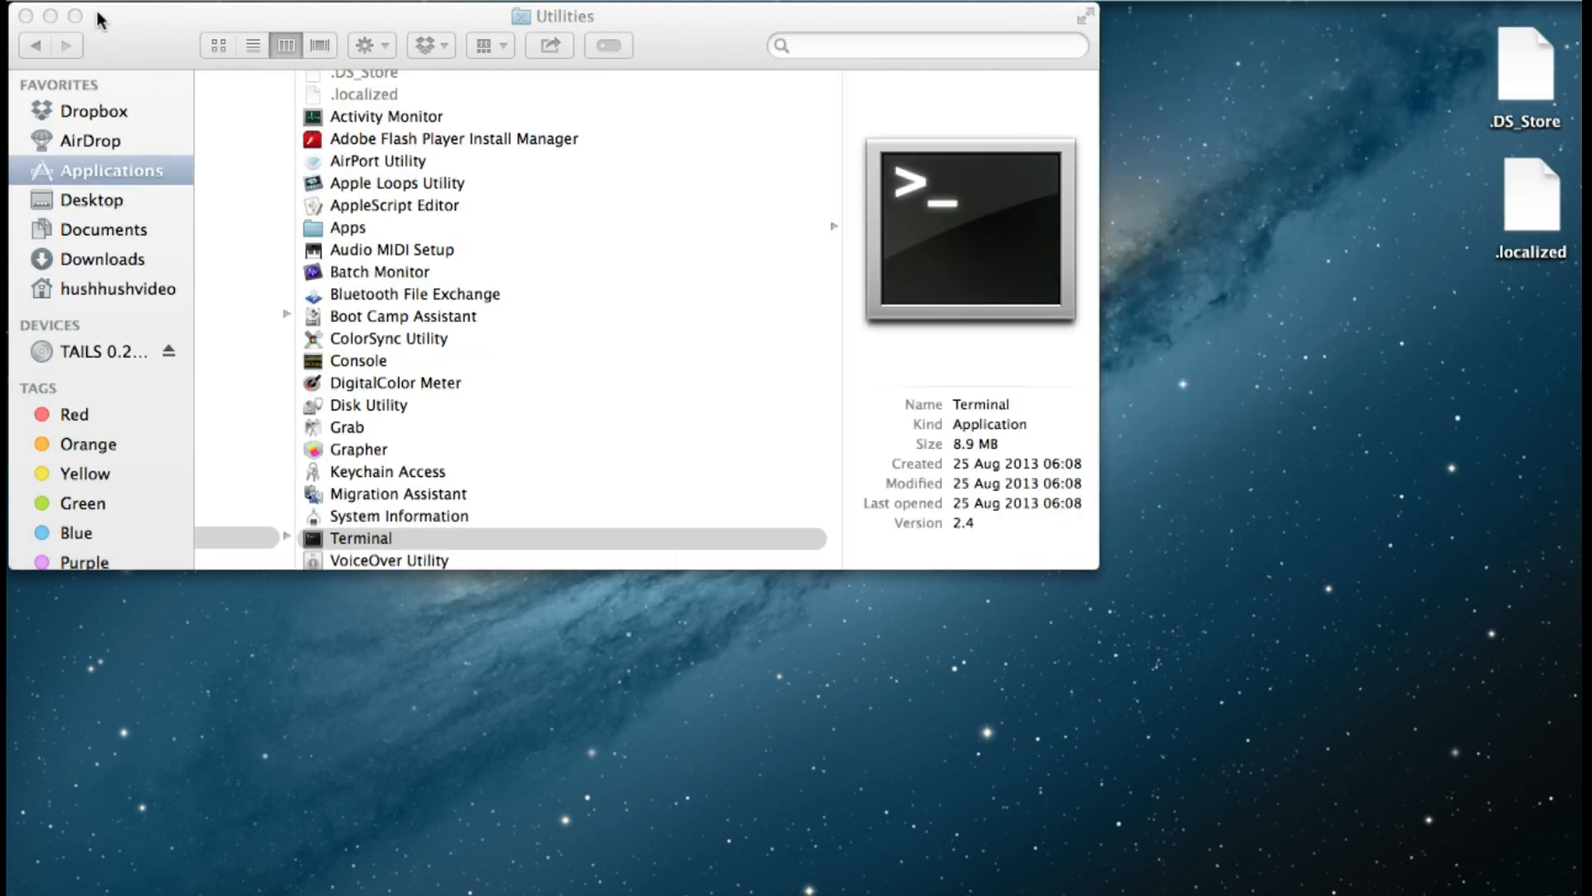
pyautogui.click(26, 15)
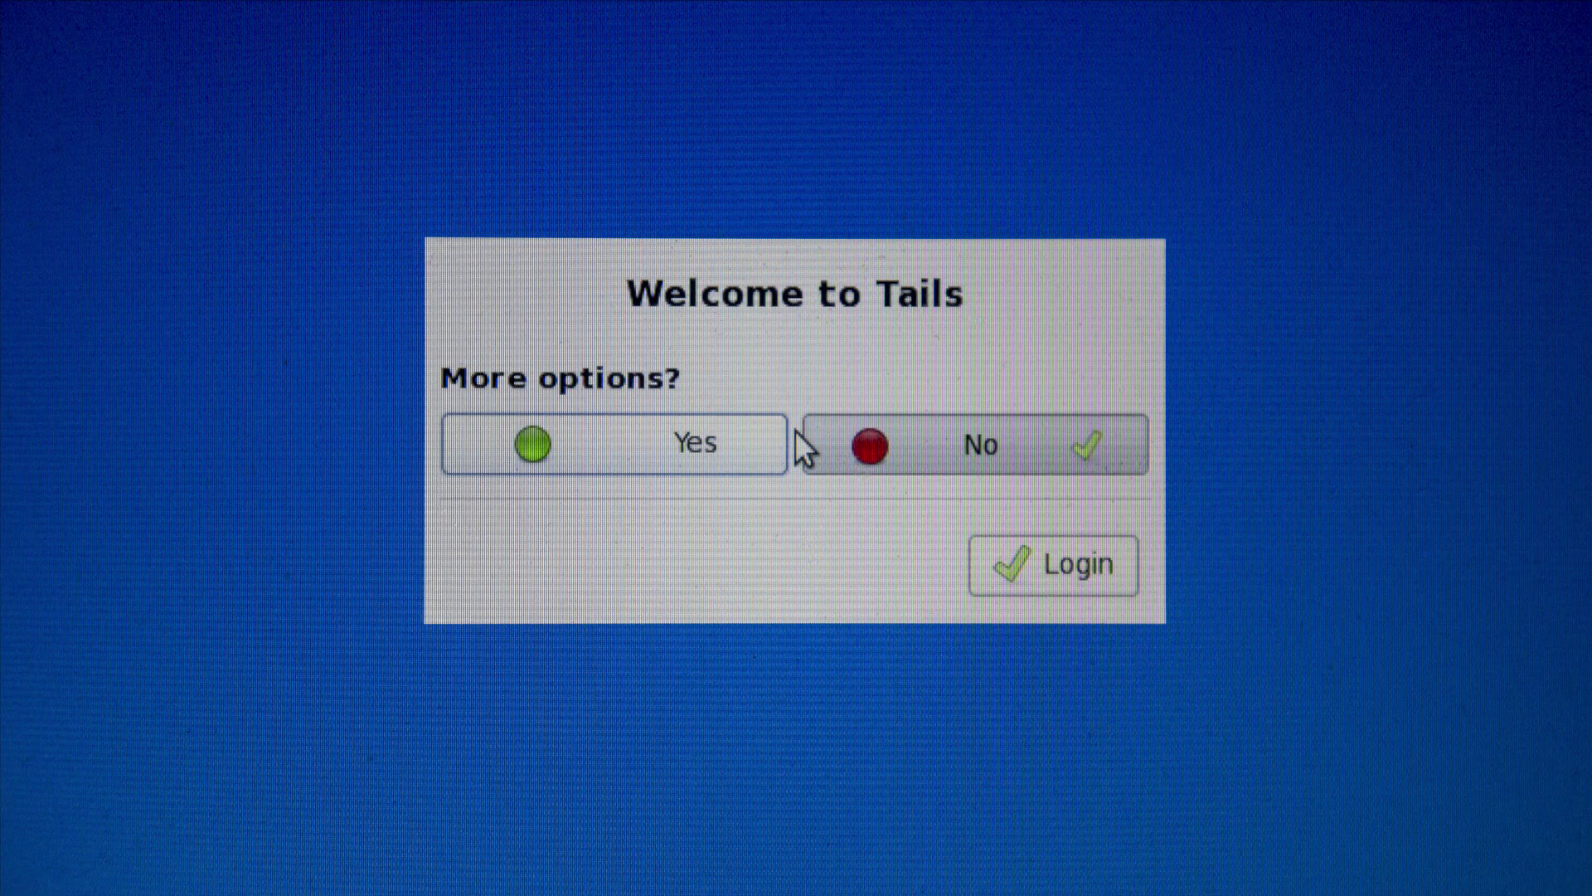
# Log in to Tails with default options and open the Applications menu.
pyautogui.click(1053, 565)
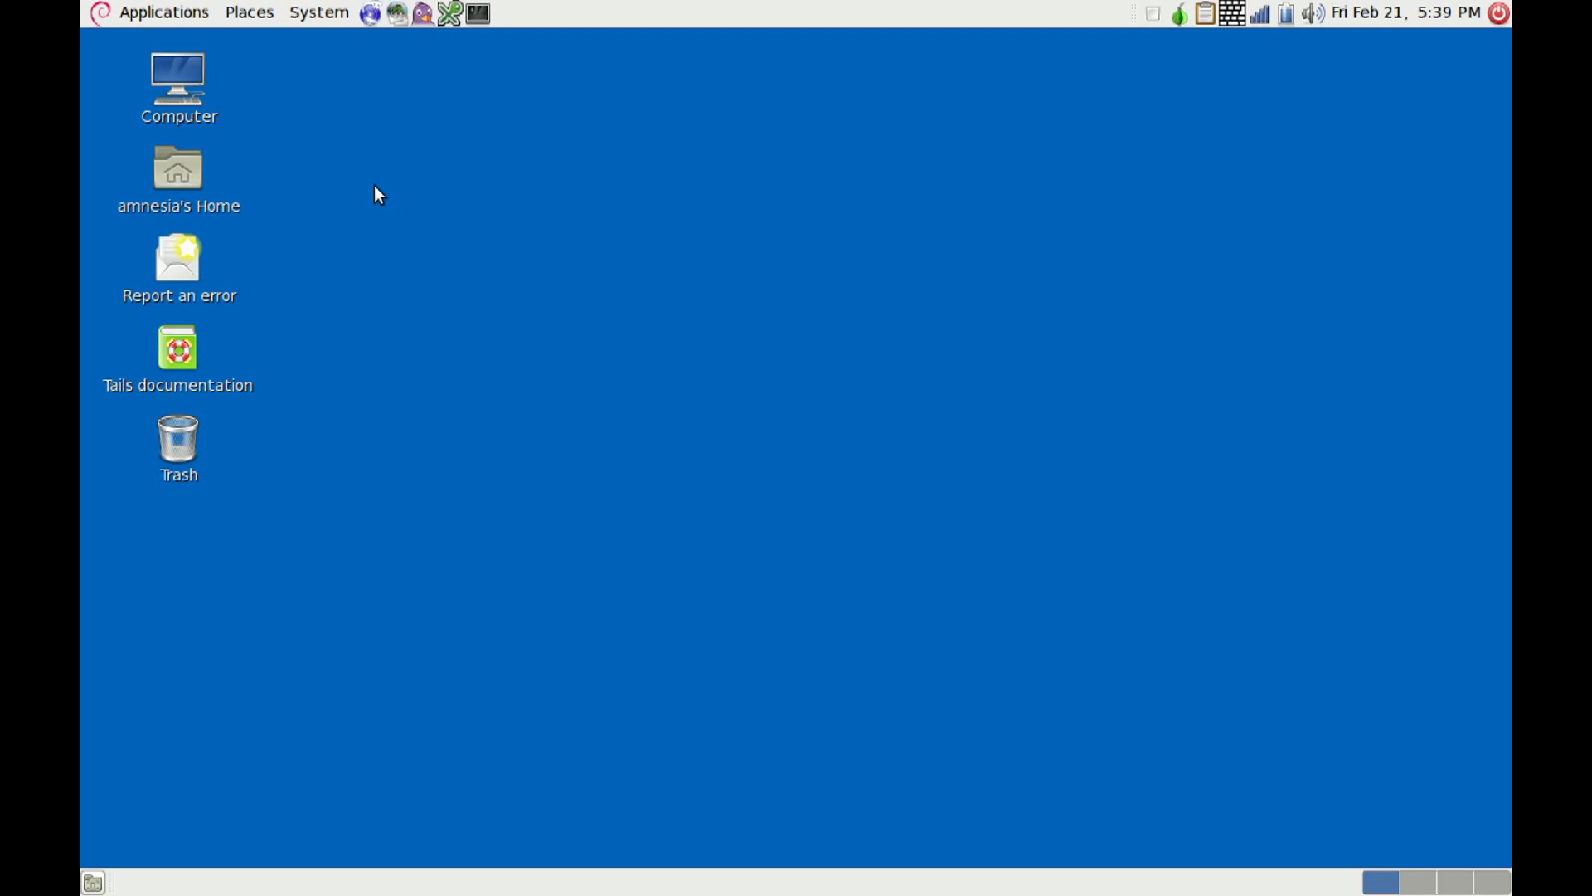
pyautogui.moveTo(177, 9)
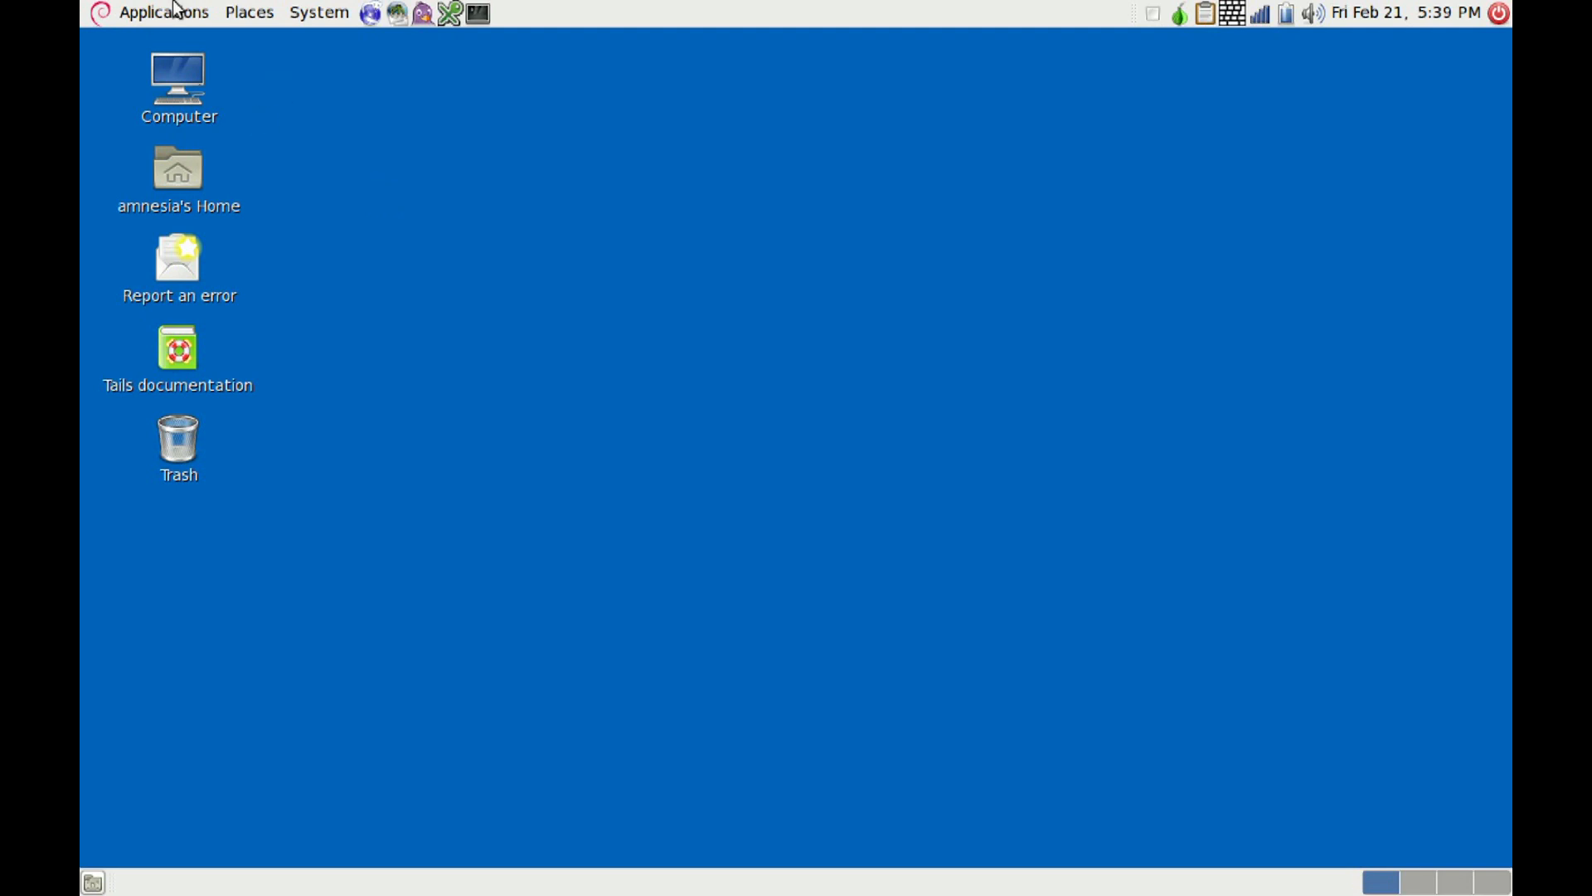
pyautogui.click(161, 12)
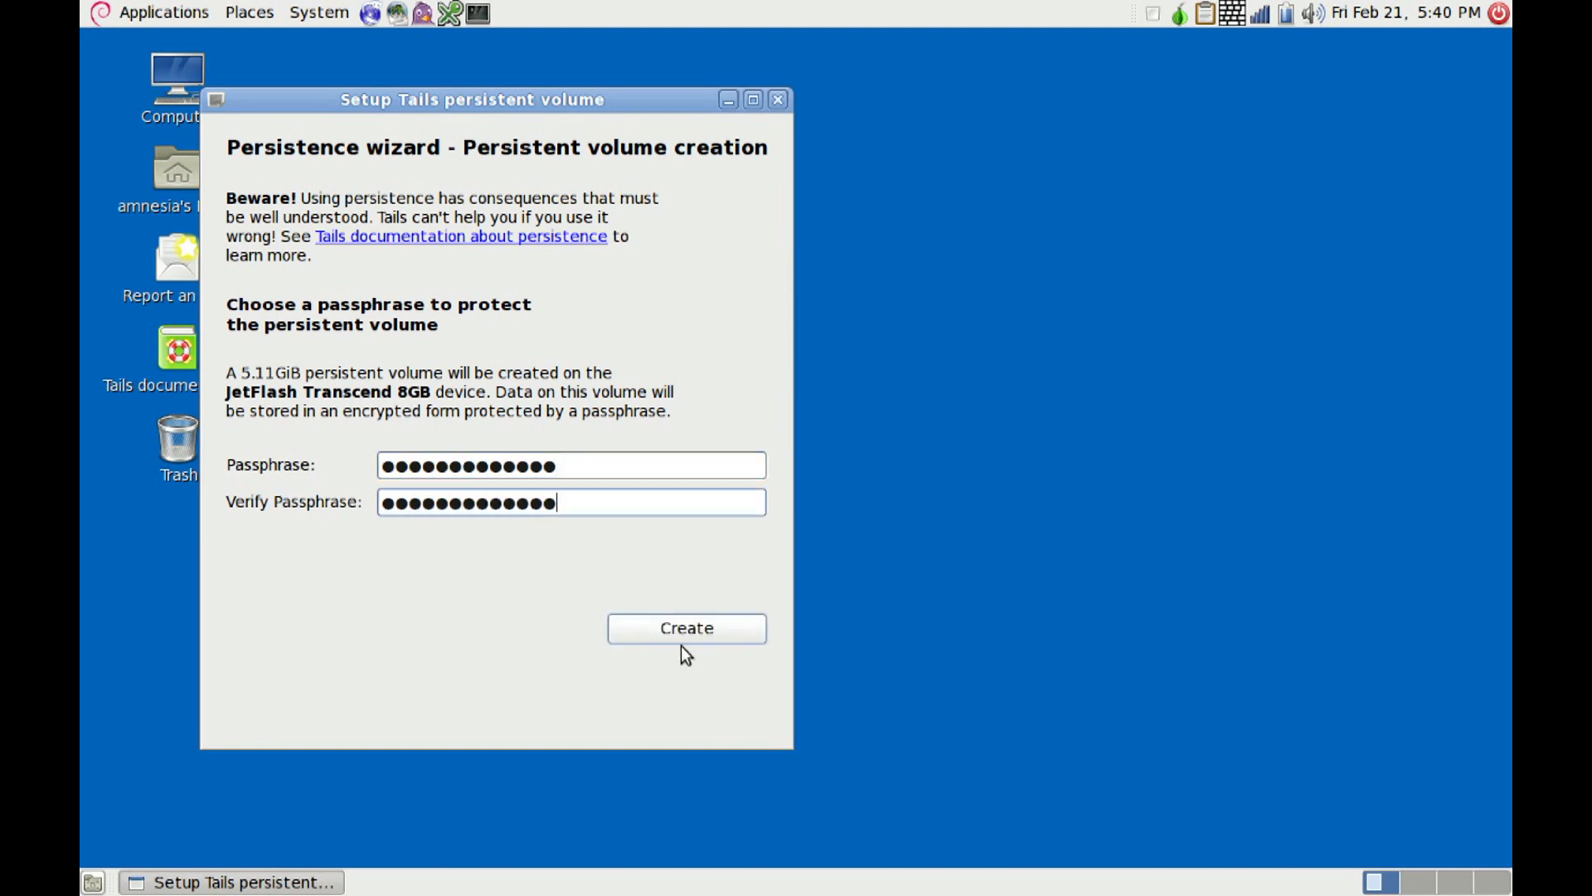
# Create the passphrase-protected 5.11 GiB persistent volume on the JetFlash stick.
pyautogui.click(686, 628)
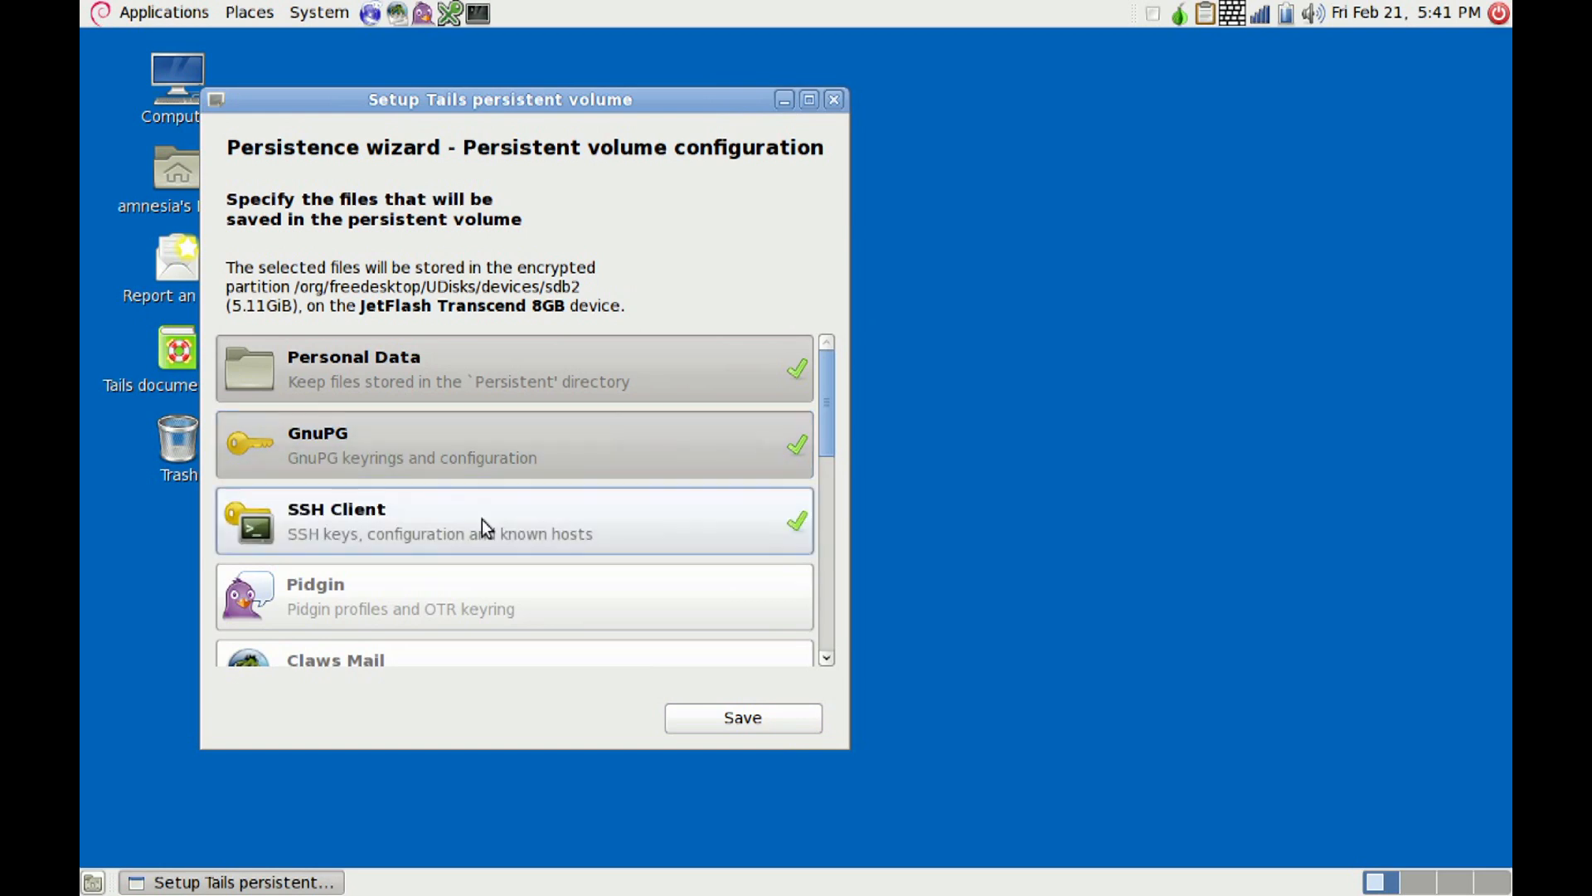
# Enable Network Connections persistence and save the persistence settings to finish the wizard.
pyautogui.scroll(-3)
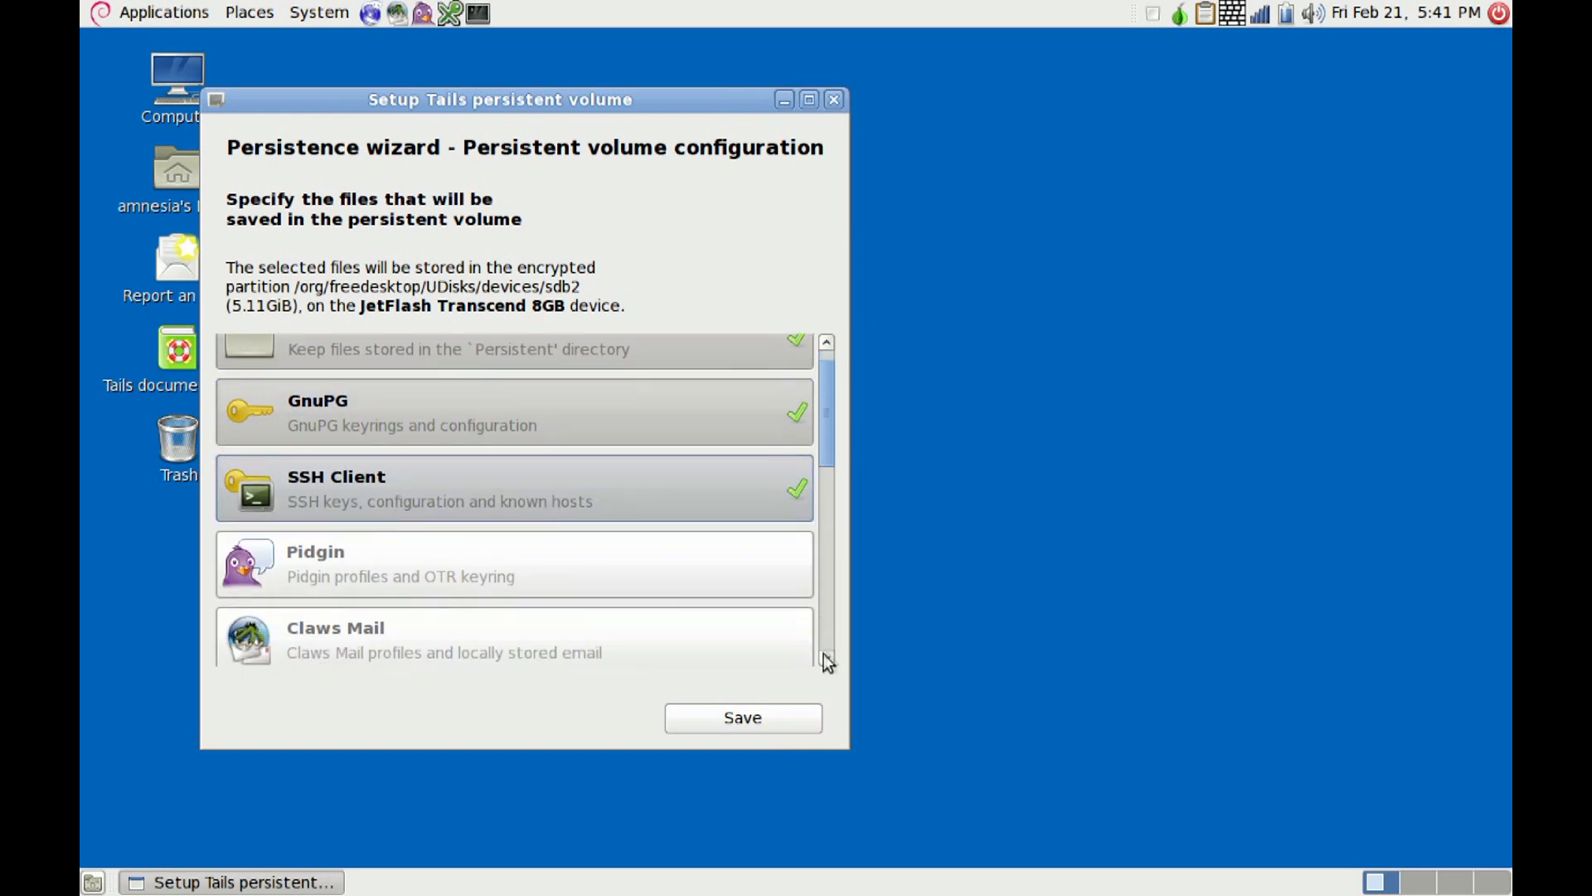
pyautogui.scroll(-3)
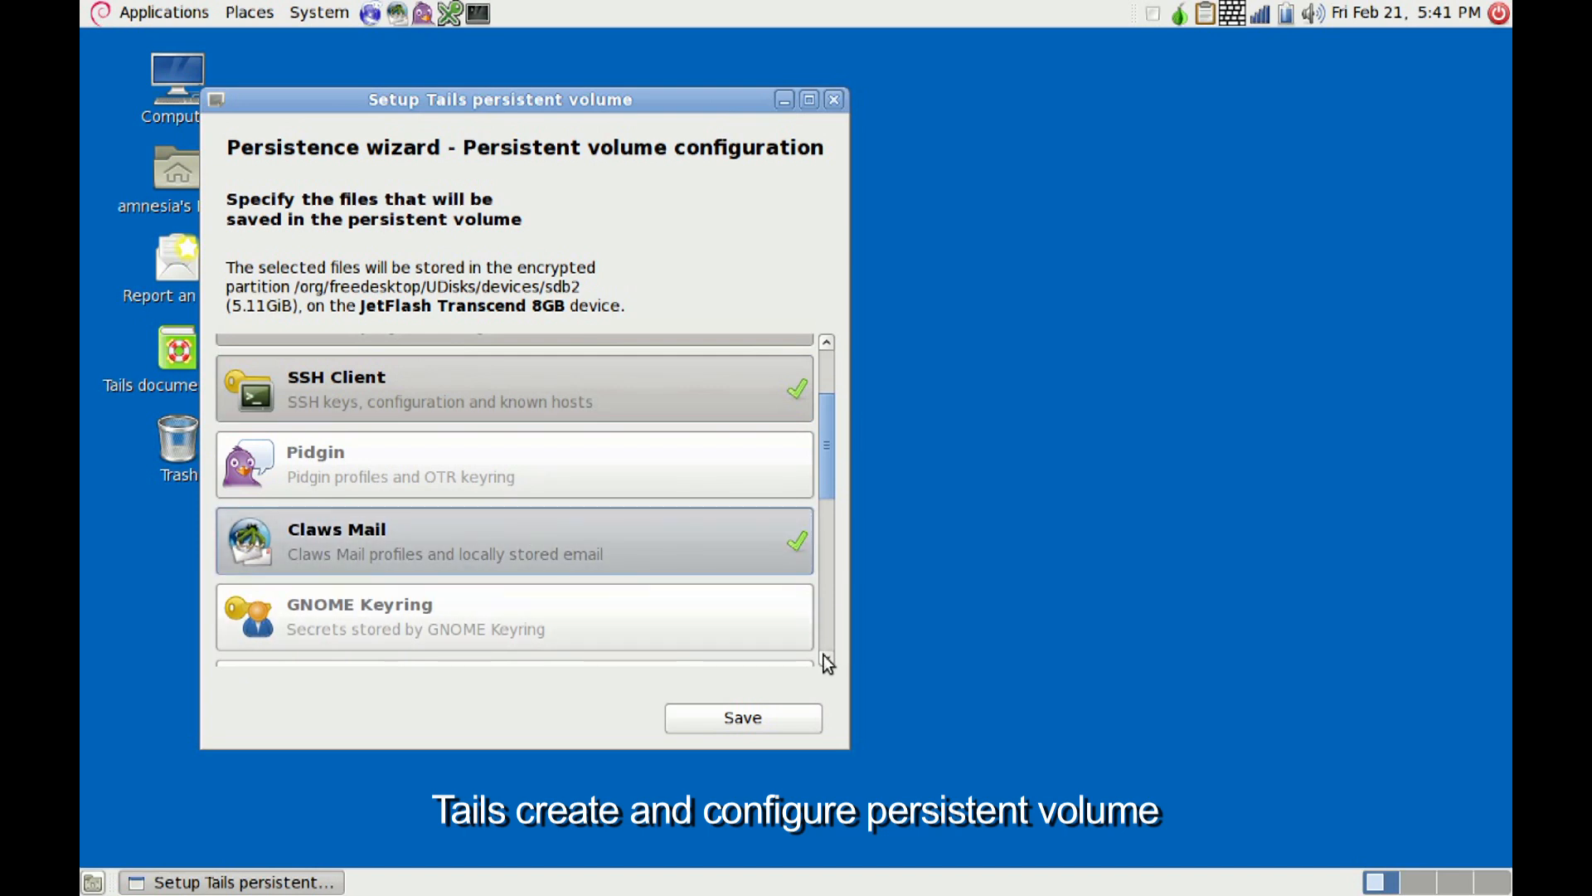
pyautogui.scroll(-3)
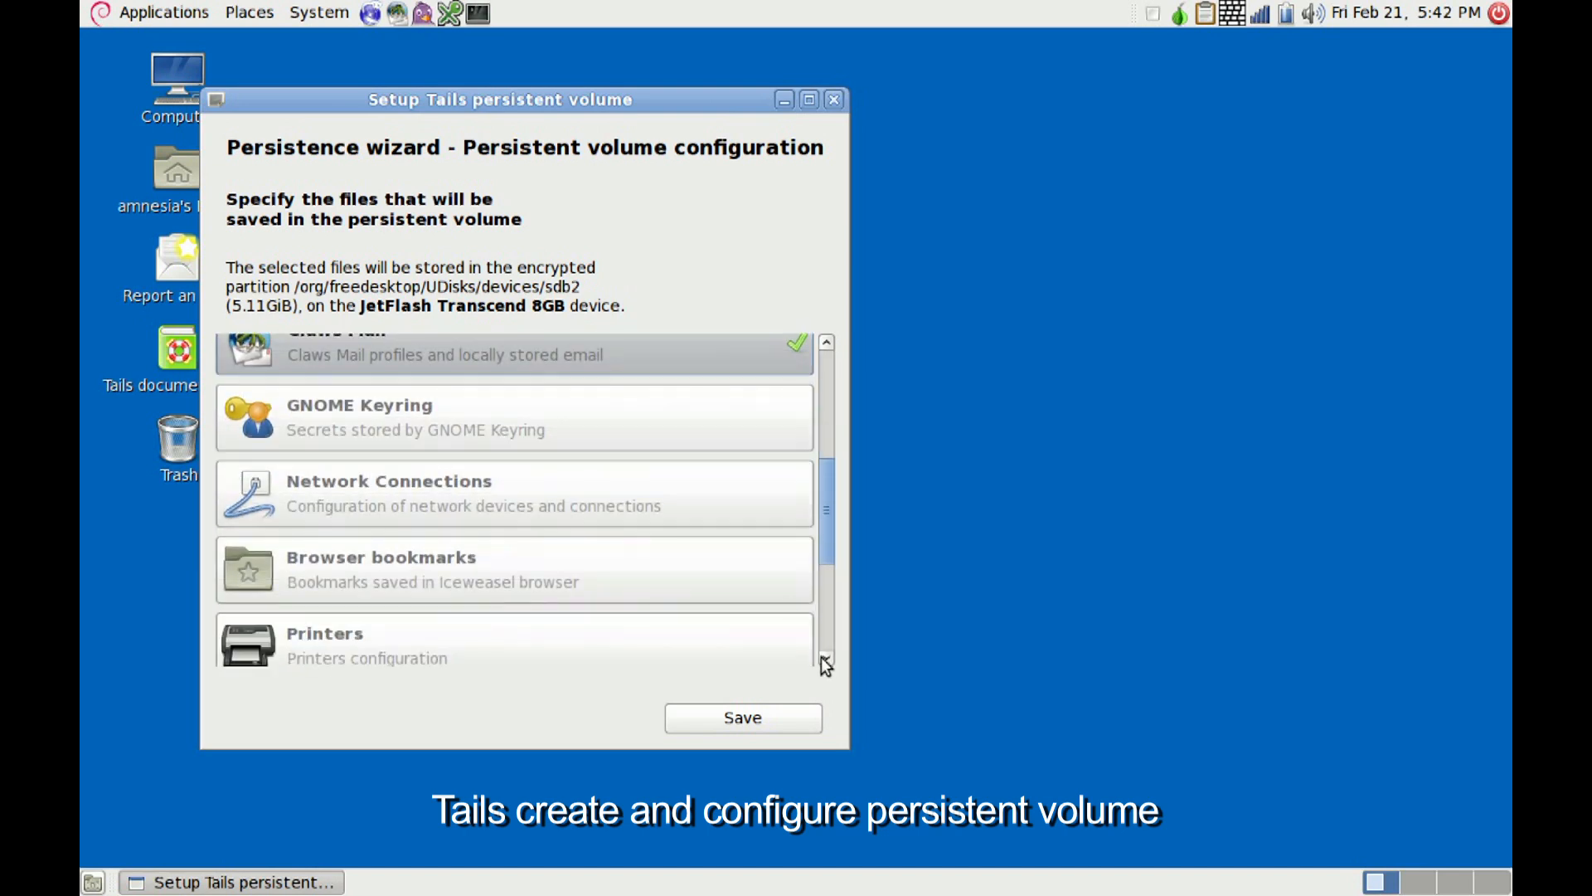
pyautogui.click(513, 570)
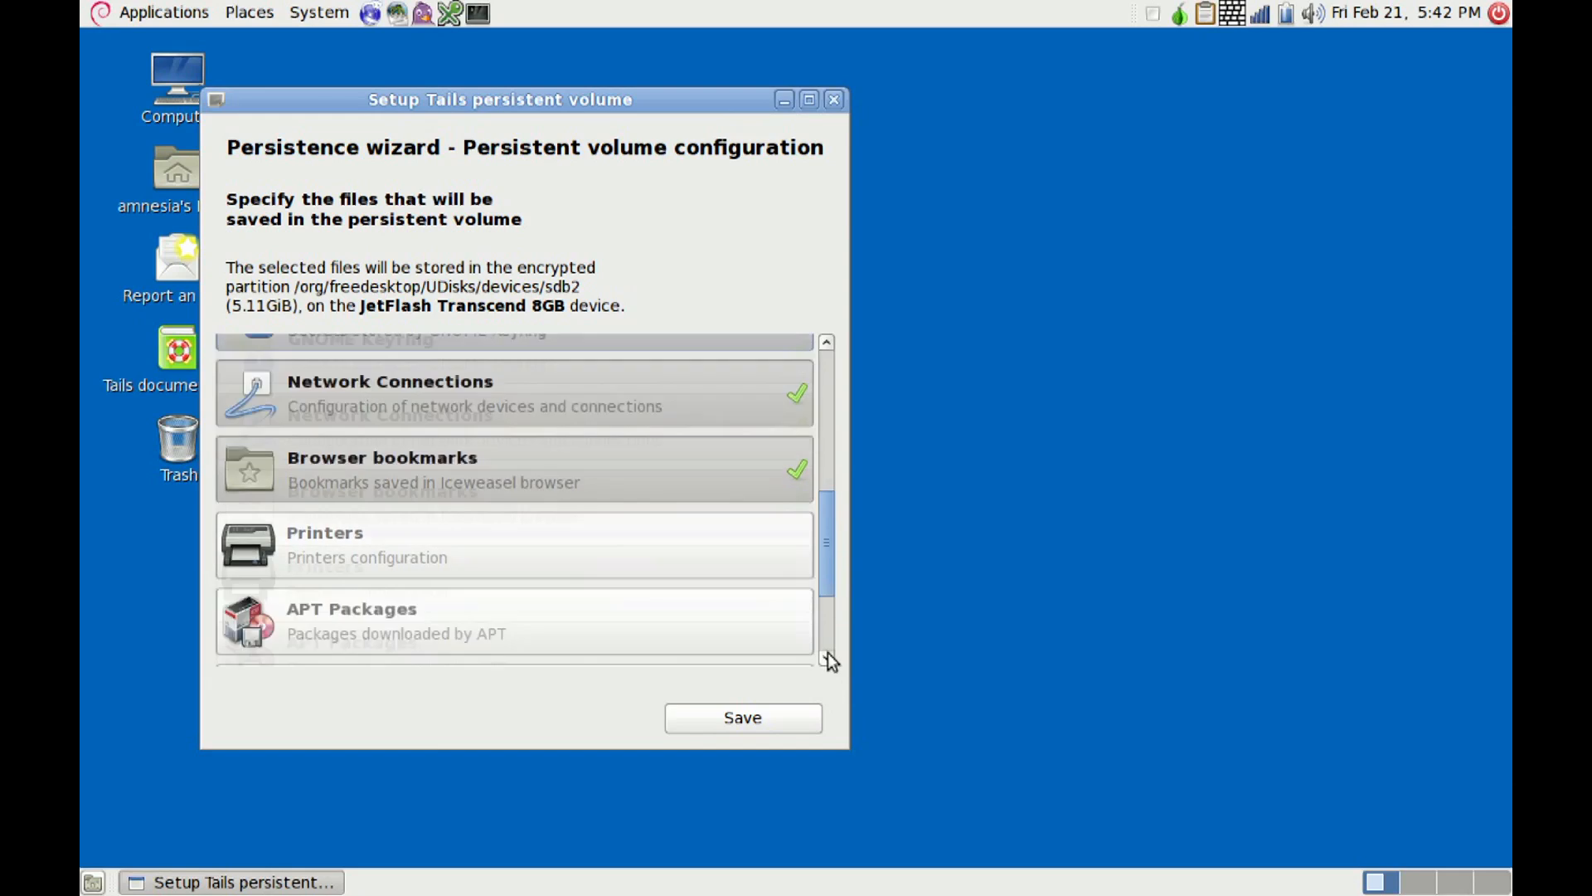
pyautogui.scroll(-3)
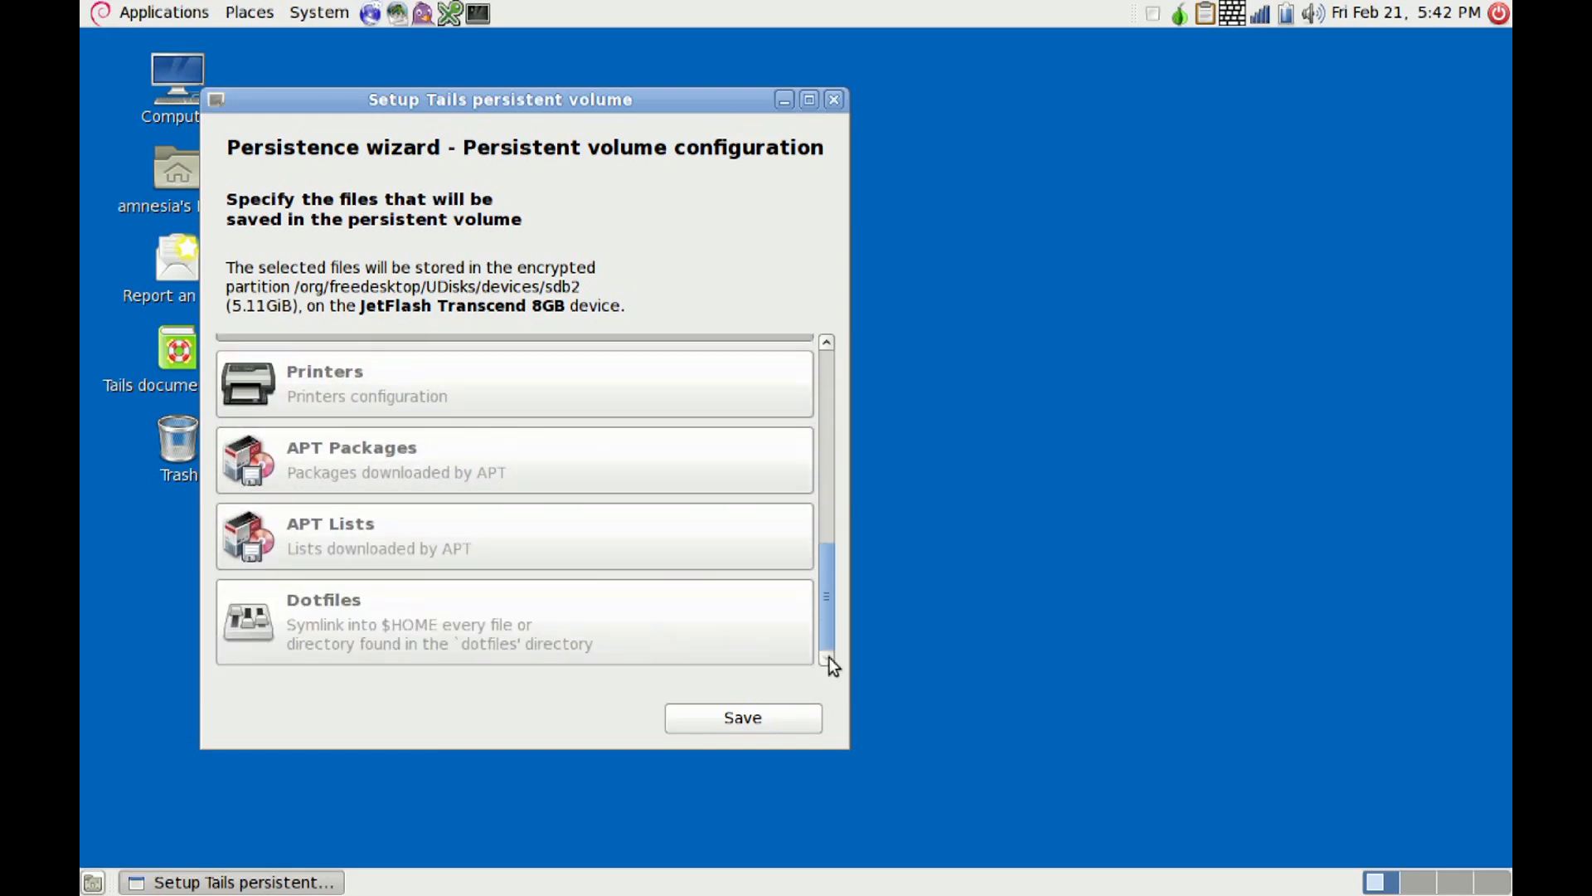
pyautogui.moveTo(858, 666)
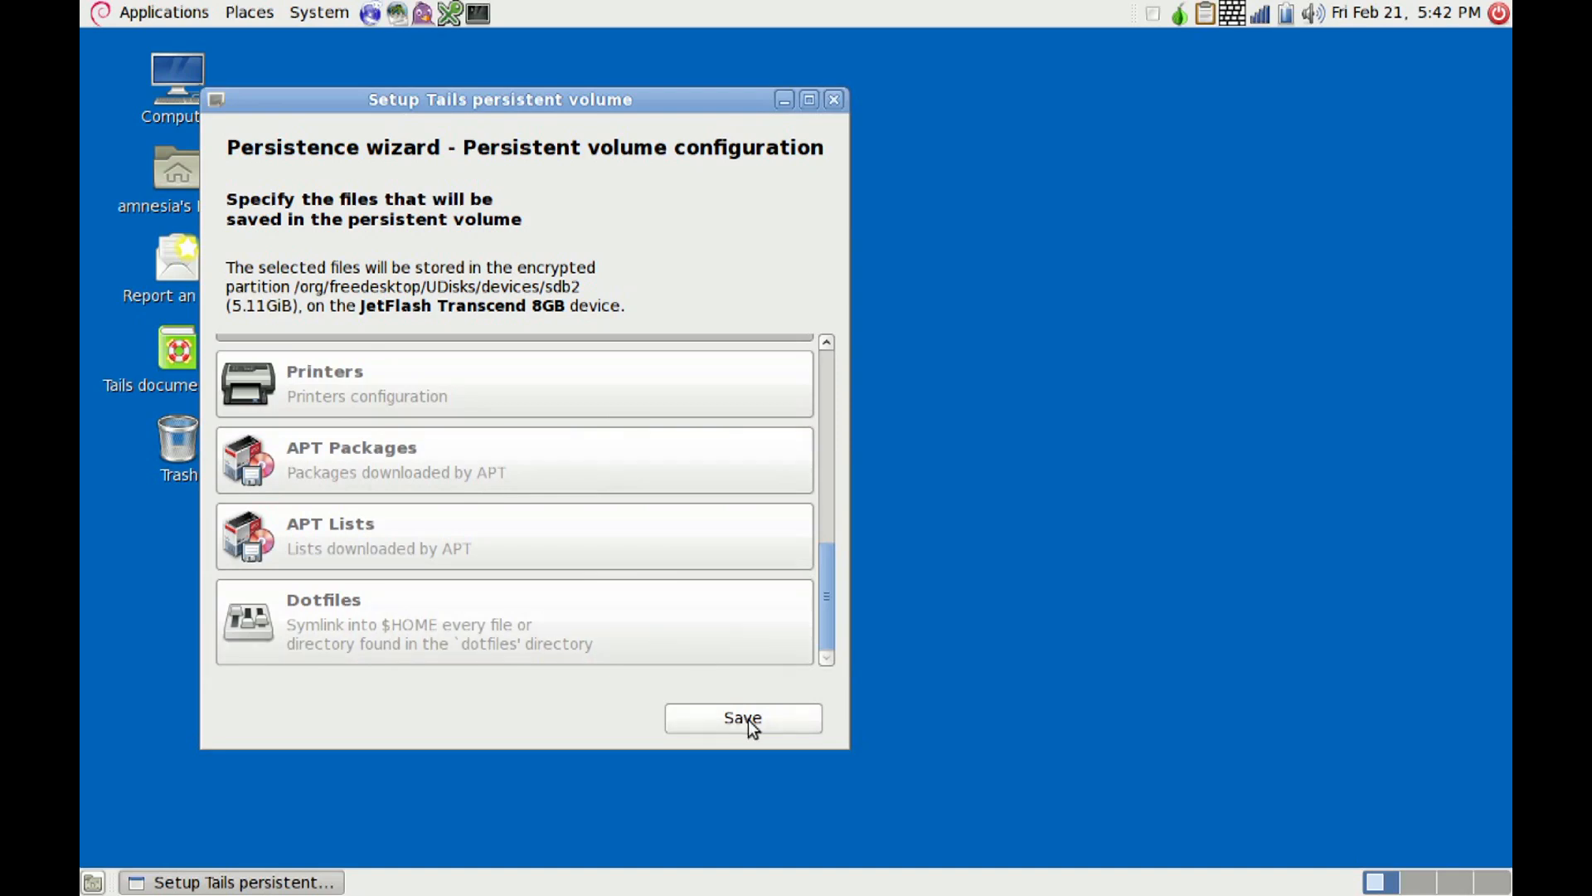
pyautogui.click(743, 718)
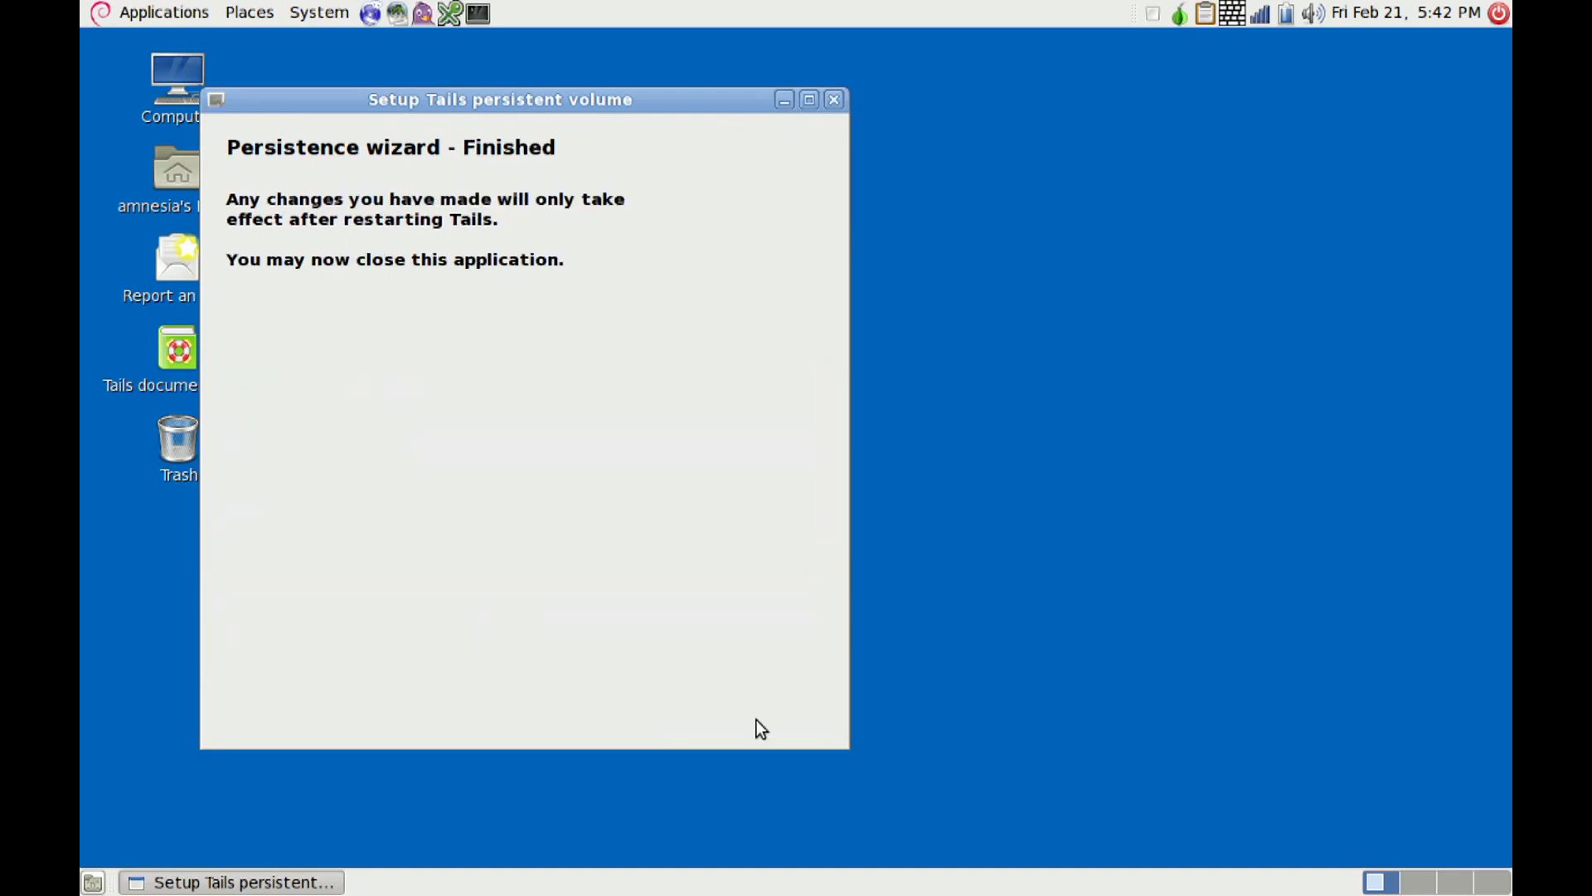
pyautogui.moveTo(844, 119)
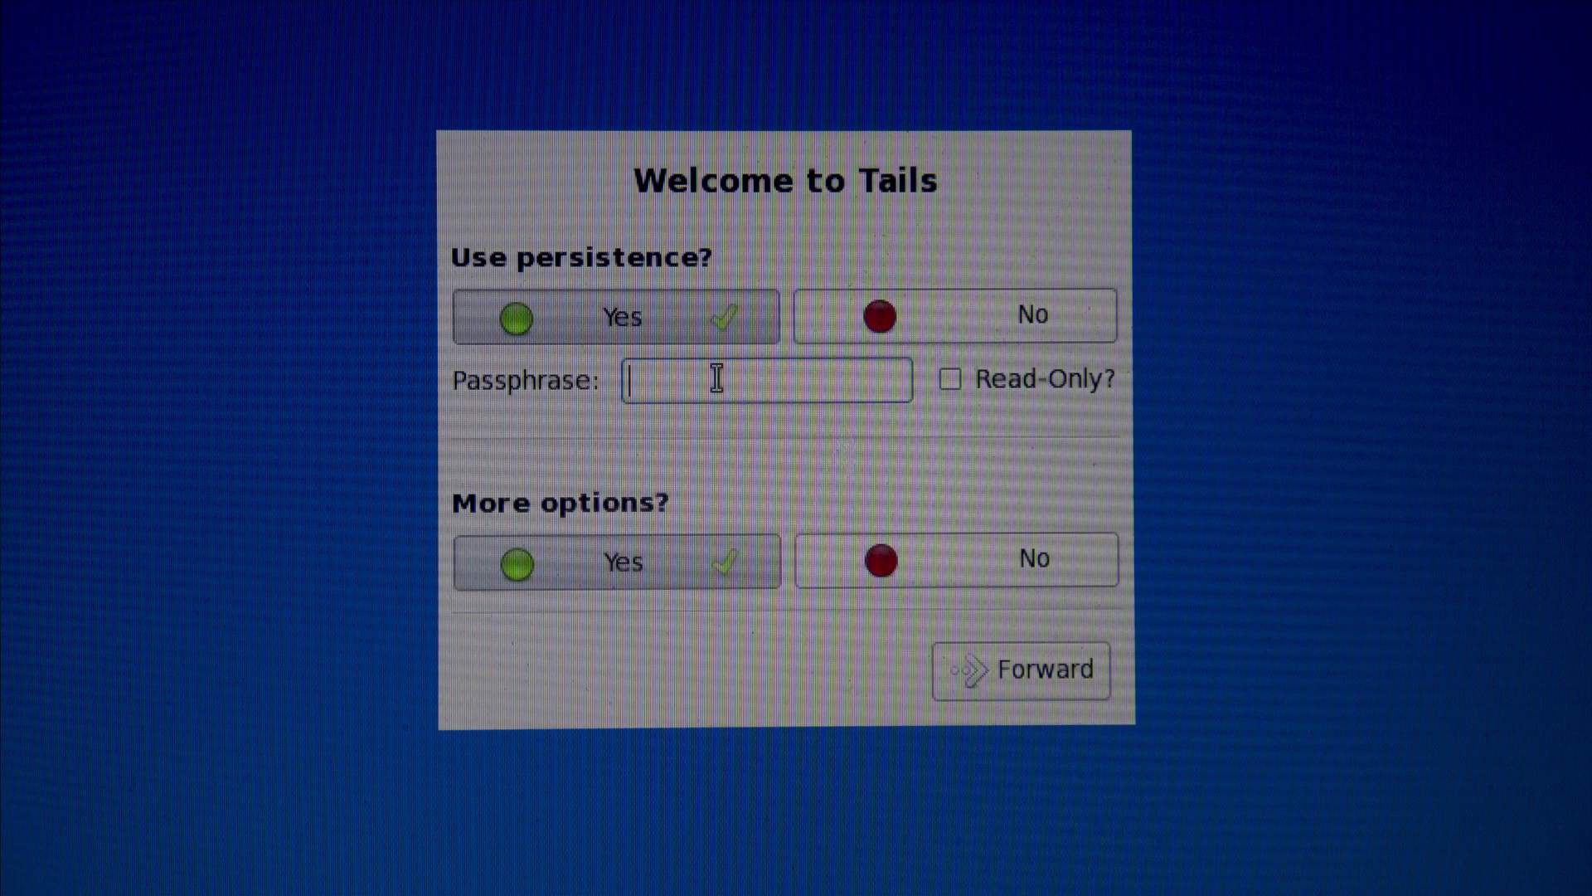
# After rebooting, start entering the persistence passphrase on the Tails Greeter.
pyautogui.click(1018, 669)
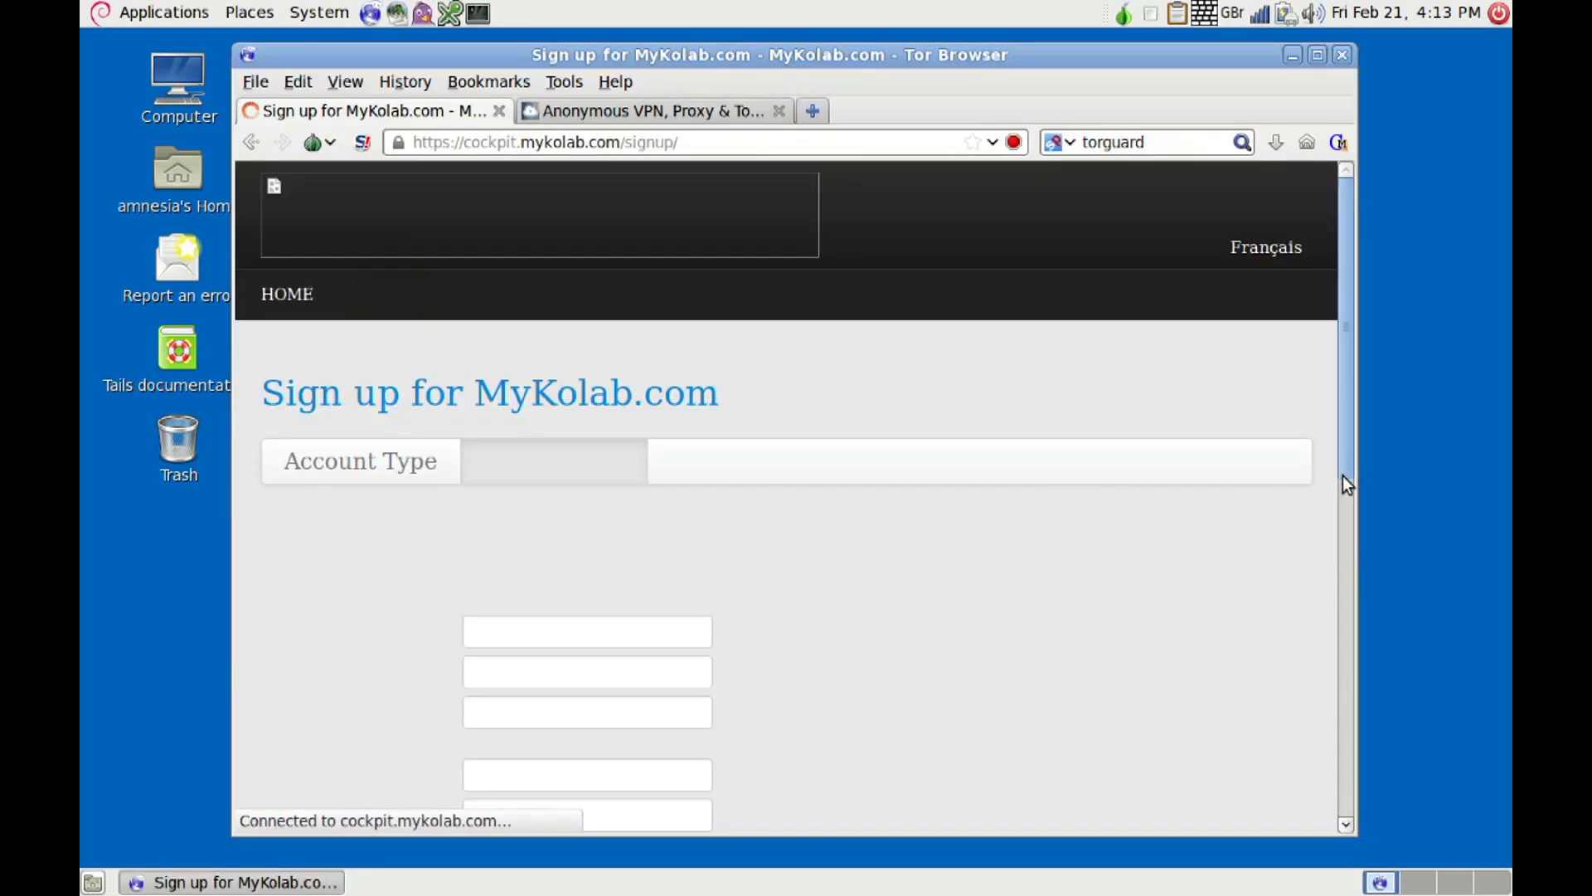
# Show TorGuard's Anonymous Email Service page in Tor Browser, then minimize the browser.
pyautogui.scroll(-3)
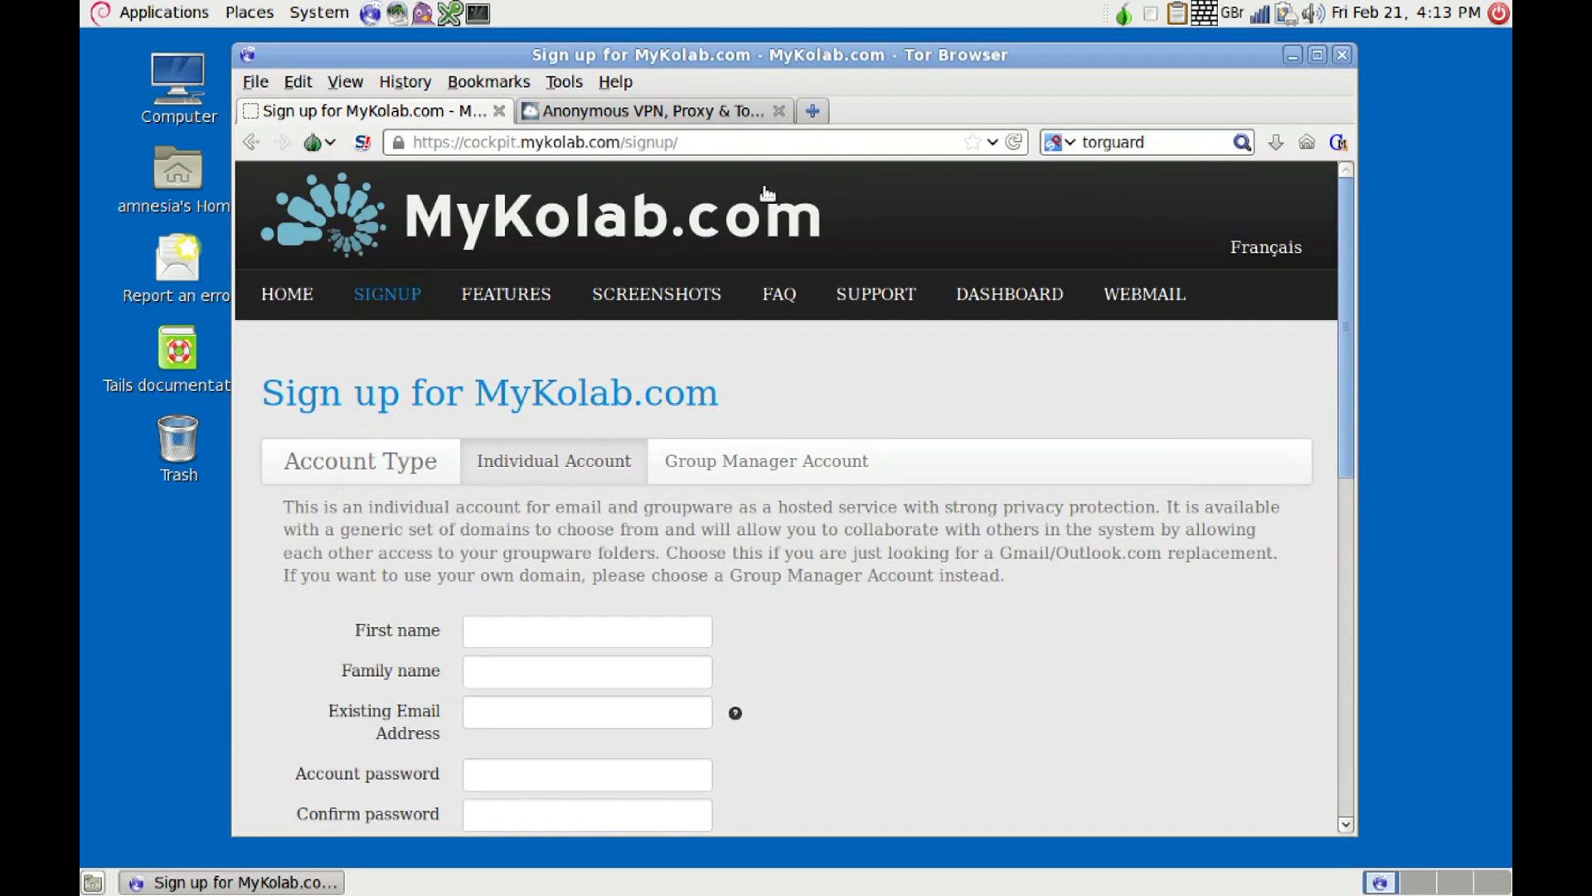
pyautogui.click(650, 110)
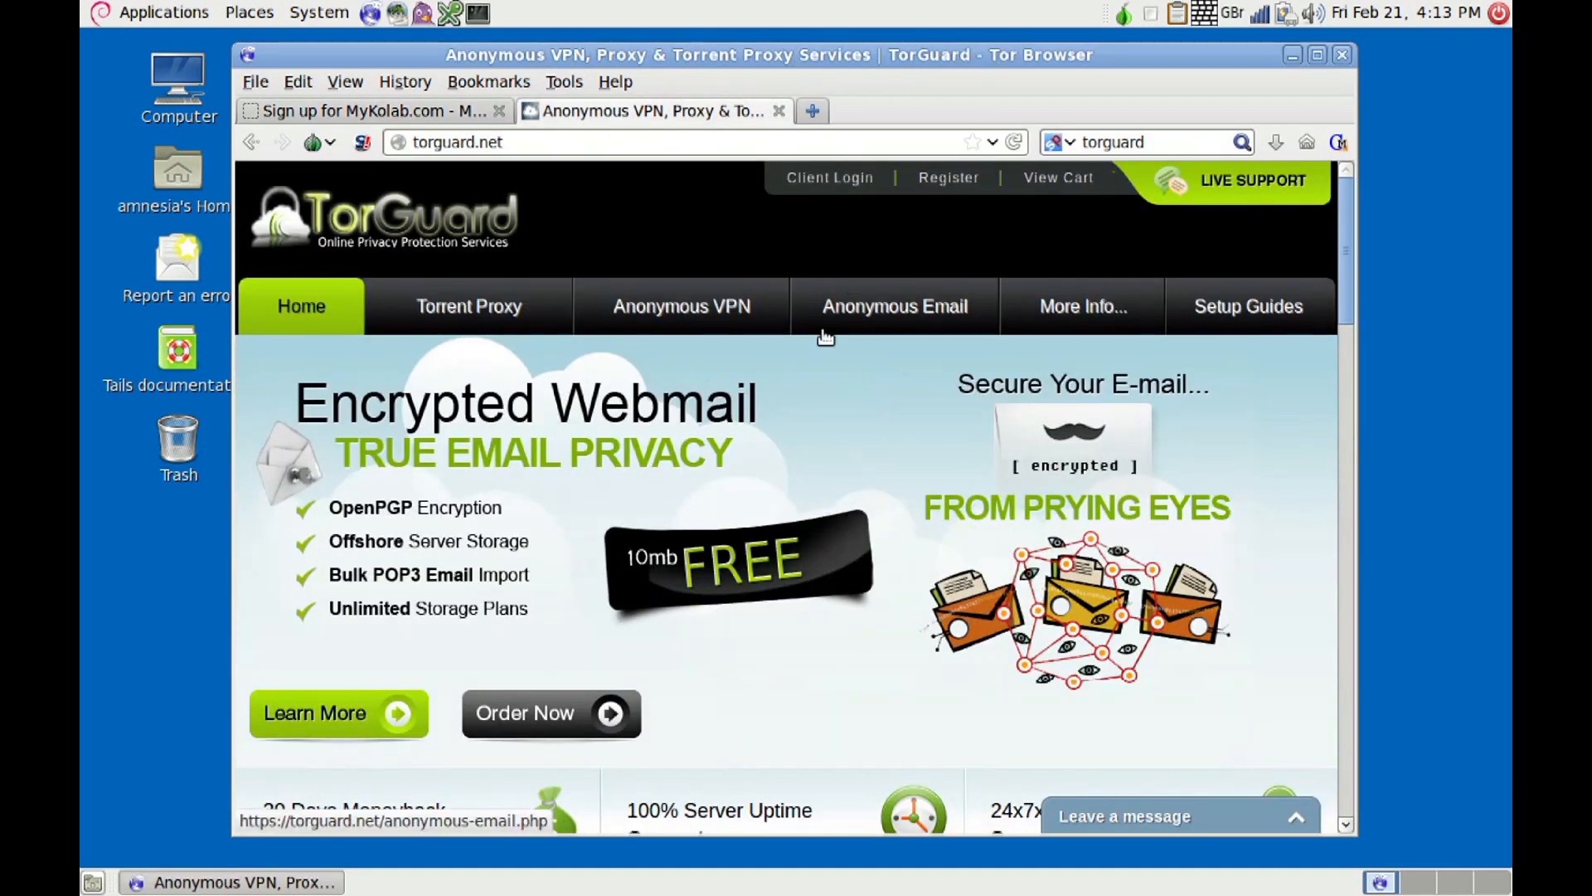
pyautogui.click(893, 306)
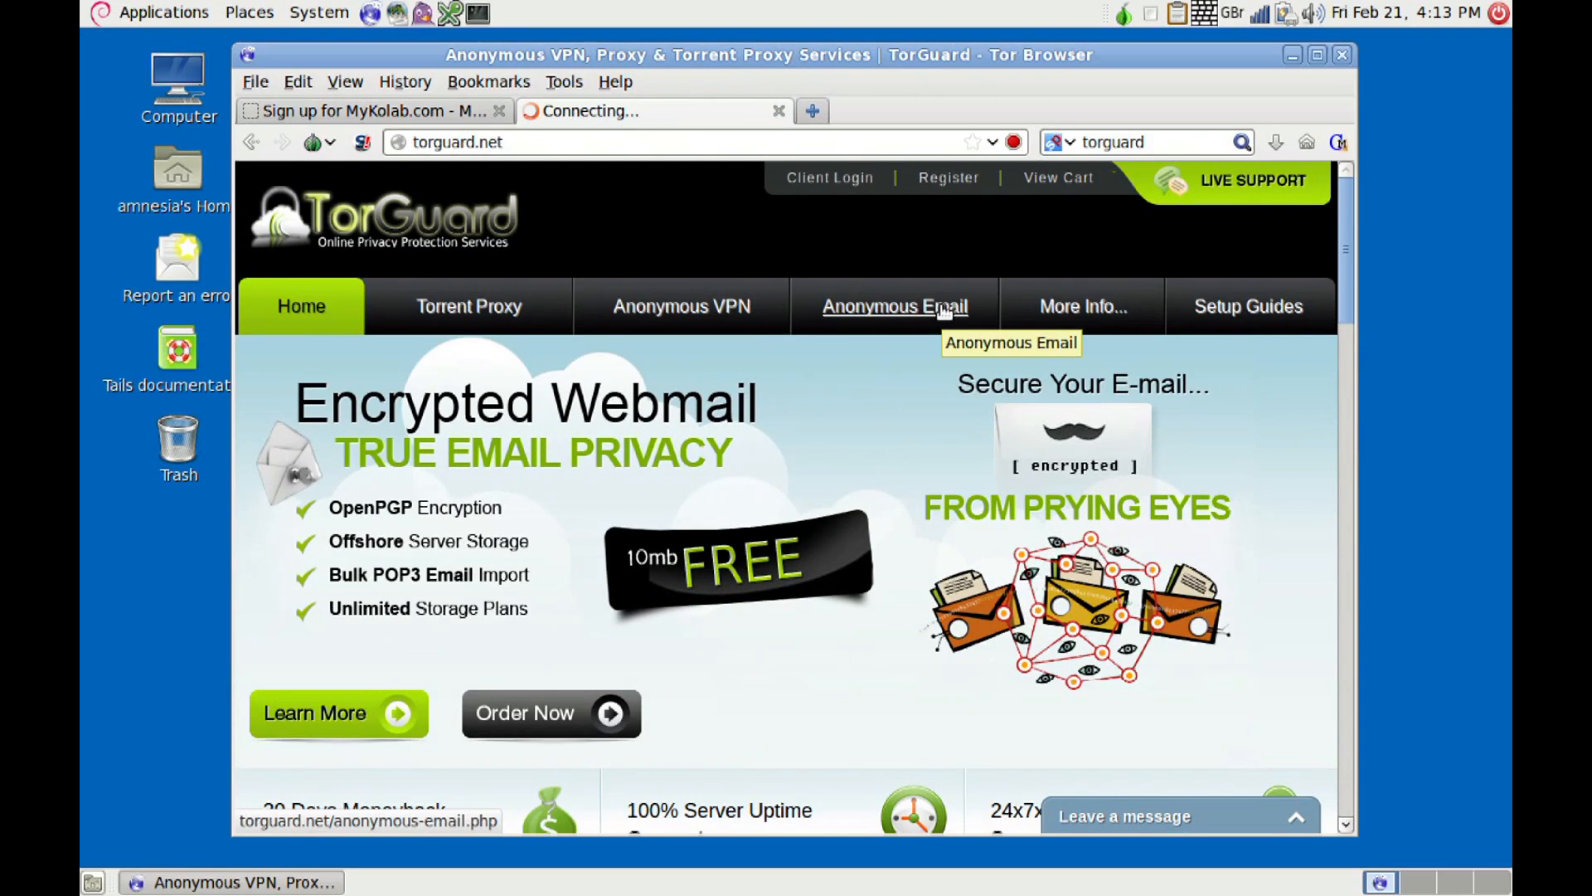
pyautogui.click(895, 306)
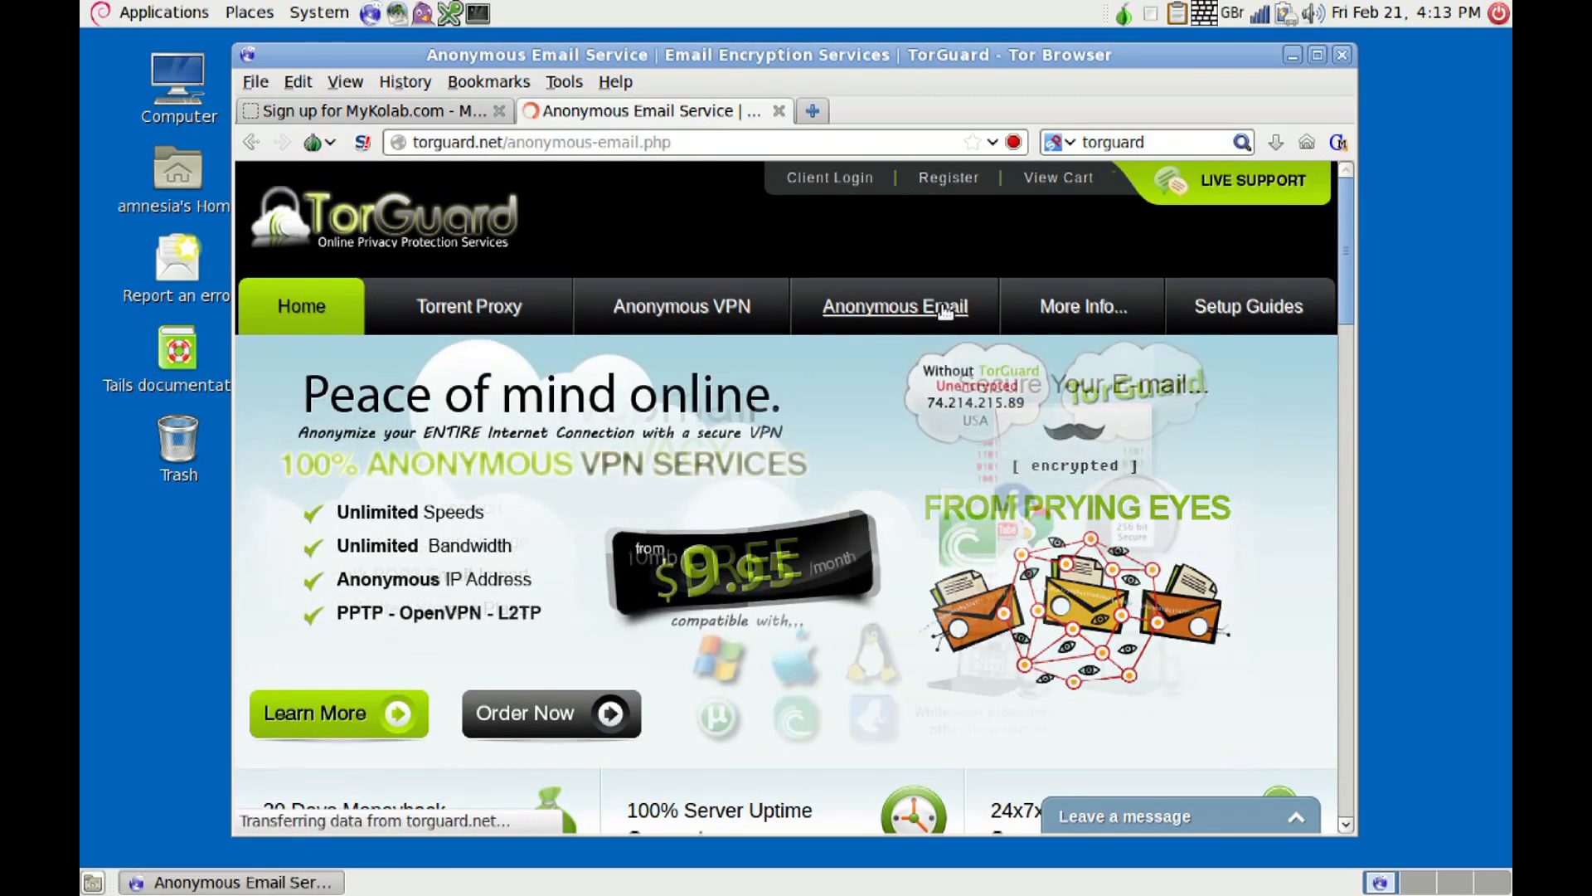
pyautogui.click(895, 306)
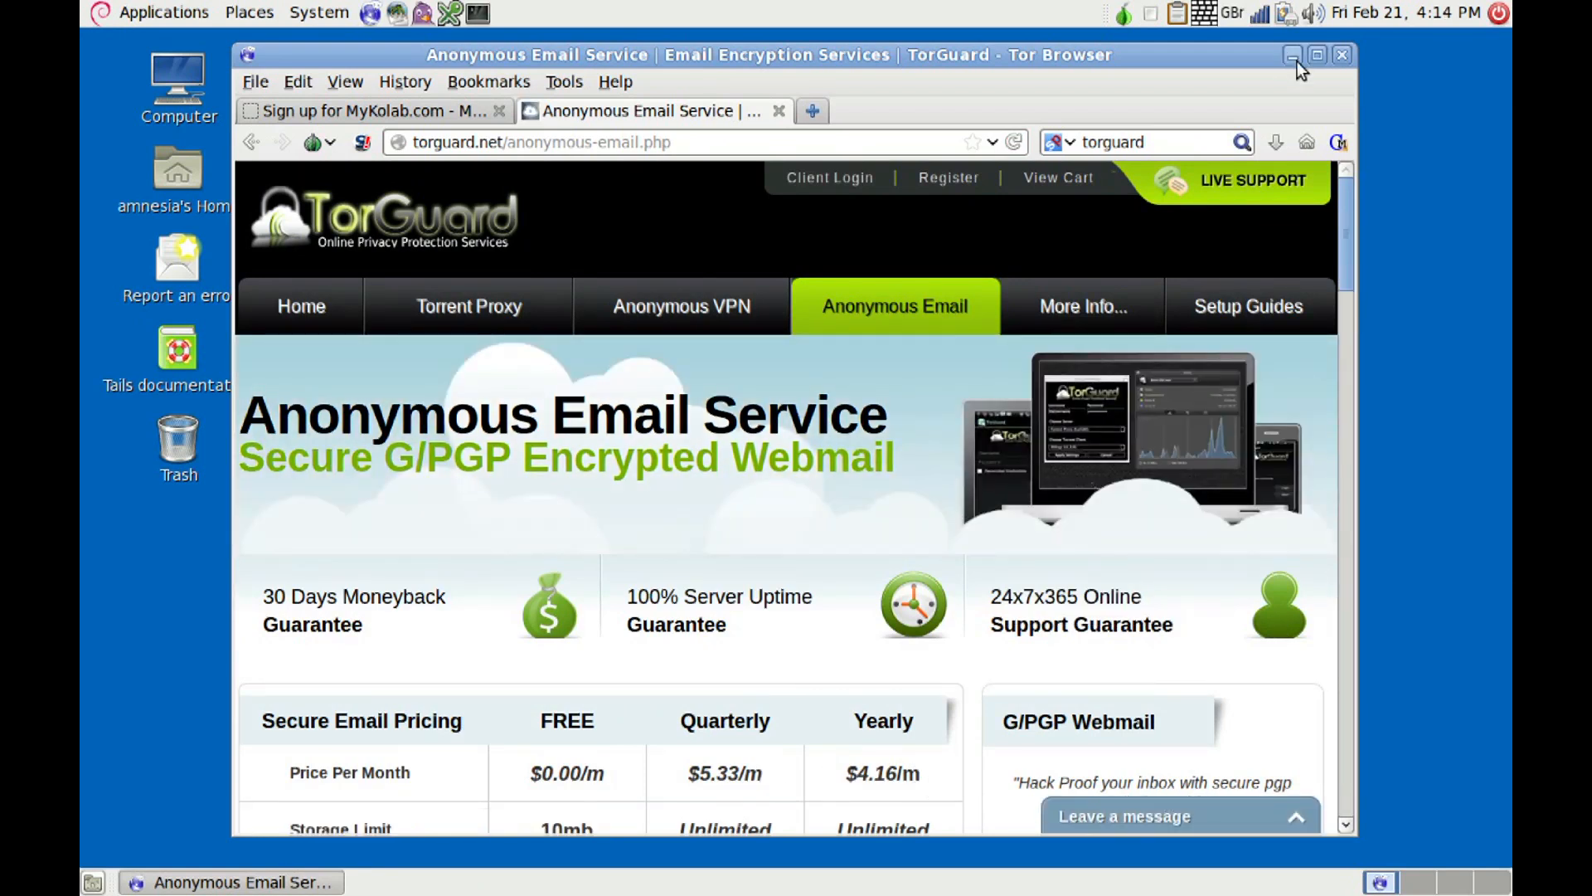
pyautogui.click(1292, 55)
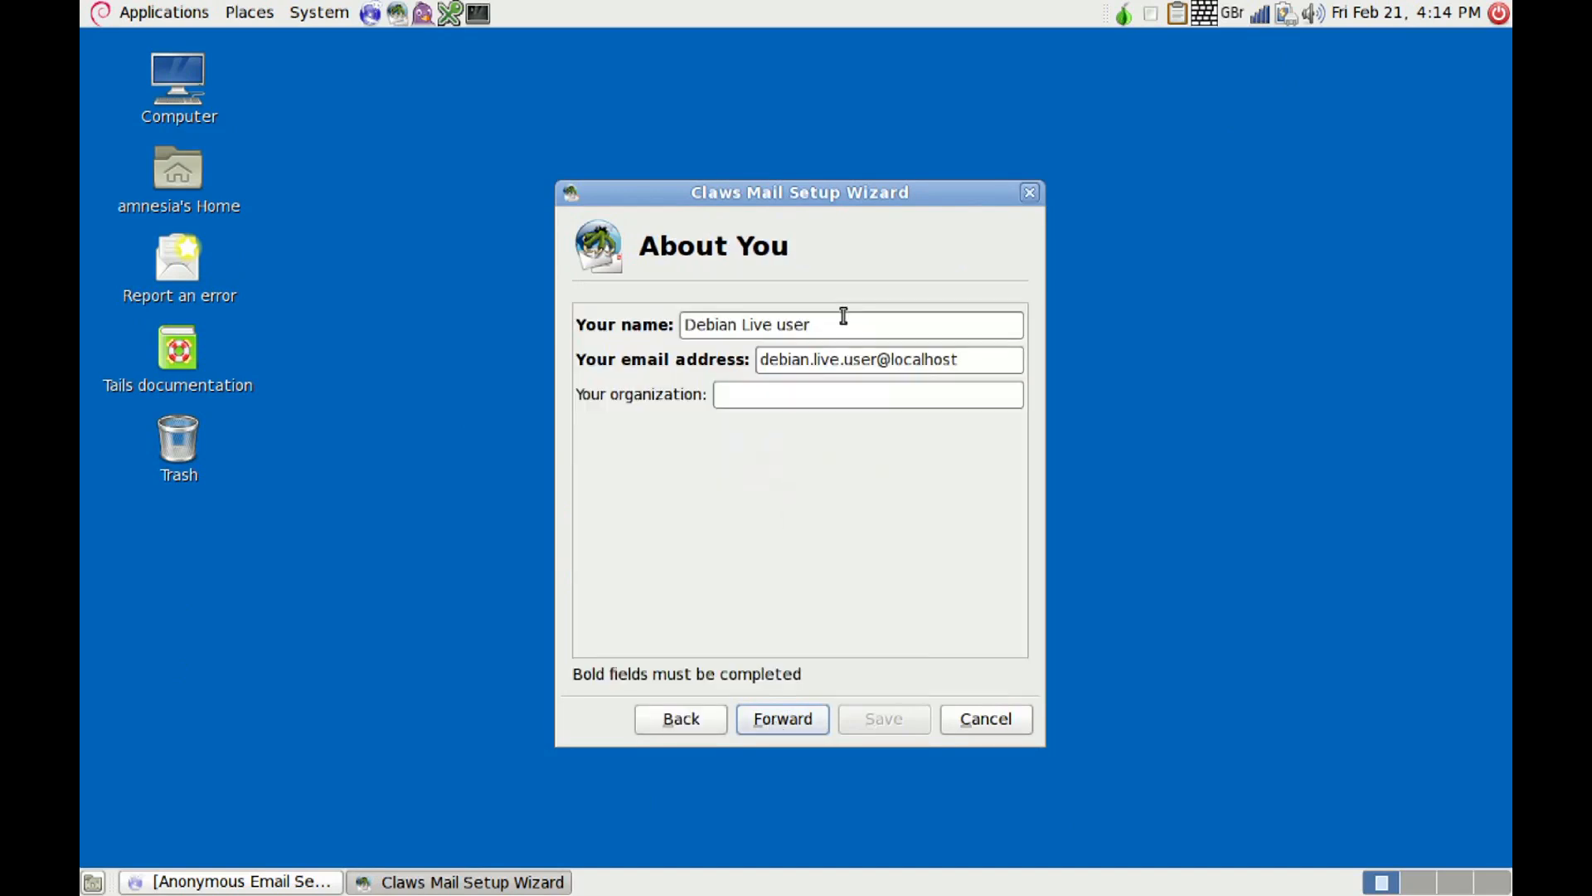
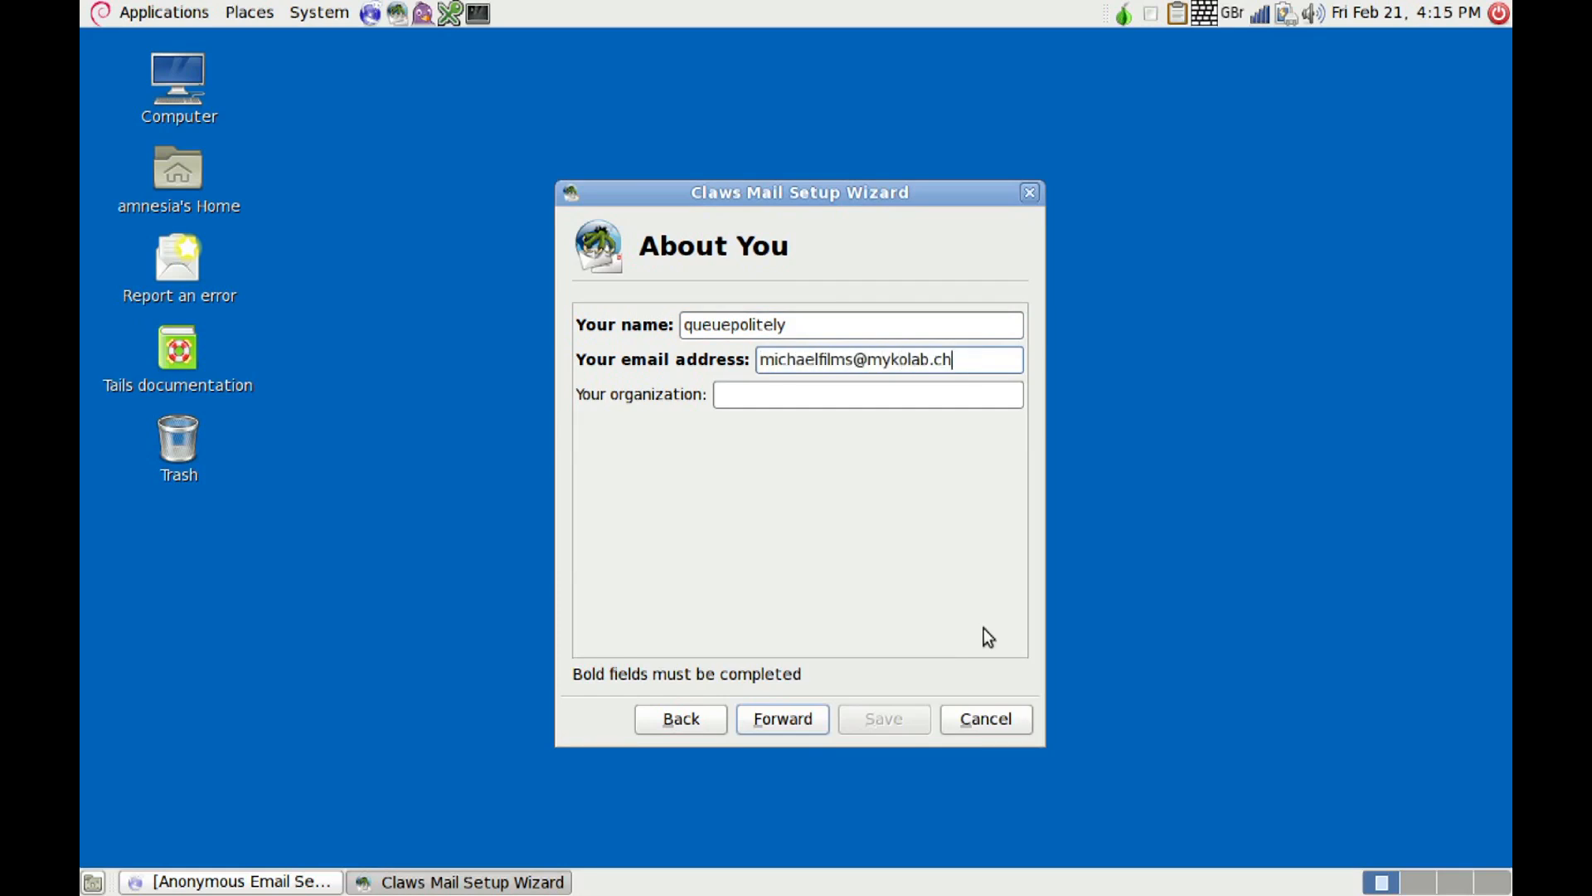
# Fill About You with the new name and mykolab.ch address, advancing to Receiving mail.
pyautogui.click(781, 718)
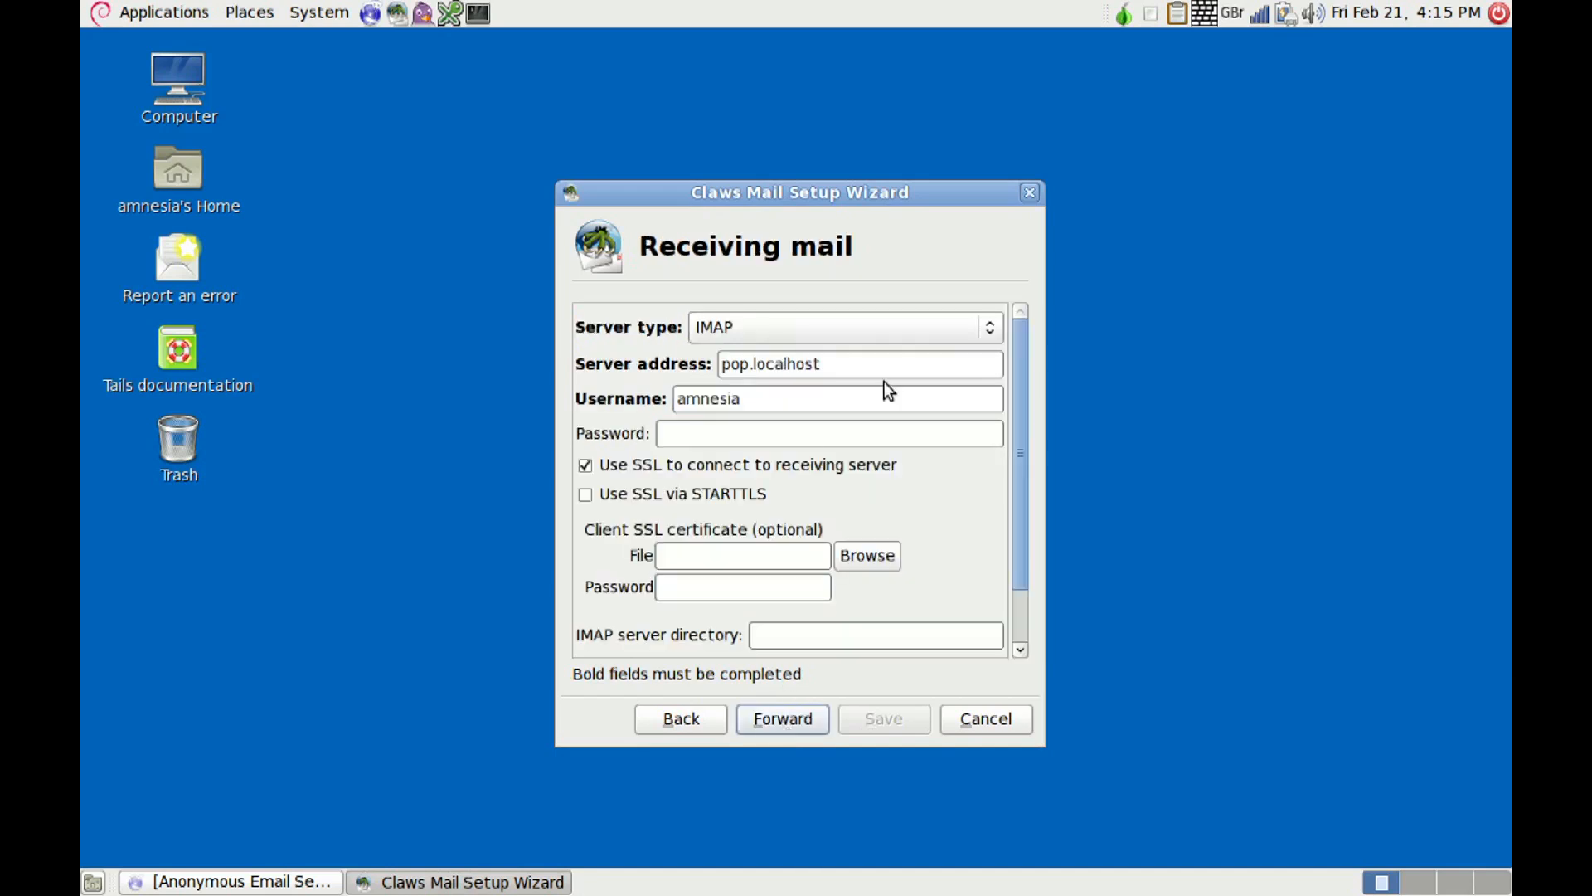
pyautogui.moveTo(993, 338)
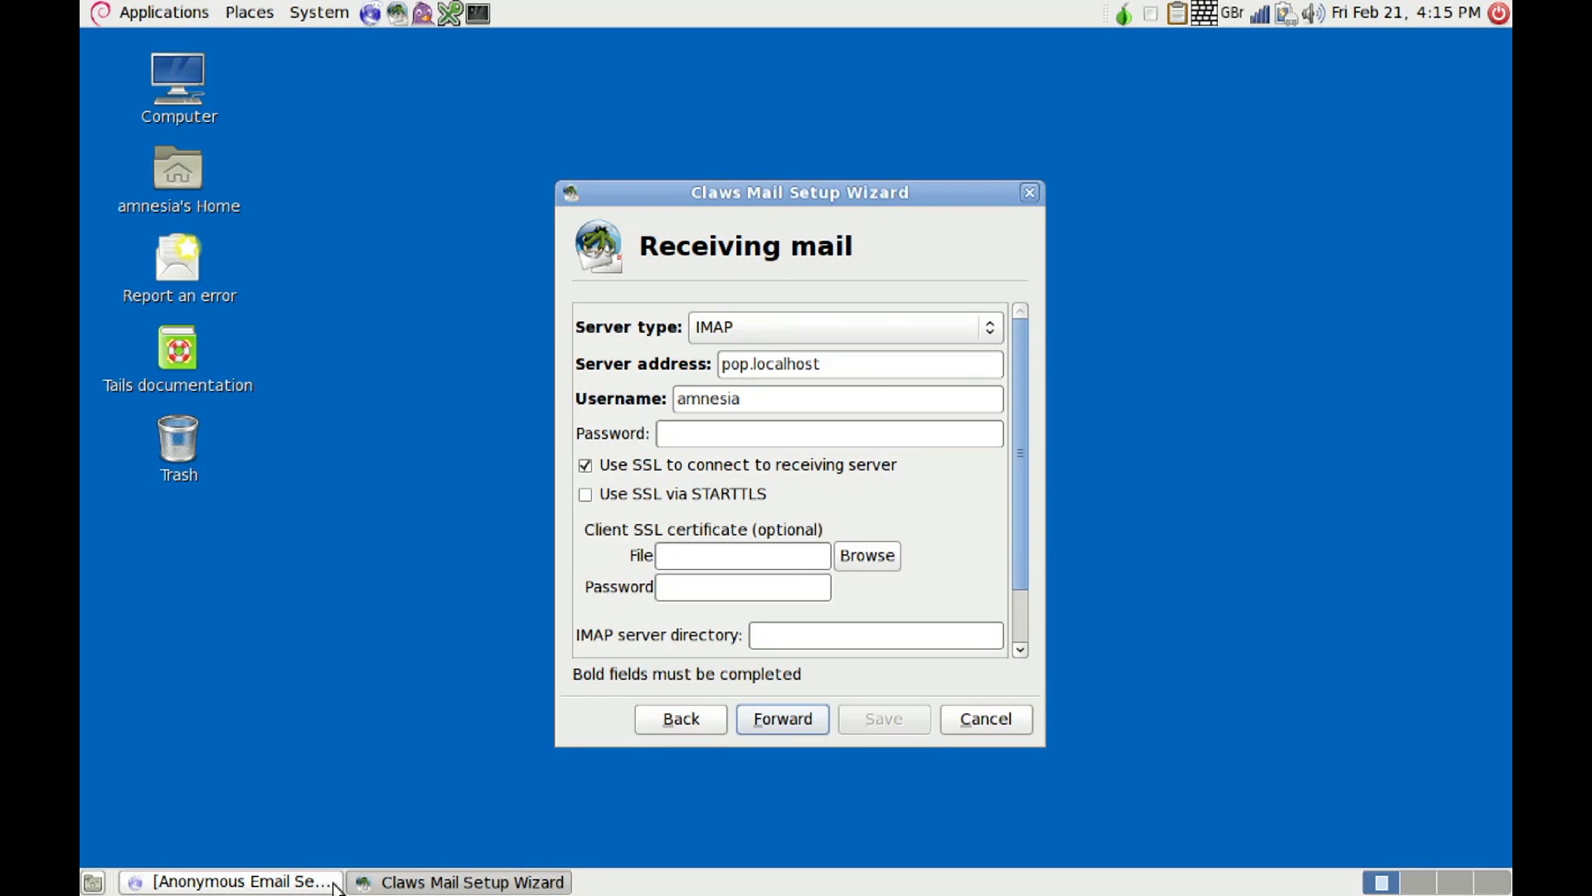
pyautogui.moveTo(269, 880)
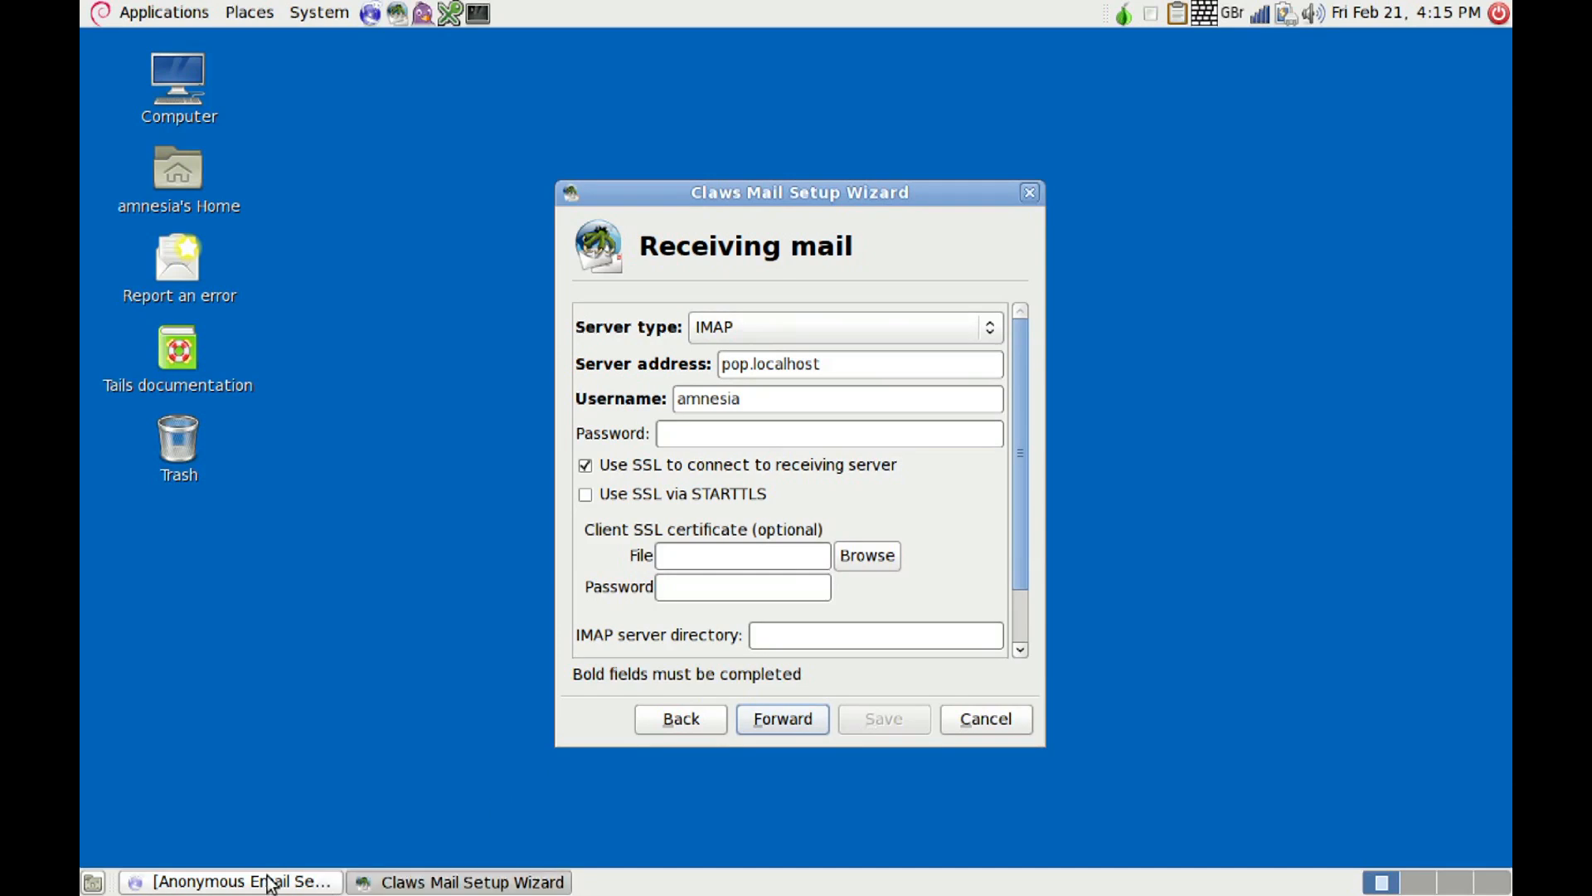
# Restore Tor Browser and scroll MyKolab's GNU/Linux Thunderbird setup instructions for server settings.
pyautogui.click(225, 881)
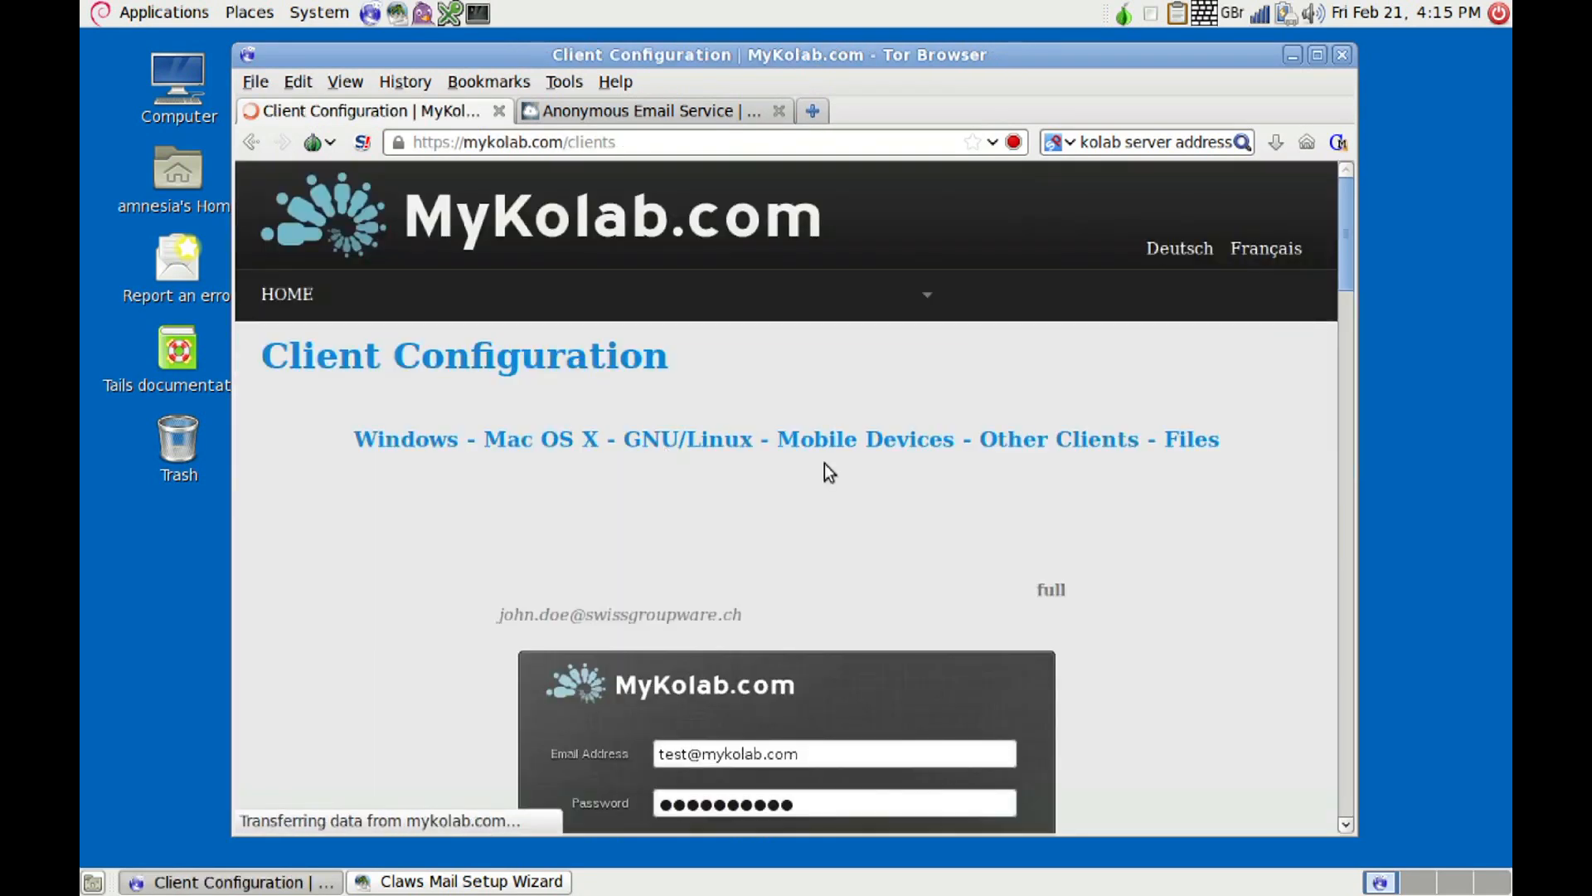
pyautogui.click(687, 438)
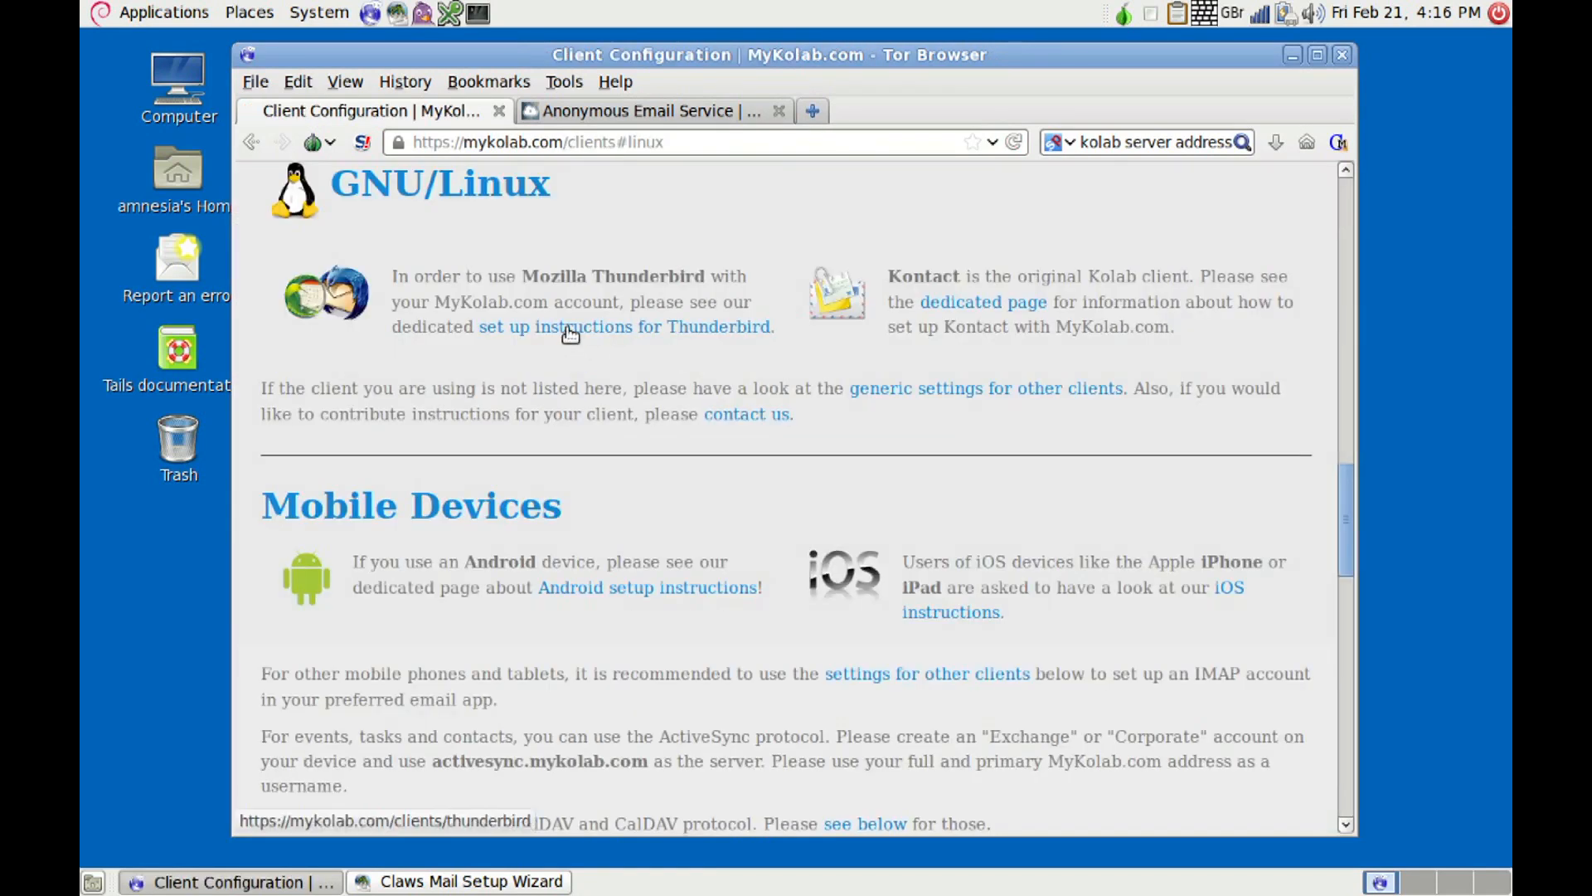
pyautogui.click(622, 326)
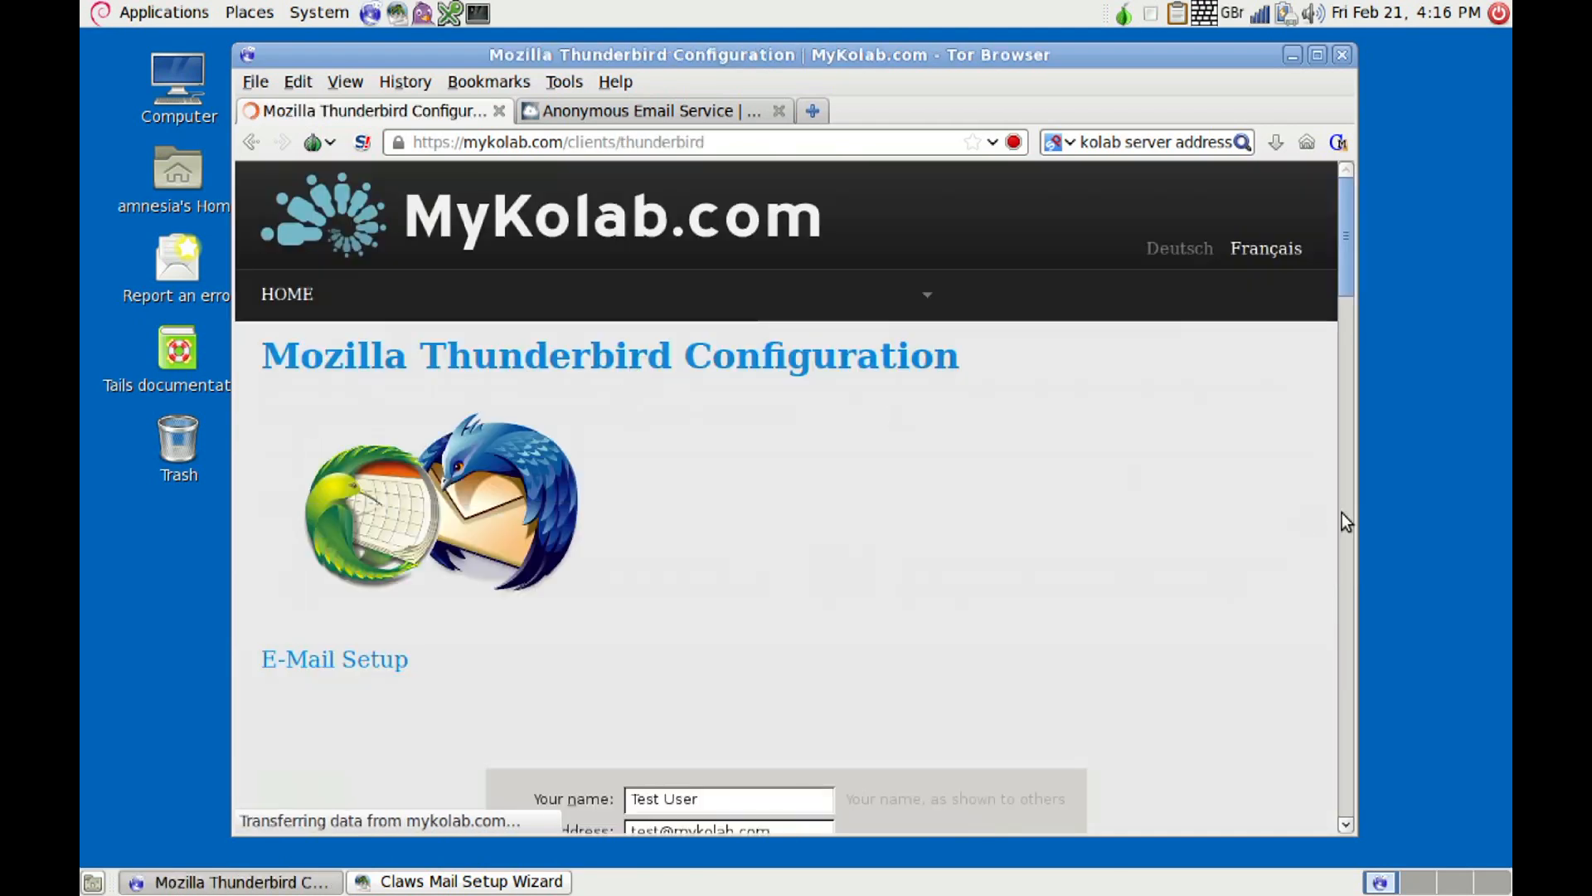
pyautogui.scroll(-3)
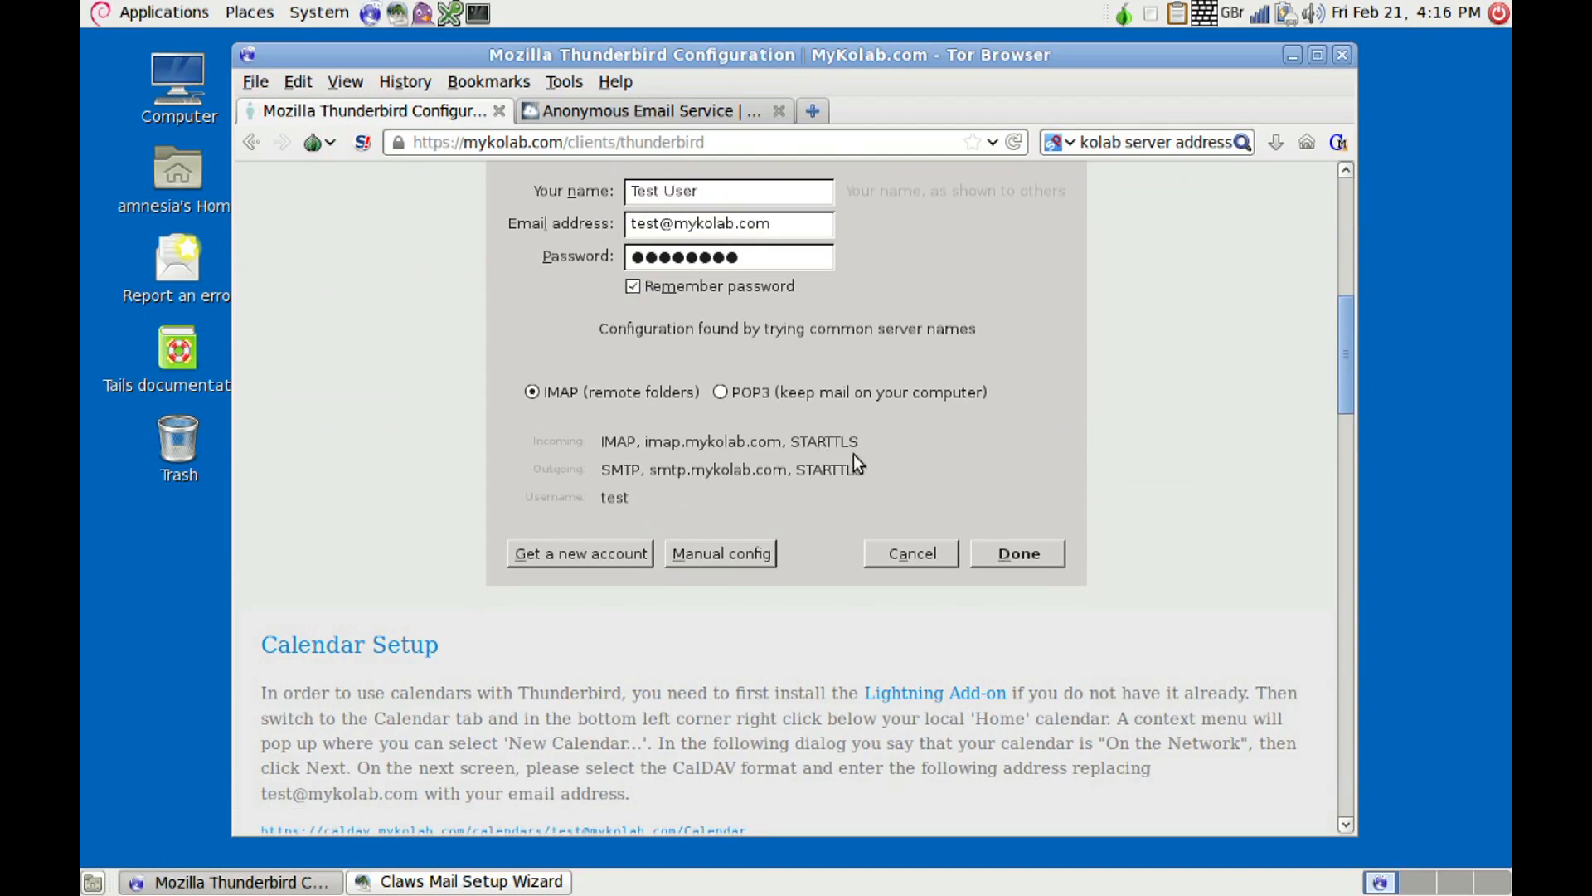
pyautogui.moveTo(879, 466)
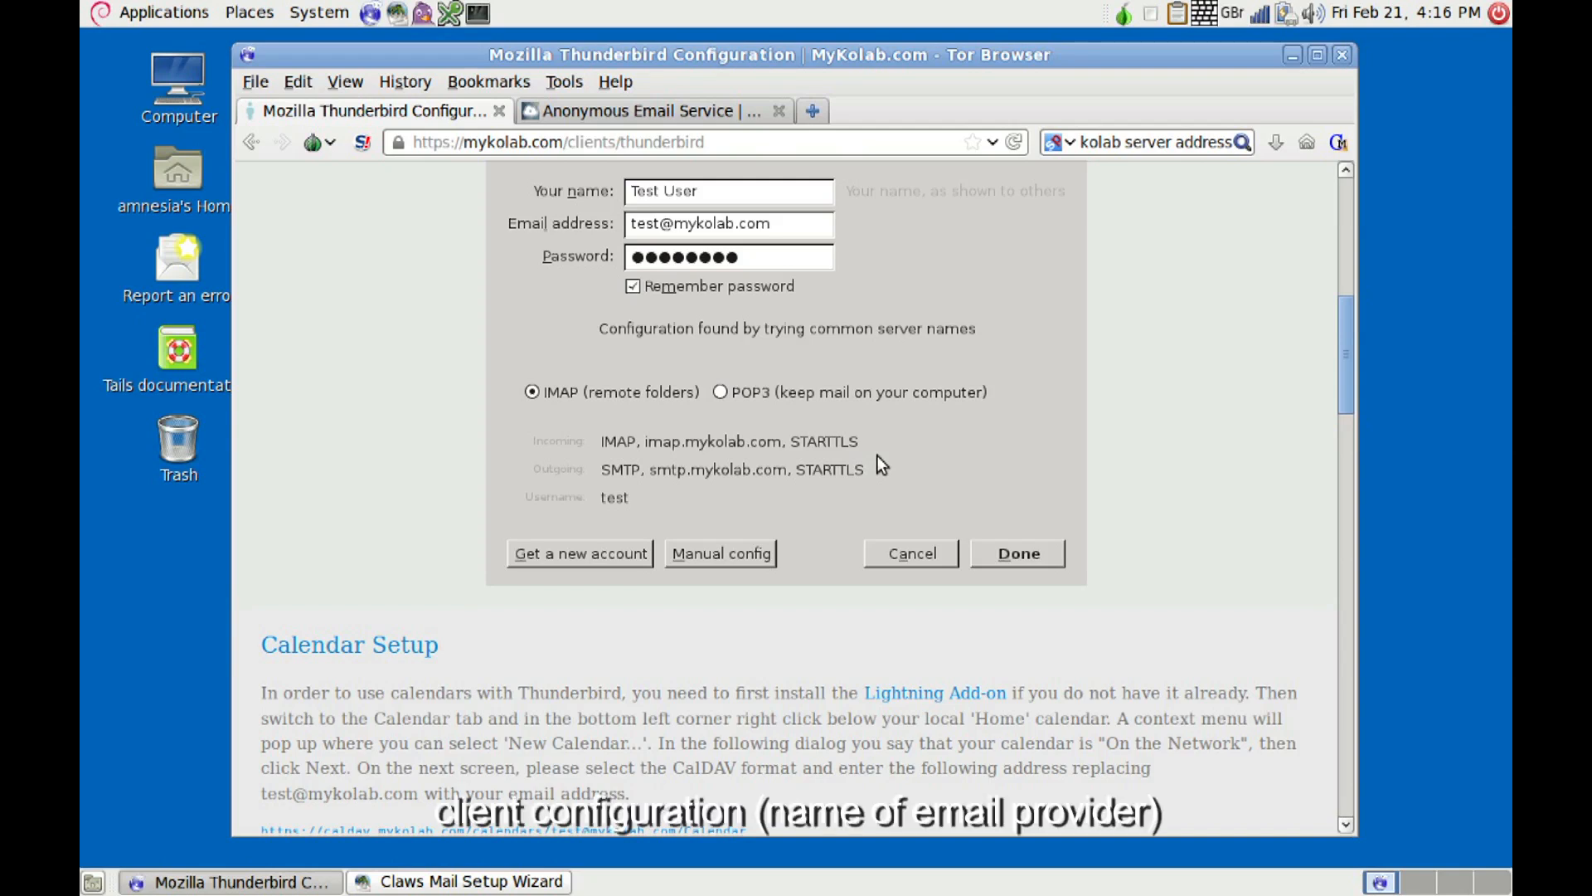
pyautogui.moveTo(762, 480)
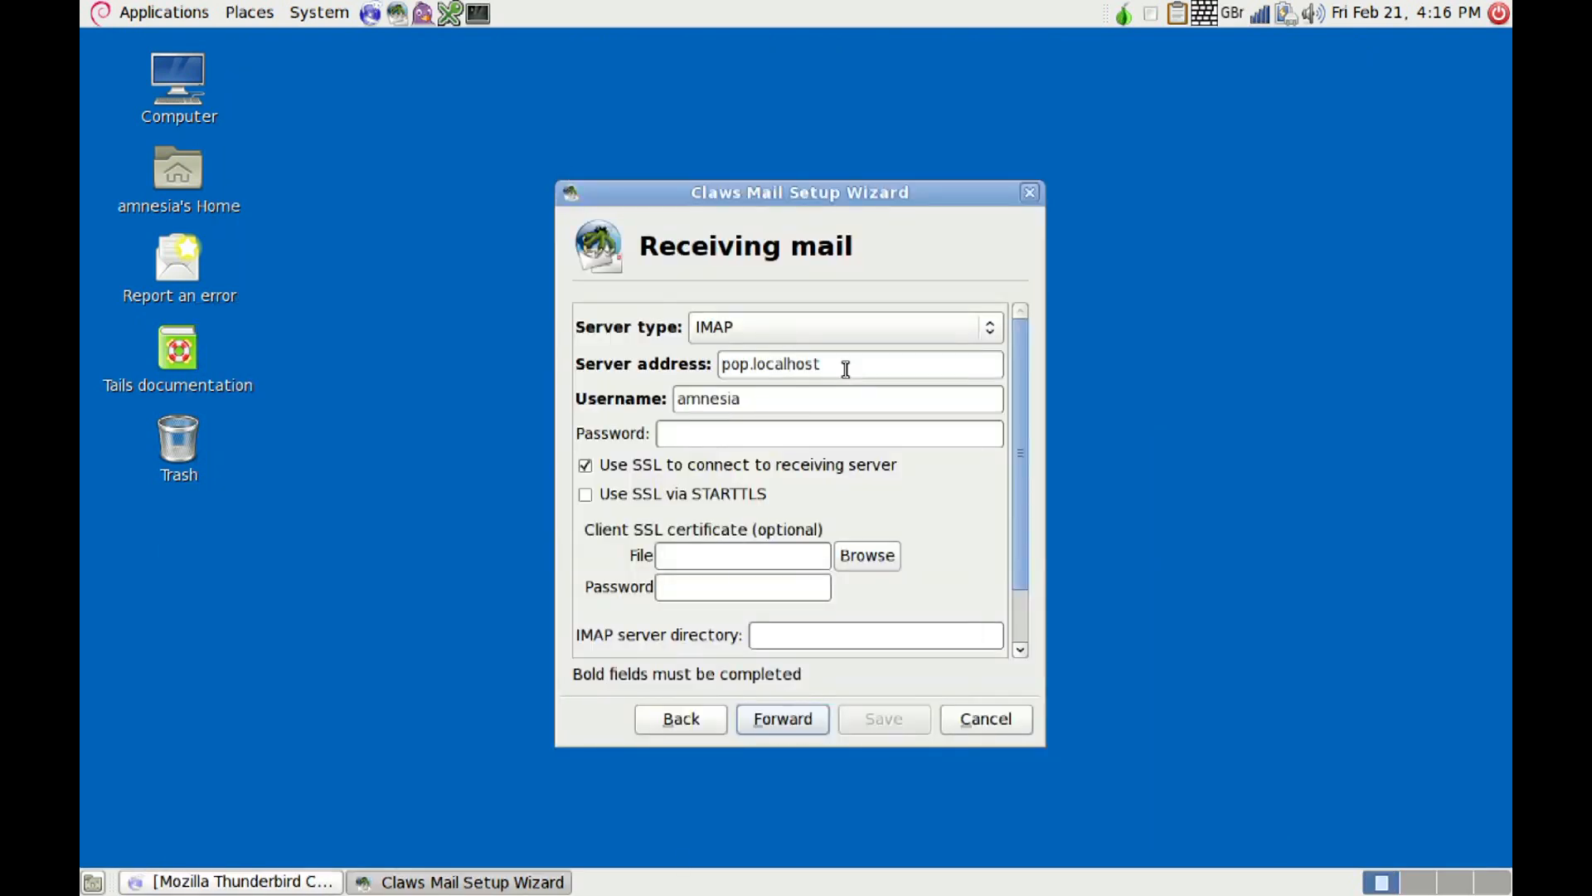
pyautogui.write('imap.mykolab.co')
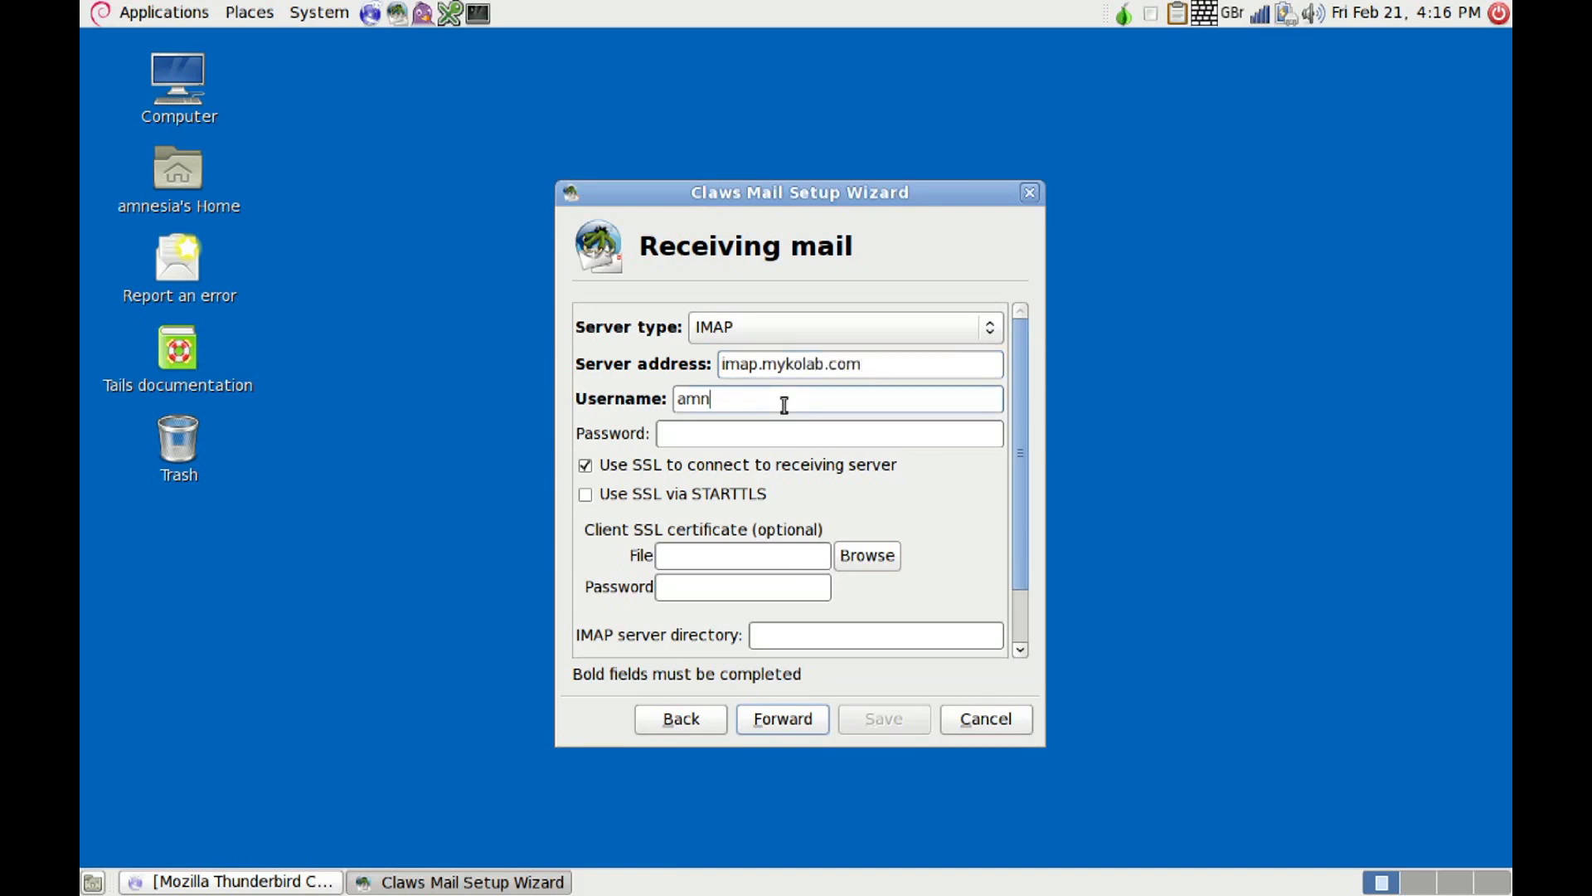
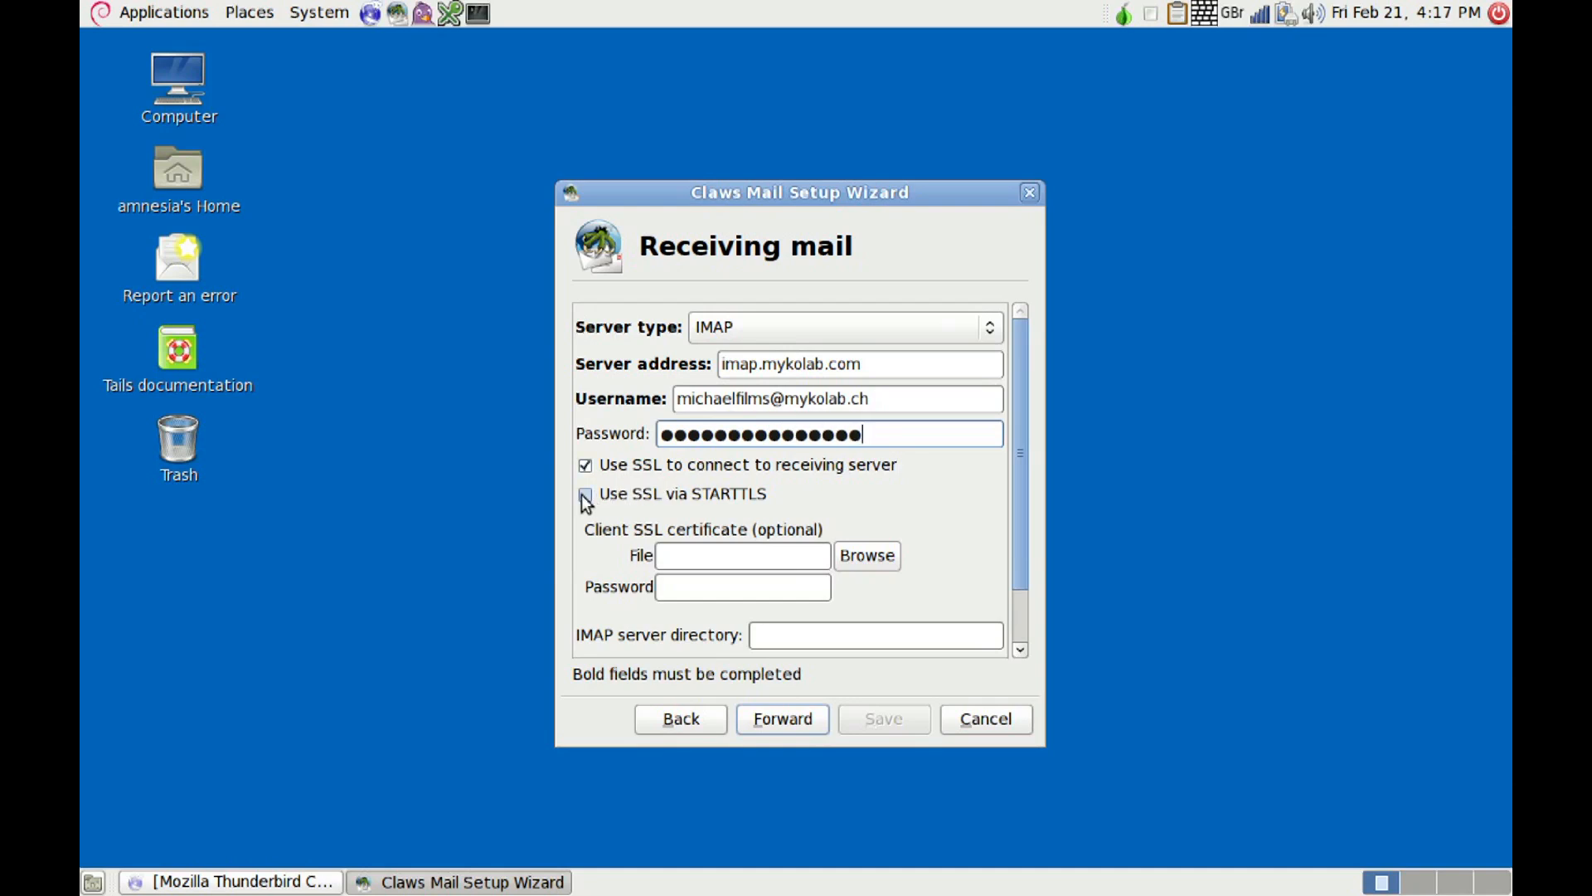
pyautogui.click(584, 494)
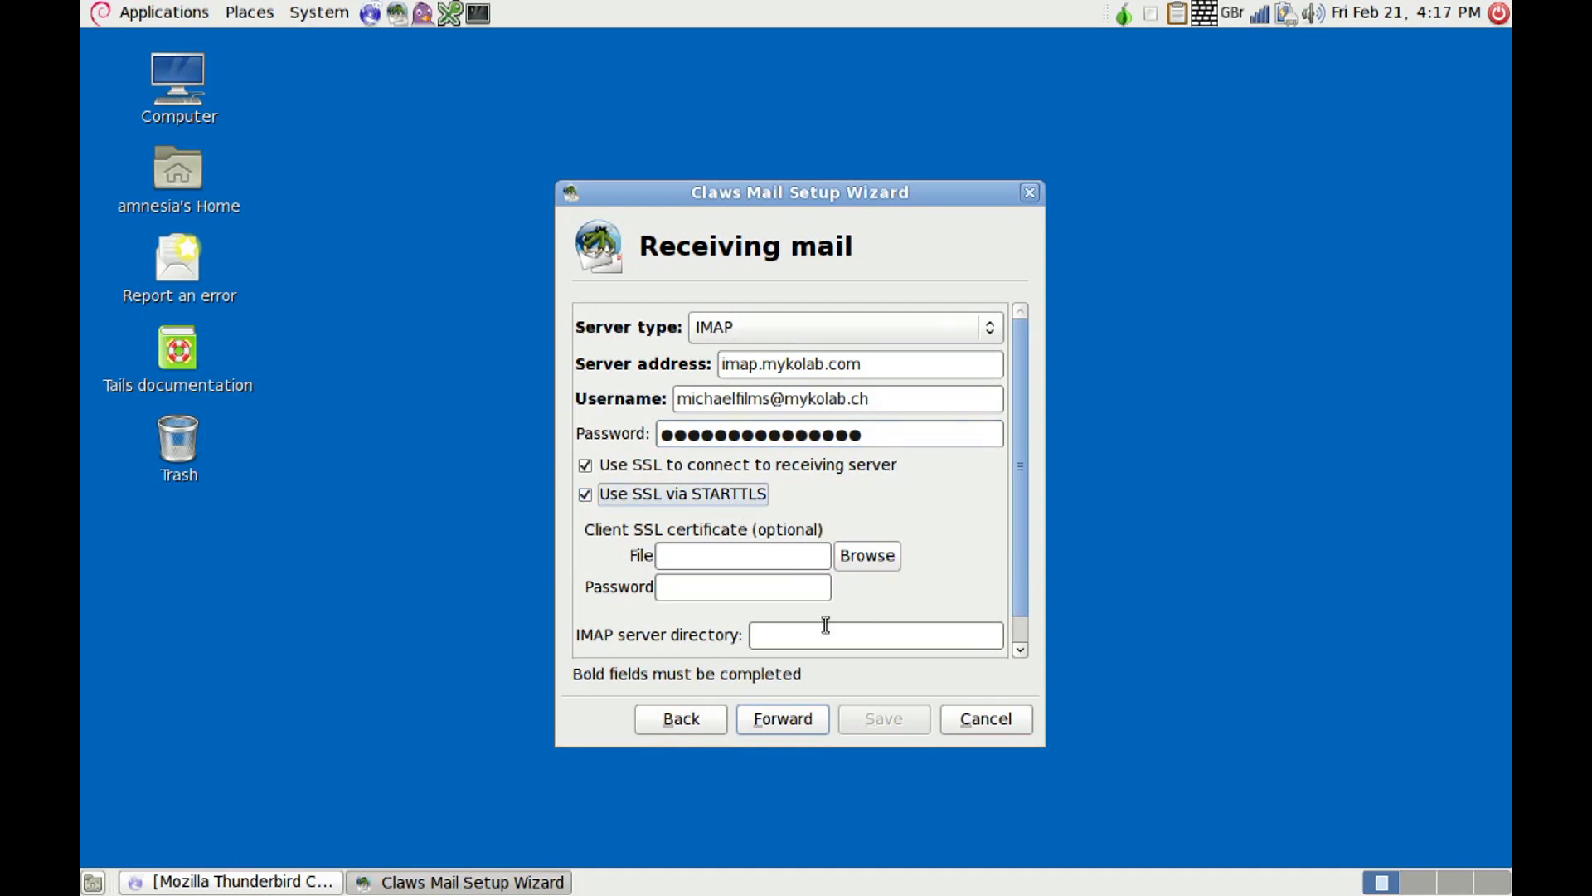
pyautogui.click(876, 635)
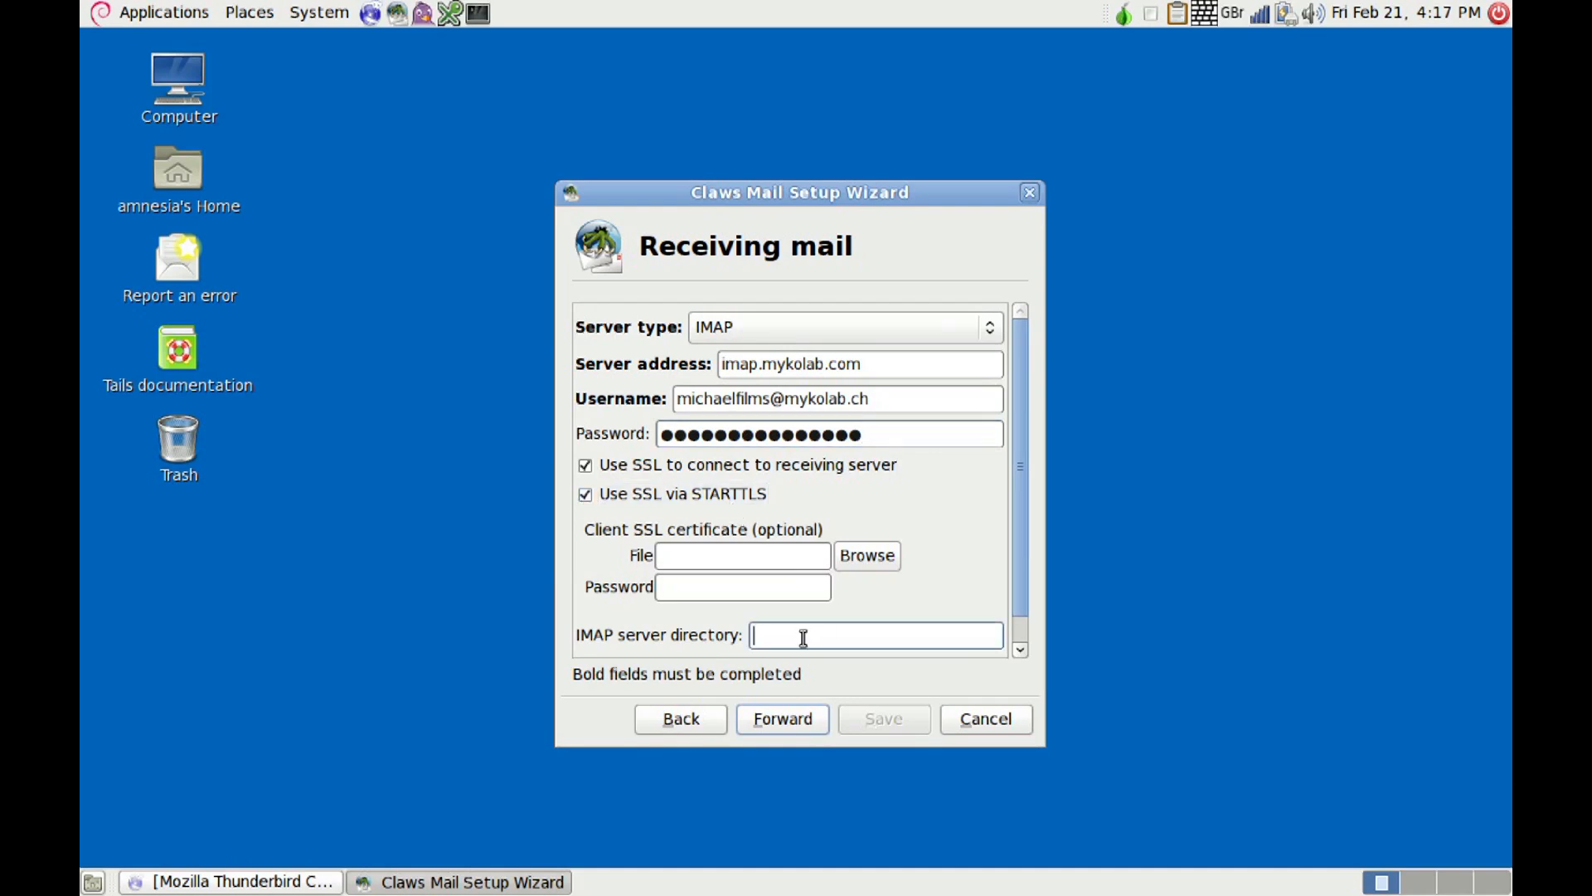
pyautogui.write('imap.mykolab.com')
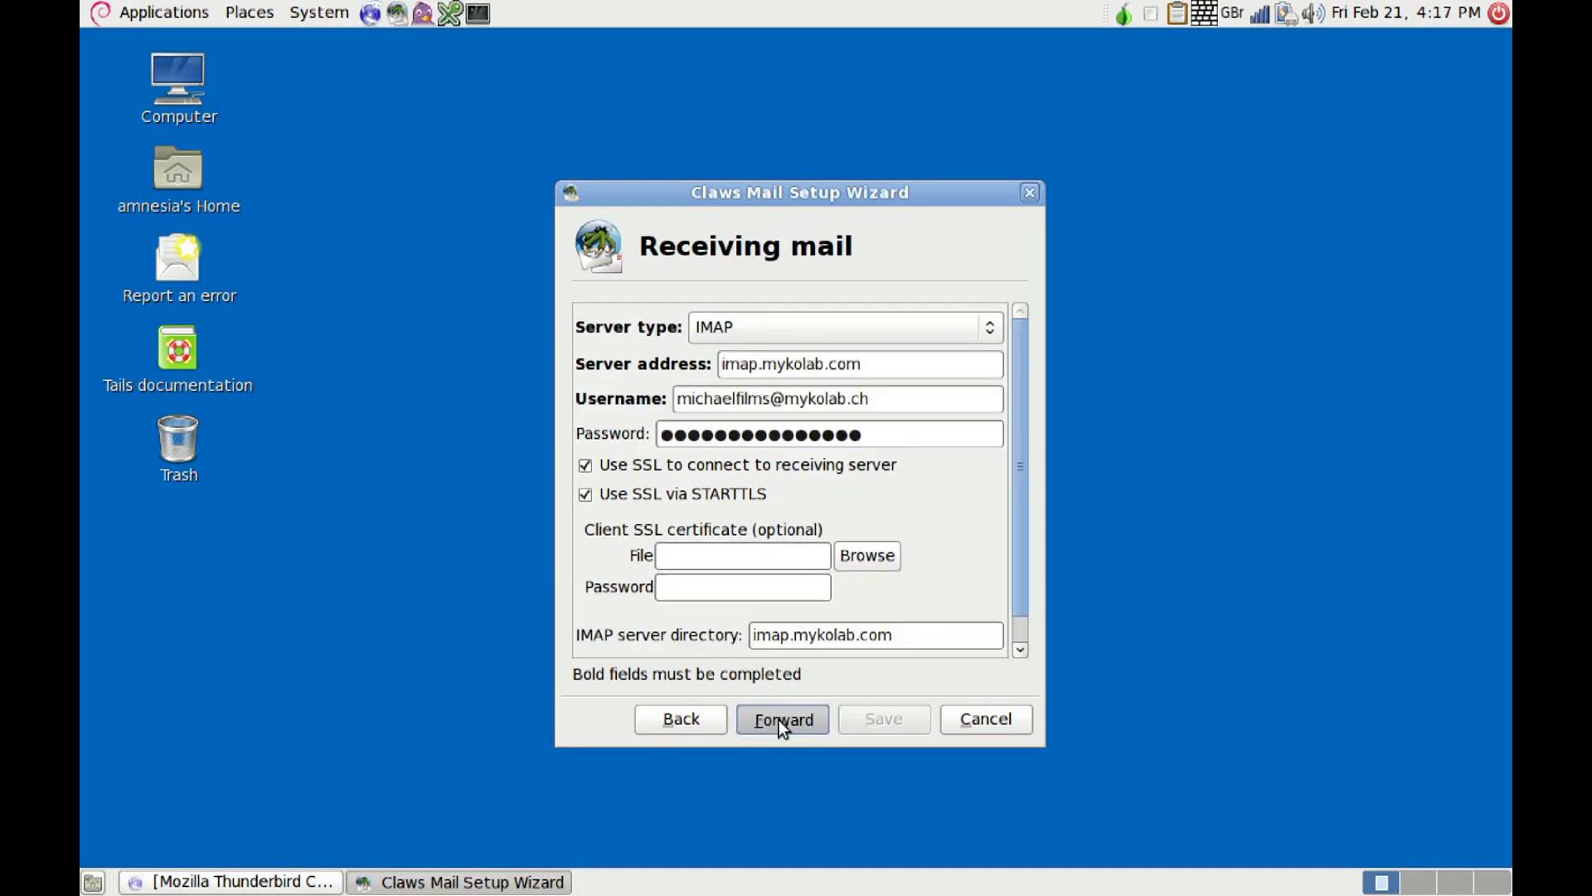
# Set outgoing server smtp.mykolab.com with SSL via STARTTLS and advance to Configuration finished.
pyautogui.click(782, 718)
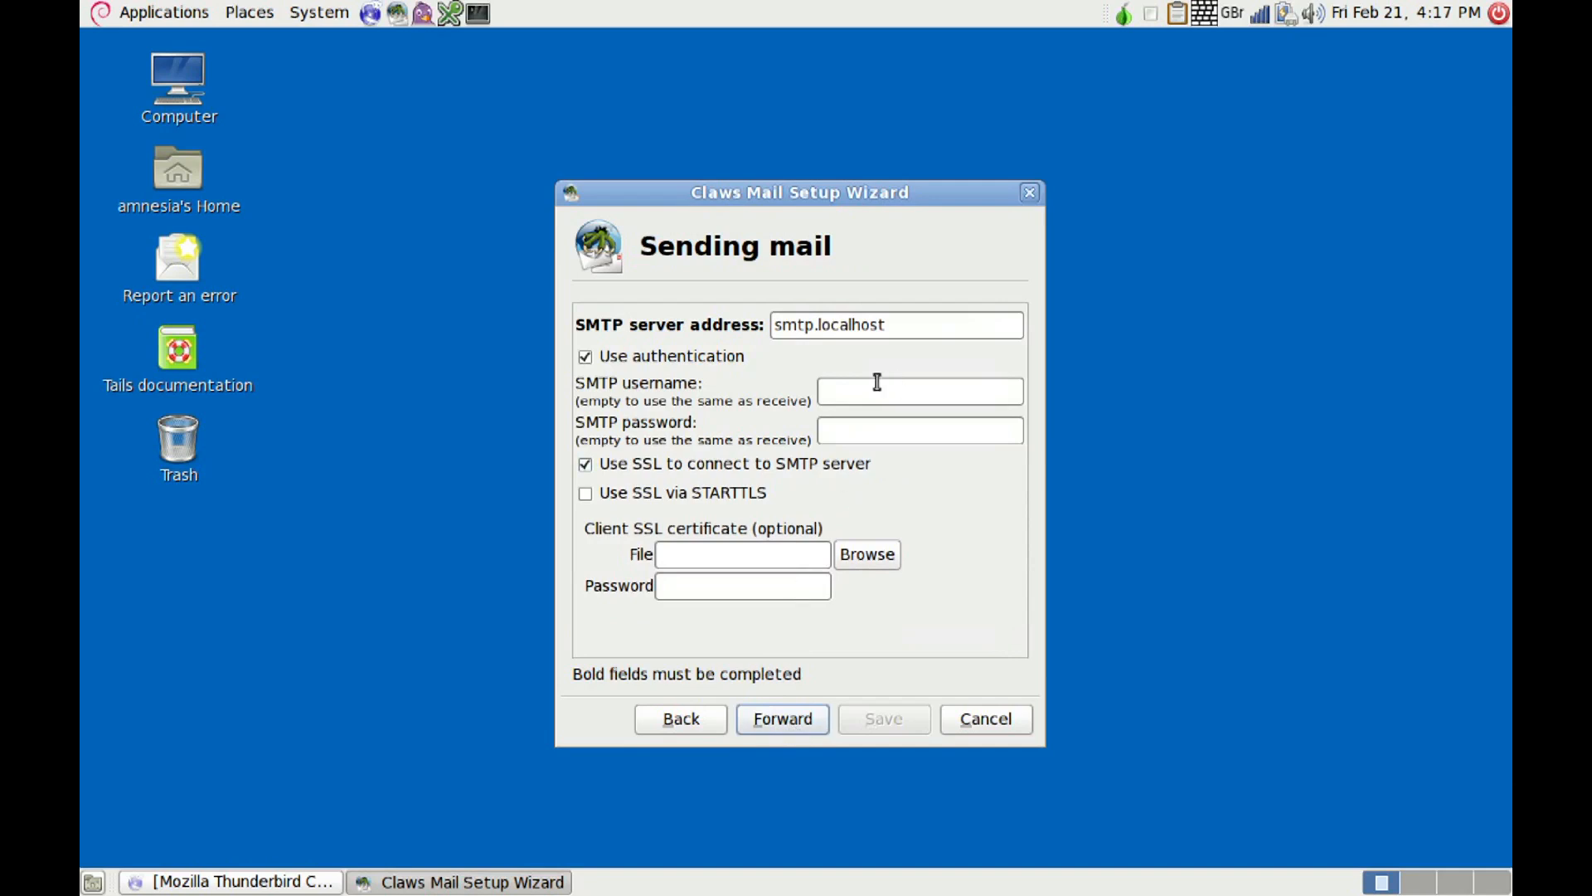
pyautogui.moveTo(913, 394)
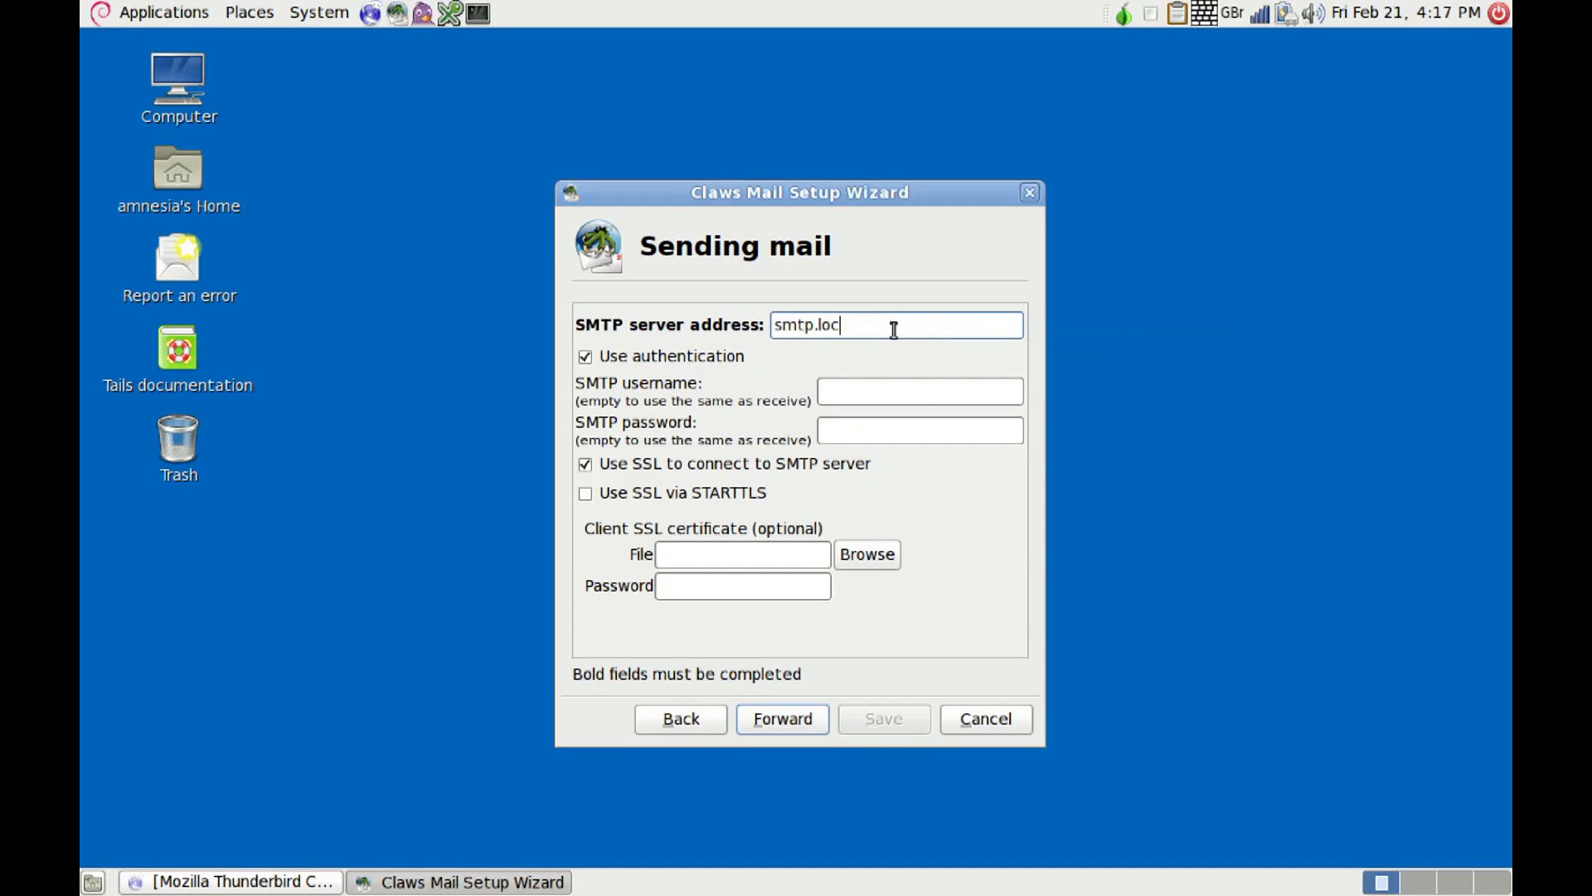
pyautogui.write('smtp.mykolab.com')
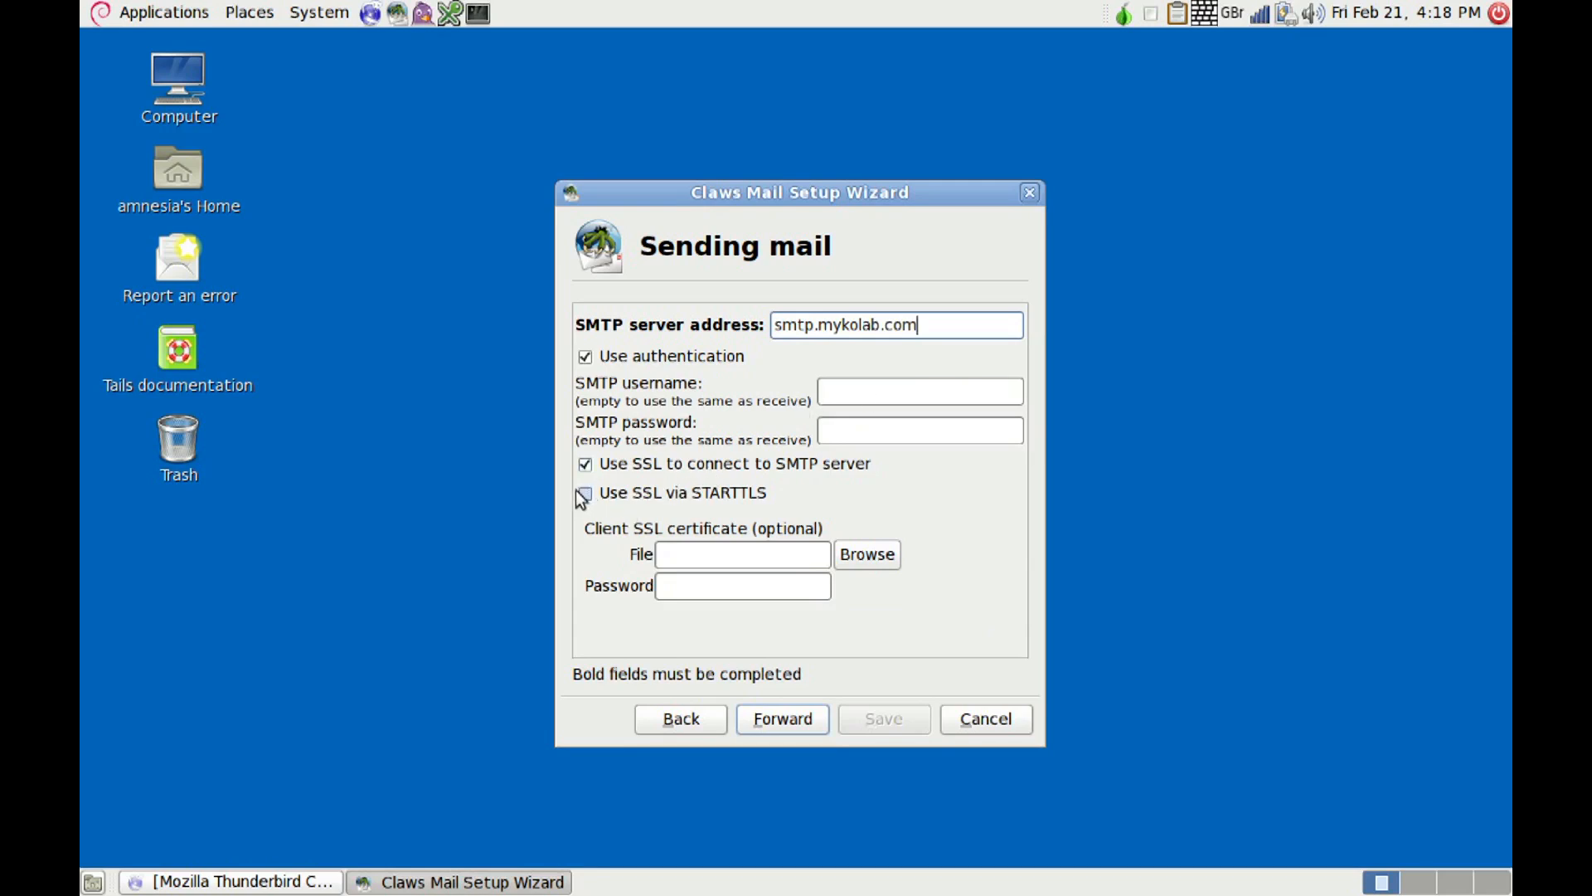
pyautogui.click(584, 493)
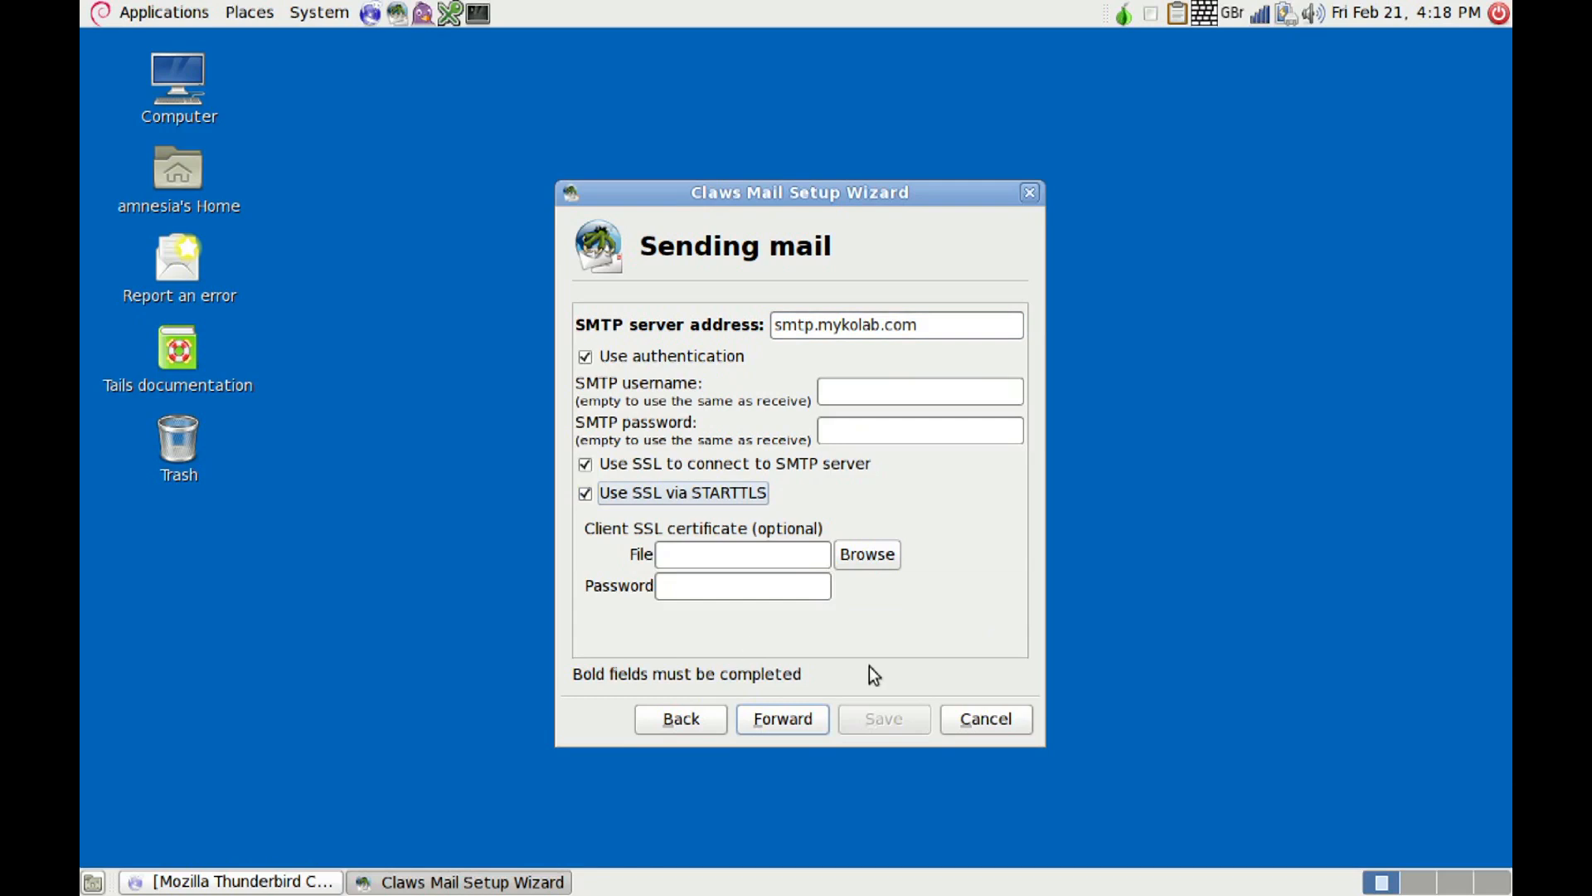
pyautogui.click(781, 718)
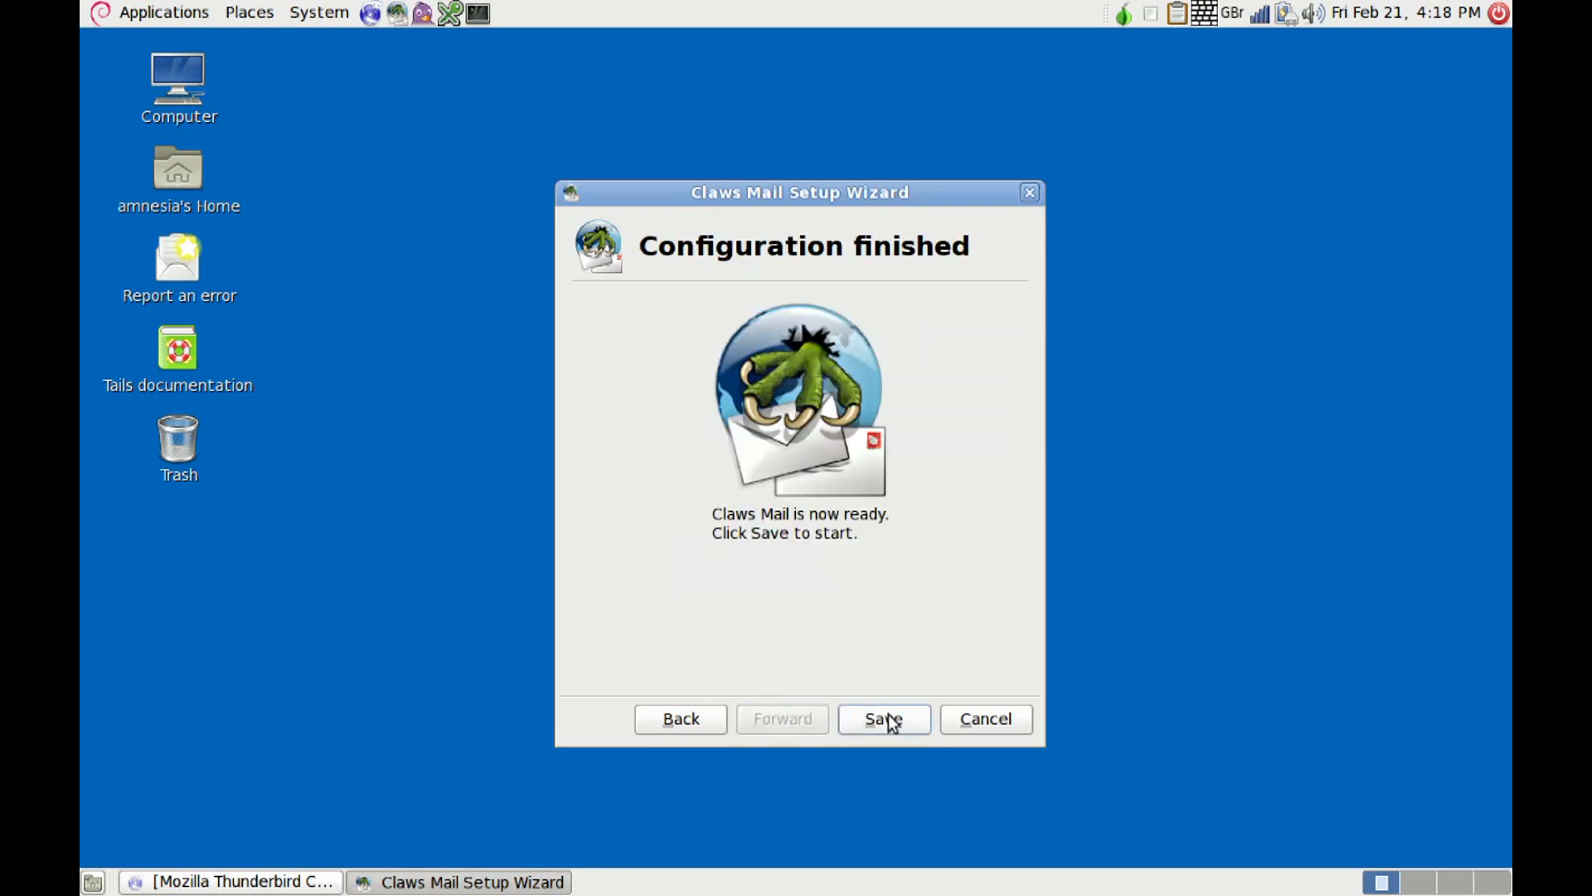
# Save the account setup and accept the imap.mykolab.com SSL certificate.
pyautogui.click(881, 719)
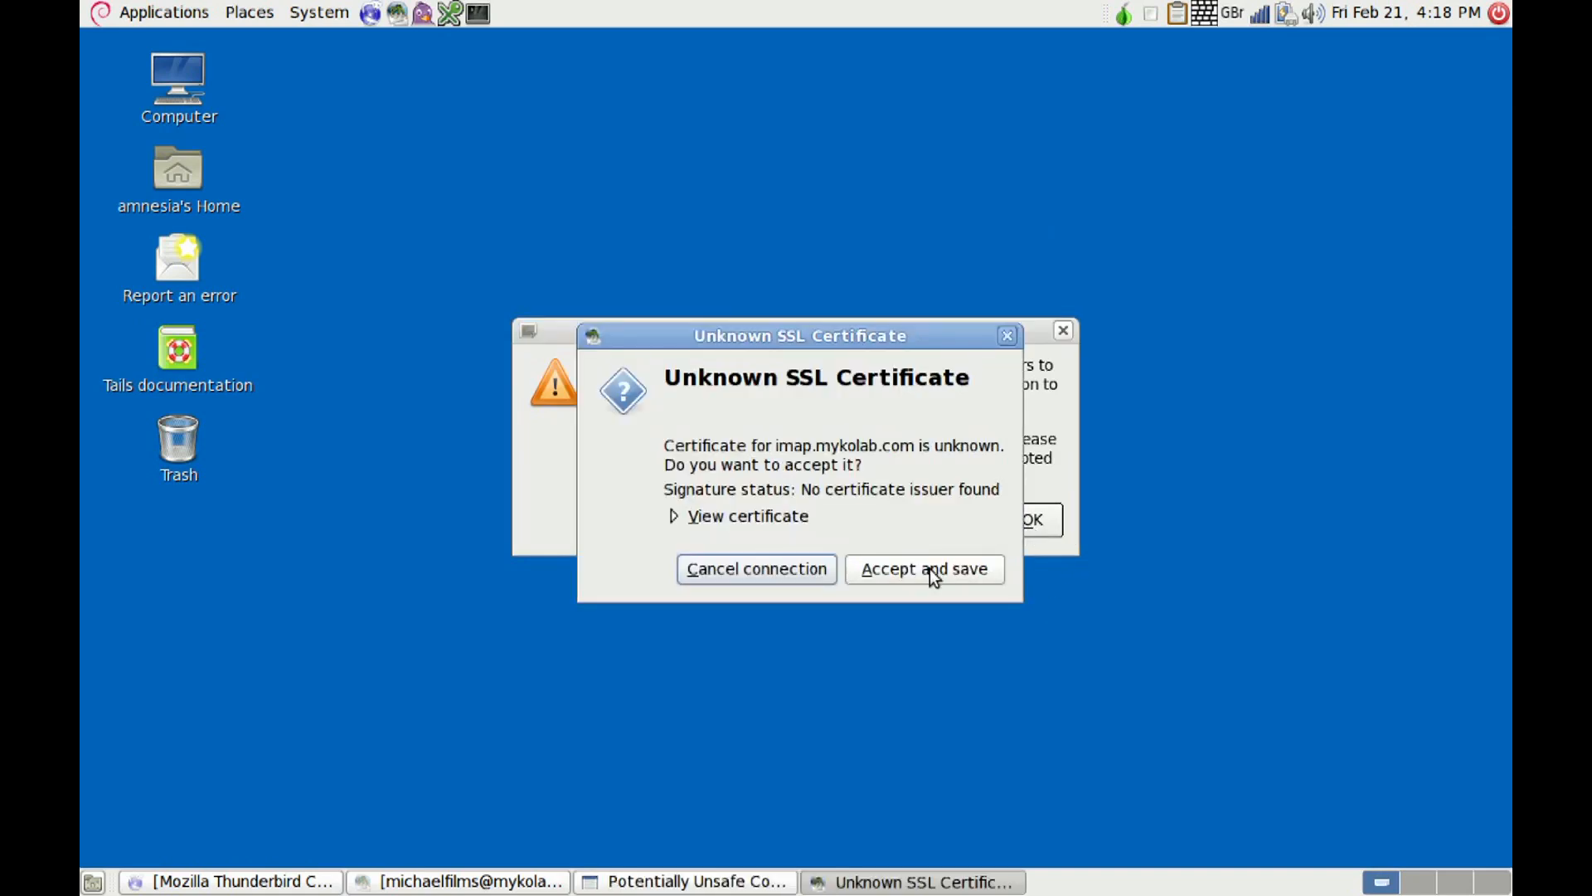
pyautogui.click(922, 569)
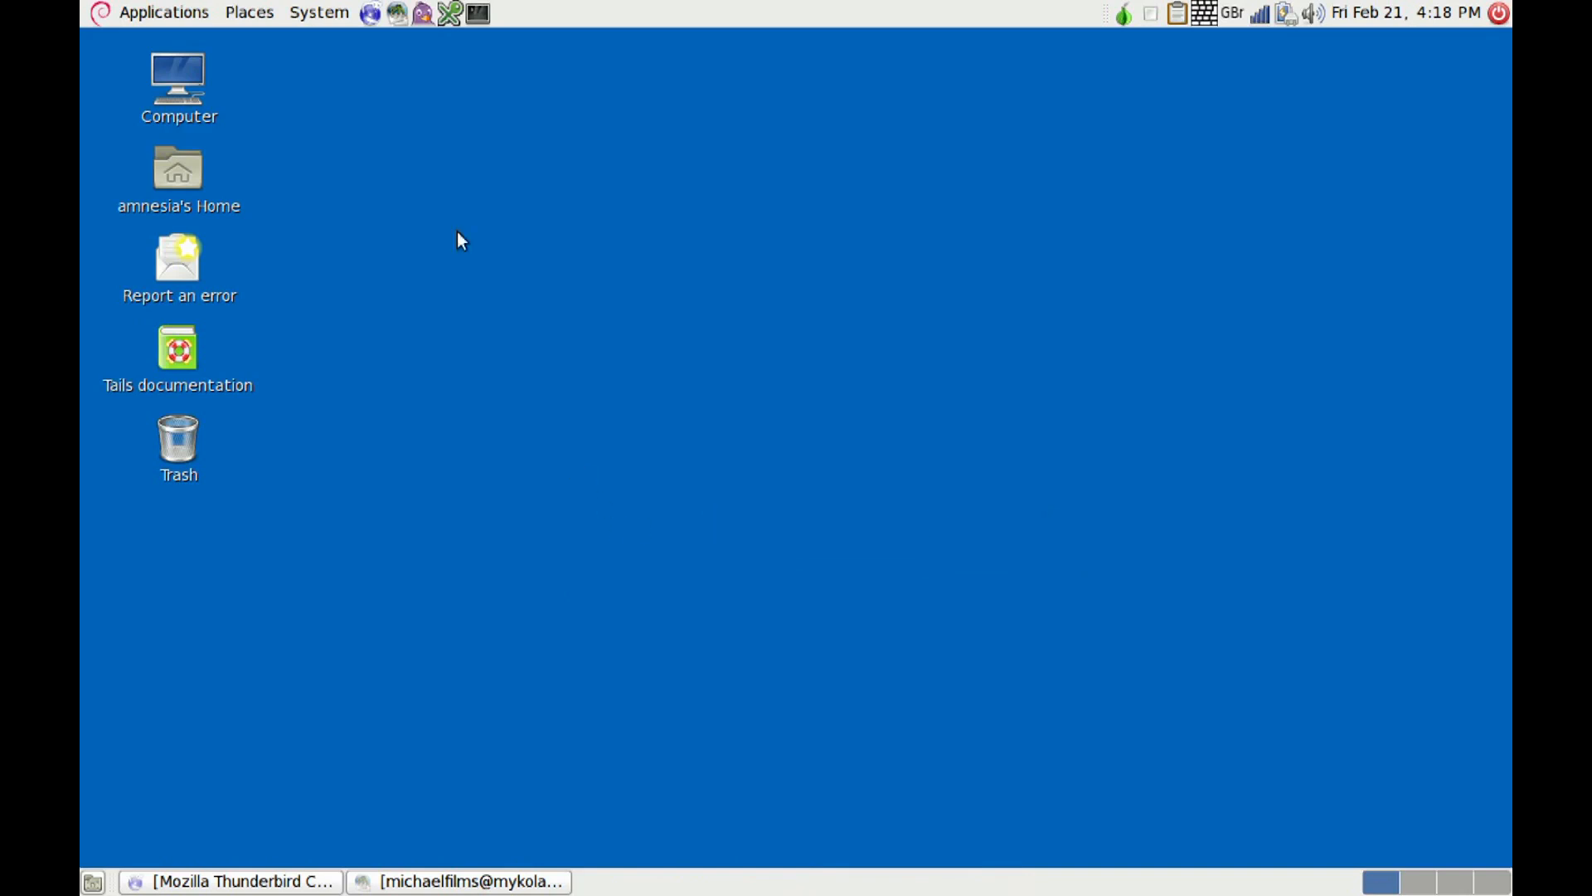
pyautogui.moveTo(412, 54)
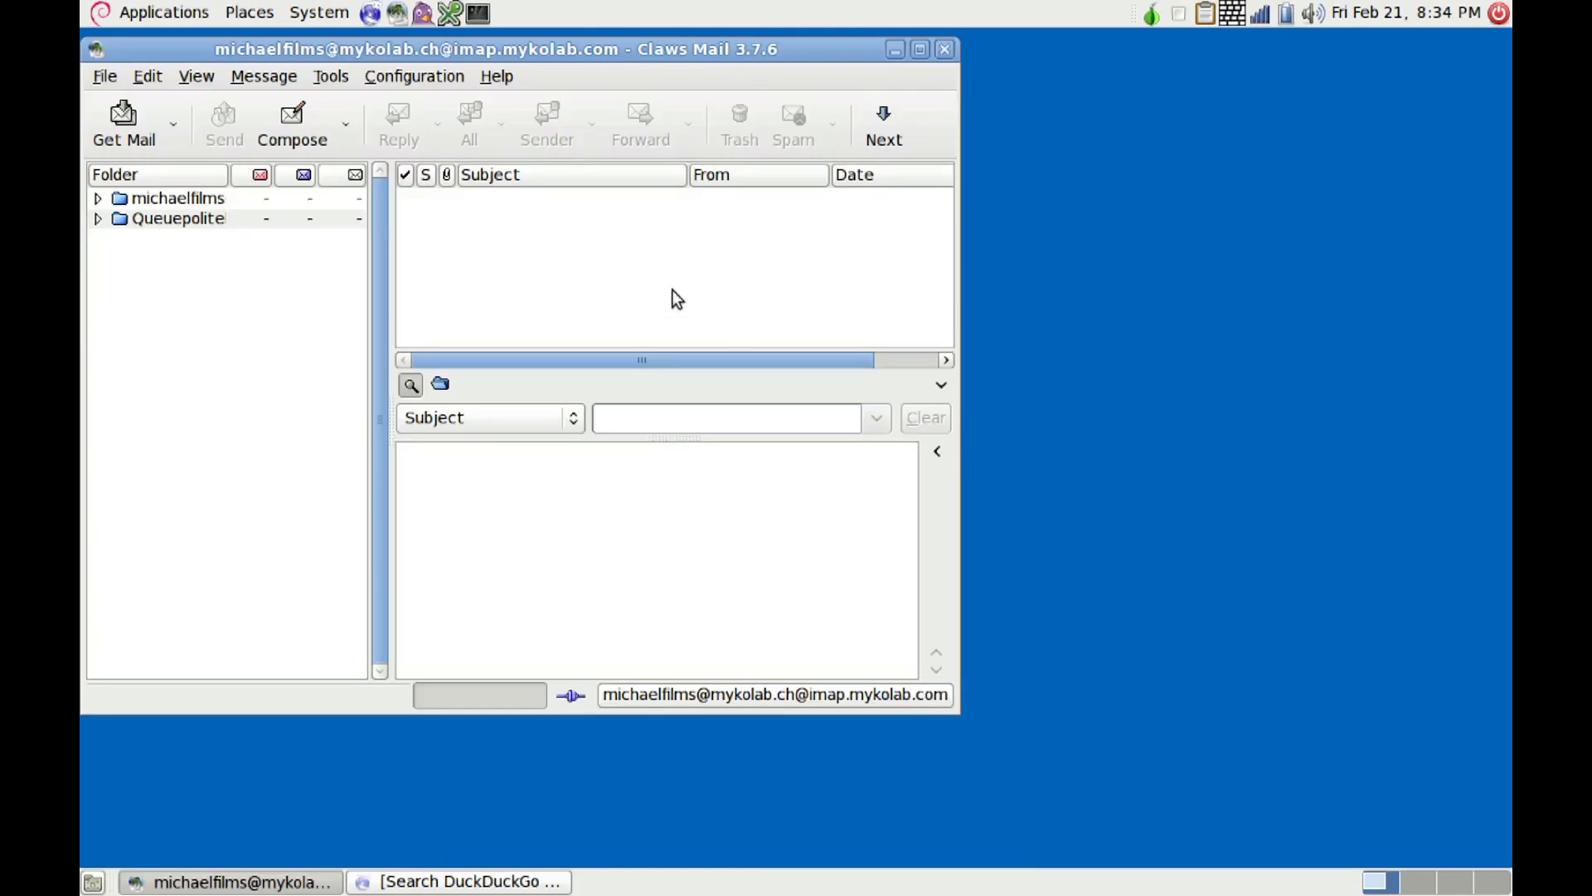
pyautogui.moveTo(435, 79)
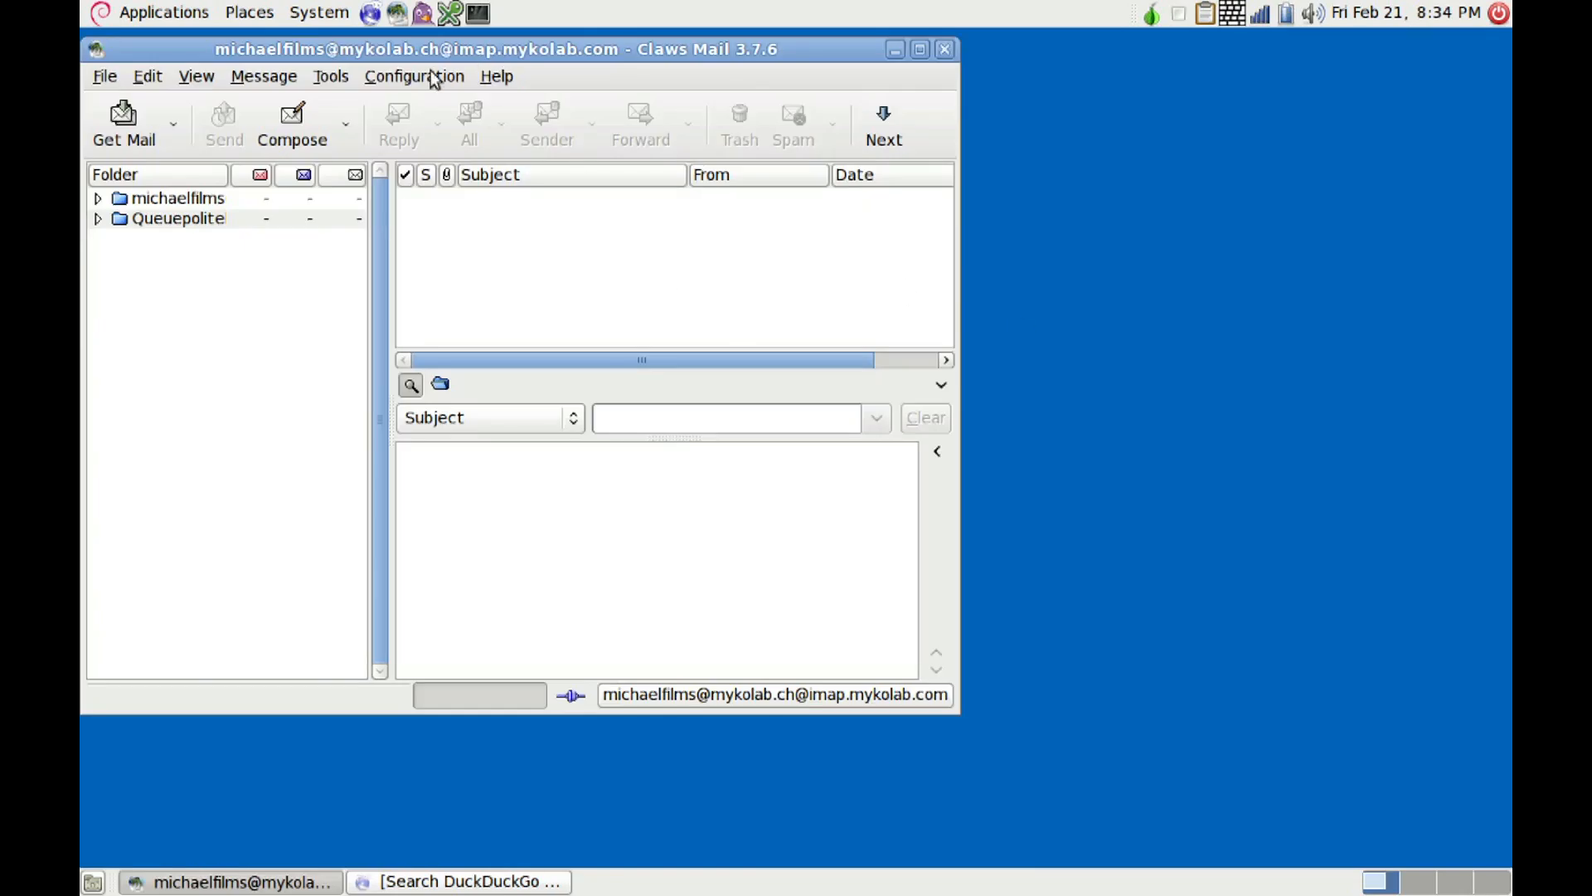
# In current account preferences, set SMTP authentication to LOGIN and view Advanced port settings.
pyautogui.click(413, 76)
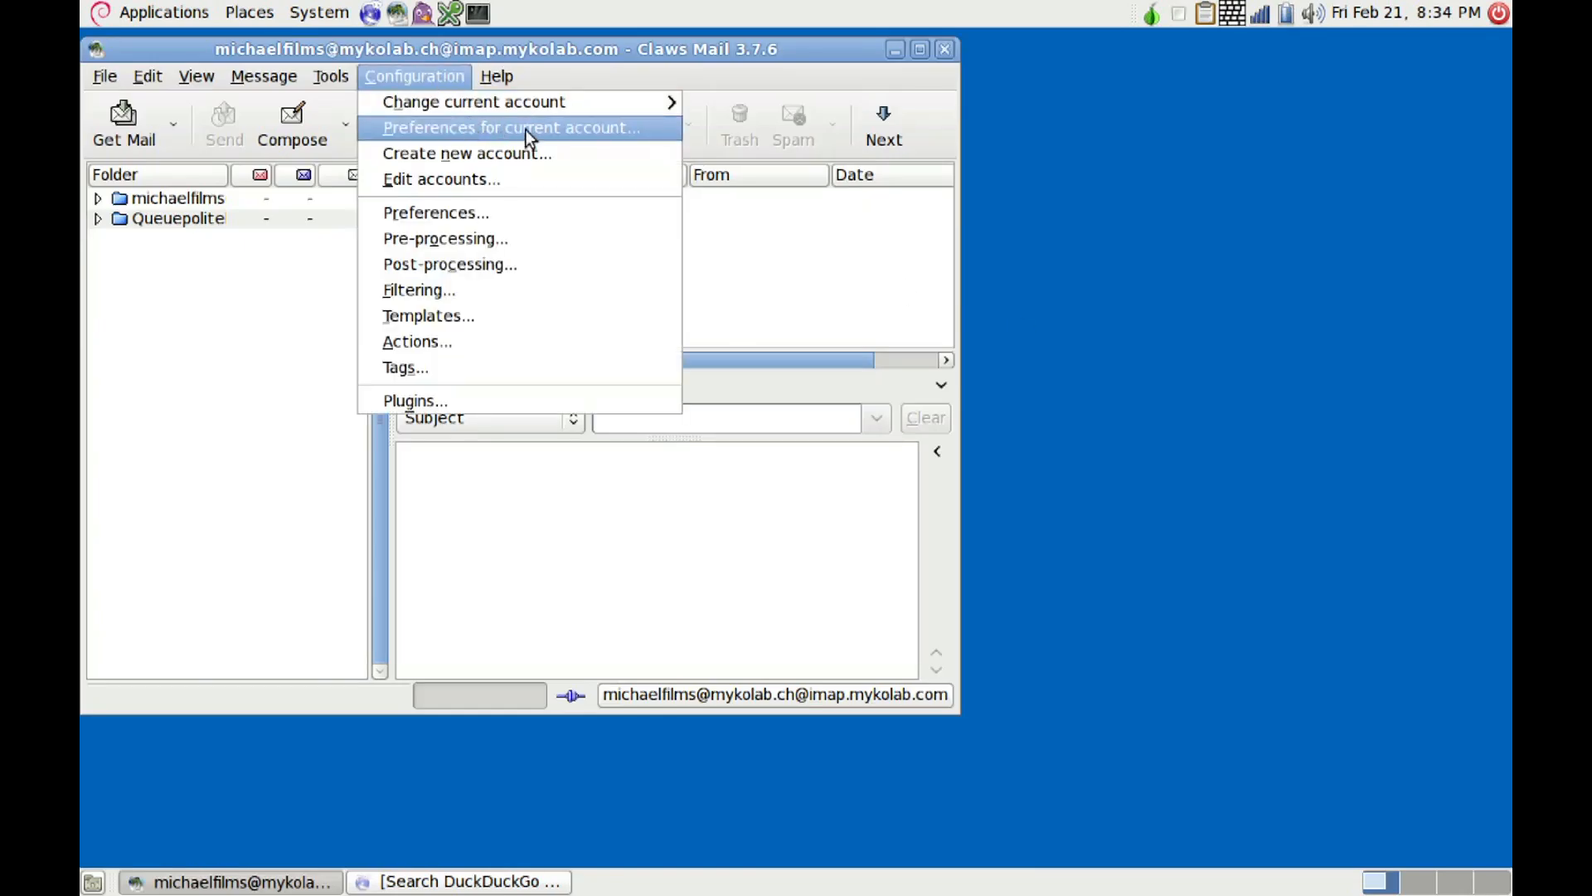
pyautogui.click(511, 127)
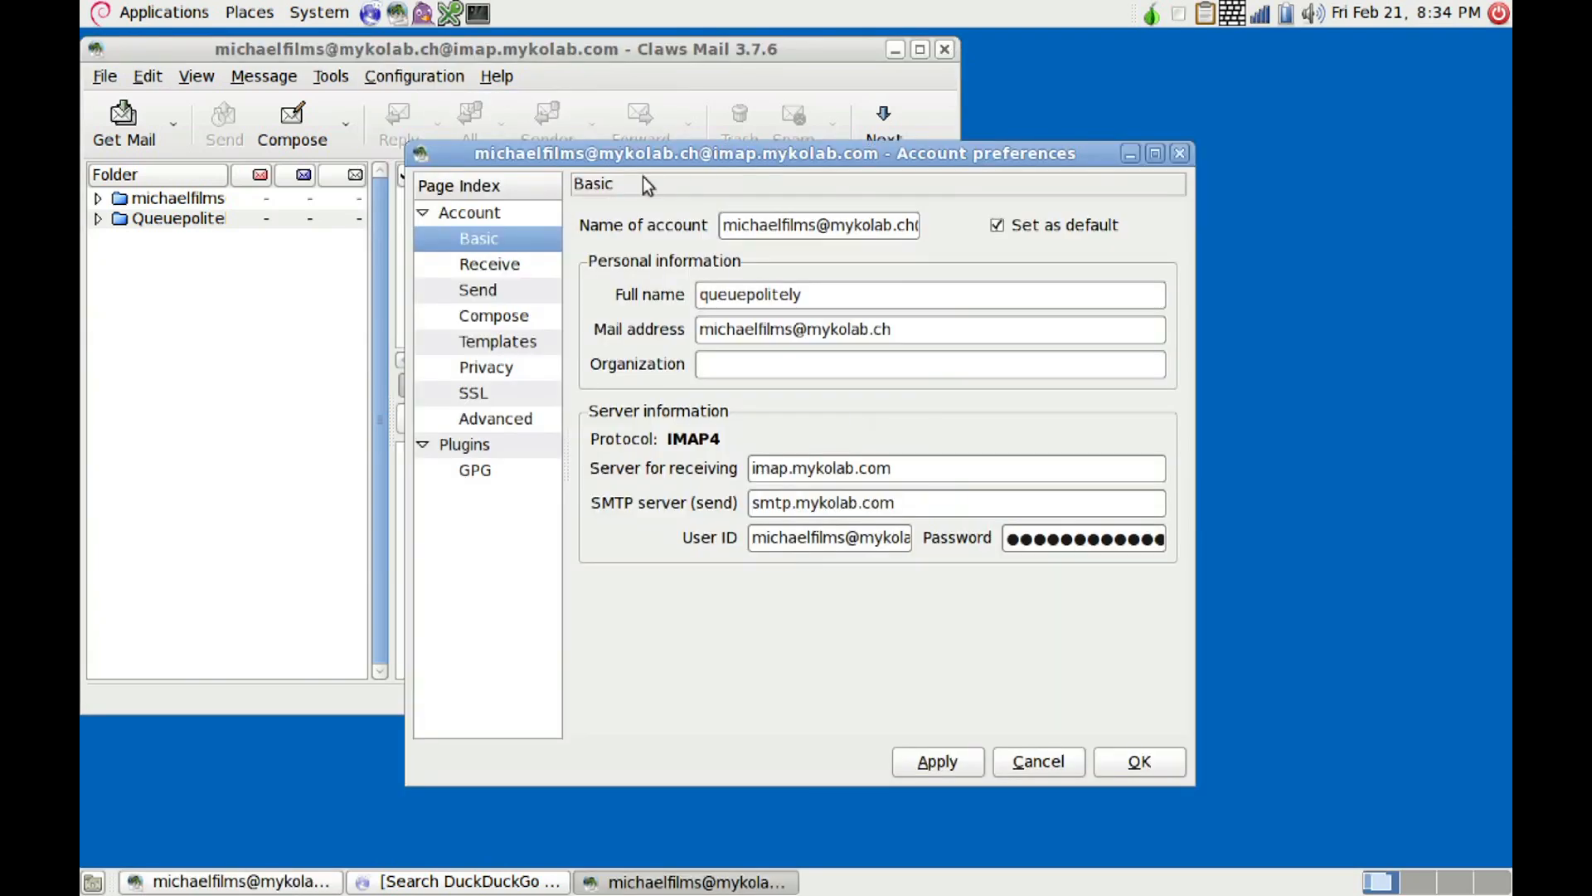
pyautogui.click(478, 289)
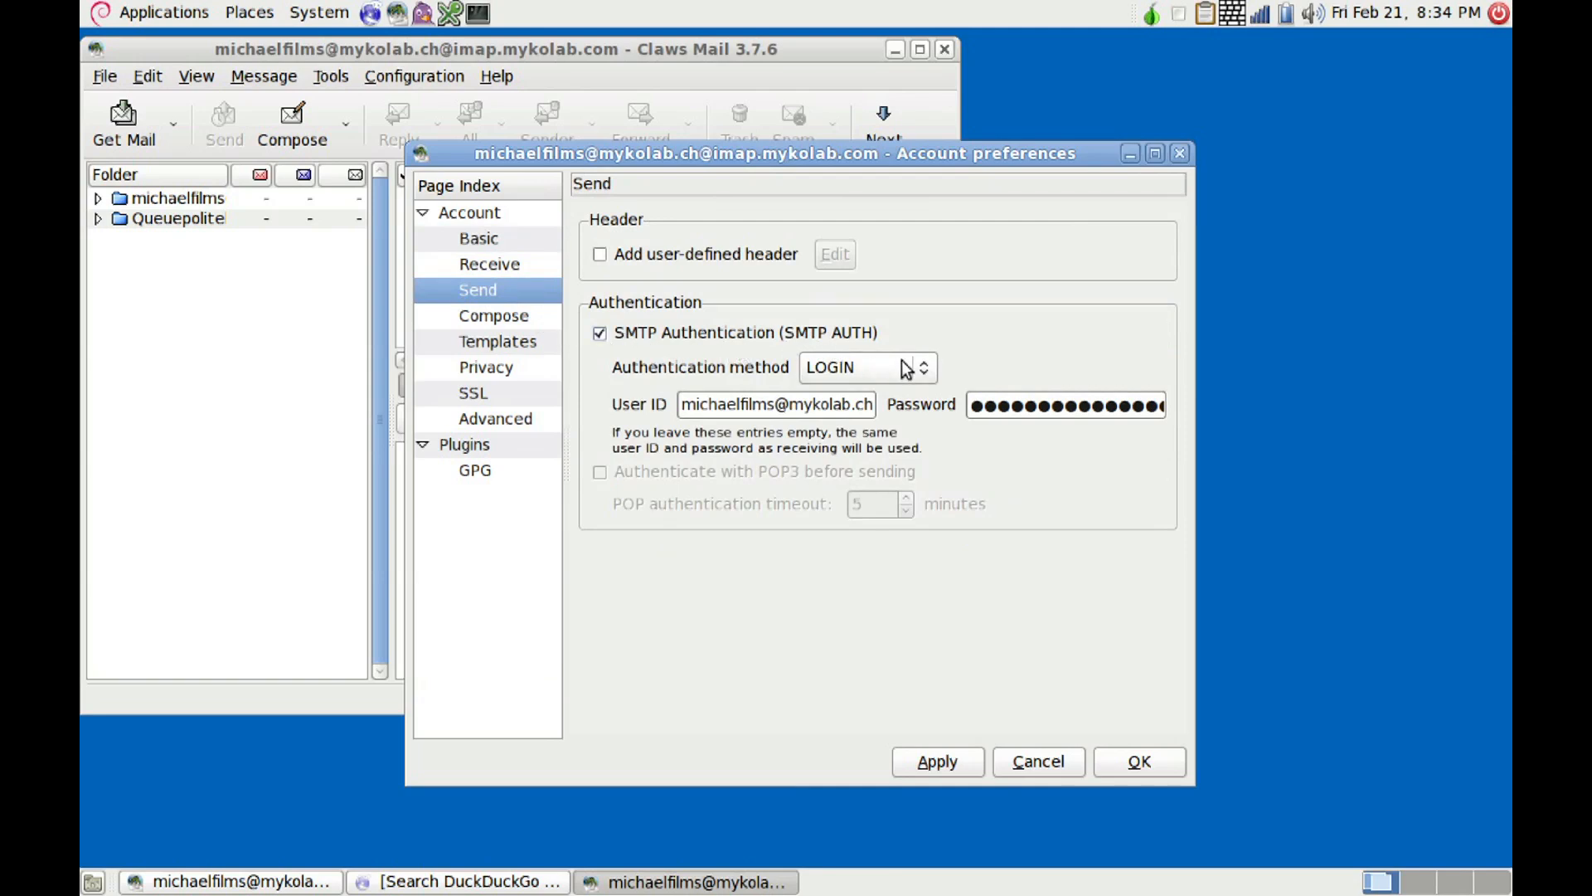
pyautogui.click(866, 366)
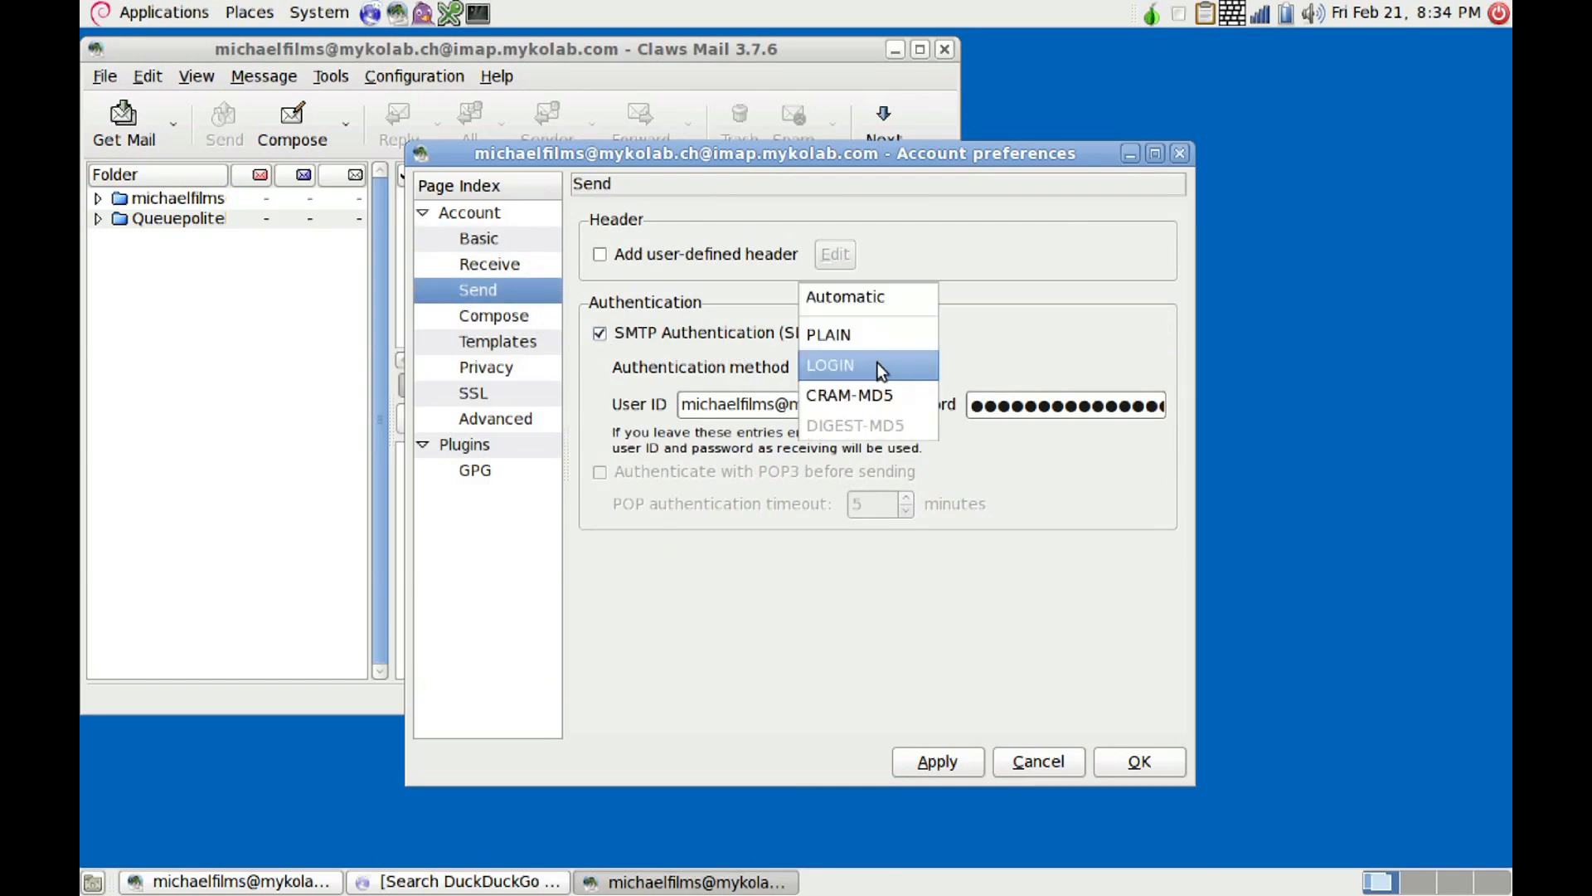
pyautogui.click(829, 366)
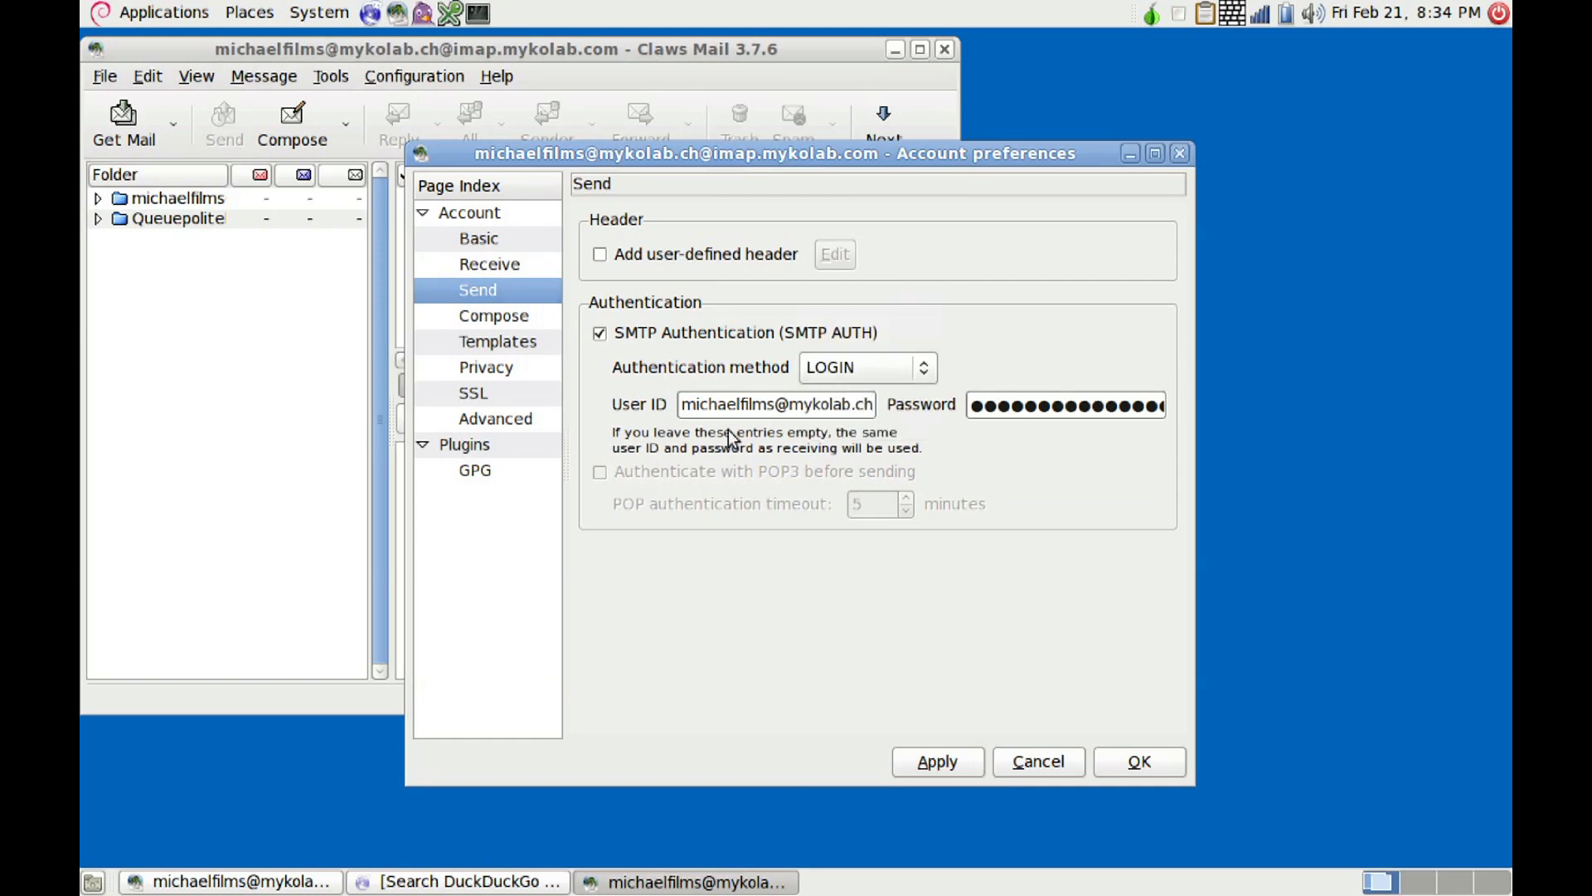
pyautogui.moveTo(483, 420)
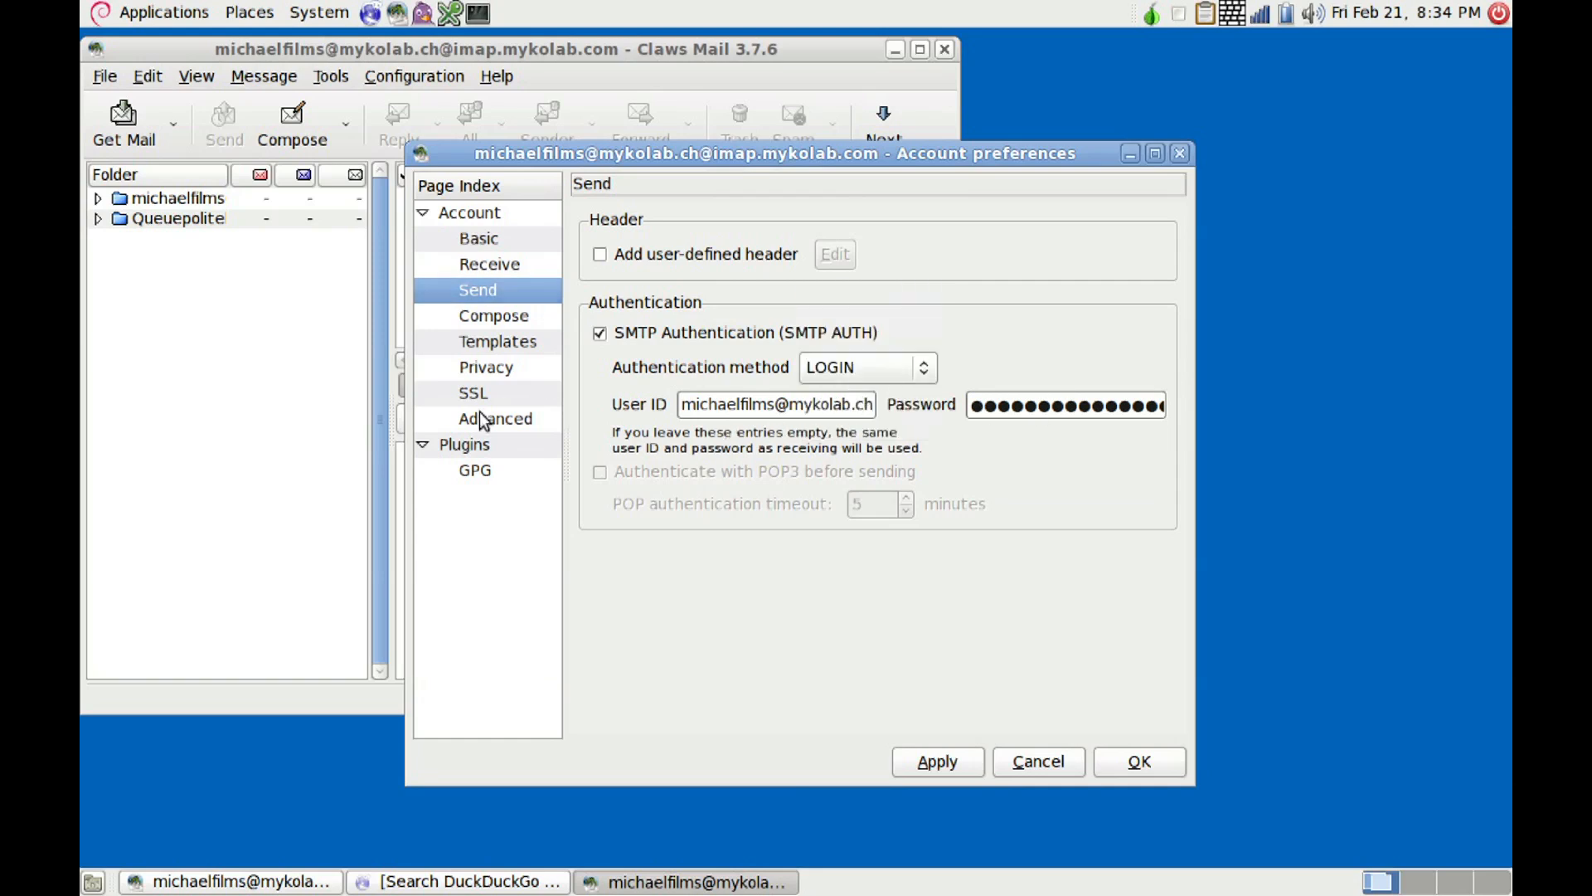
pyautogui.click(494, 418)
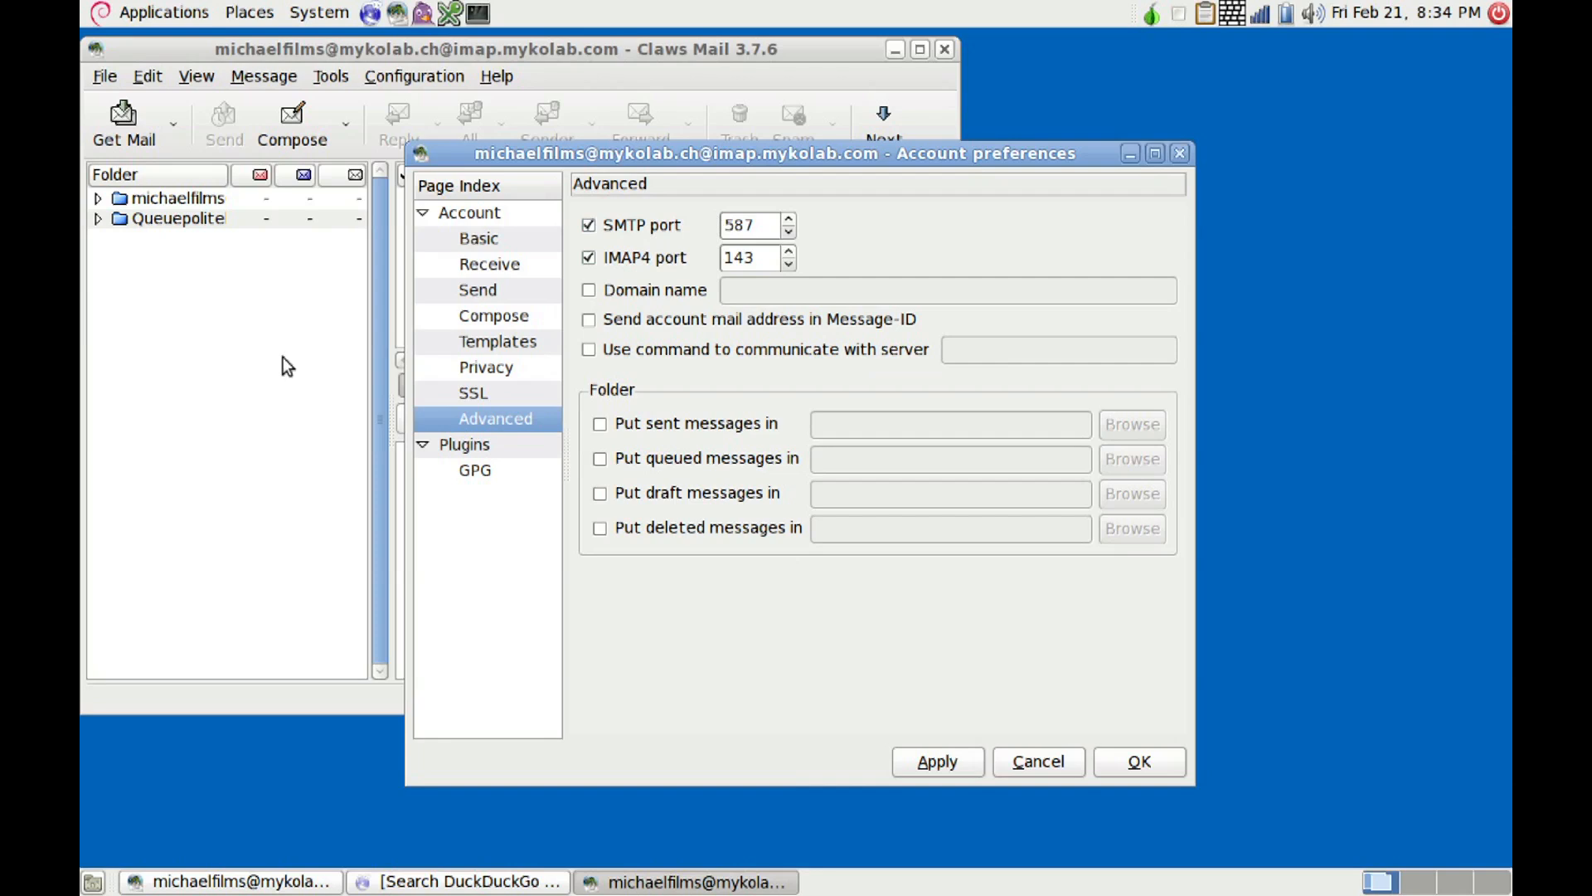
# In Tor Browser, search for MyKolab and open its client configuration page listing IMAP 143 and SMTP 587.
pyautogui.click(466, 881)
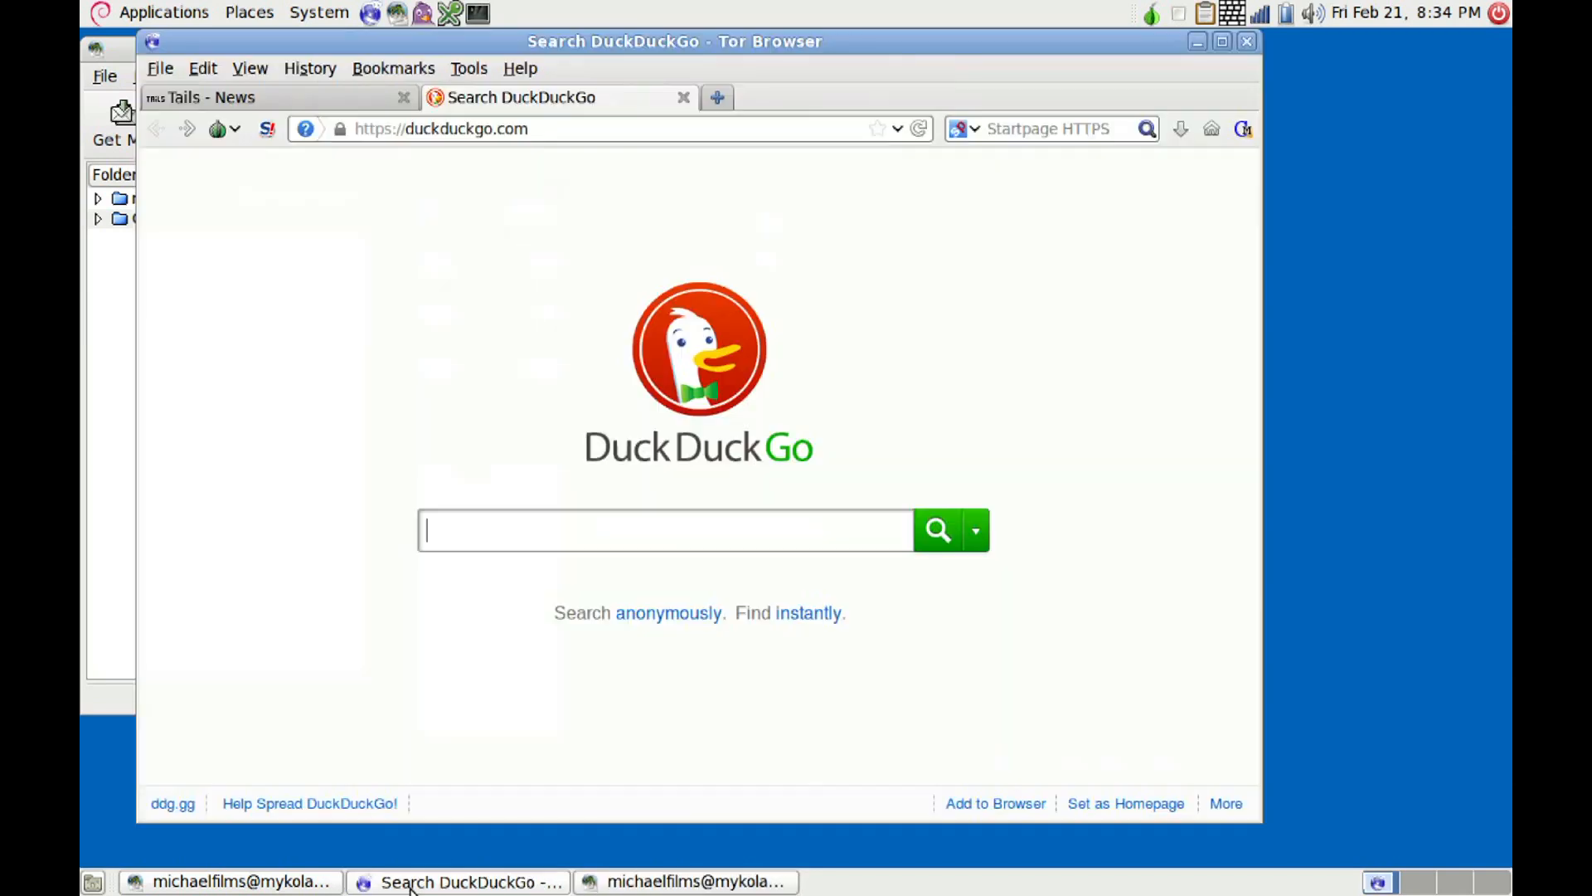
pyautogui.write('mykolab imap port')
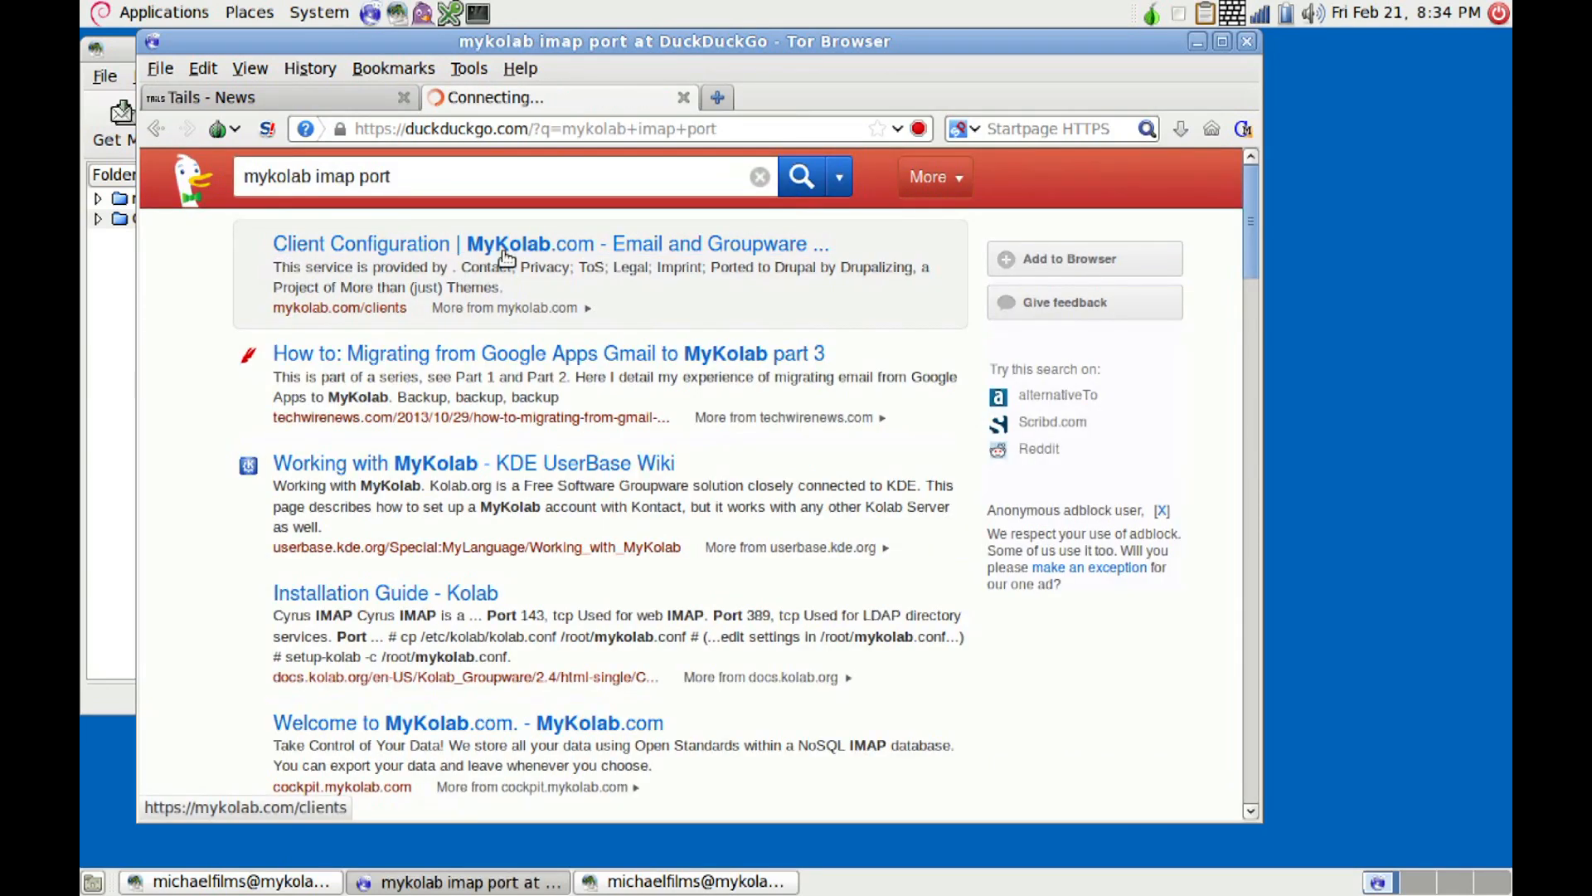
pyautogui.click(507, 244)
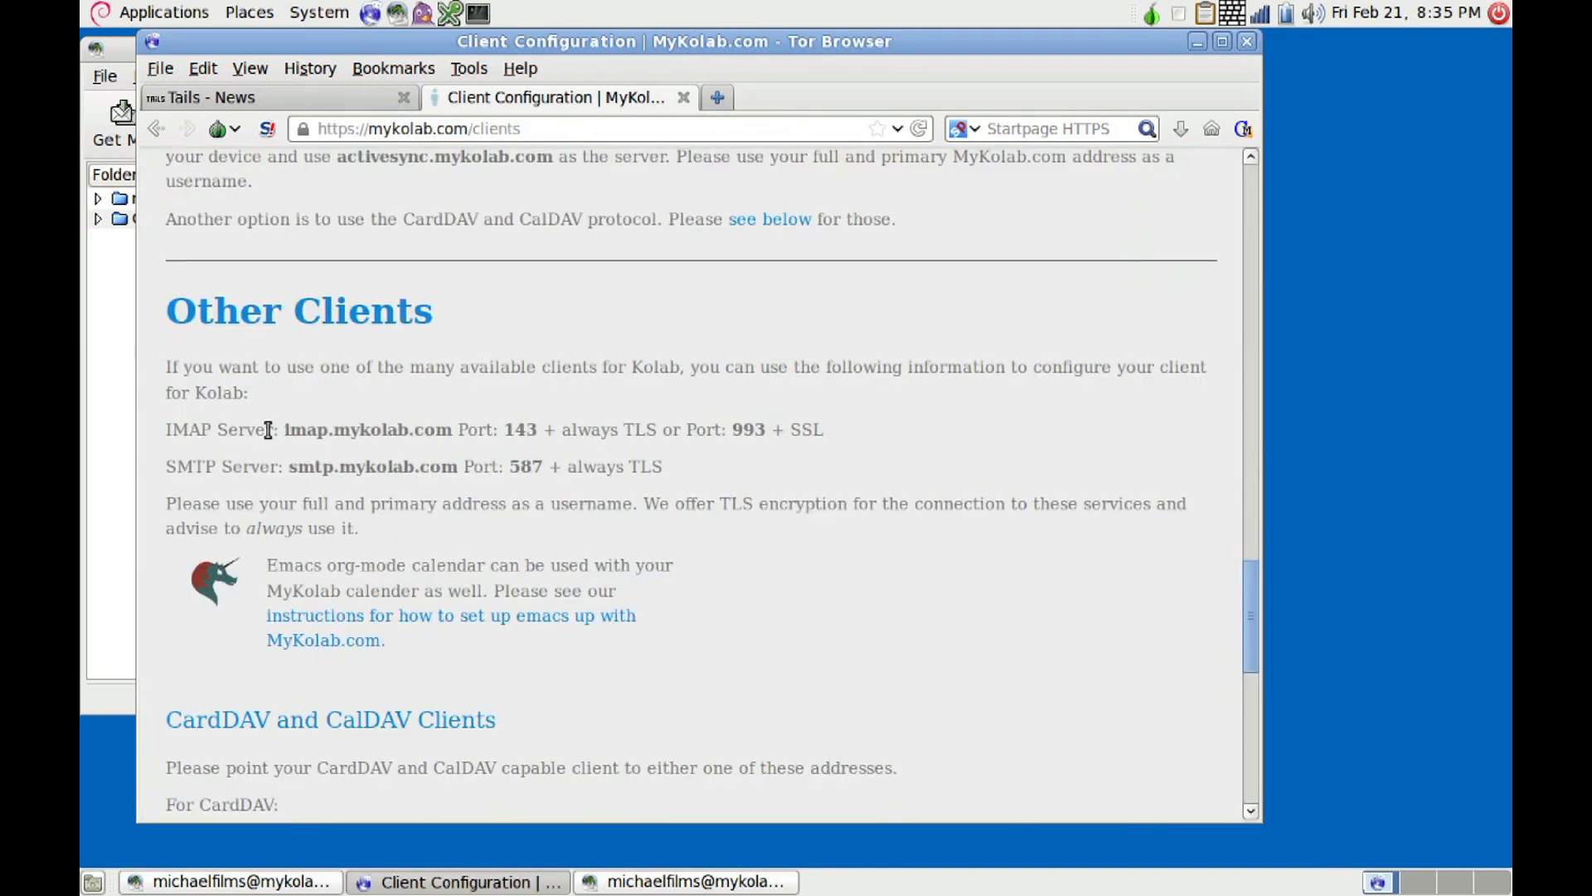
pyautogui.moveTo(556, 455)
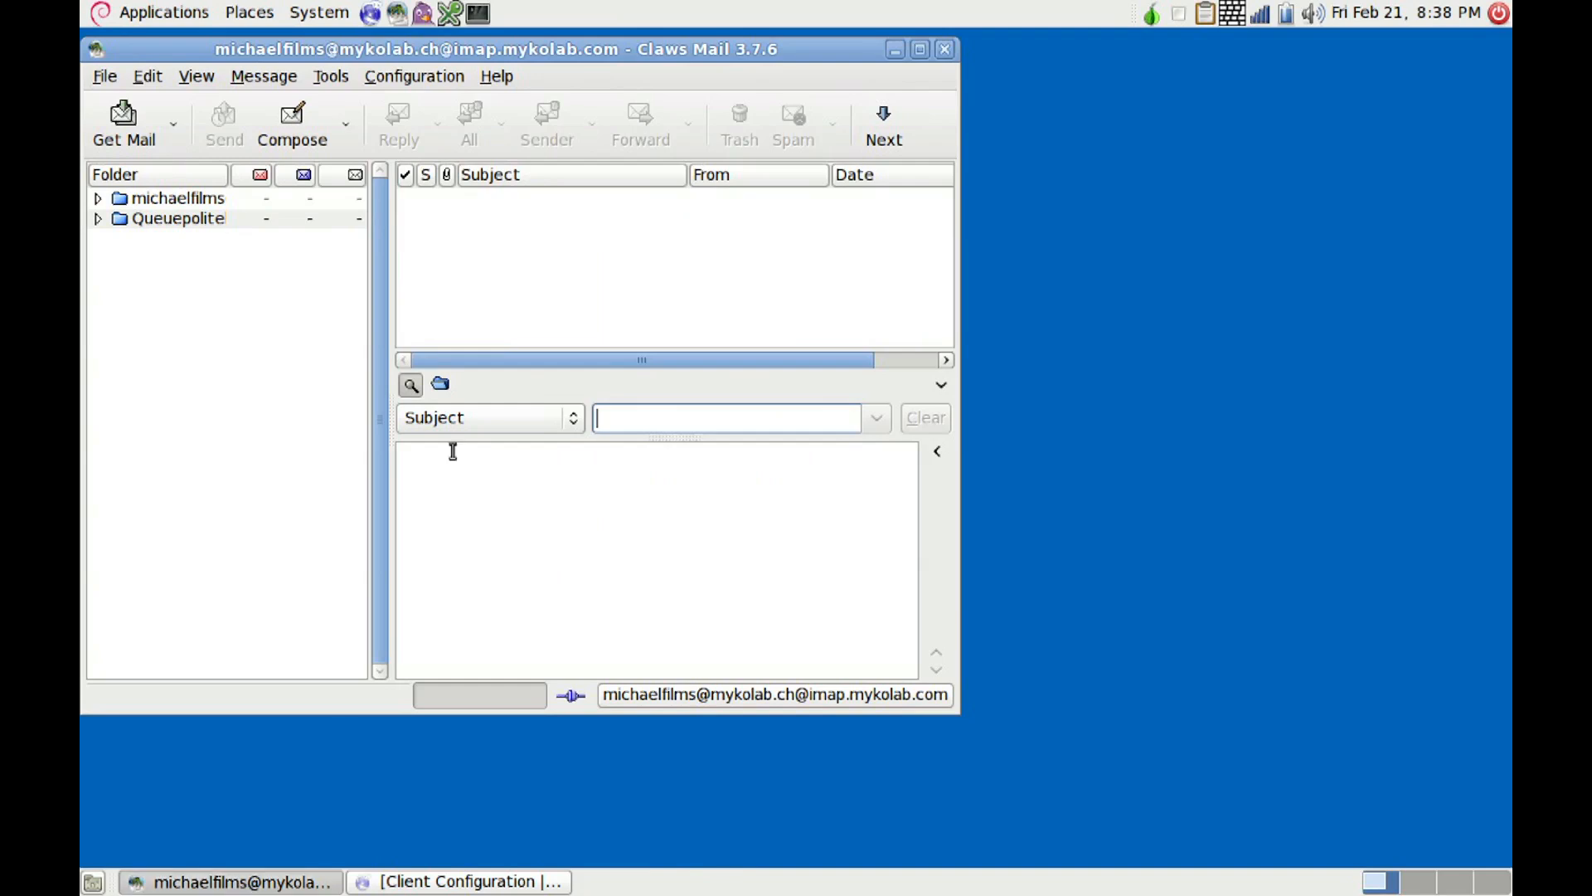
# Open the michaelfilms account preferences on the GPG plugin page.
pyautogui.click(177, 198)
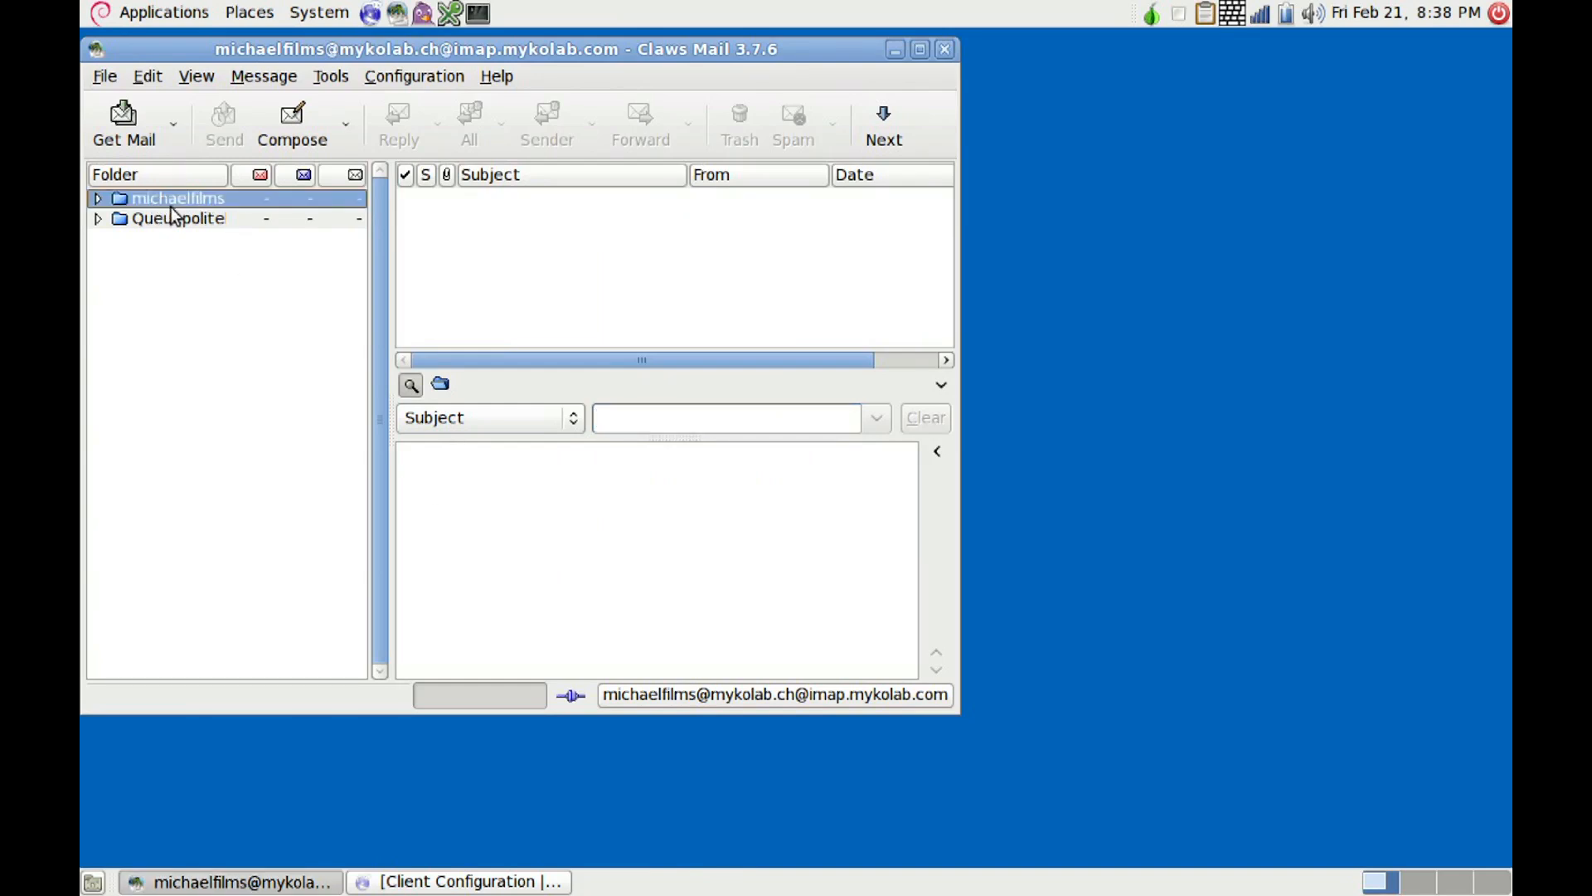
pyautogui.click(413, 76)
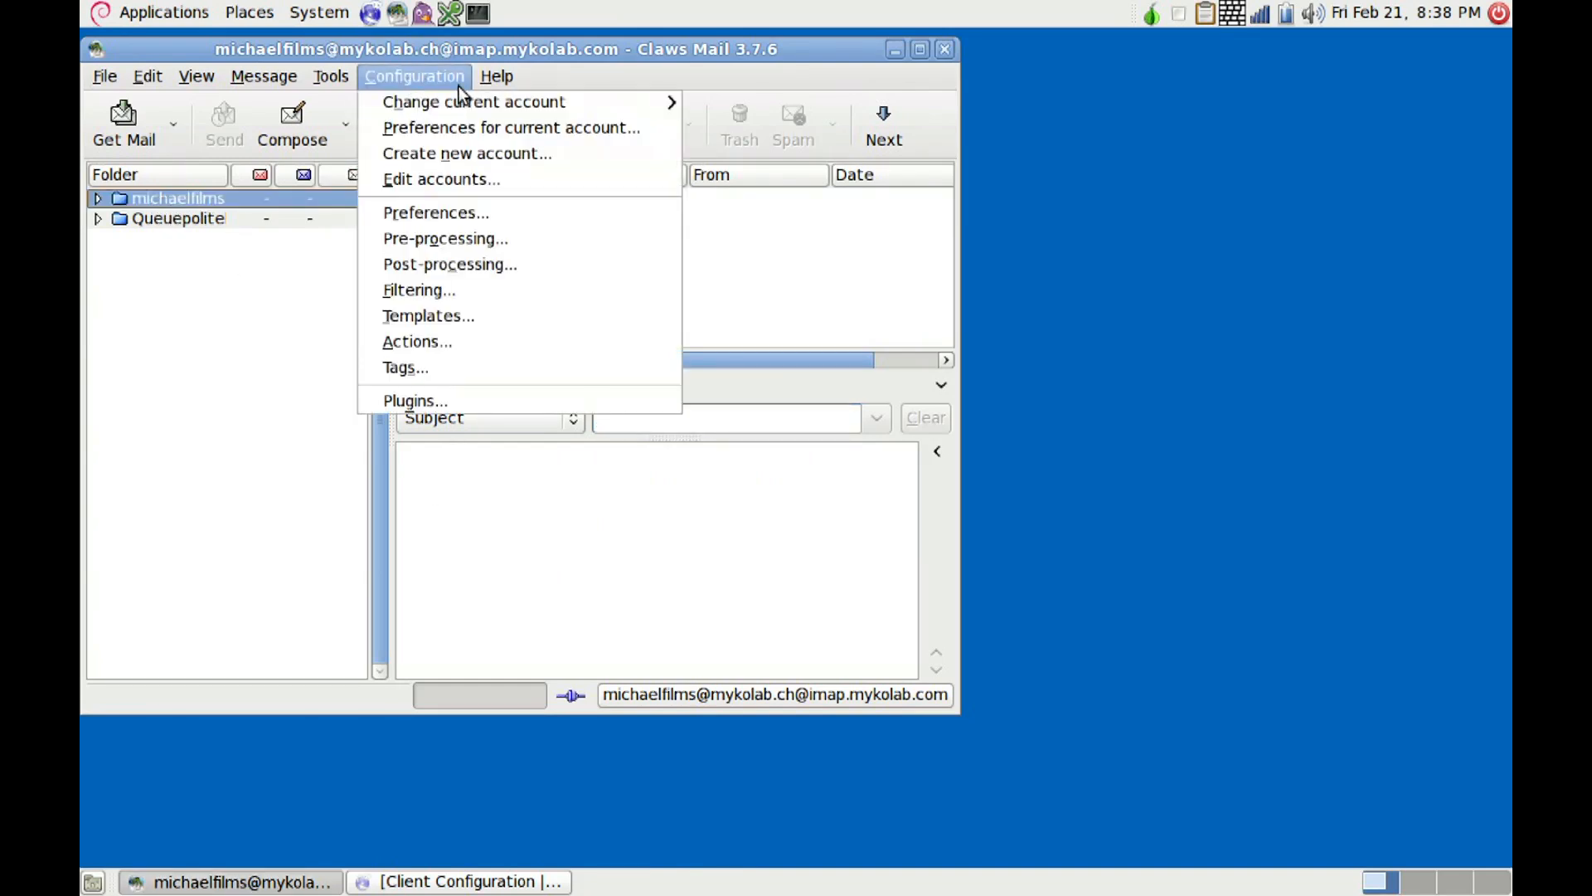
pyautogui.moveTo(511, 126)
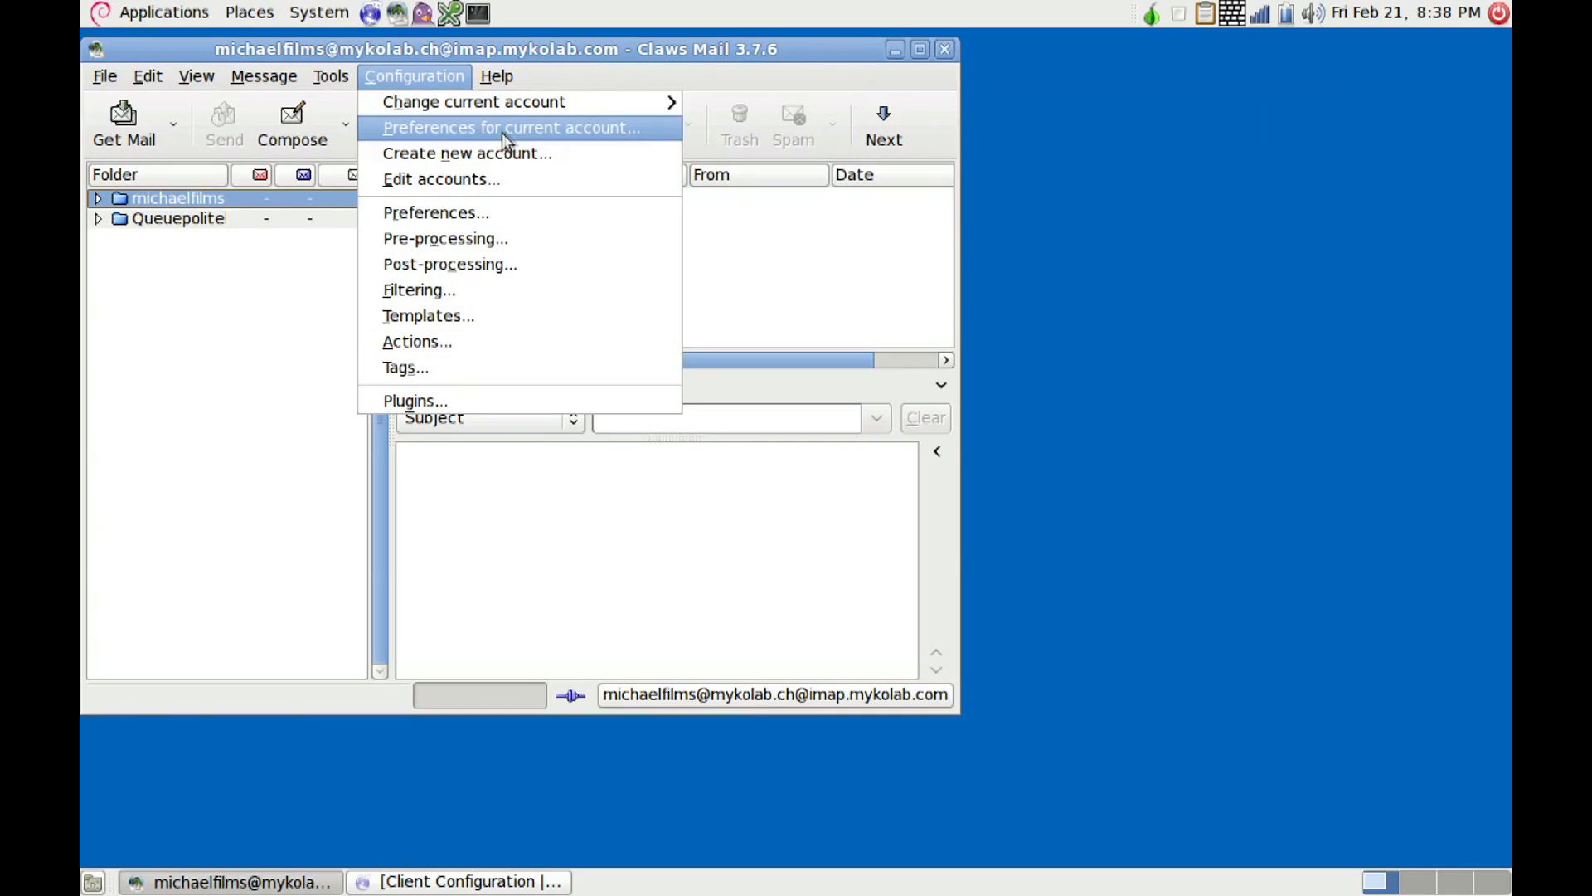
pyautogui.click(510, 127)
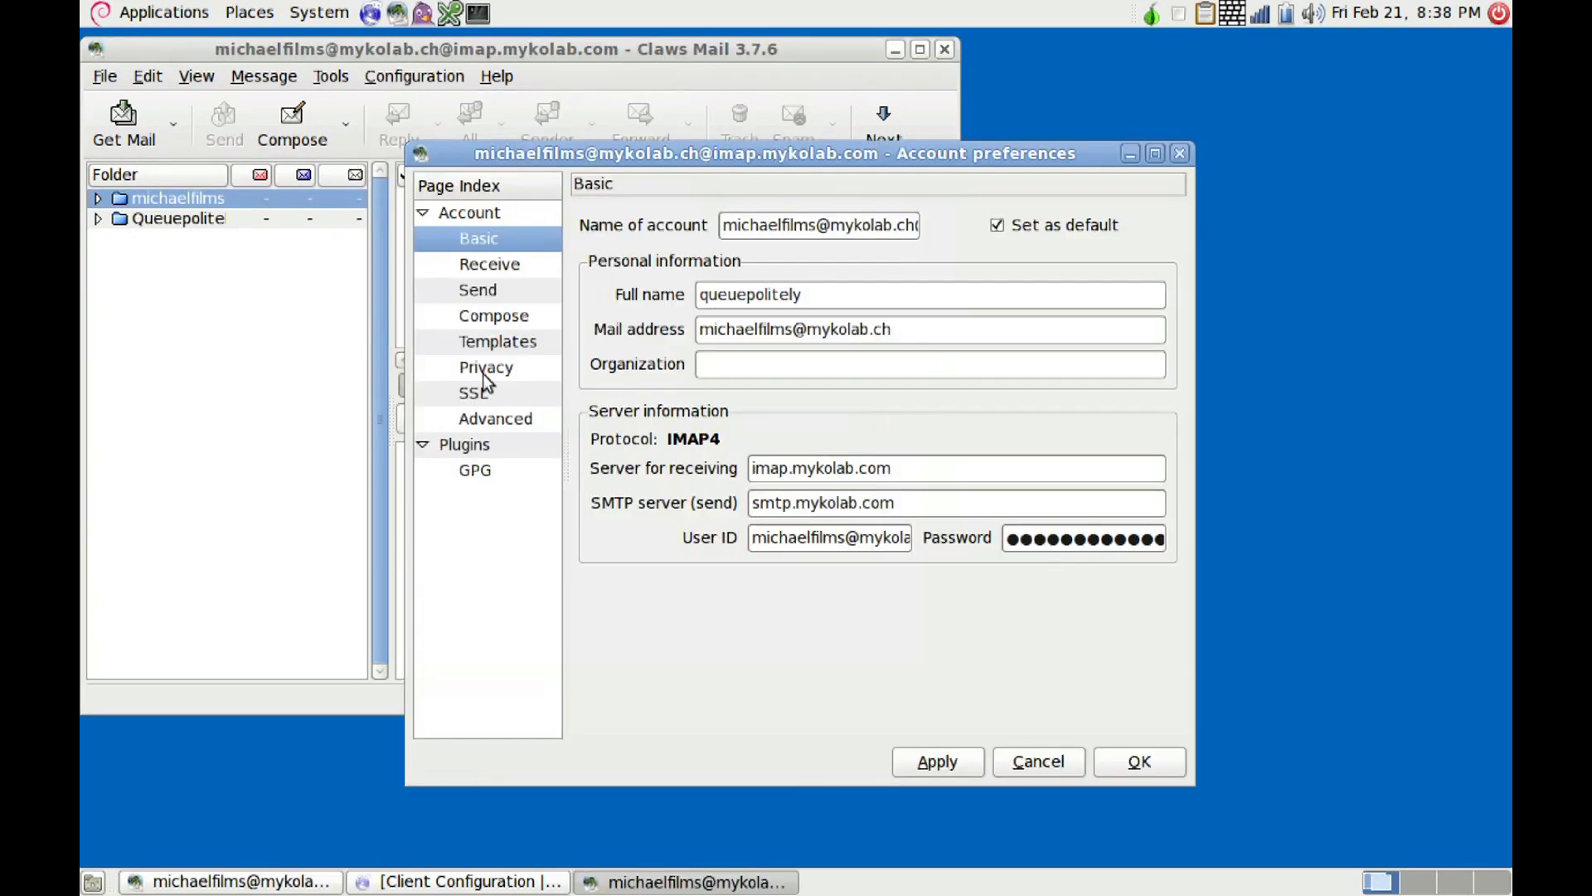
pyautogui.click(474, 470)
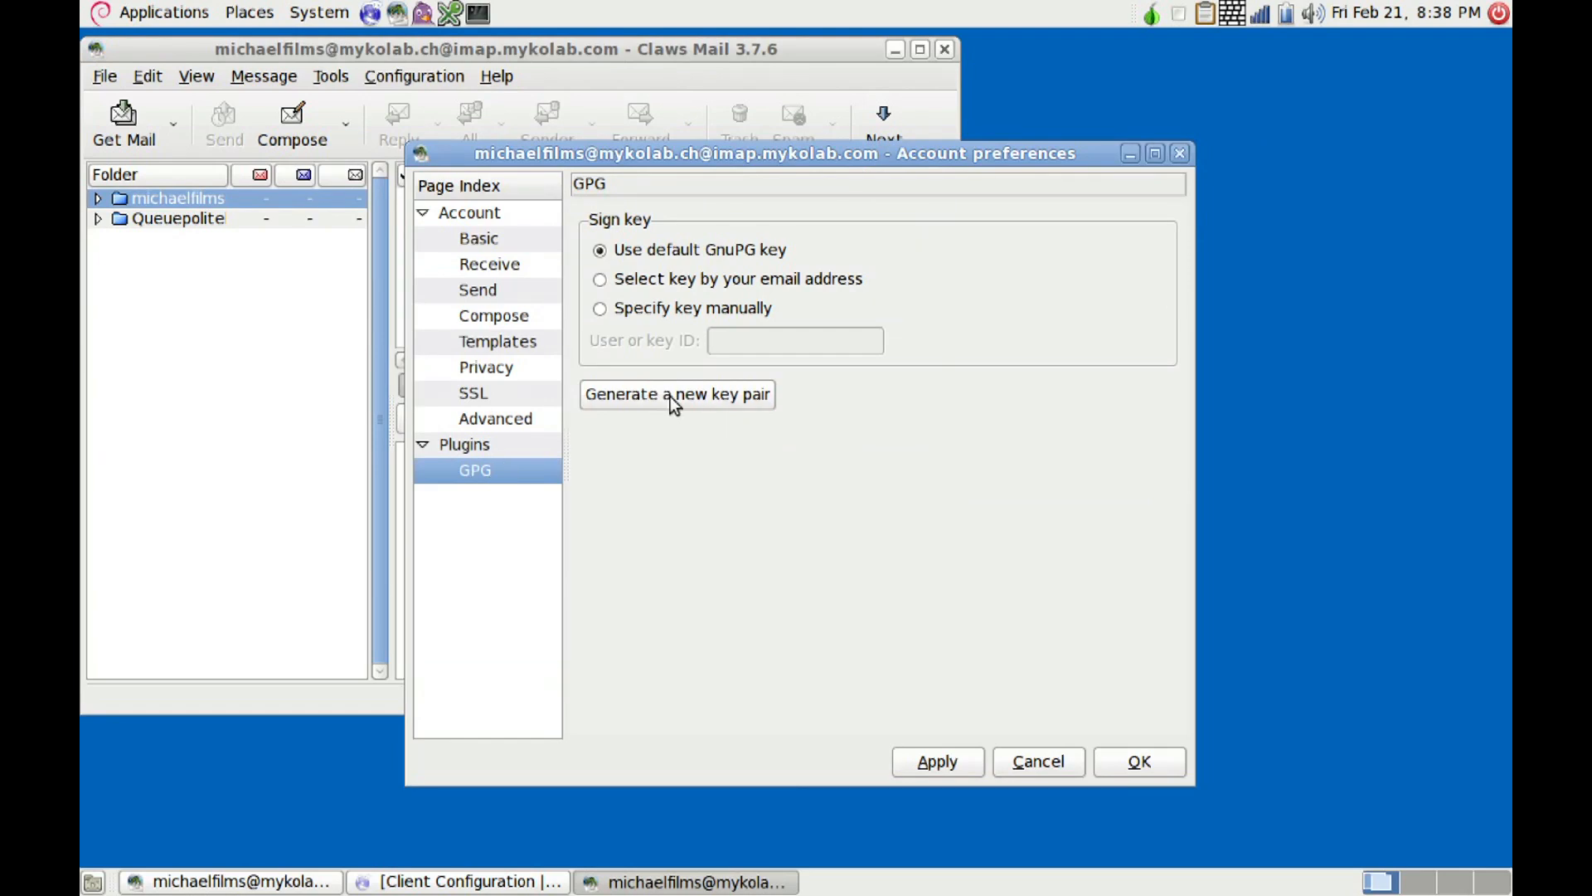
# Generate a new GPG key pair with a passphrase and export it to a keyserver.
pyautogui.click(677, 394)
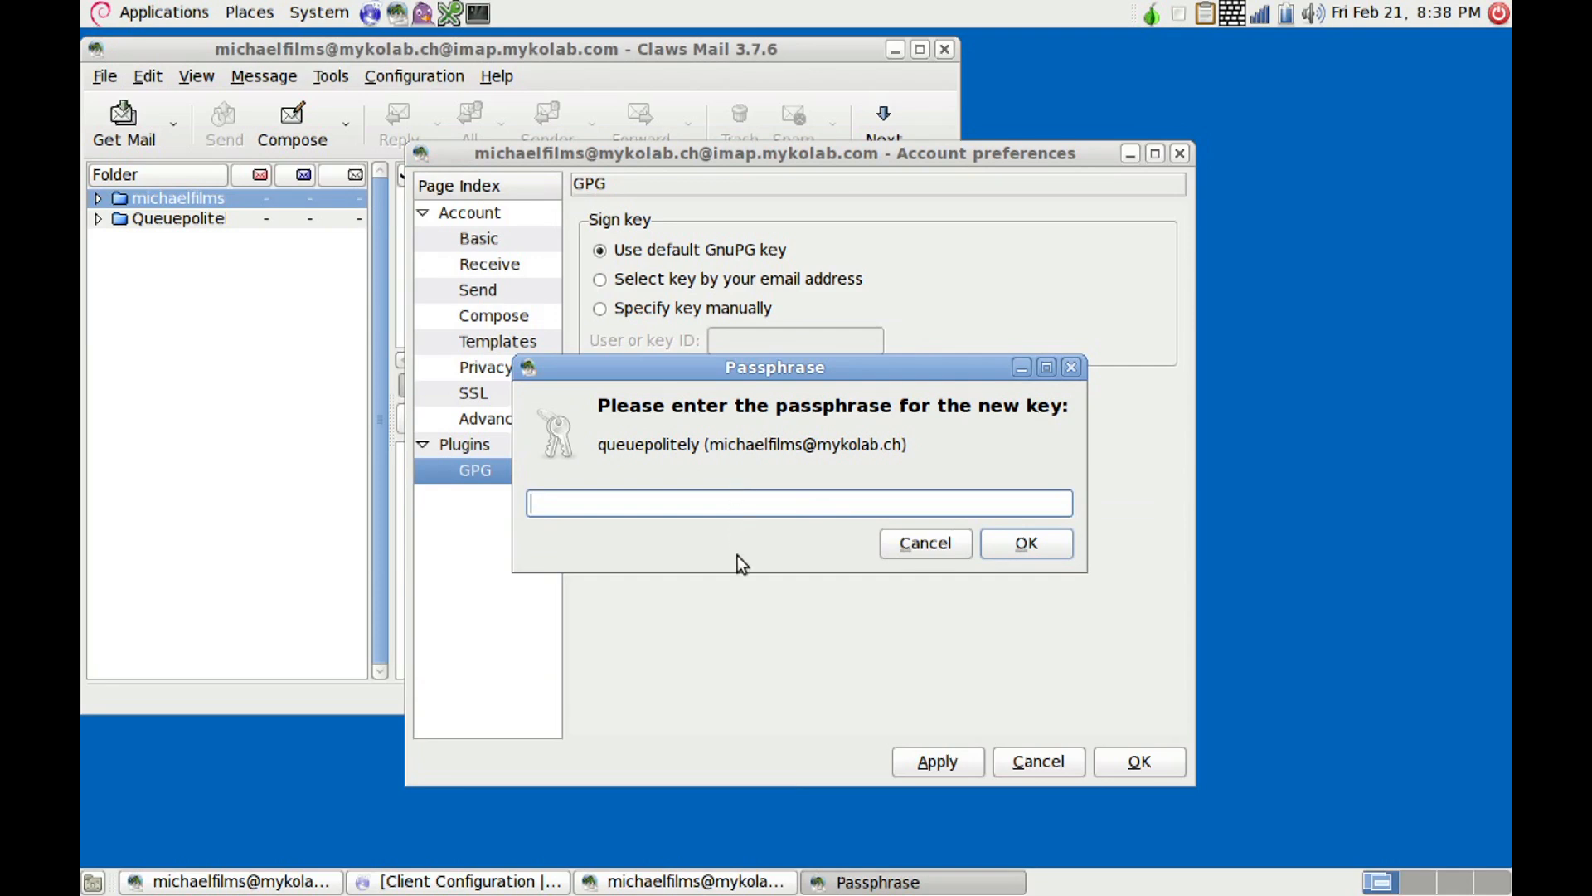
pyautogui.write('password')
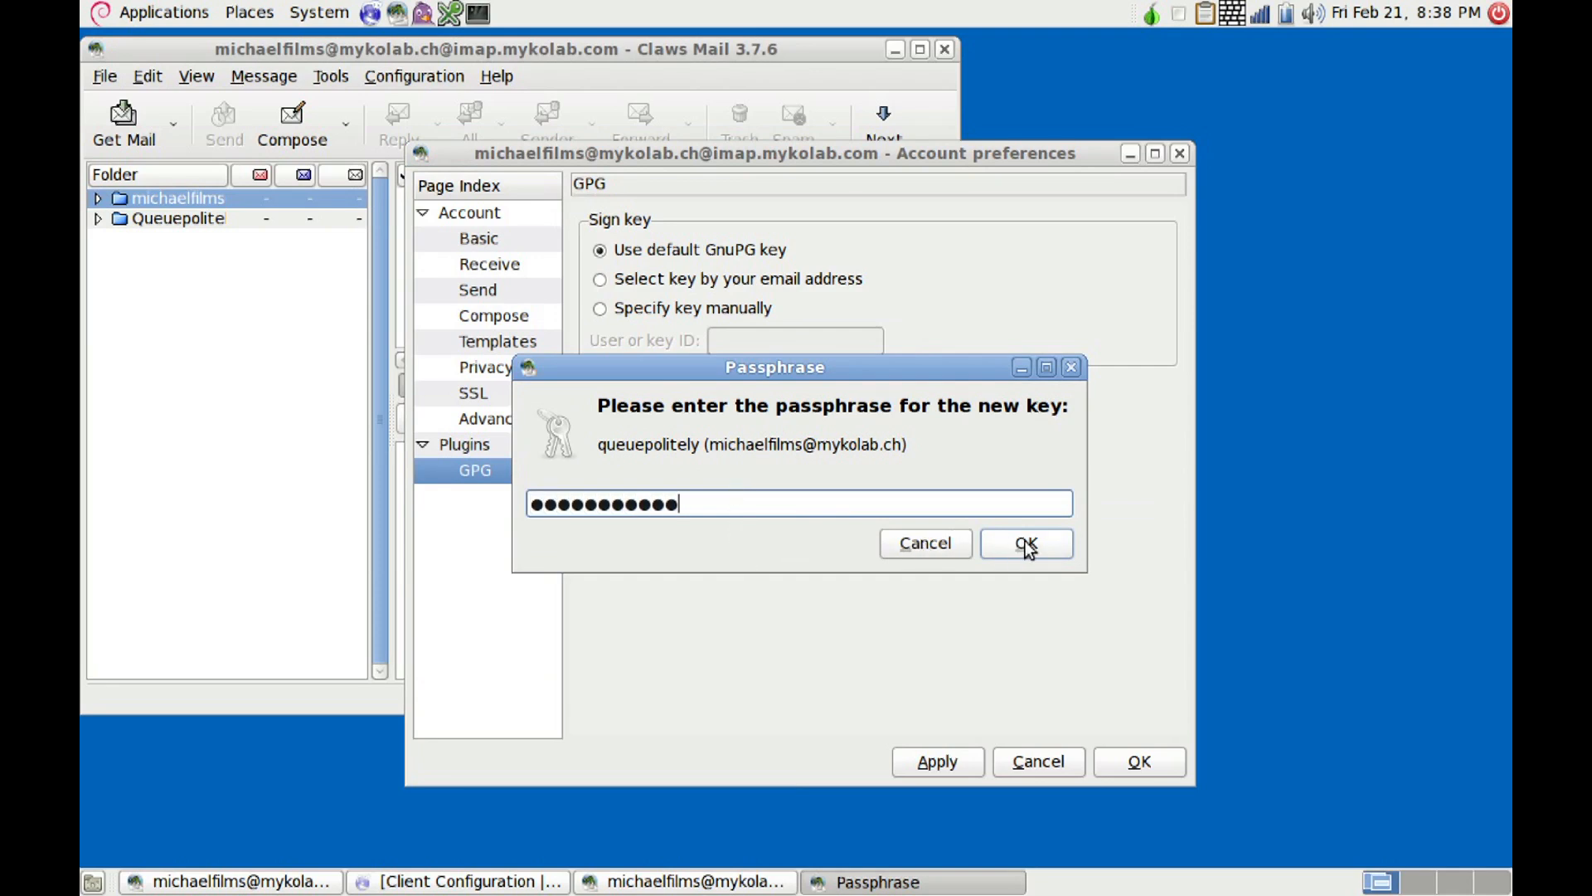
pyautogui.click(1027, 544)
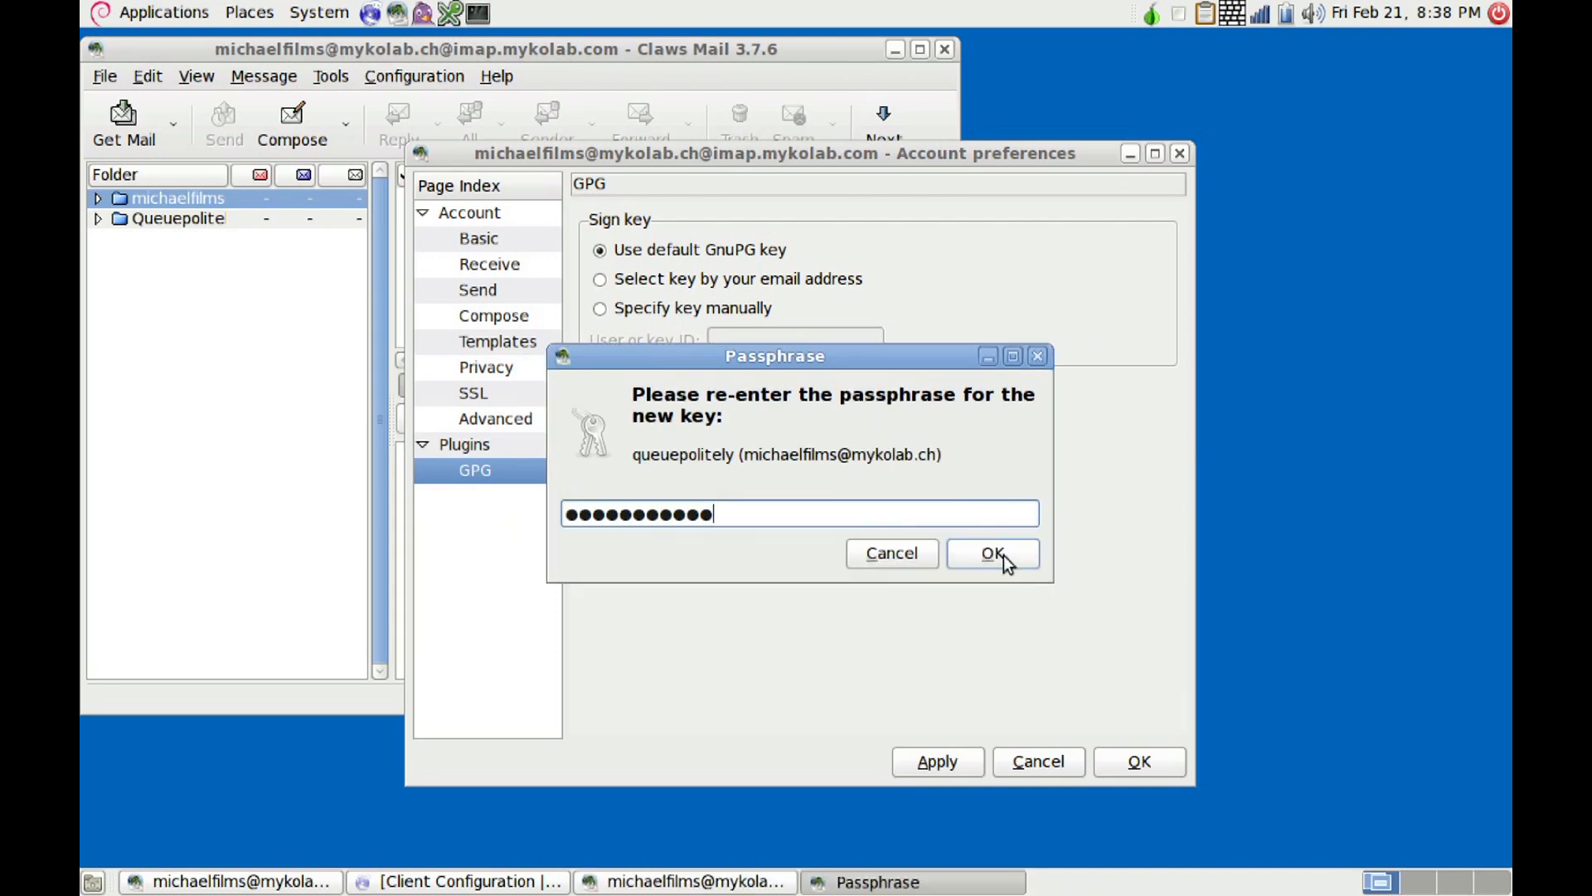
pyautogui.click(991, 553)
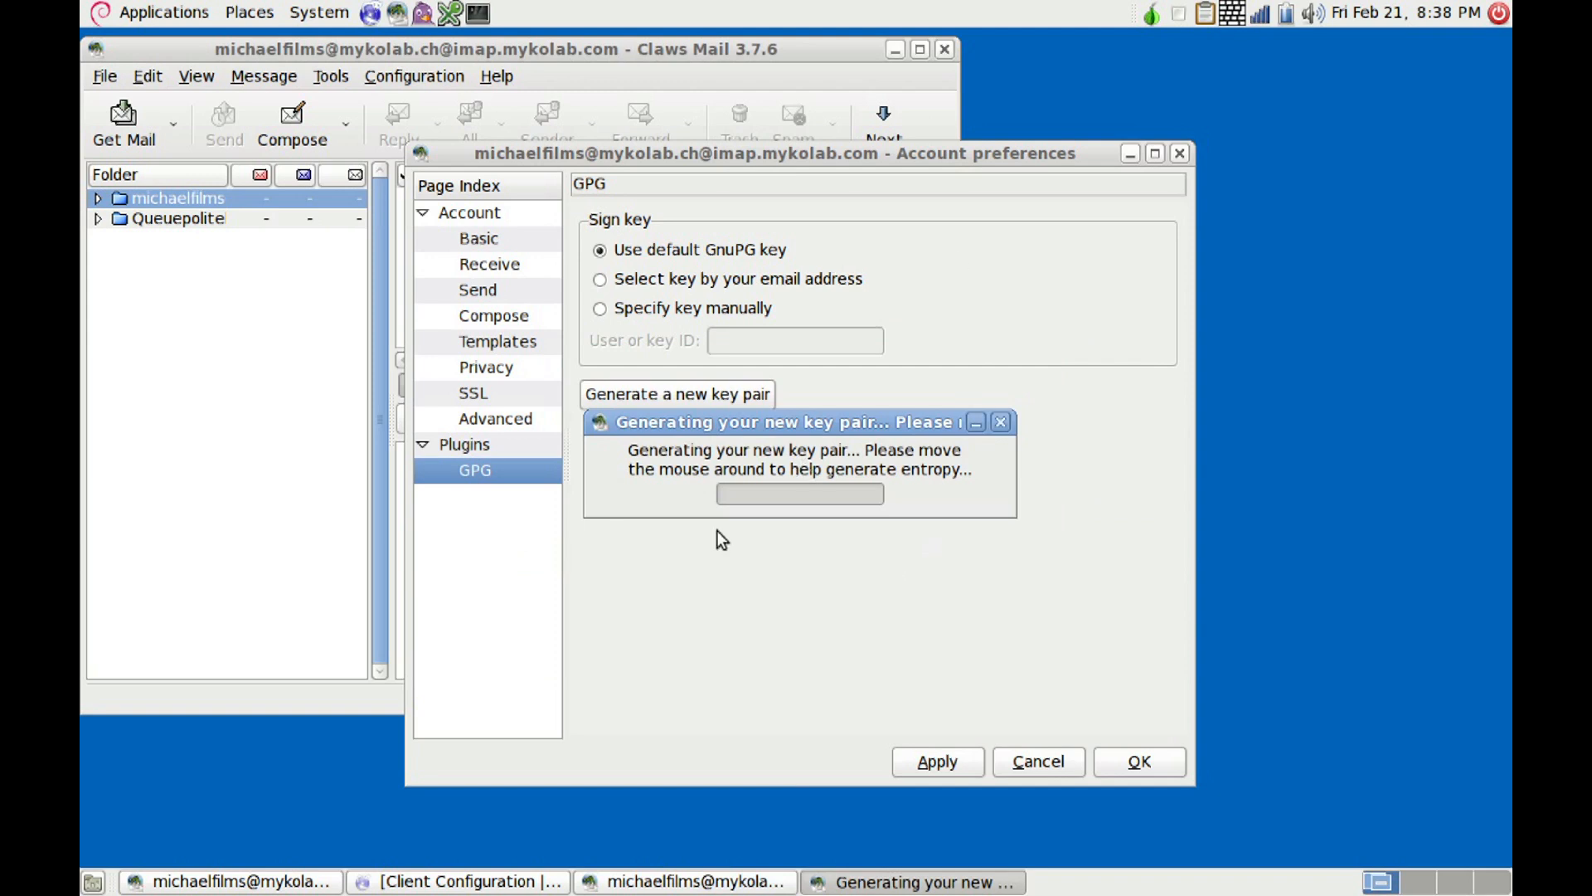
pyautogui.moveTo(802, 472)
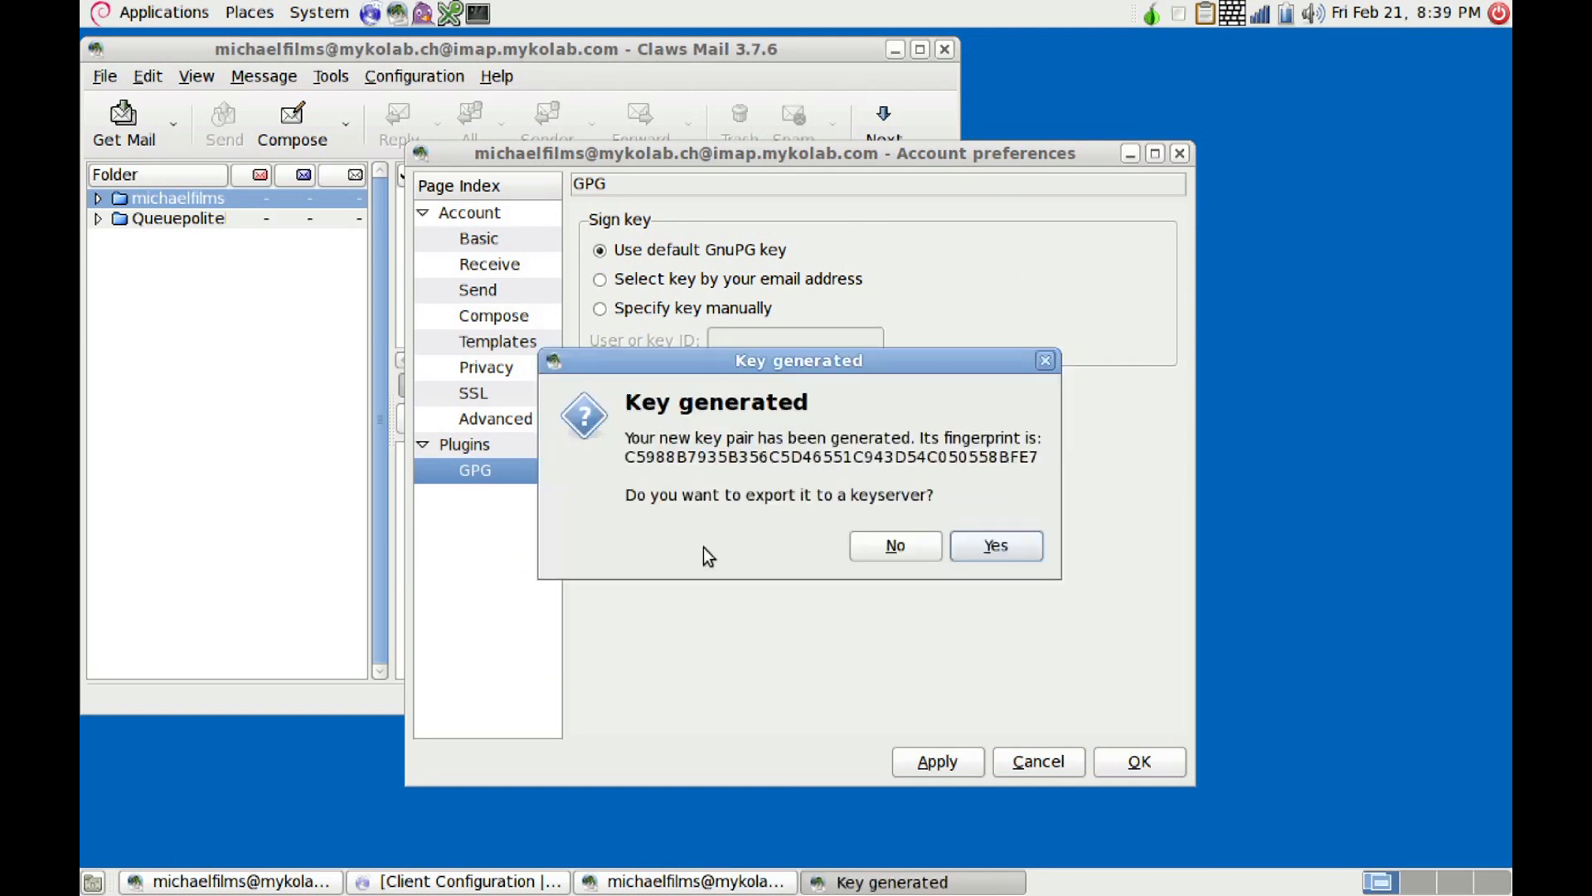
pyautogui.moveTo(1096, 519)
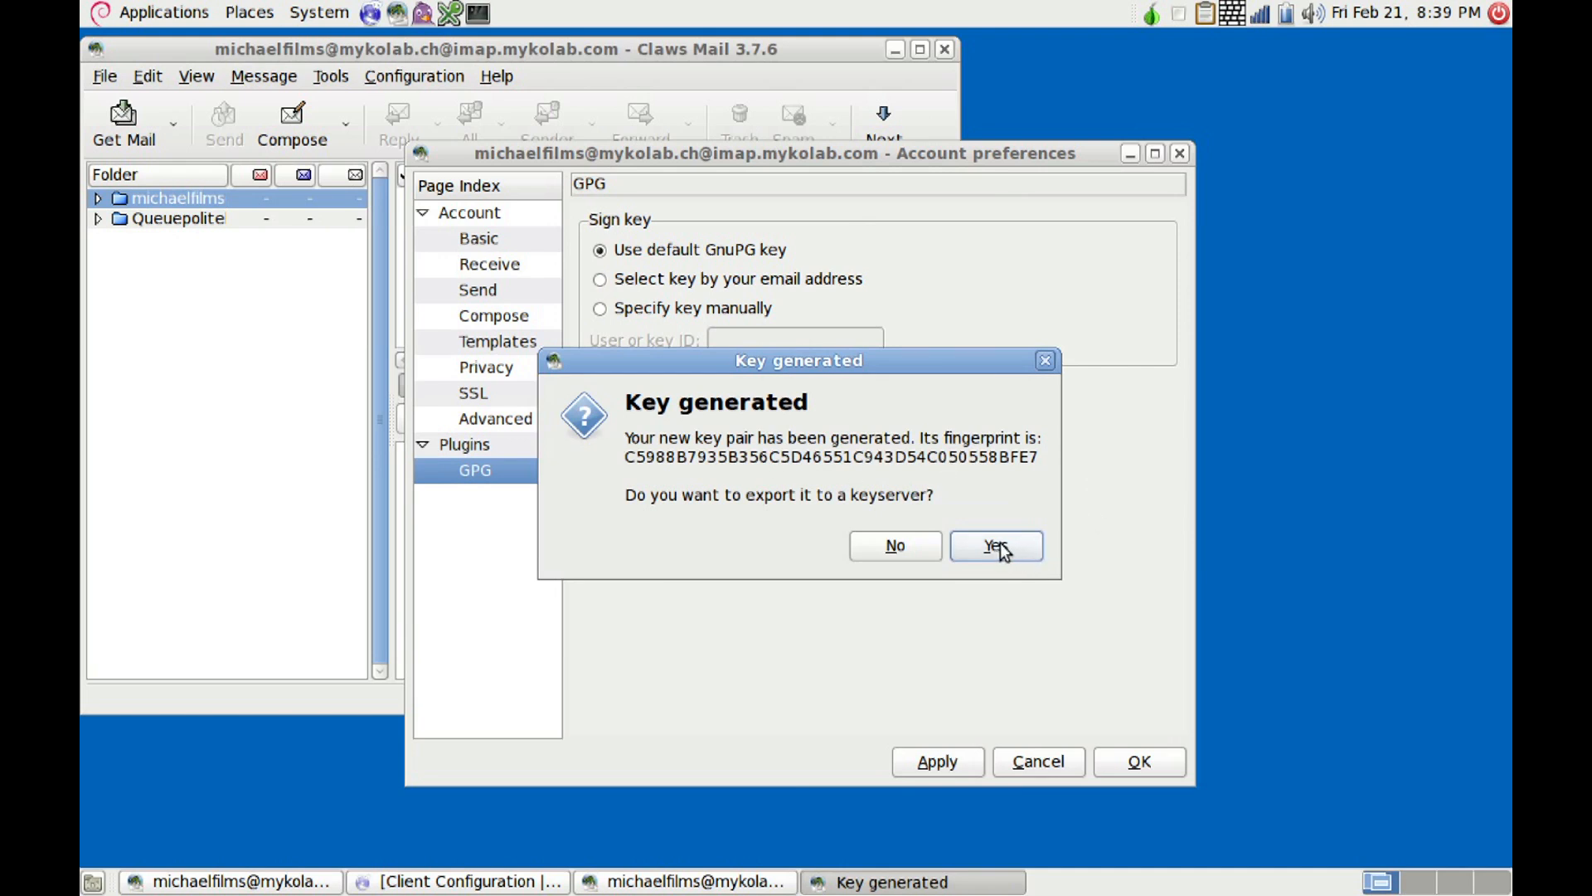
pyautogui.click(995, 546)
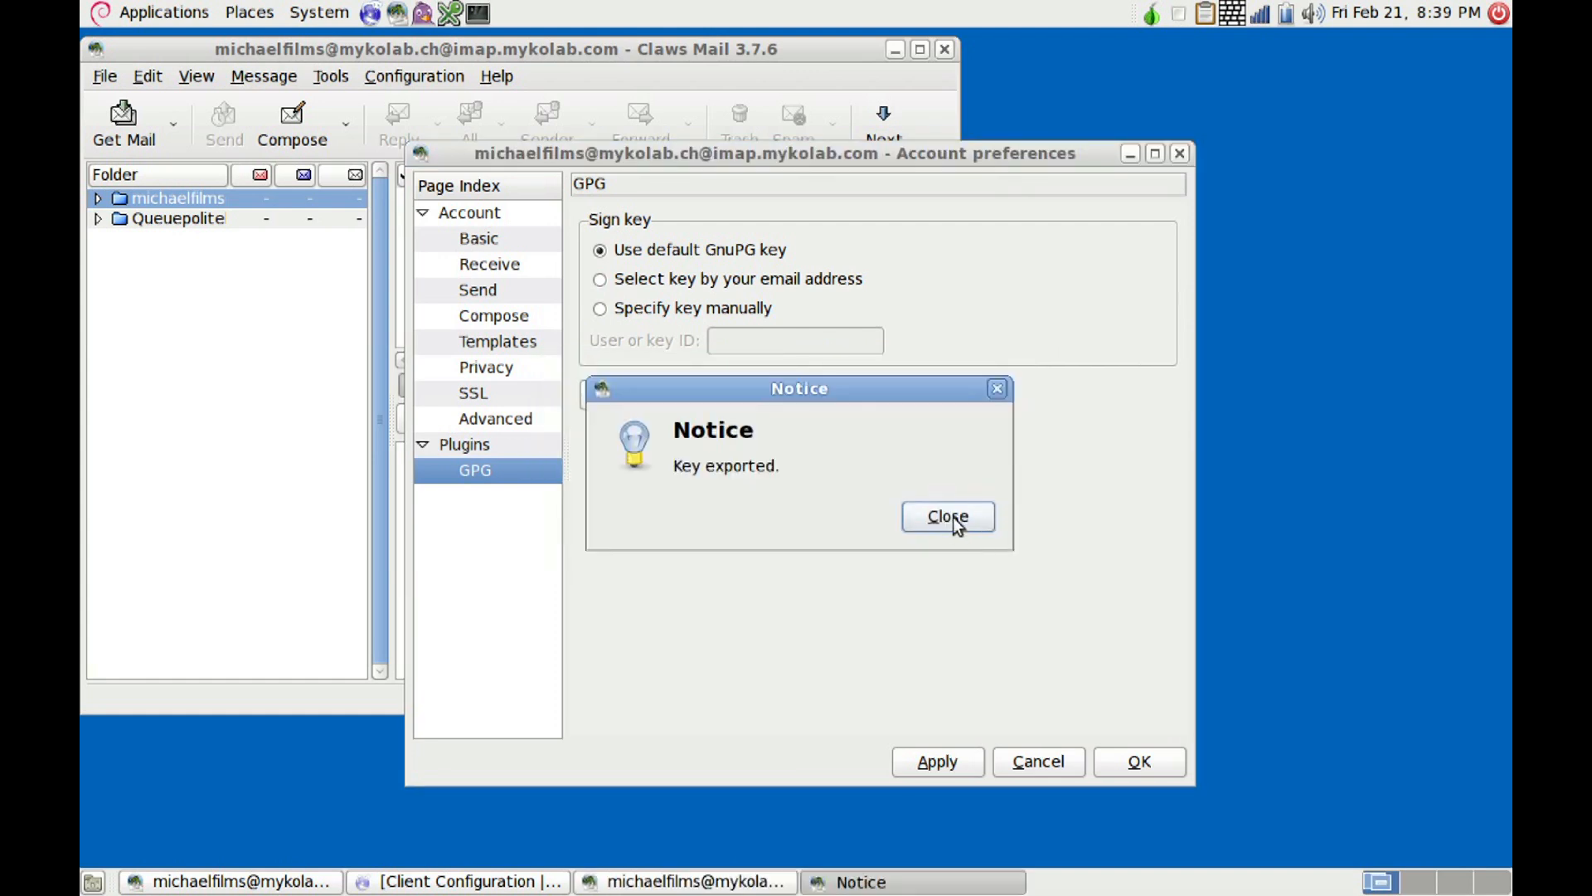
pyautogui.click(945, 516)
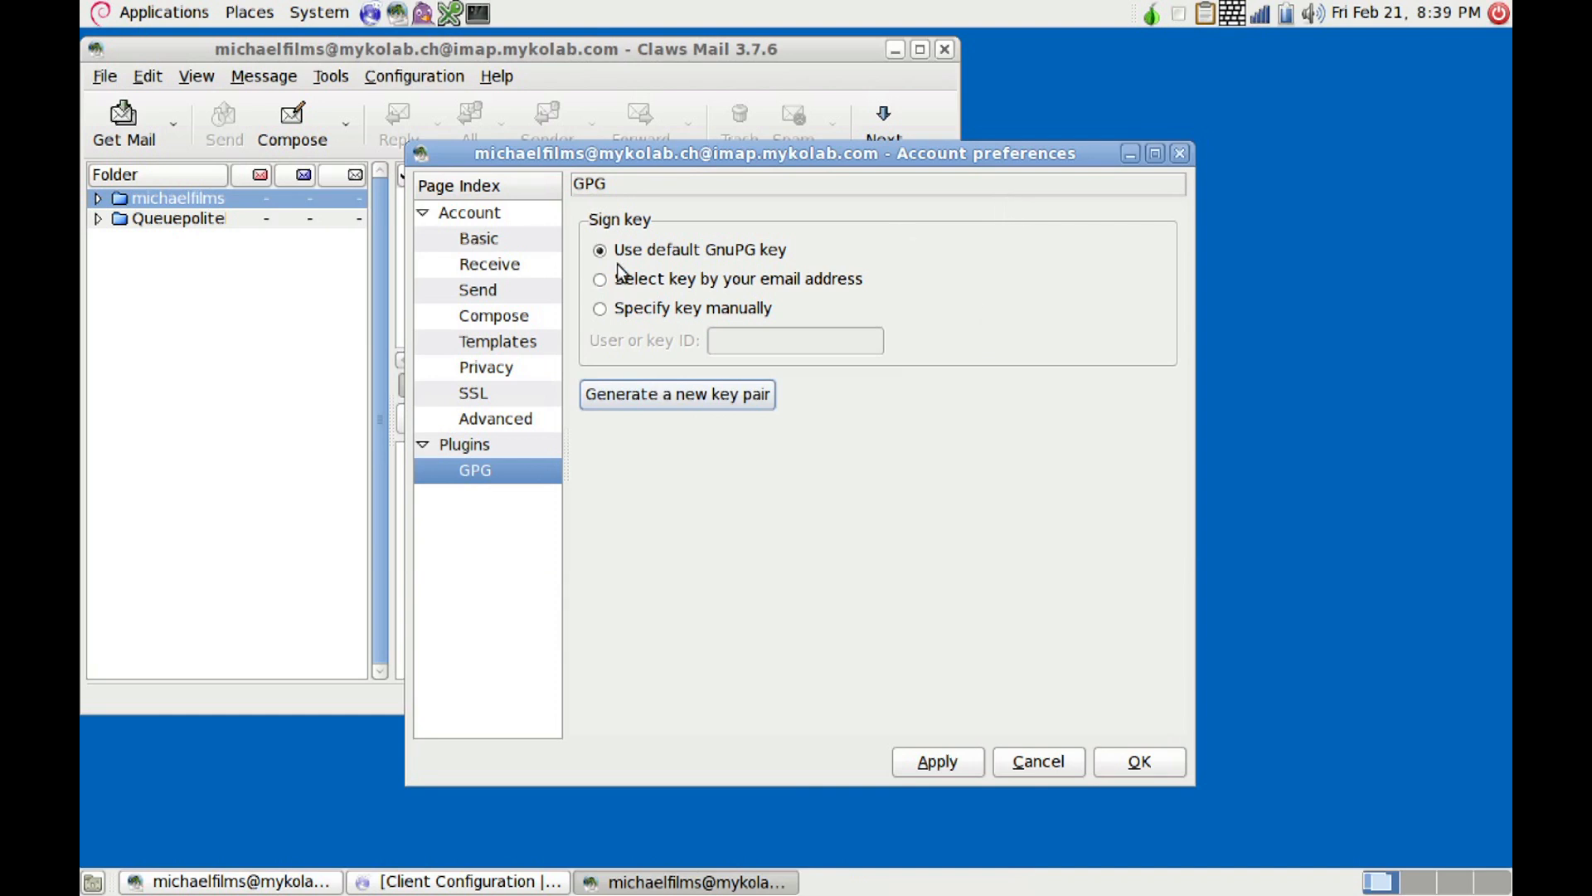
# In Passwords and Encryption Keys, search remote key servers for 'michael' under Other Keys.
pyautogui.click(317, 12)
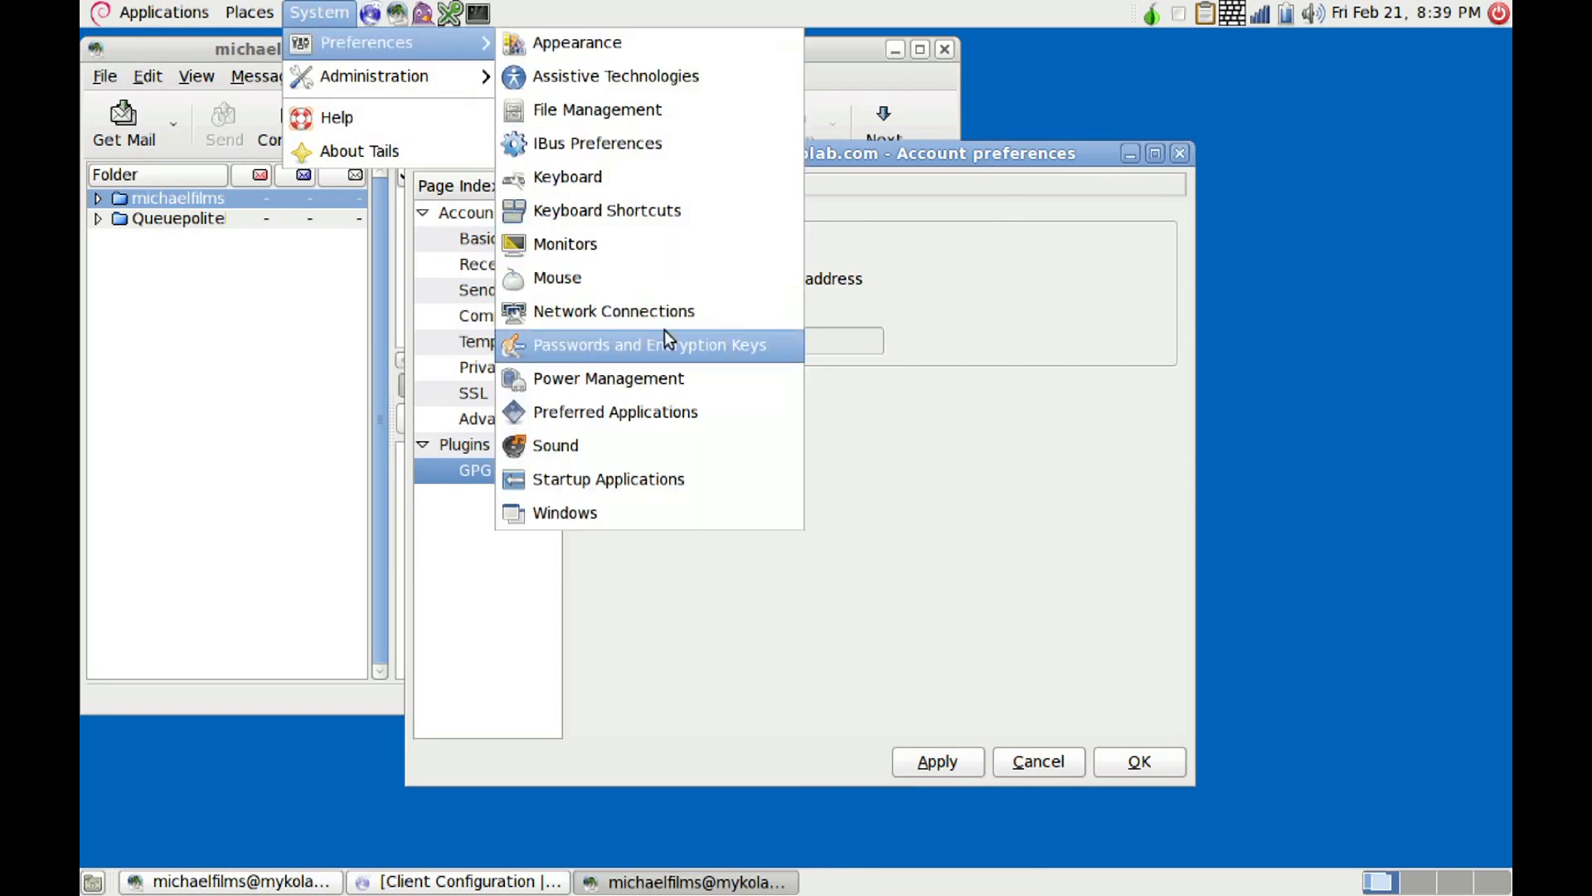
pyautogui.click(648, 344)
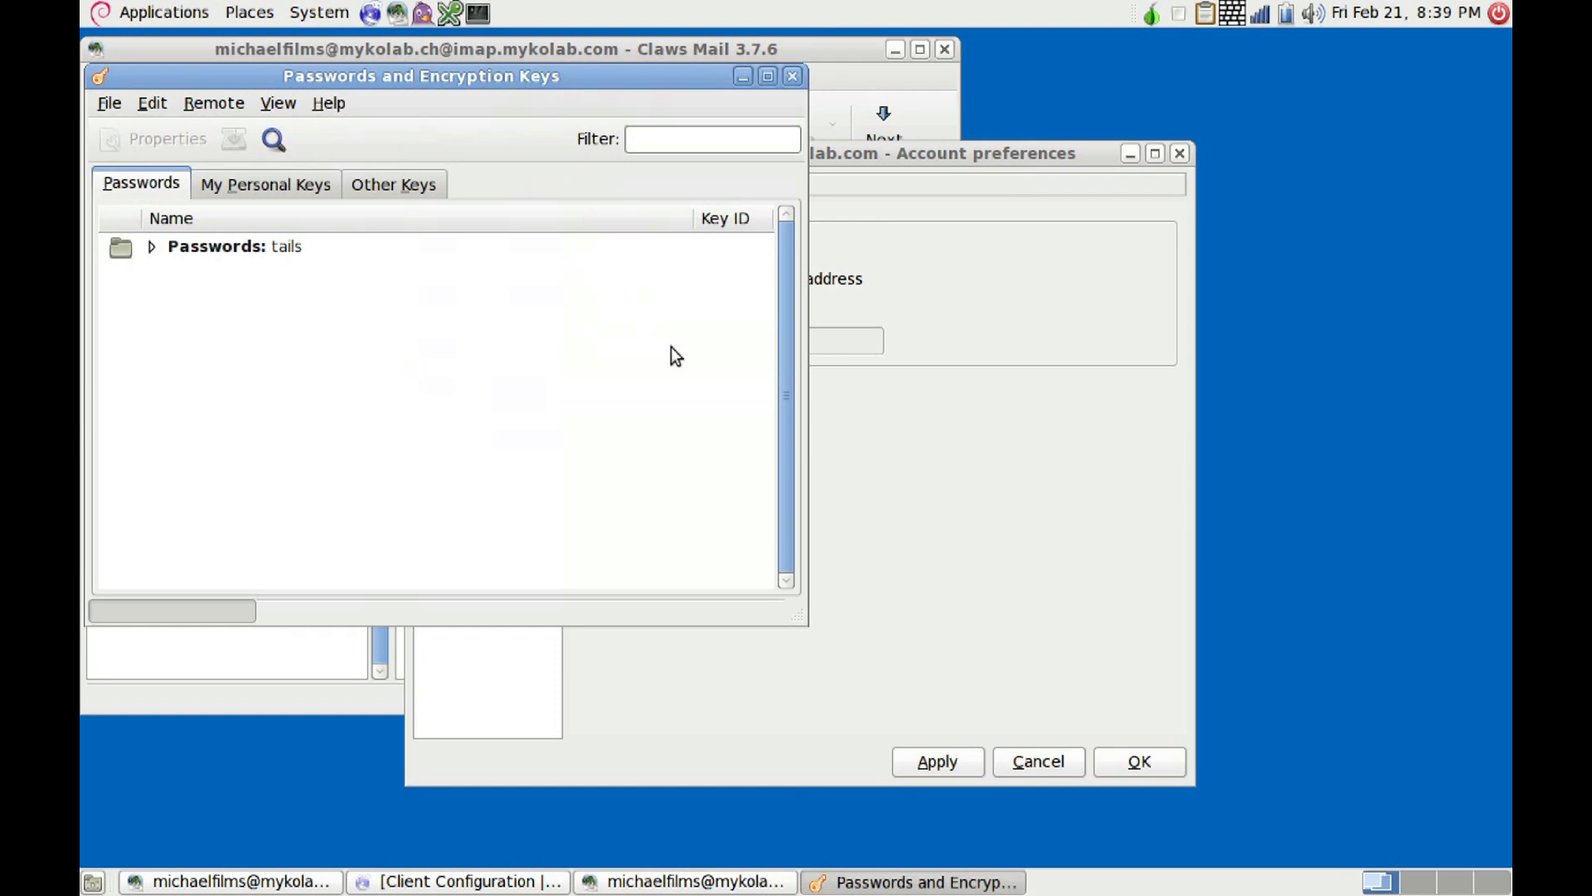
pyautogui.click(393, 184)
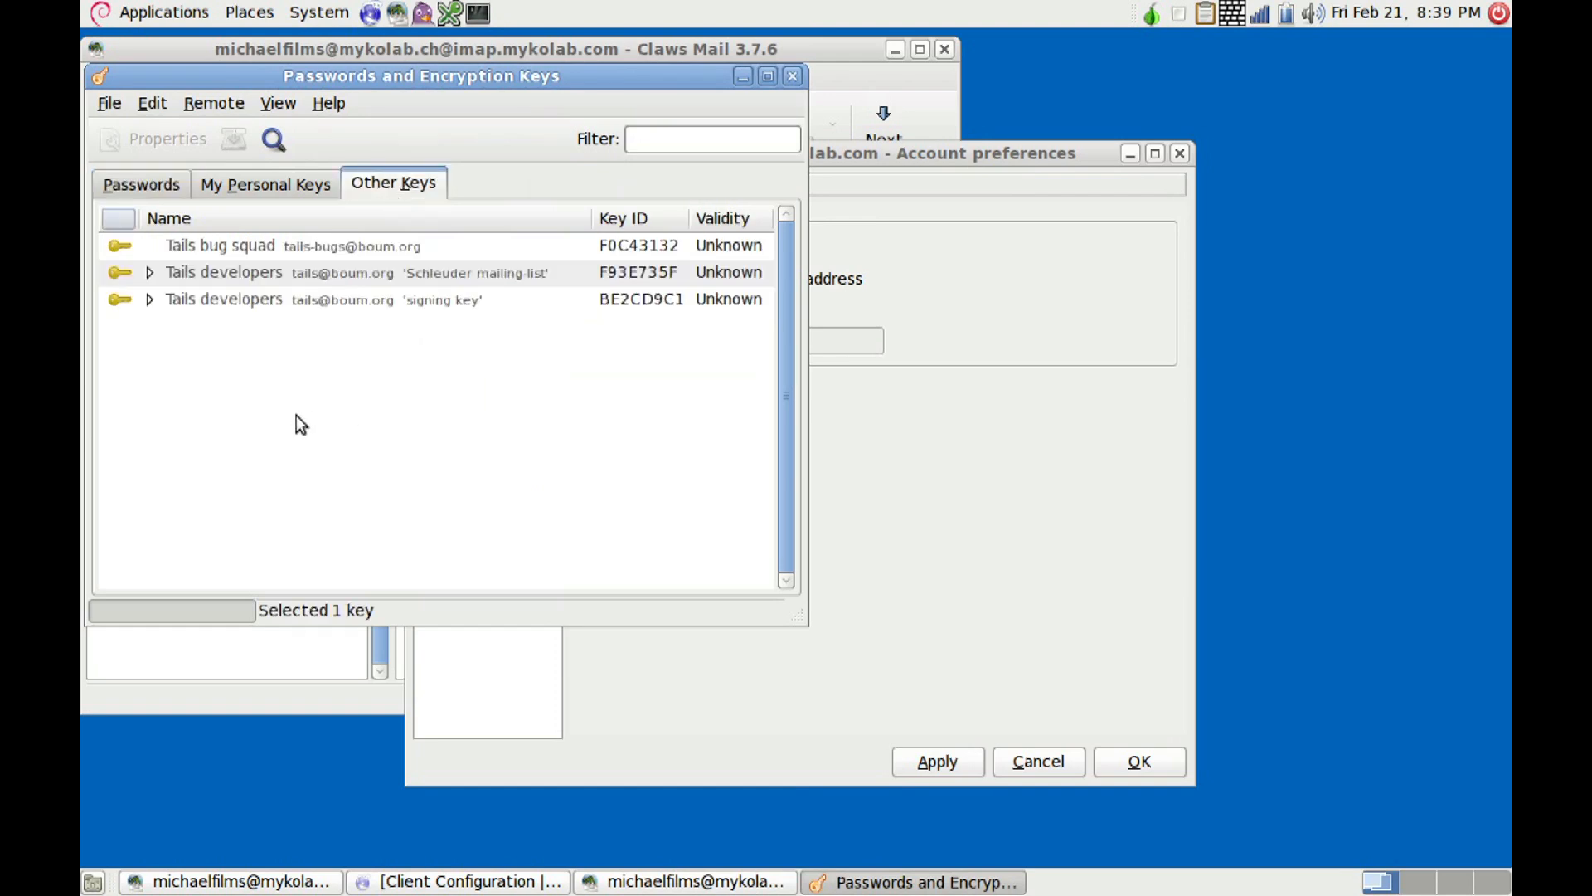
pyautogui.moveTo(412, 140)
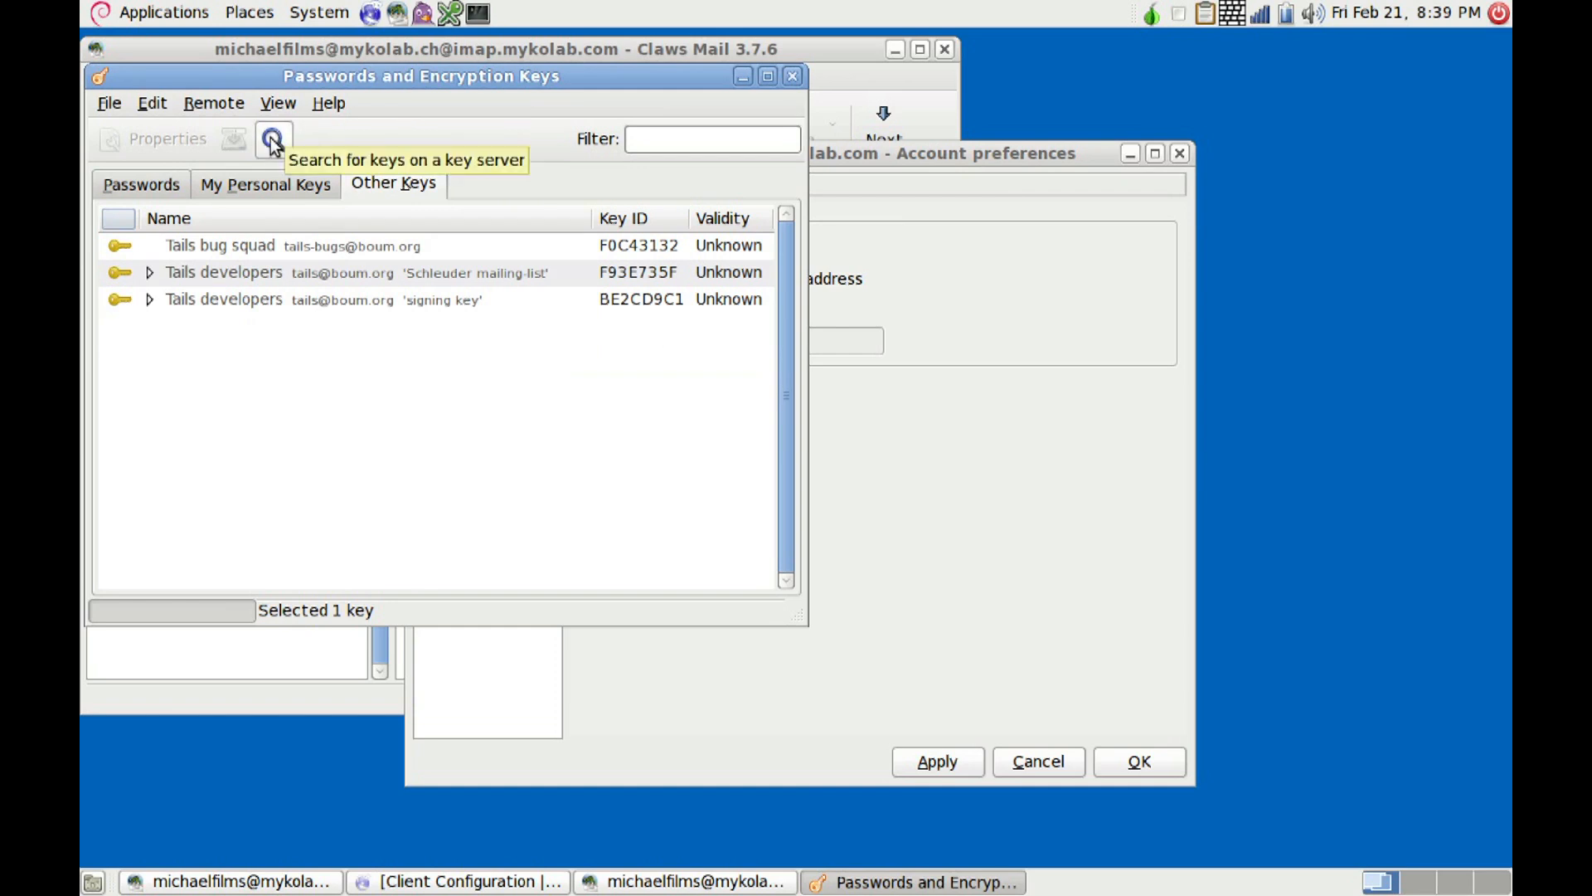
pyautogui.click(272, 139)
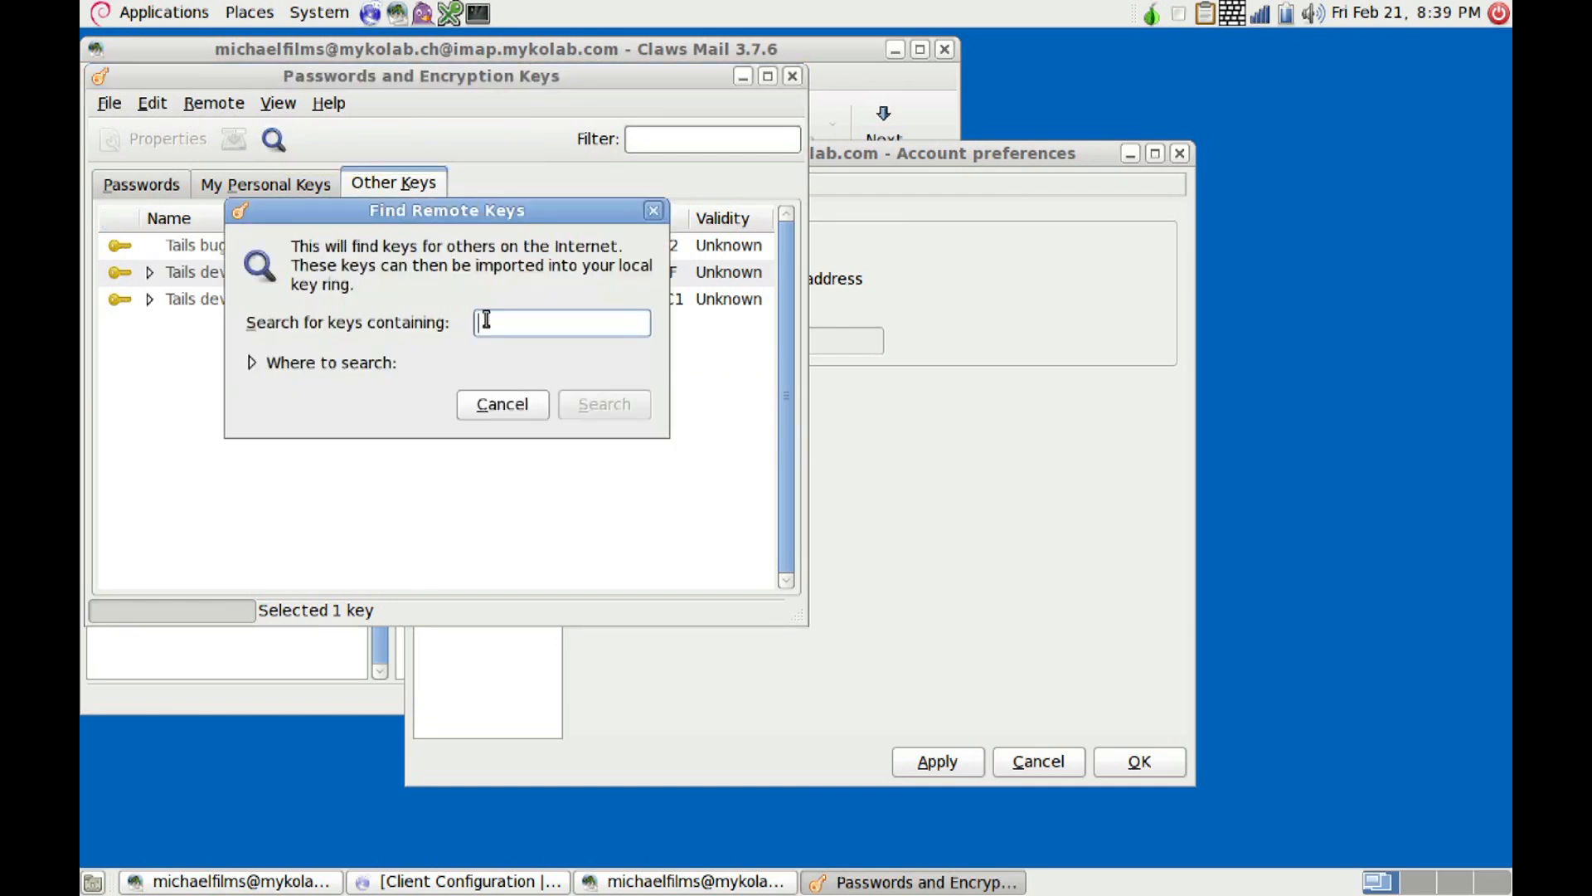
pyautogui.write('michael')
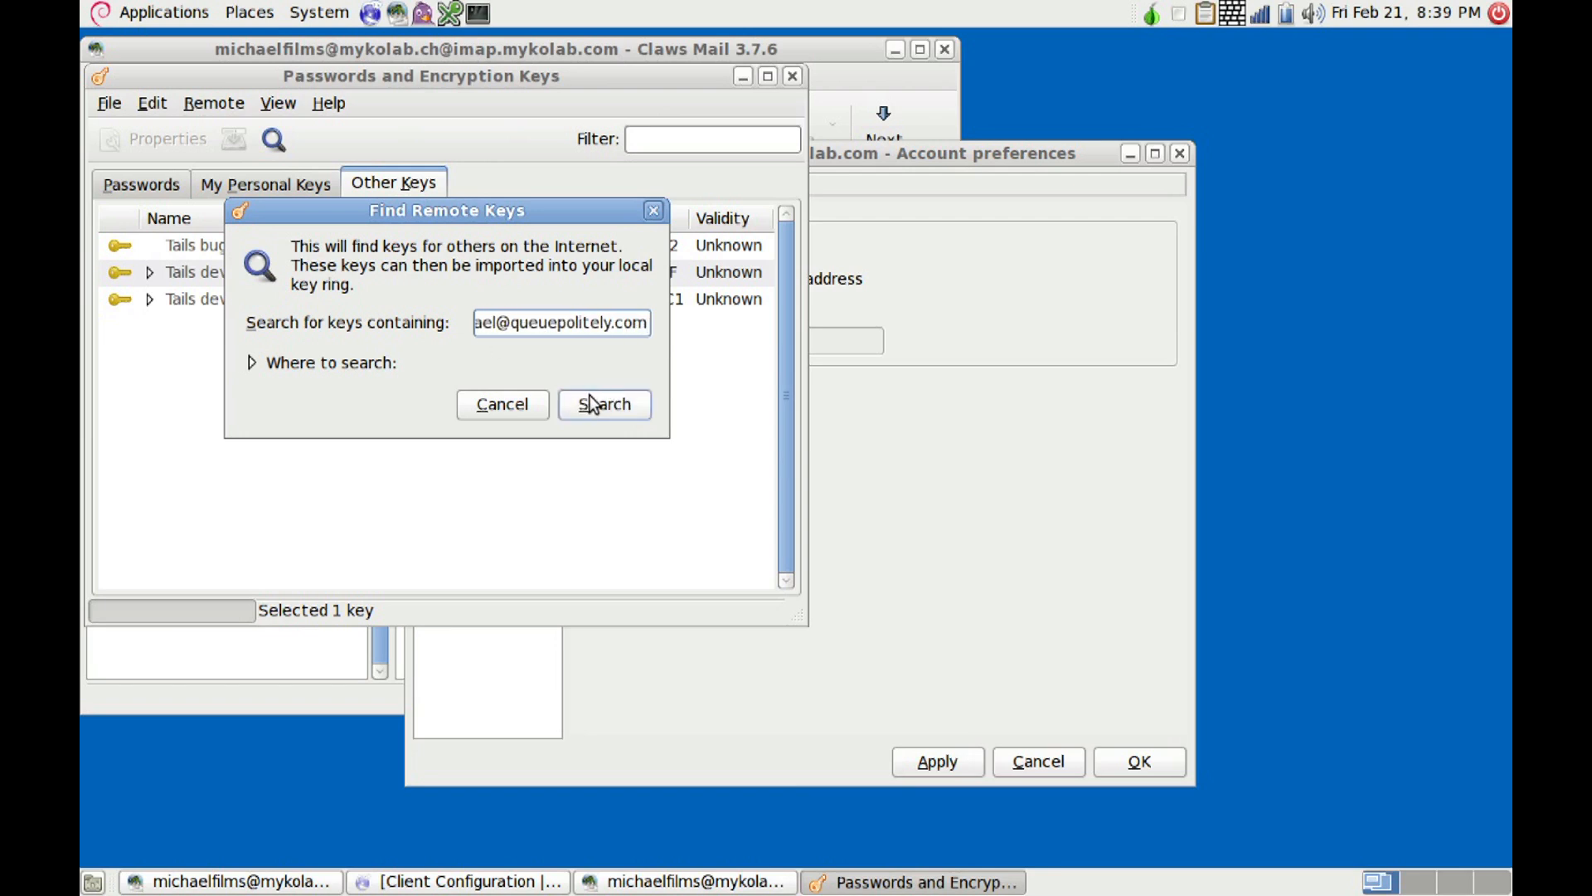
pyautogui.click(603, 404)
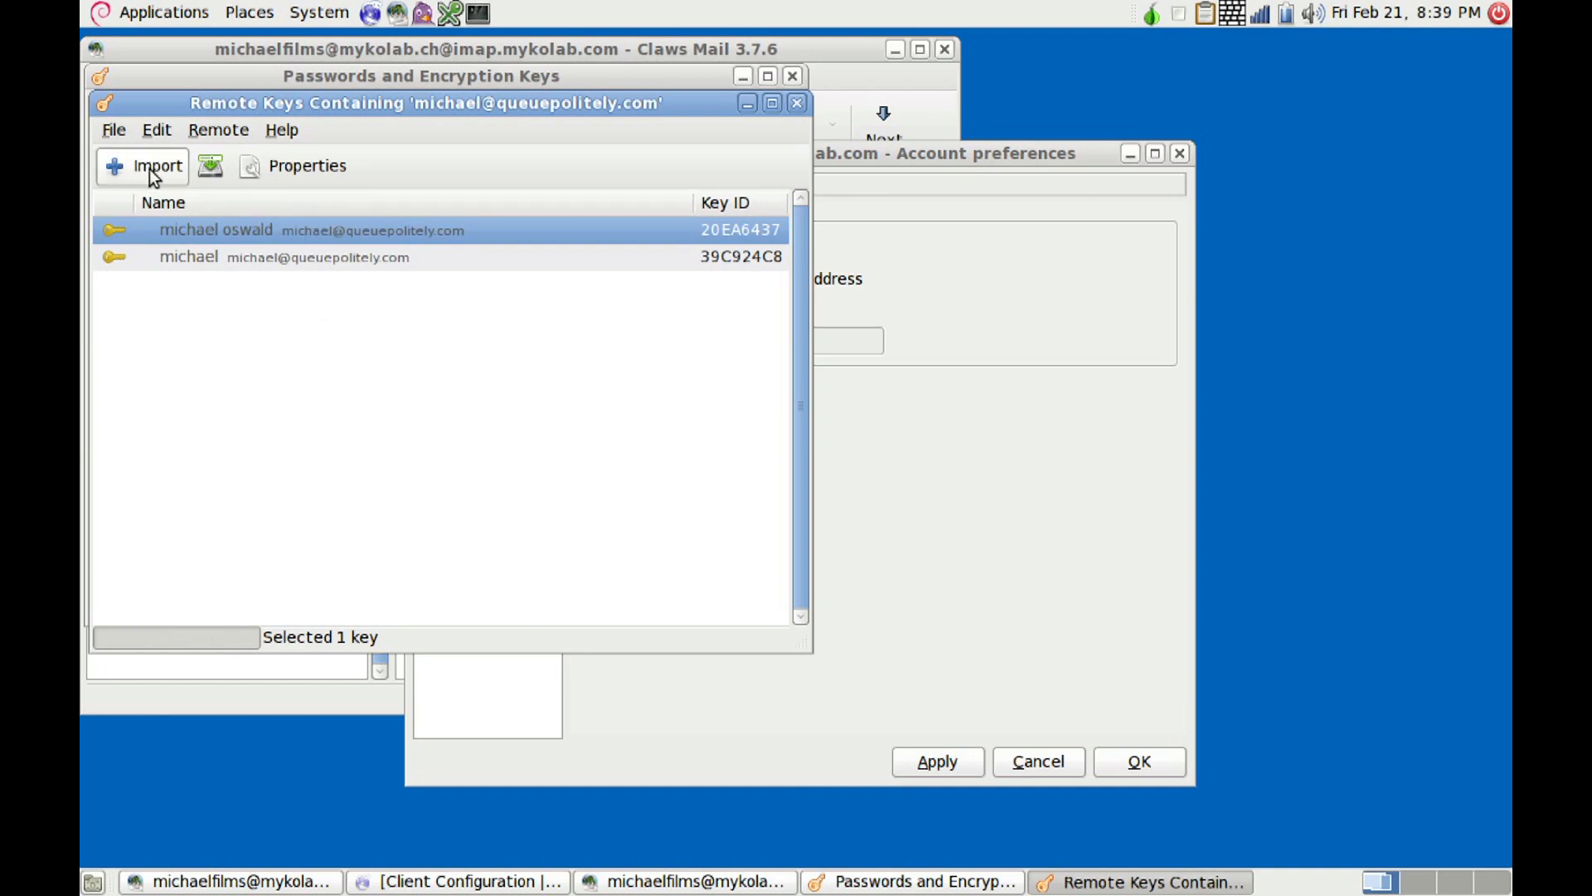
# Import the contact's key, close account preferences, and expand michaelfilms' folders.
pyautogui.click(145, 166)
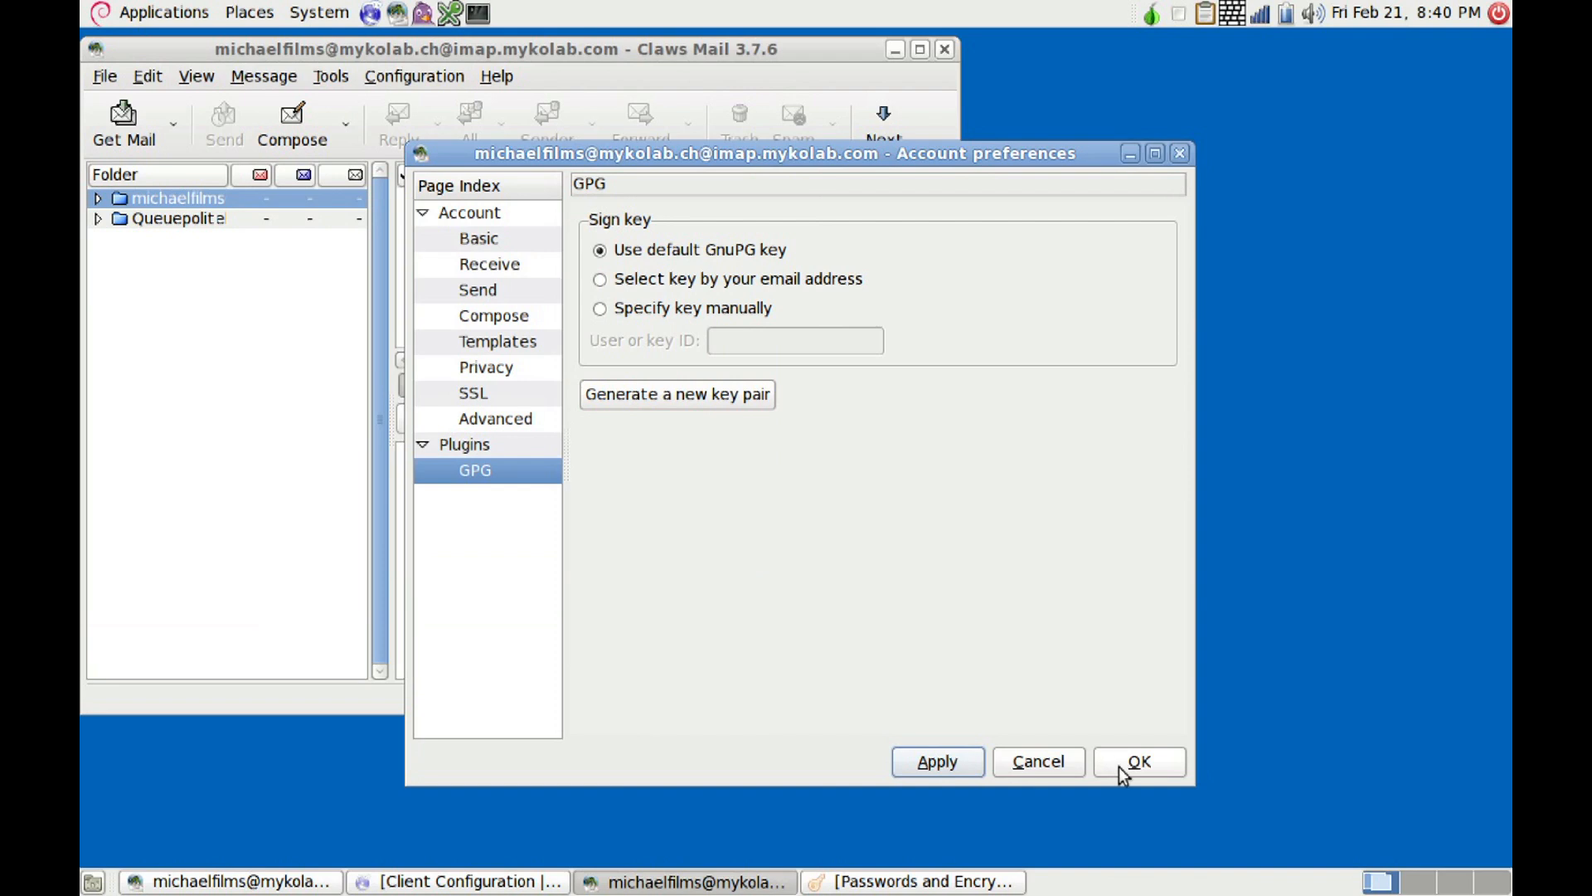
pyautogui.click(1137, 760)
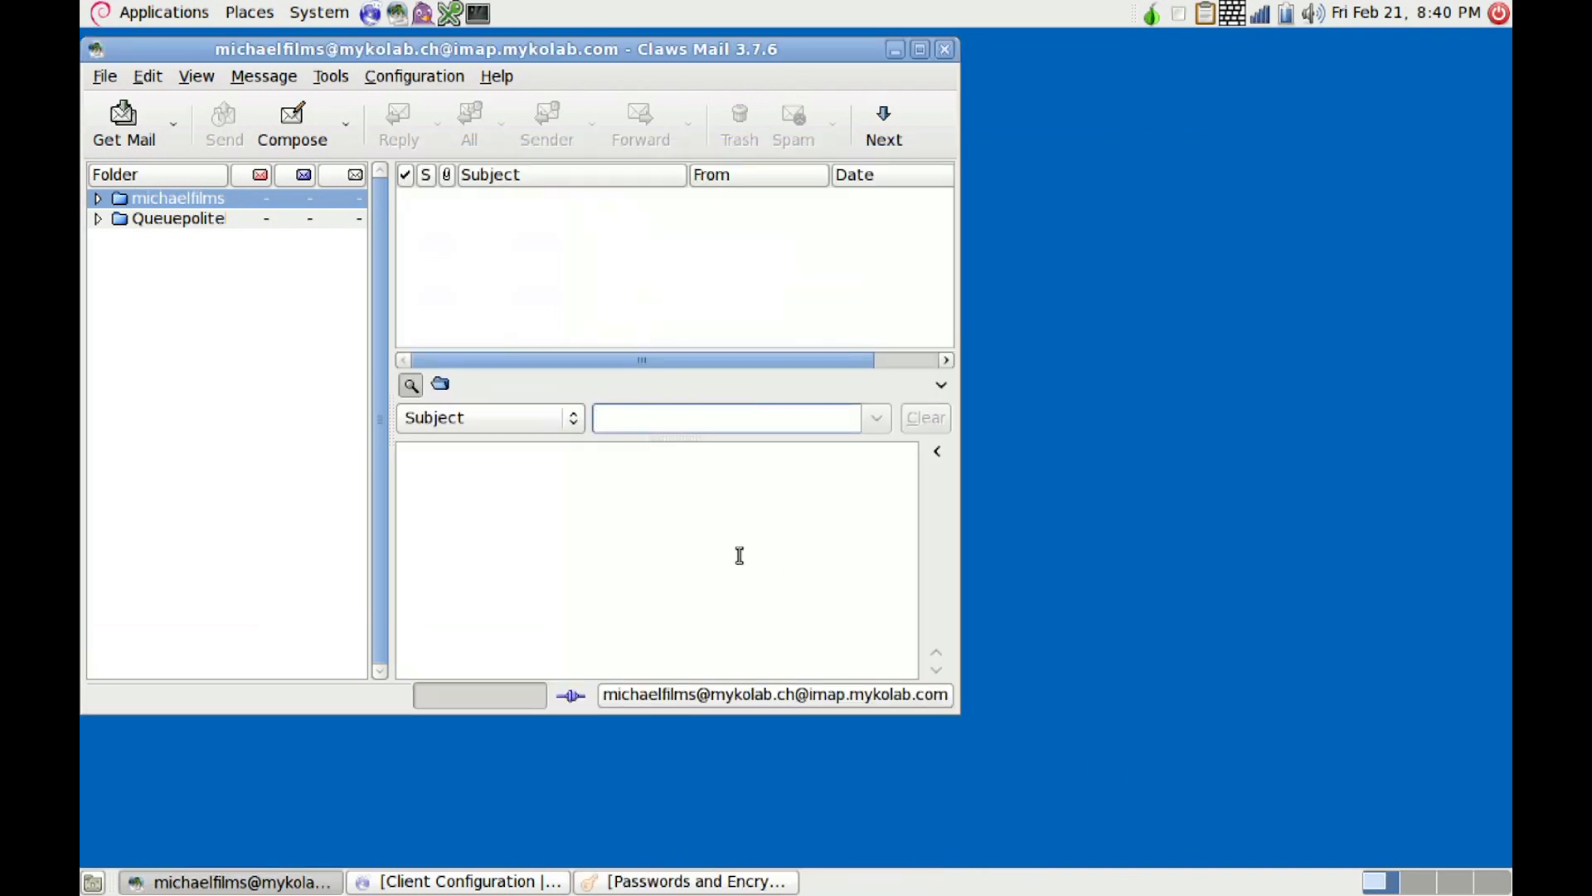
pyautogui.click(99, 198)
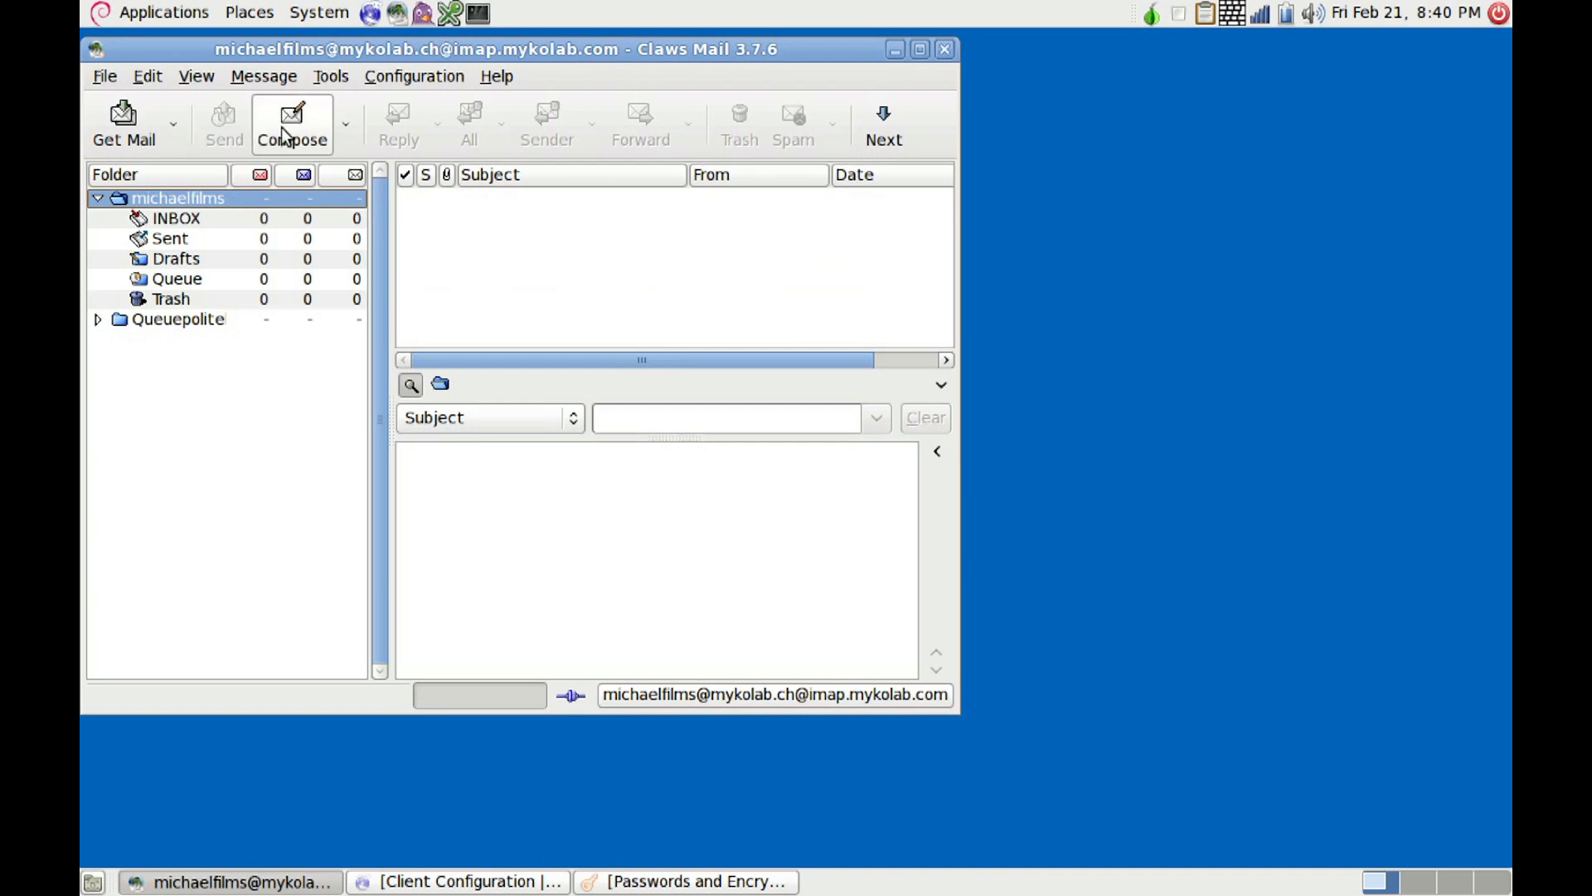
pyautogui.click(291, 120)
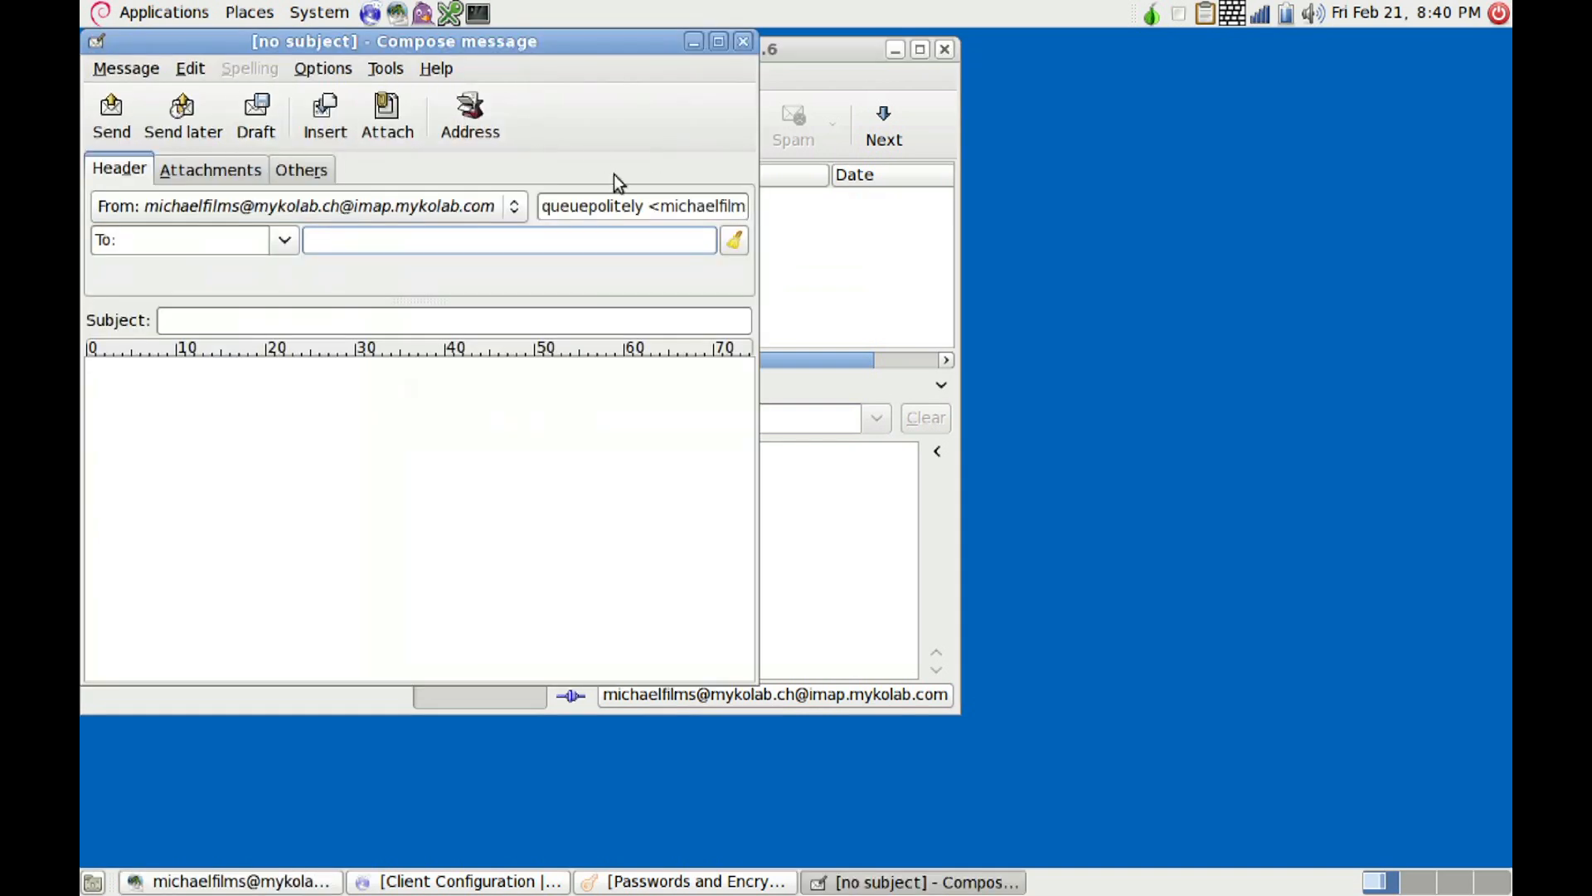
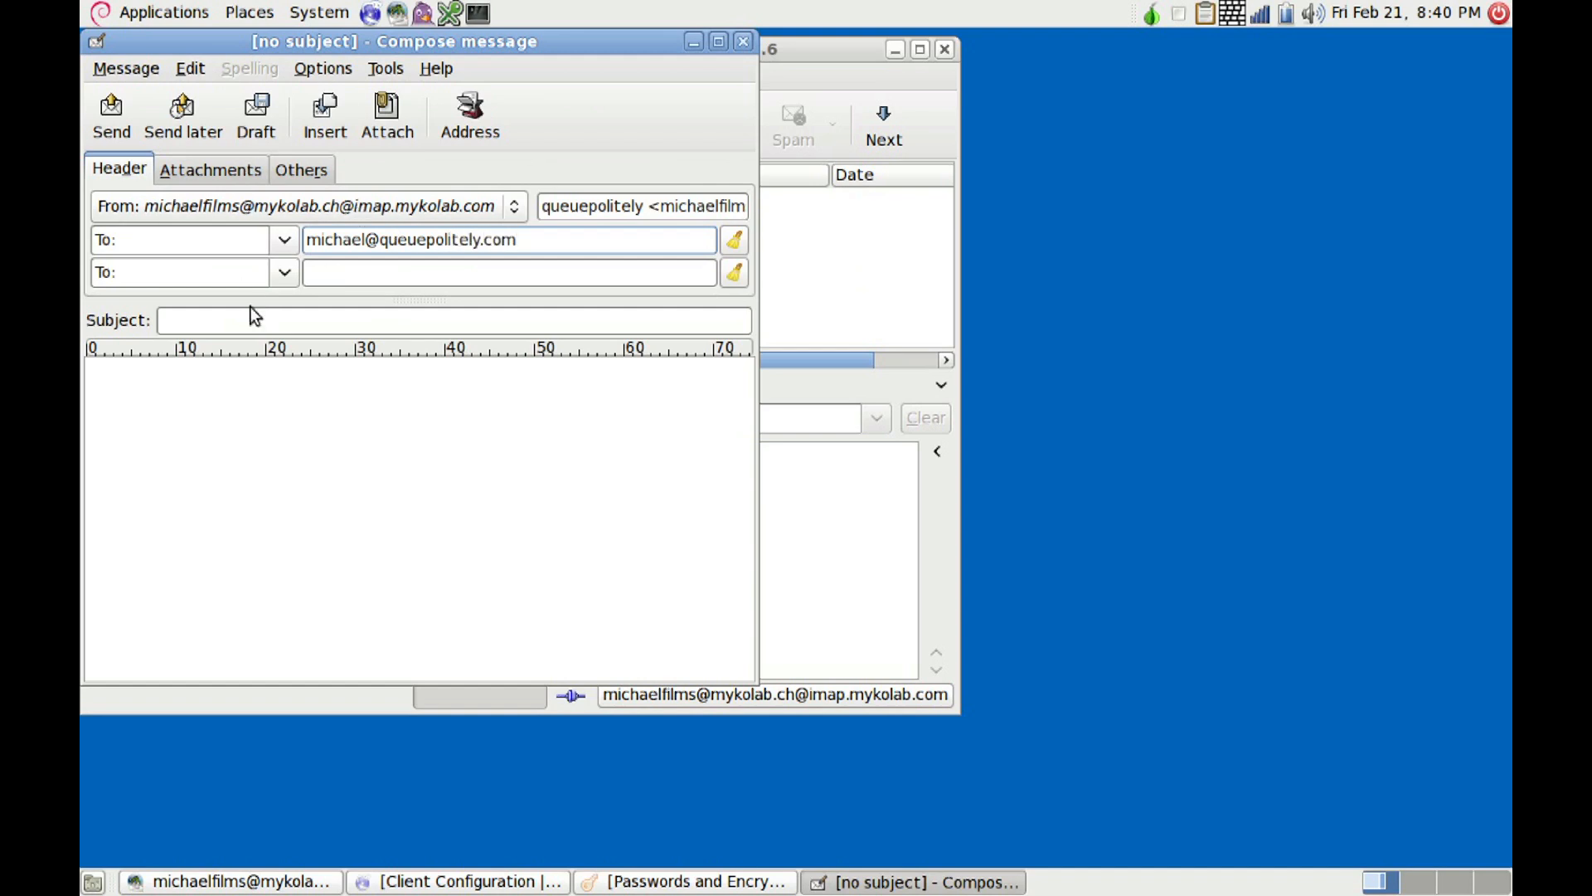
pyautogui.click(322, 68)
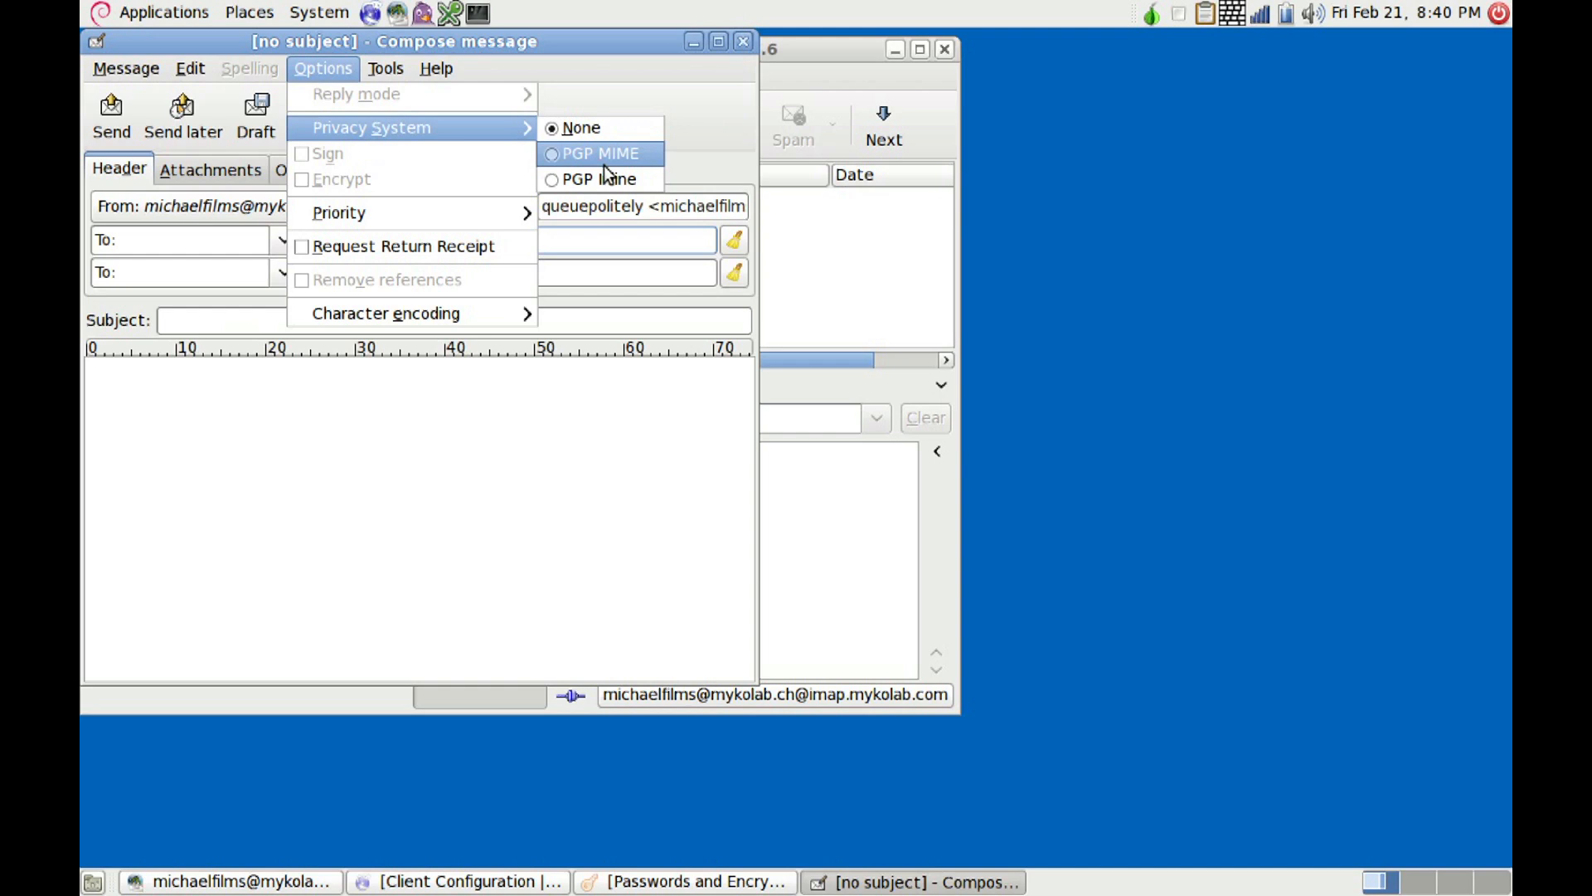
pyautogui.moveTo(603, 164)
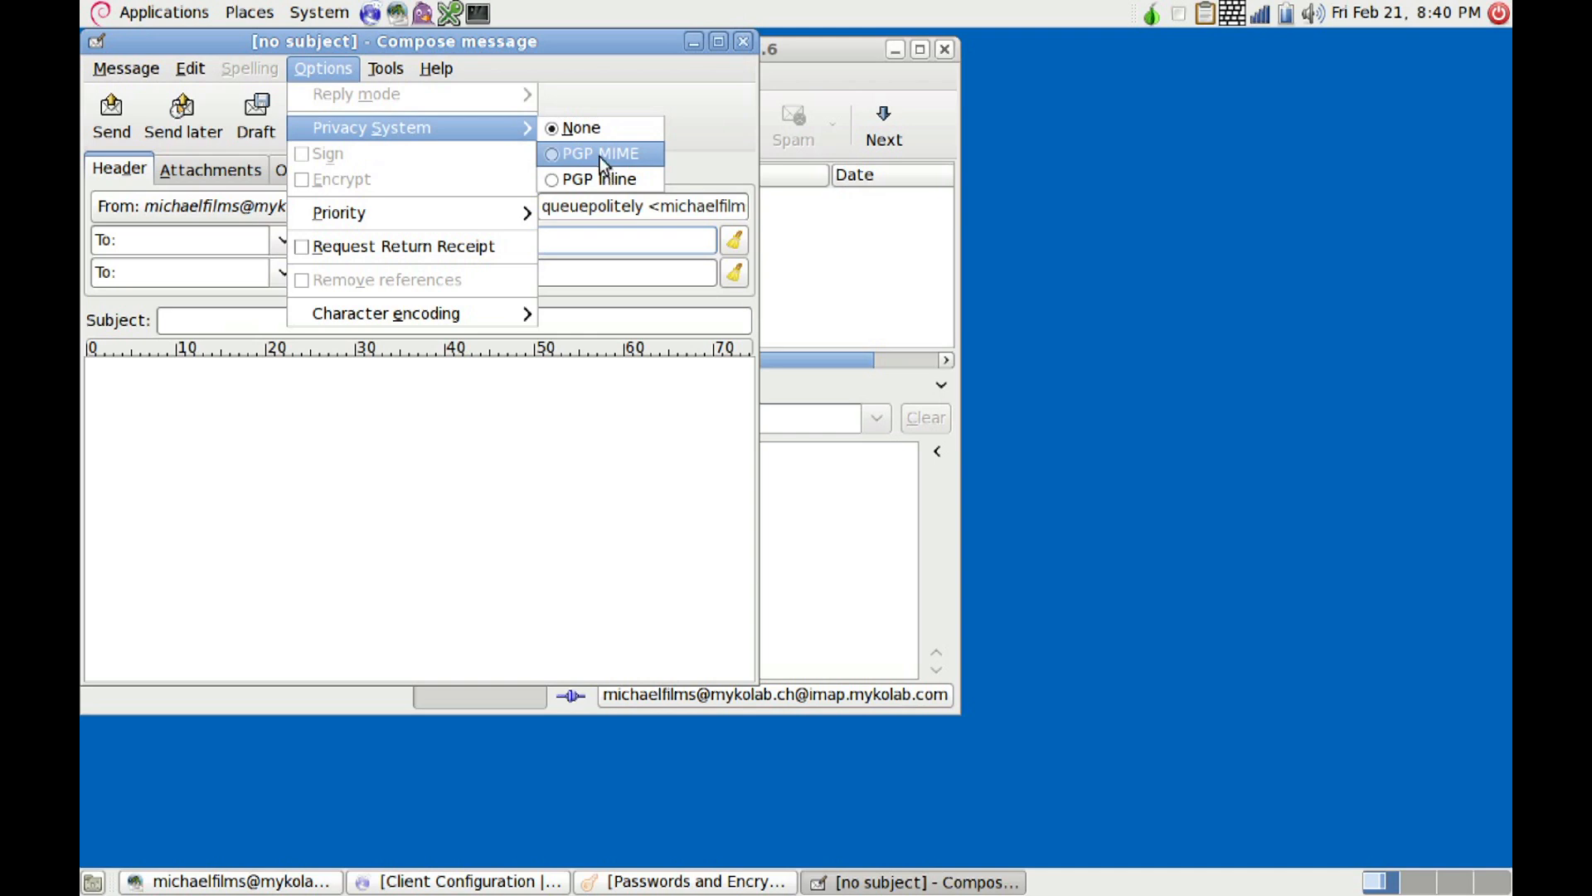
pyautogui.click(597, 153)
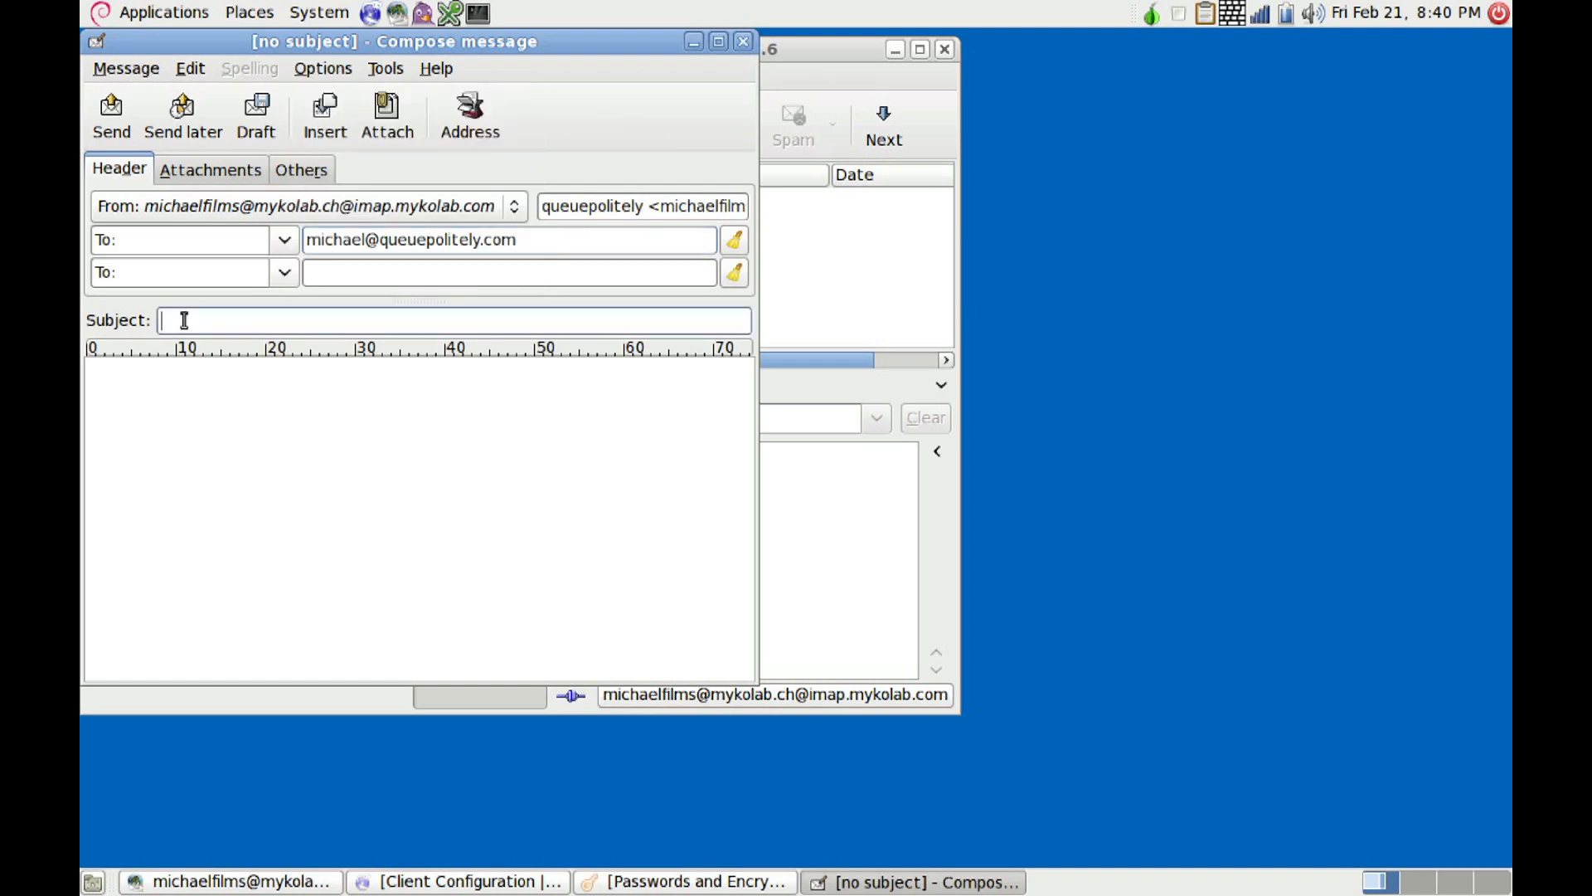
pyautogui.write('hi')
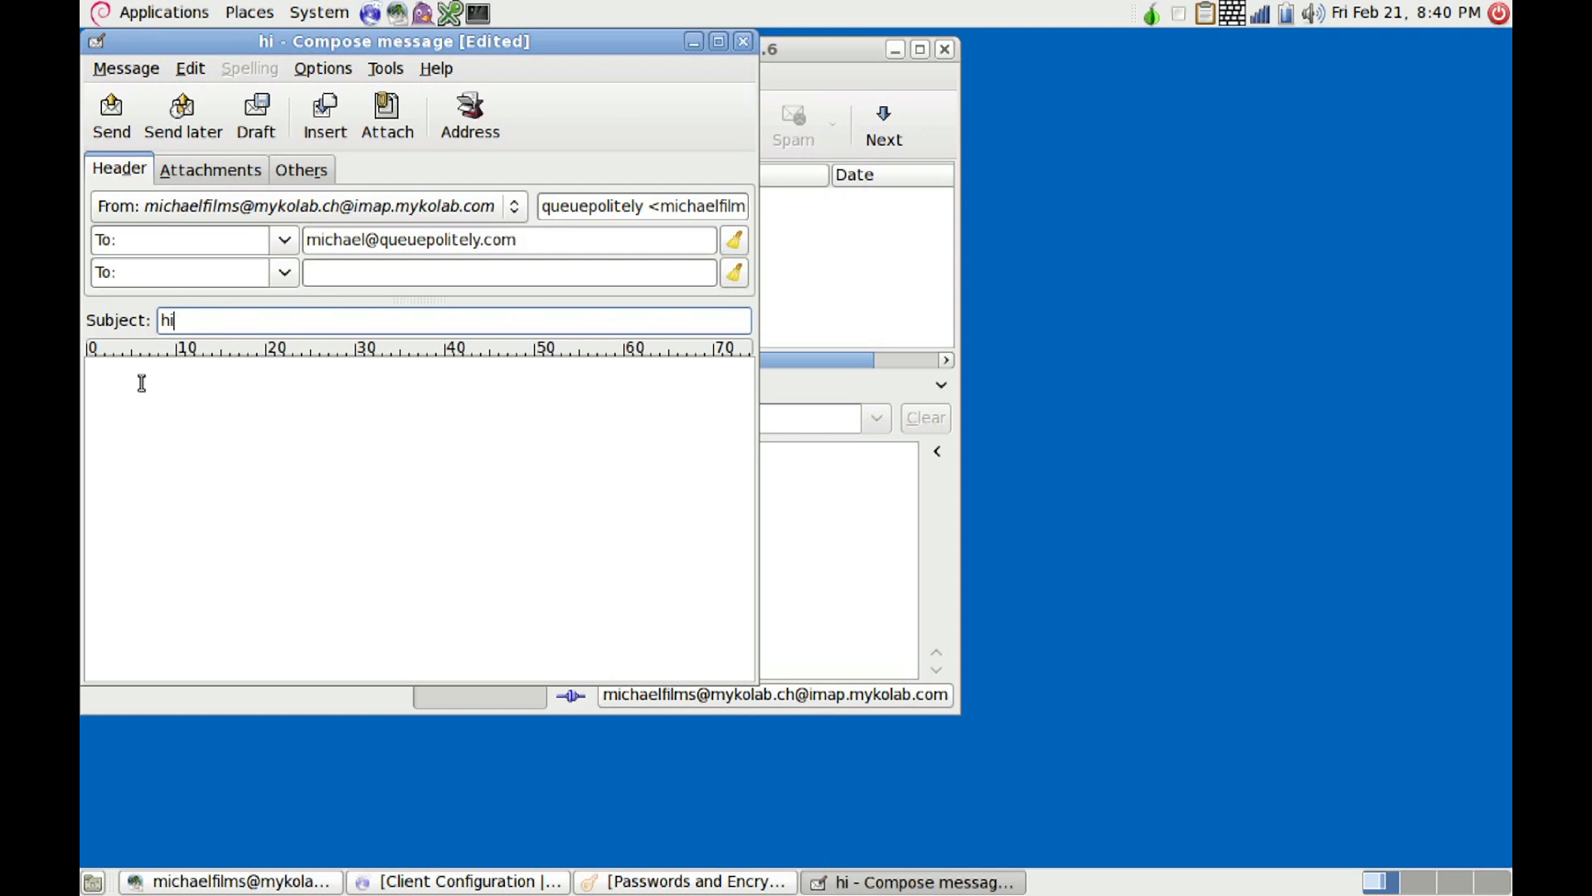
pyautogui.write('test')
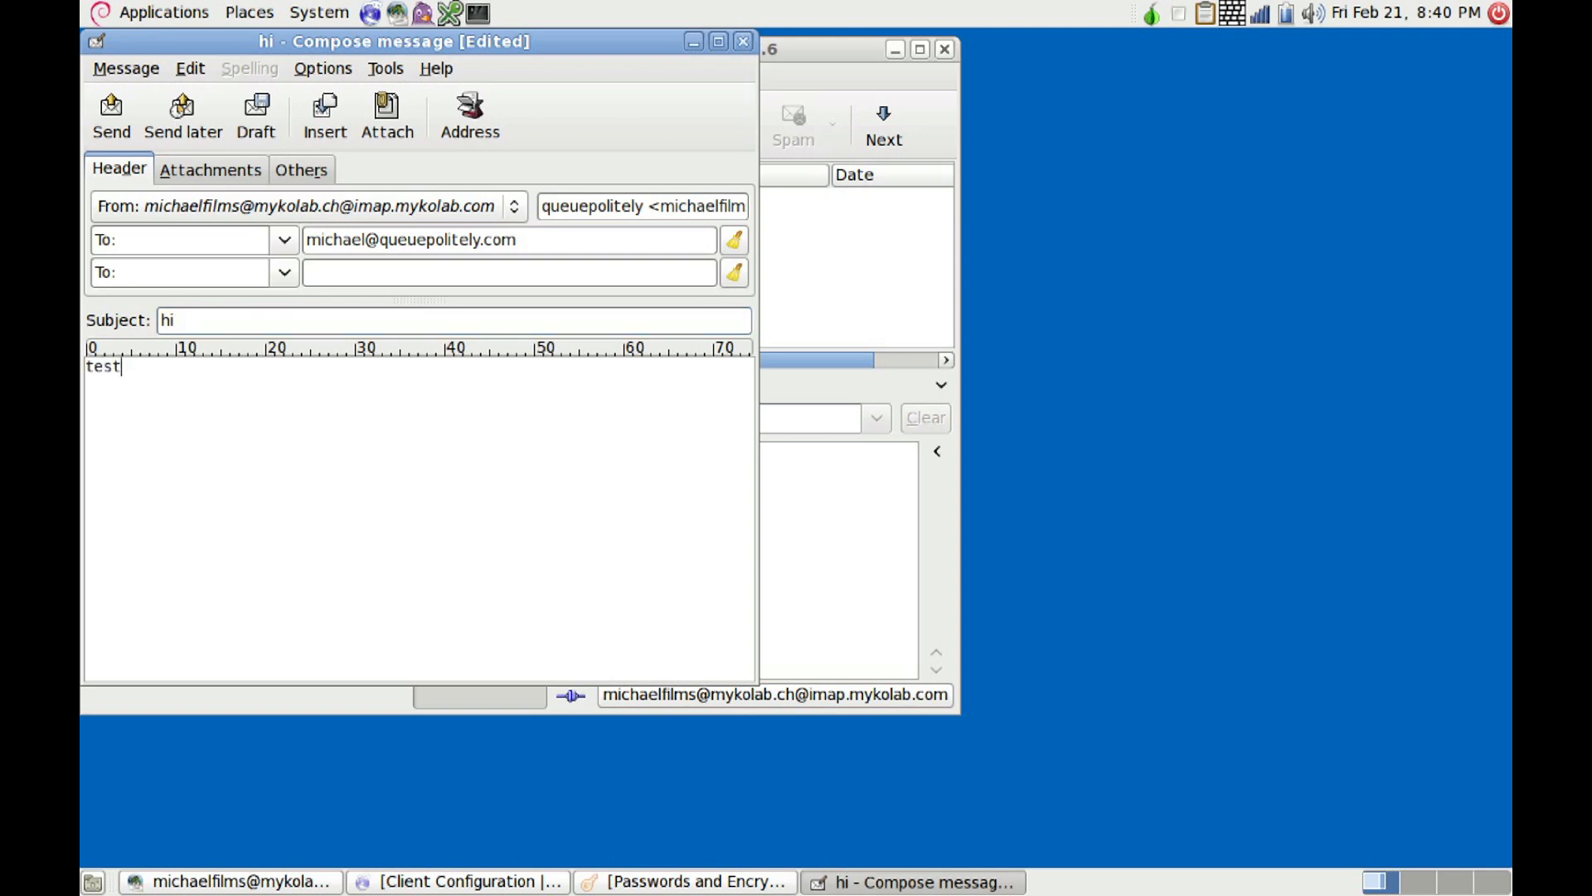
pyautogui.moveTo(111, 112)
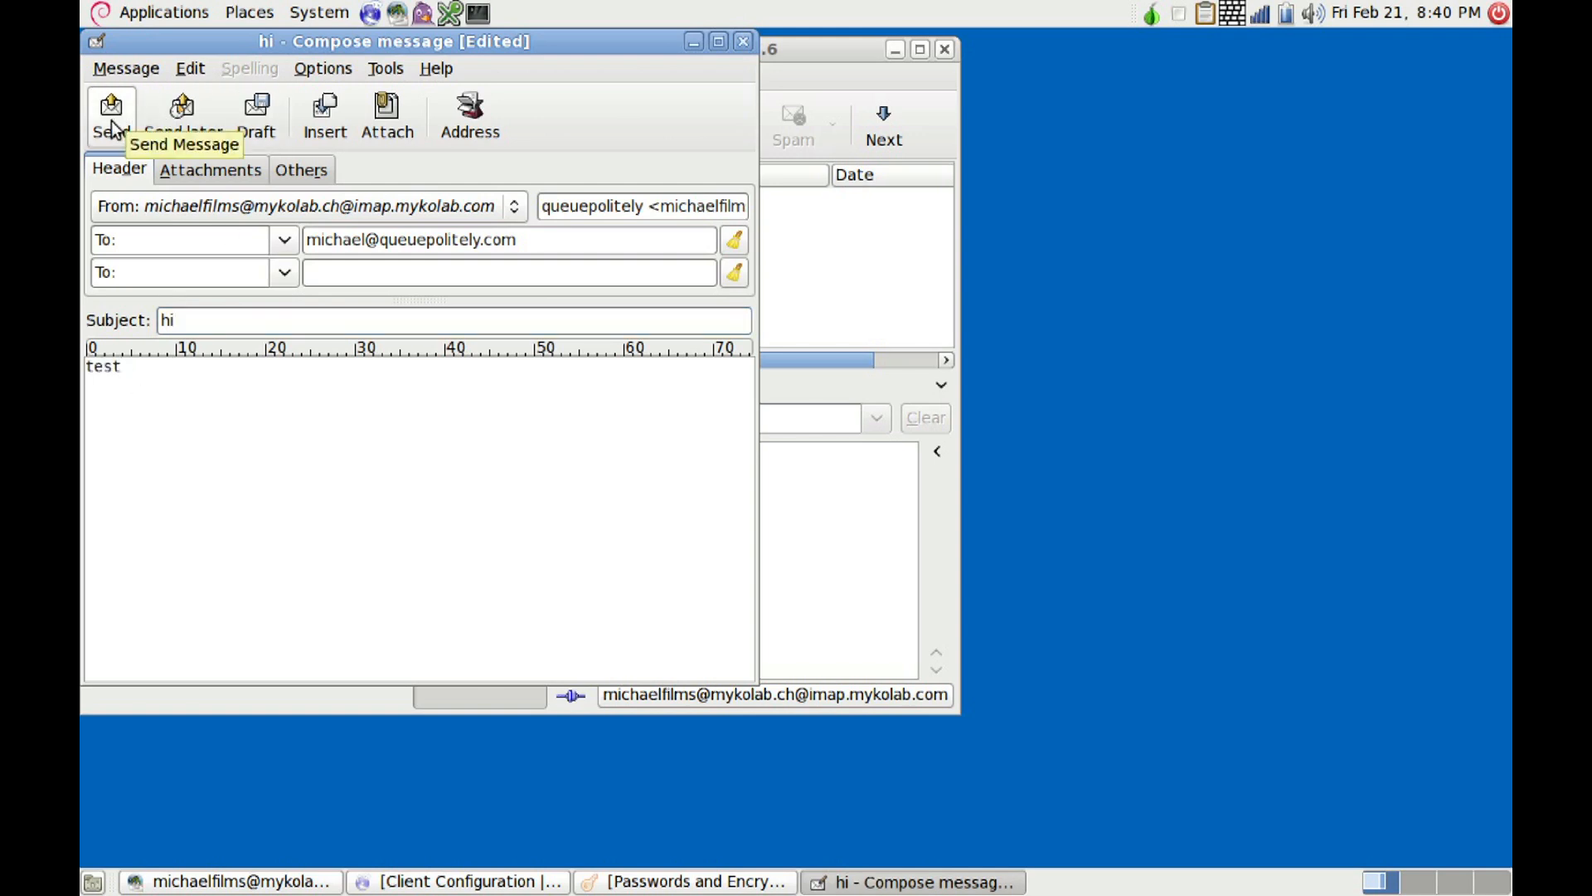
# Send the message, accepting encryption and key-trust prompts and entering the key passphrase.
pyautogui.click(111, 112)
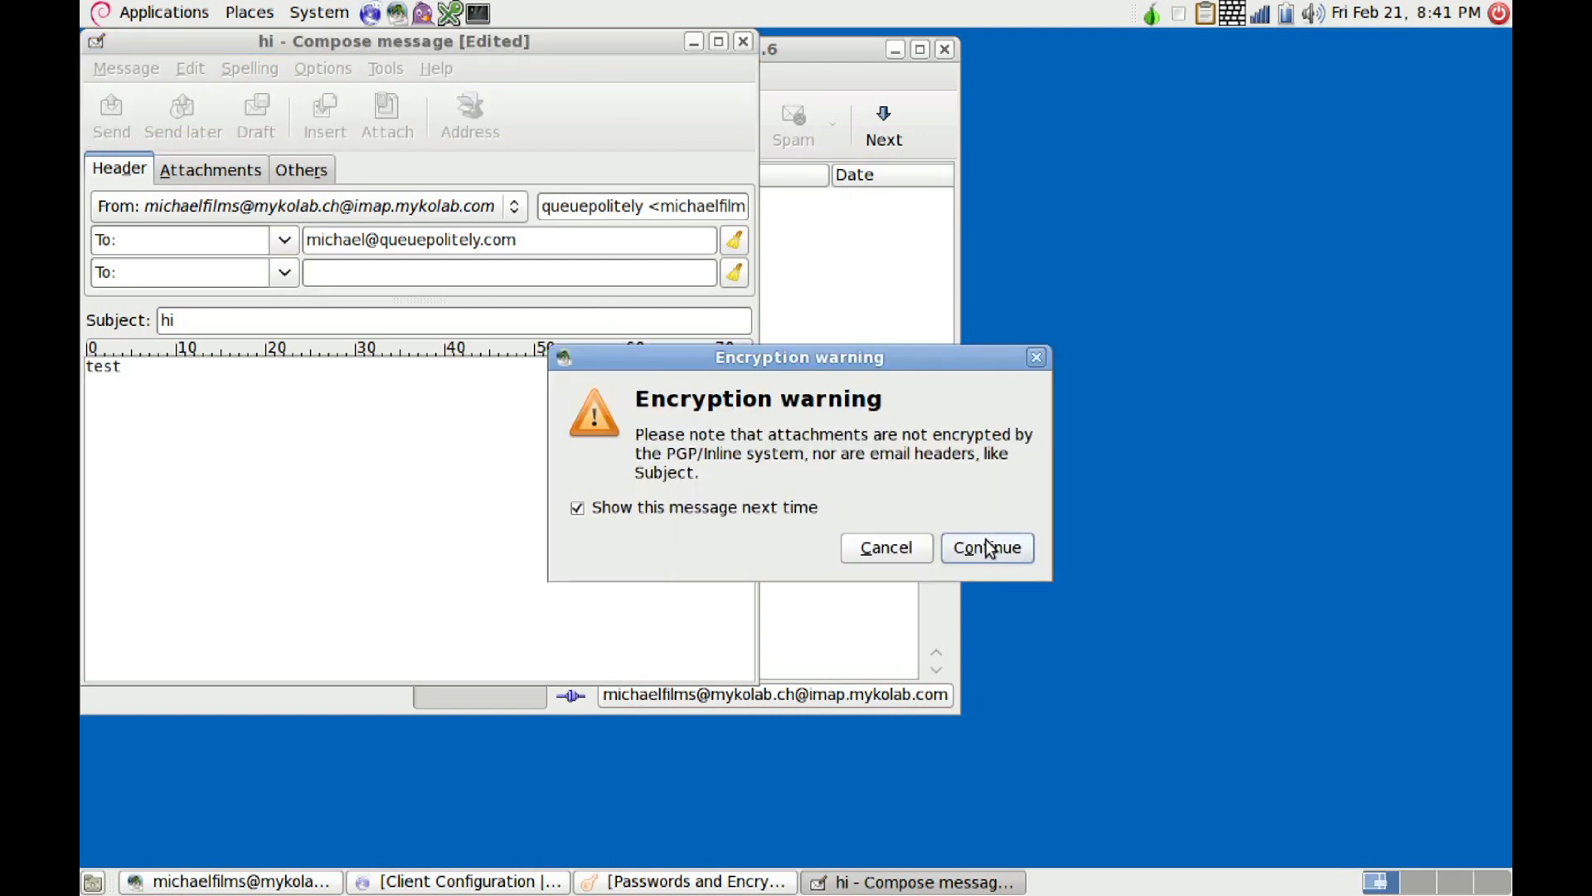
pyautogui.click(985, 547)
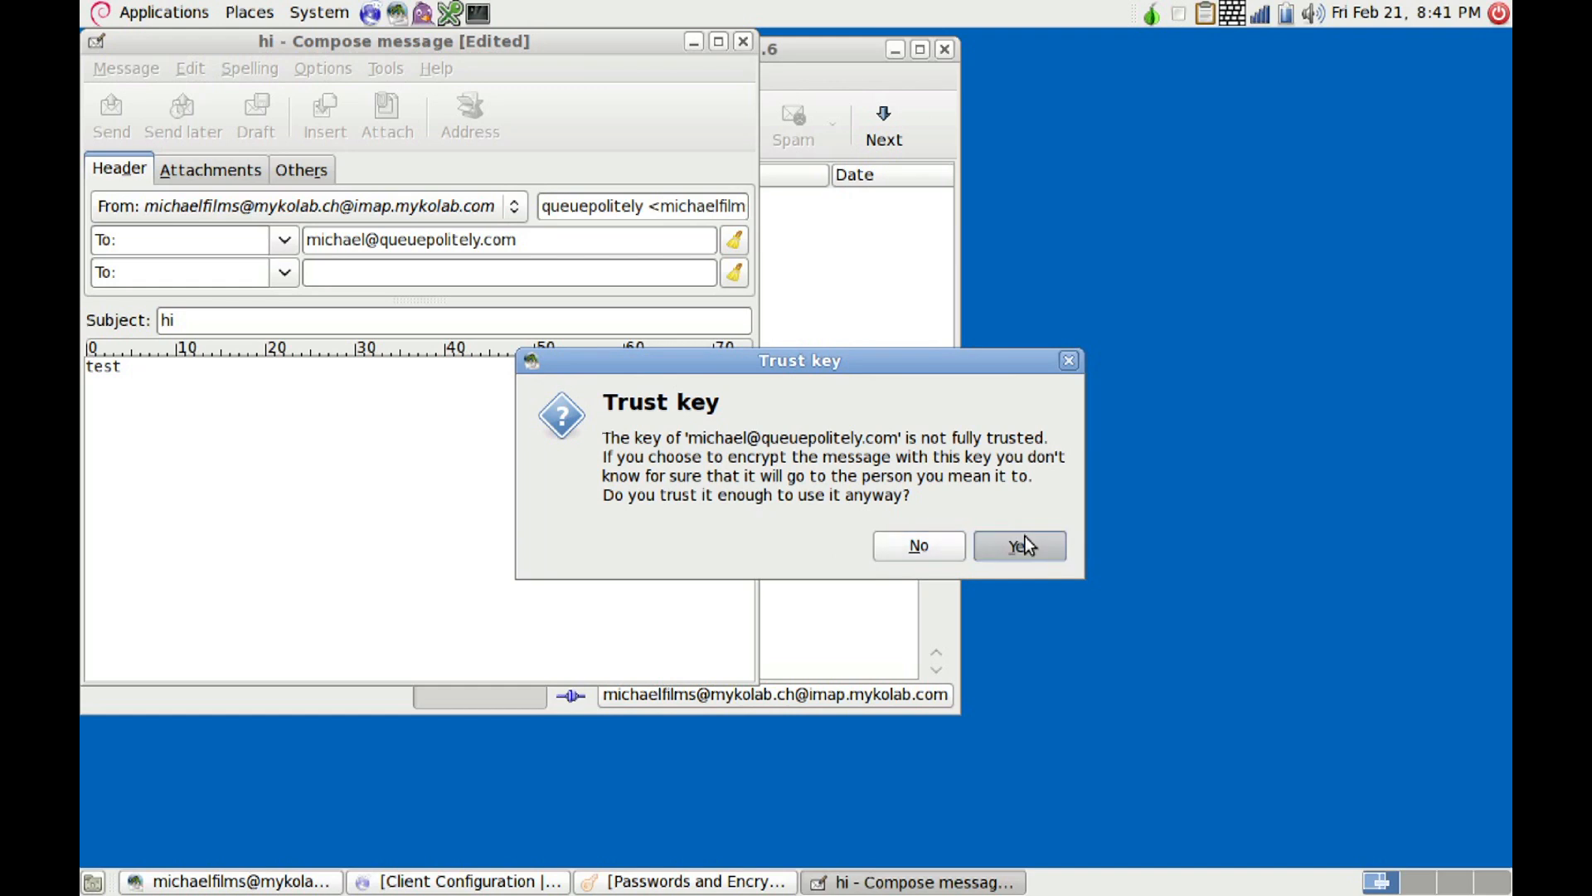
pyautogui.click(1019, 546)
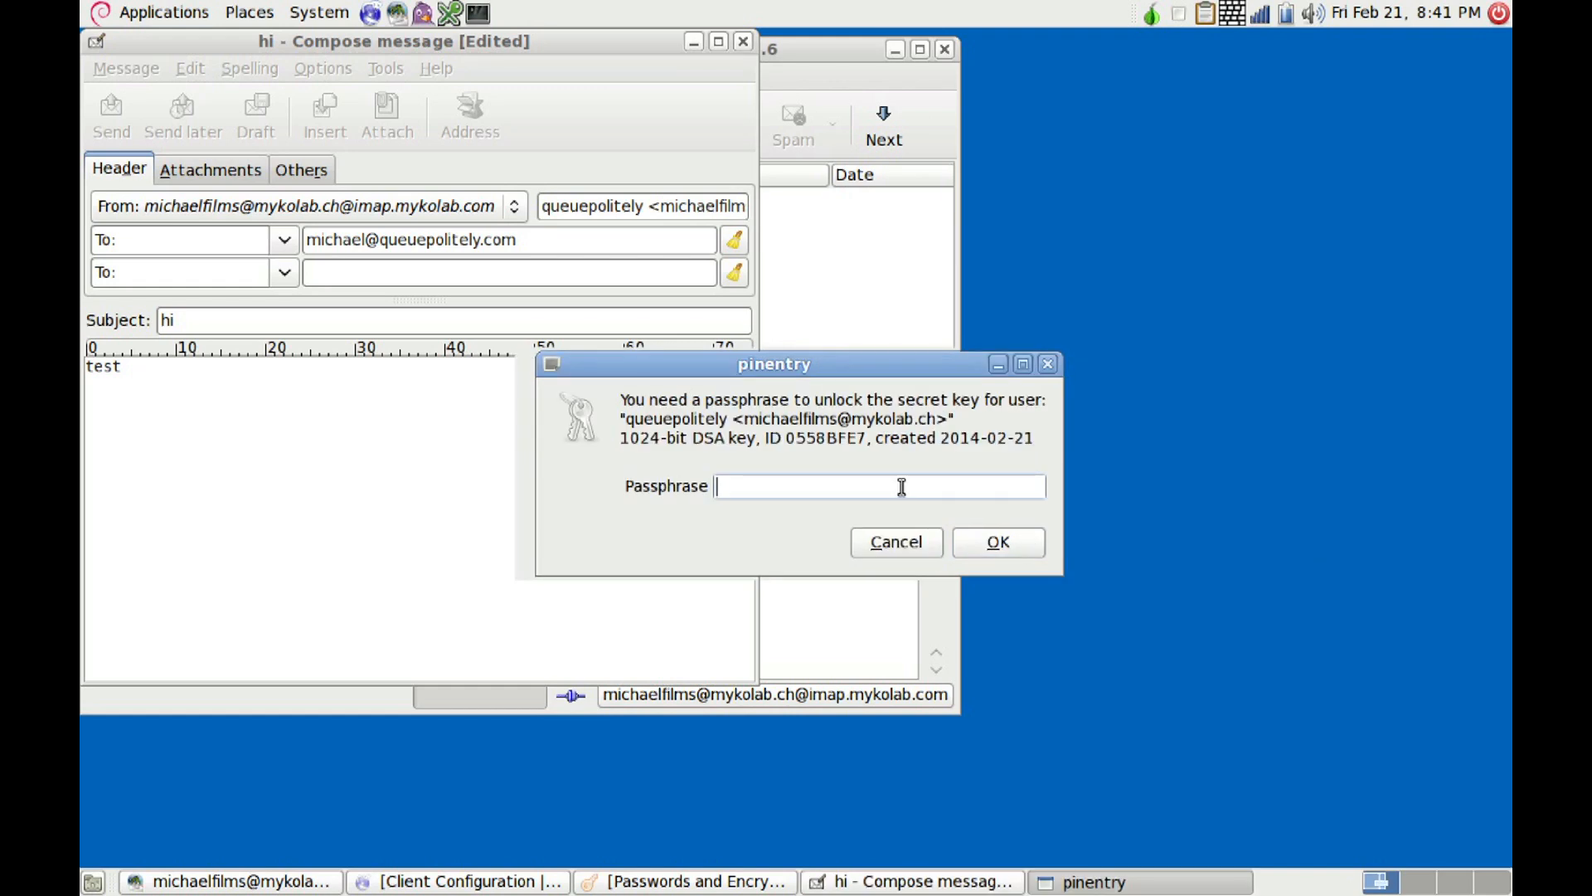
pyautogui.write('**')
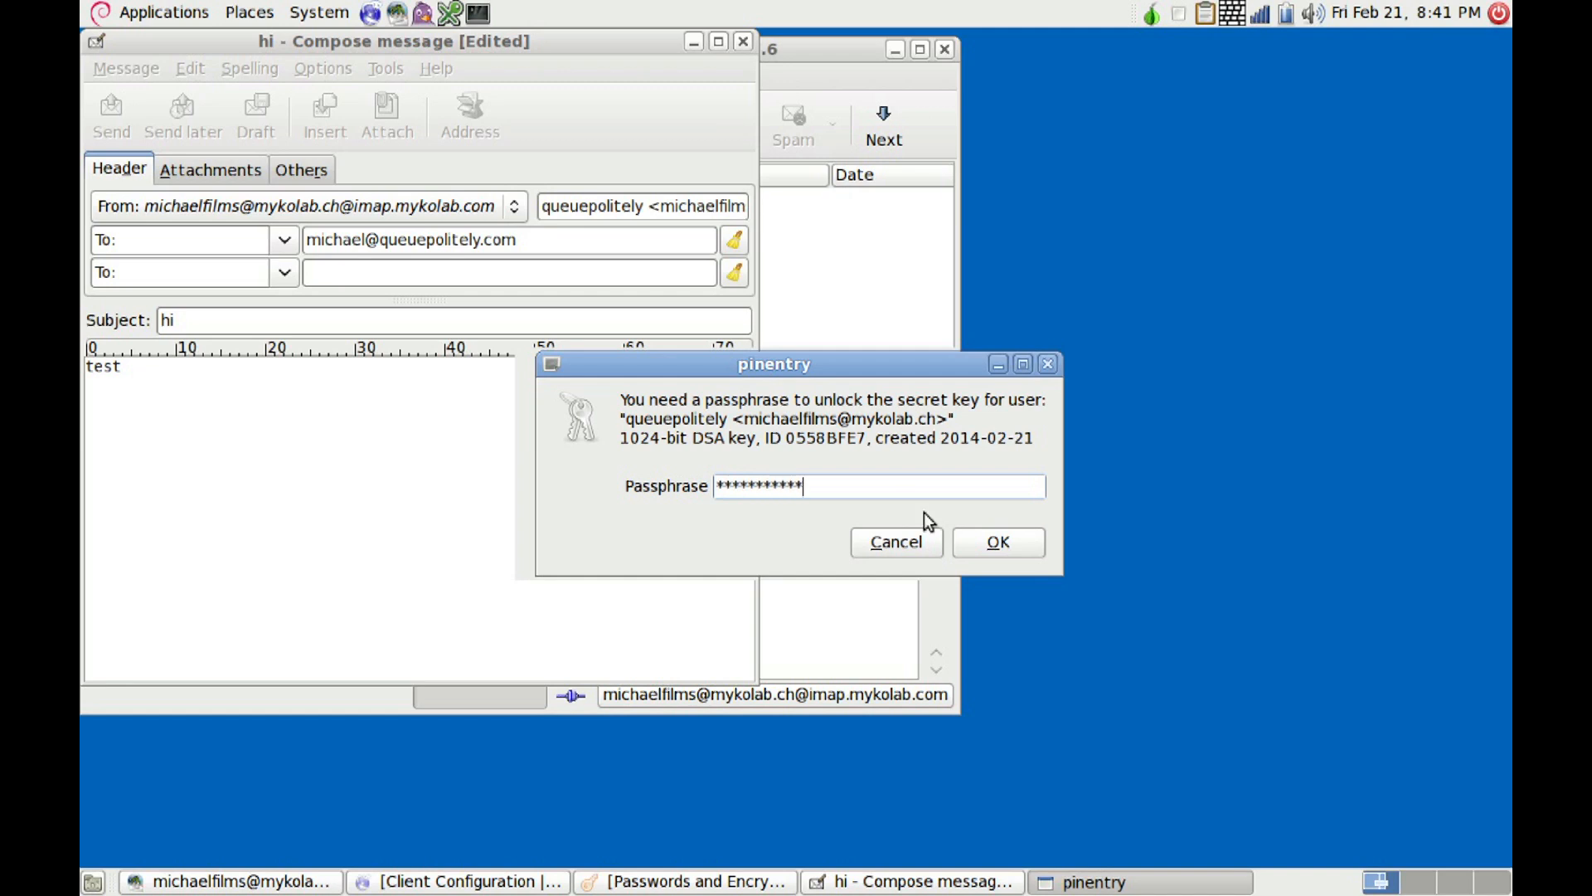
pyautogui.click(996, 541)
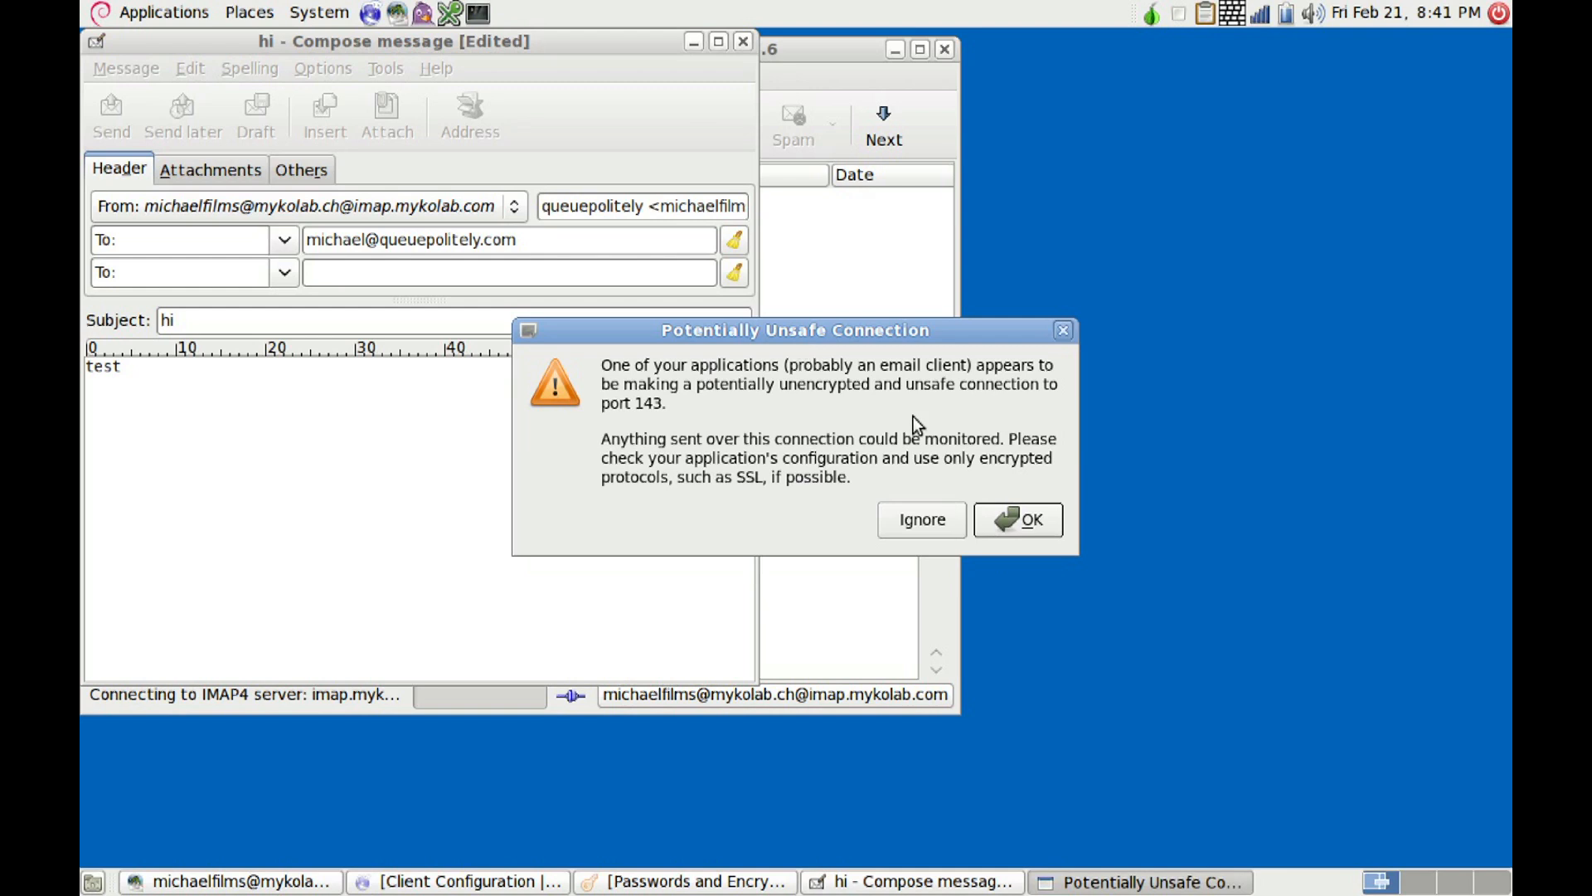
pyautogui.click(1019, 519)
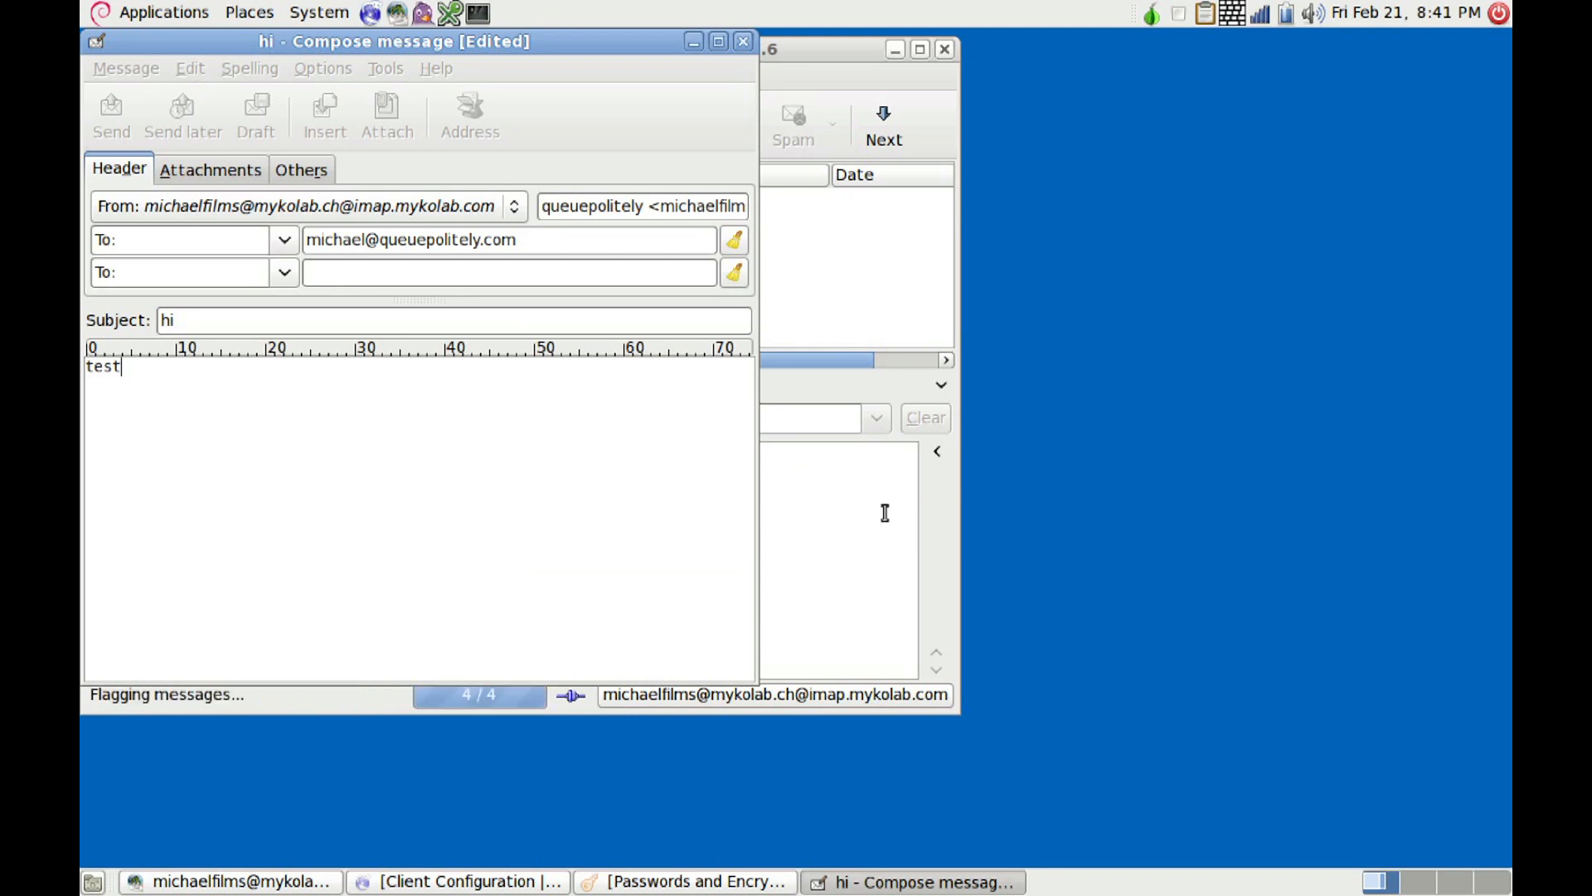
# Return to the main Claws Mail window with the message in the Queue folder.
pyautogui.click(111, 114)
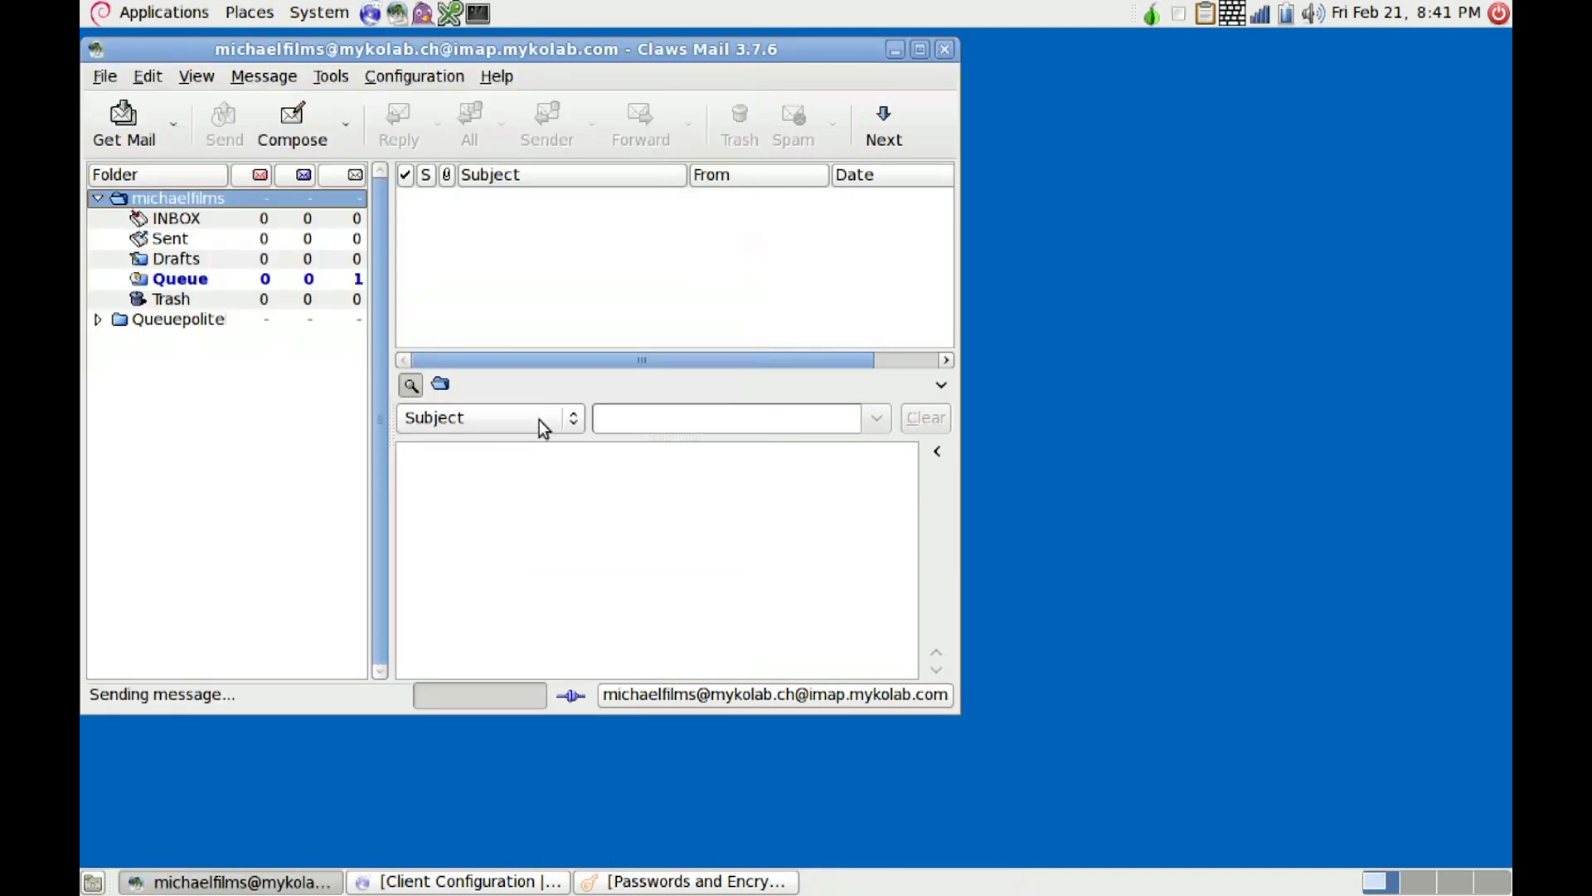
pyautogui.moveTo(195, 397)
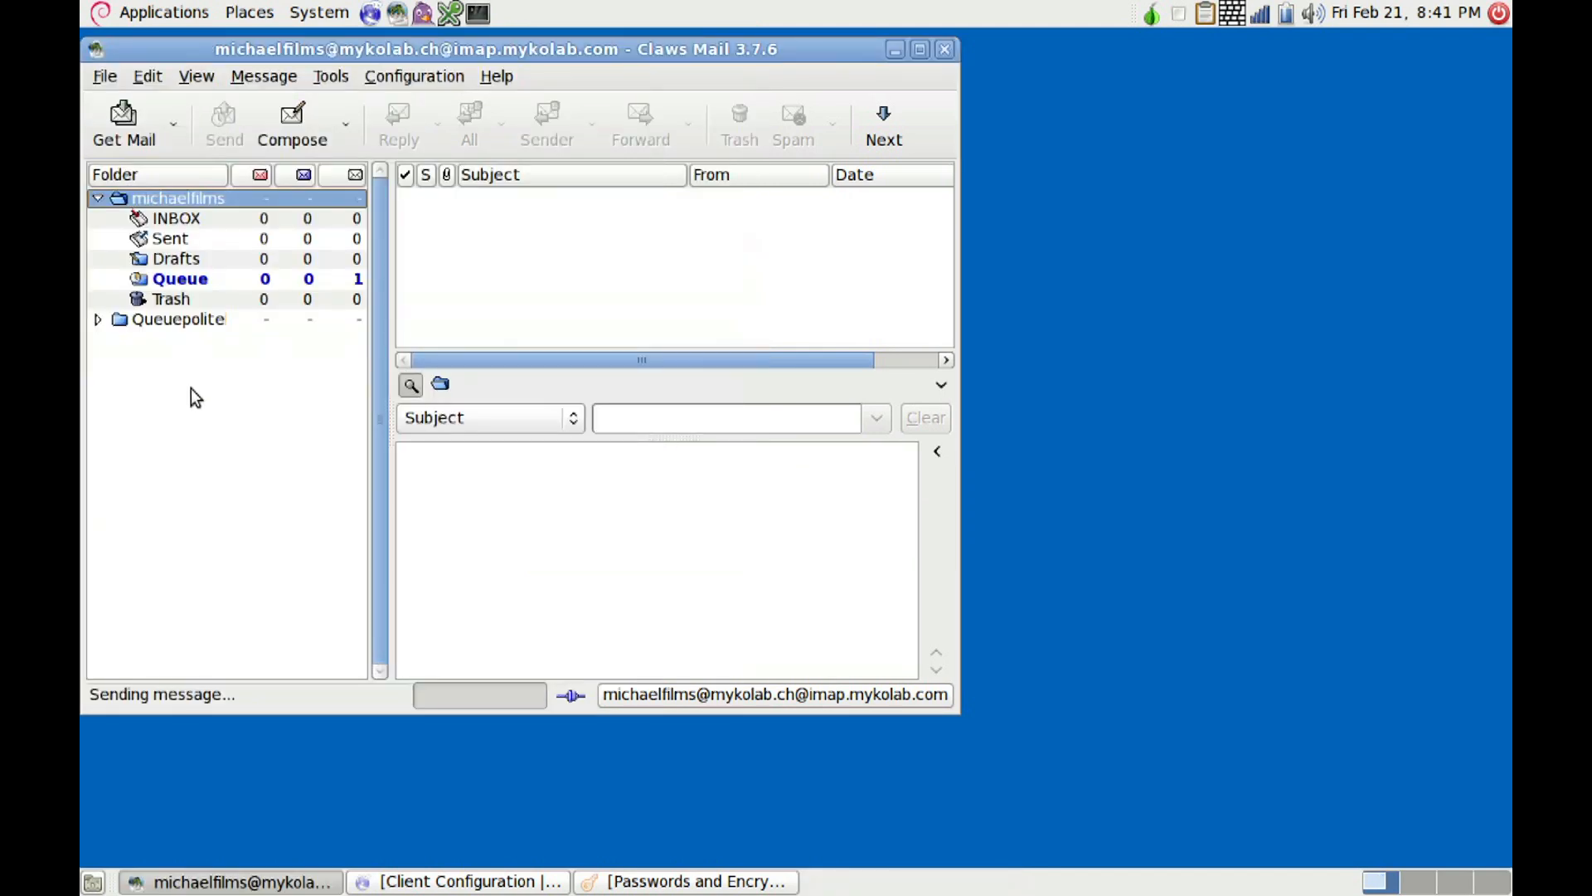